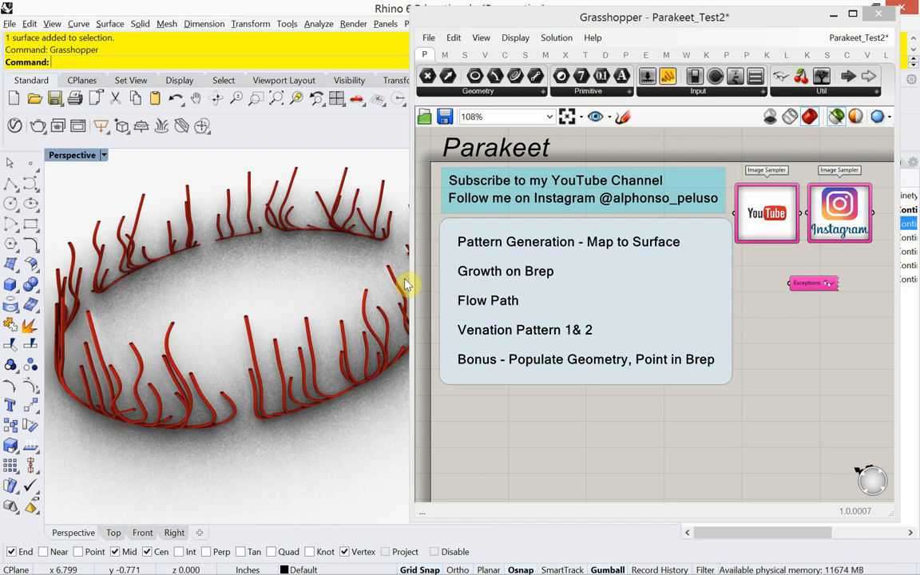
{"action": "mouse_move", "coordinate": [569, 277]}
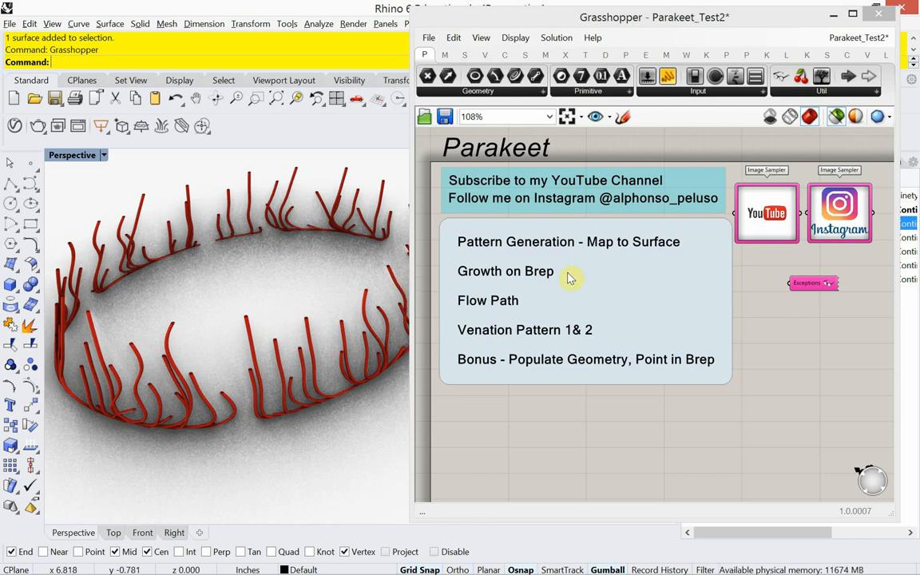
{"action": "mouse_move", "coordinate": [591, 252]}
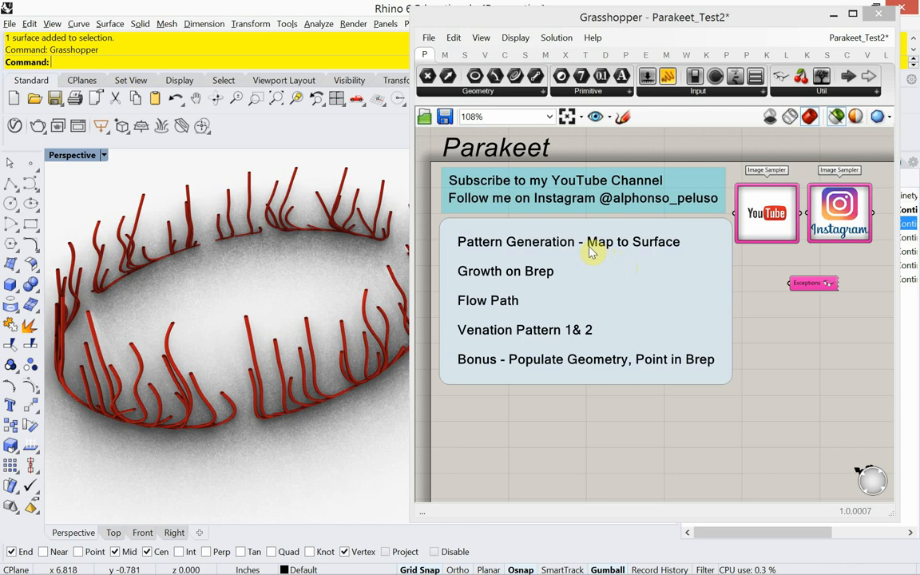
{"action": "mouse_move", "coordinate": [579, 246]}
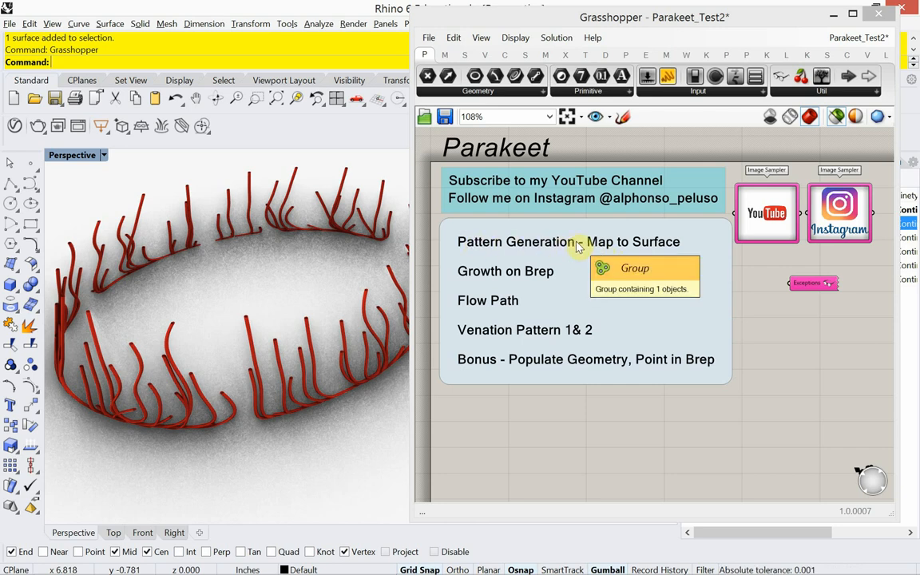
{"action": "mouse_move", "coordinate": [547, 286]}
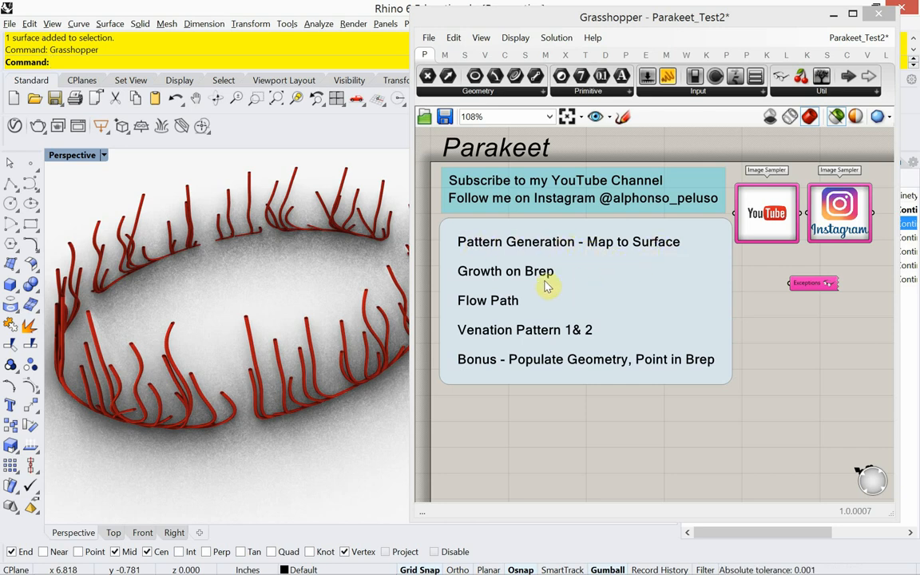
{"action": "mouse_move", "coordinate": [547, 287]}
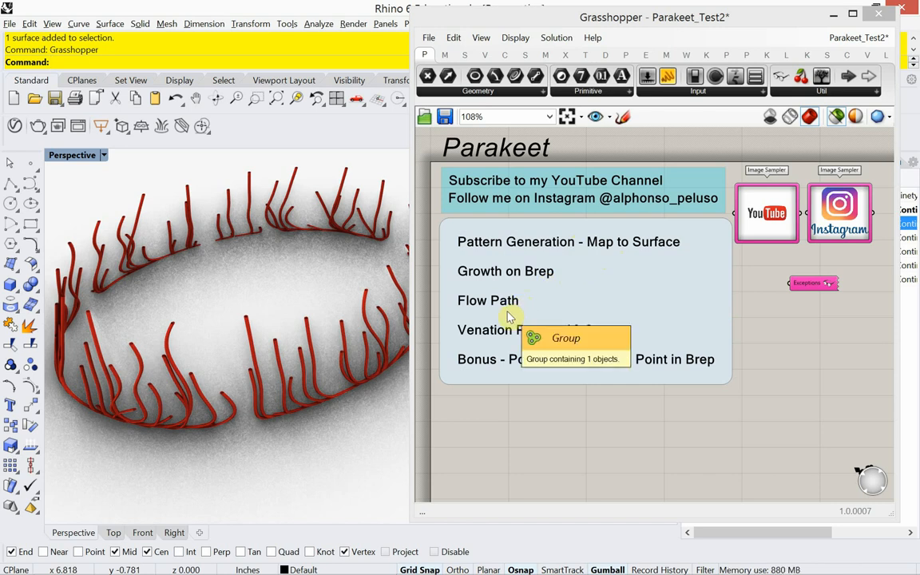
{"action": "mouse_move", "coordinate": [136, 281]}
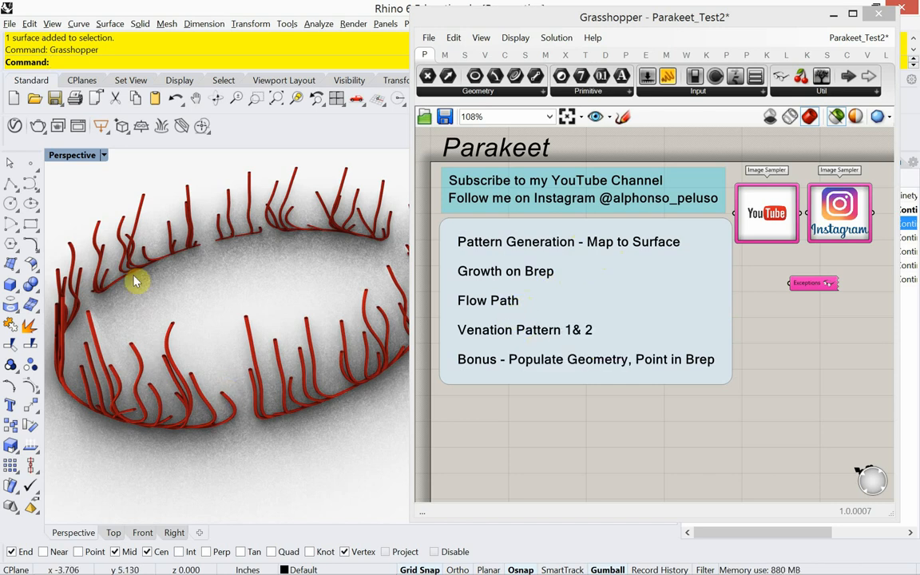
{"action": "mouse_move", "coordinate": [279, 198]}
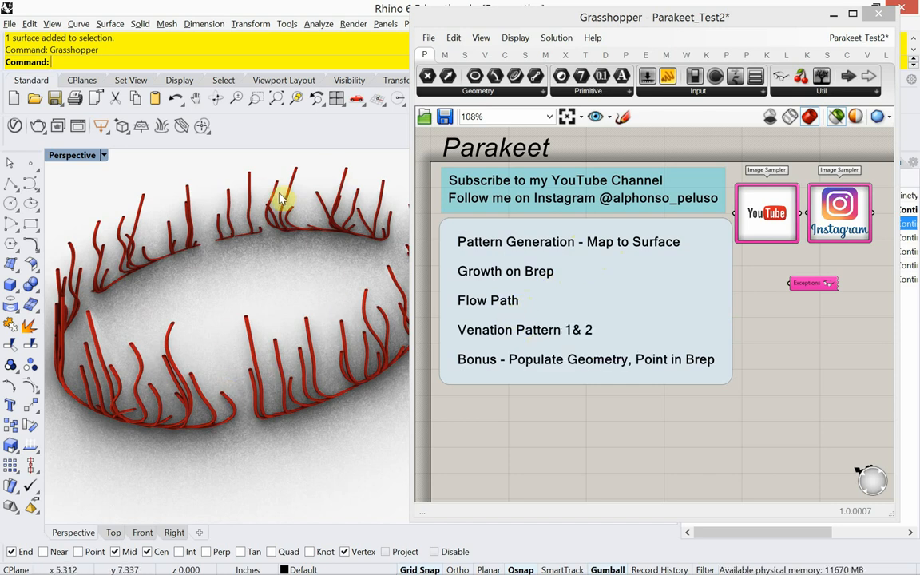
{"action": "mouse_move", "coordinate": [517, 343]}
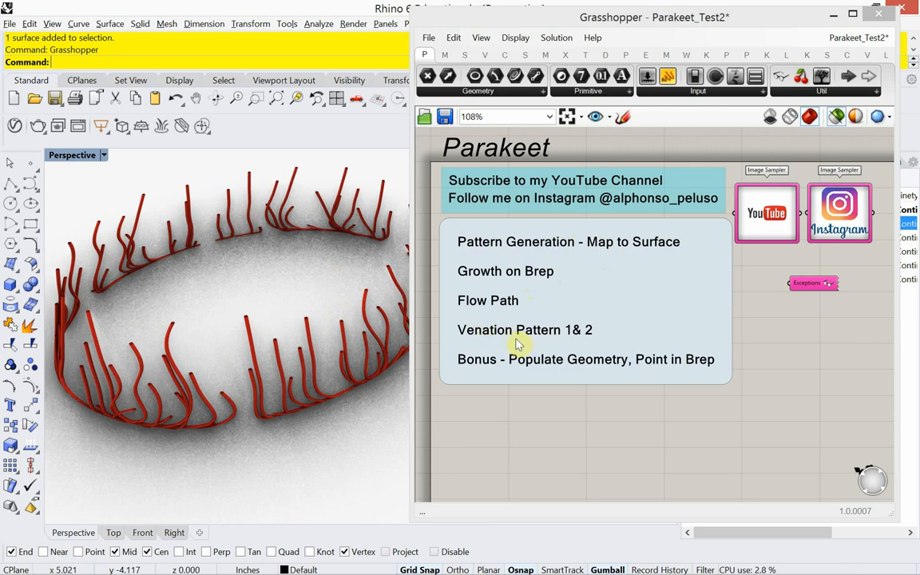
{"action": "mouse_move", "coordinate": [549, 339]}
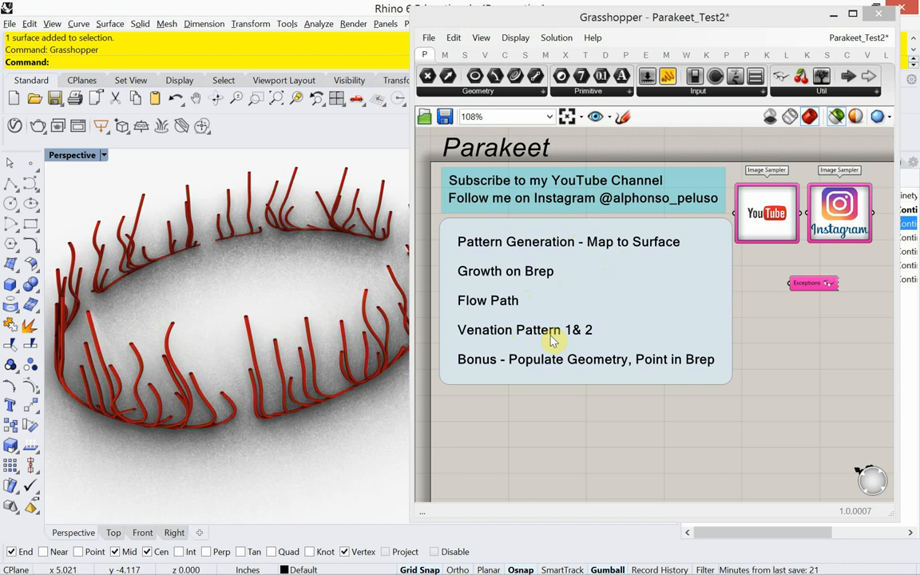
{"action": "mouse_move", "coordinate": [551, 373]}
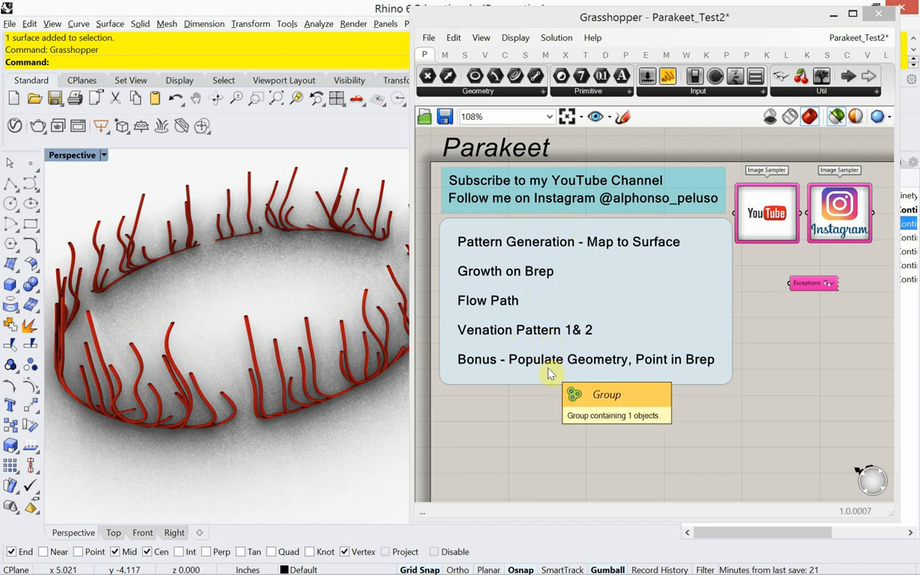
{"action": "mouse_move", "coordinate": [682, 357]}
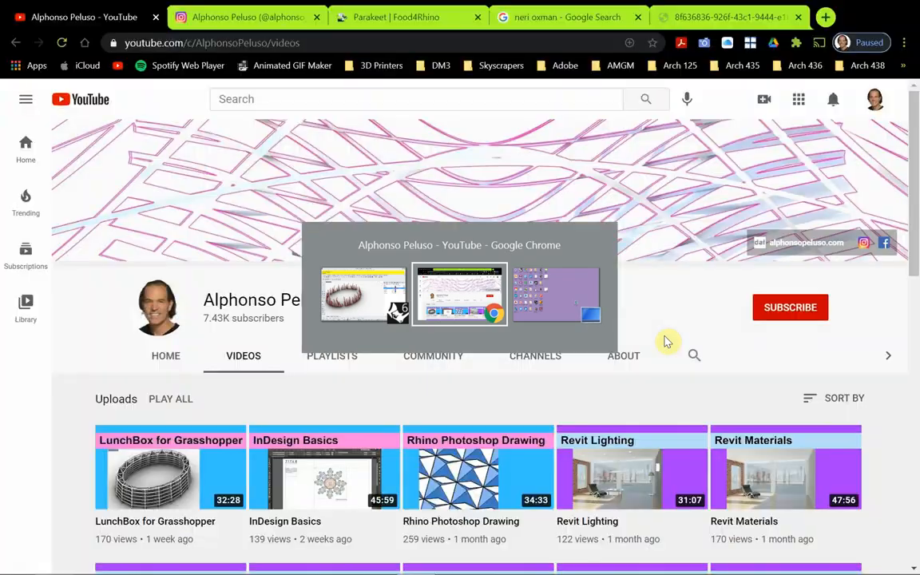
{"action": "mouse_move", "coordinate": [354, 225]}
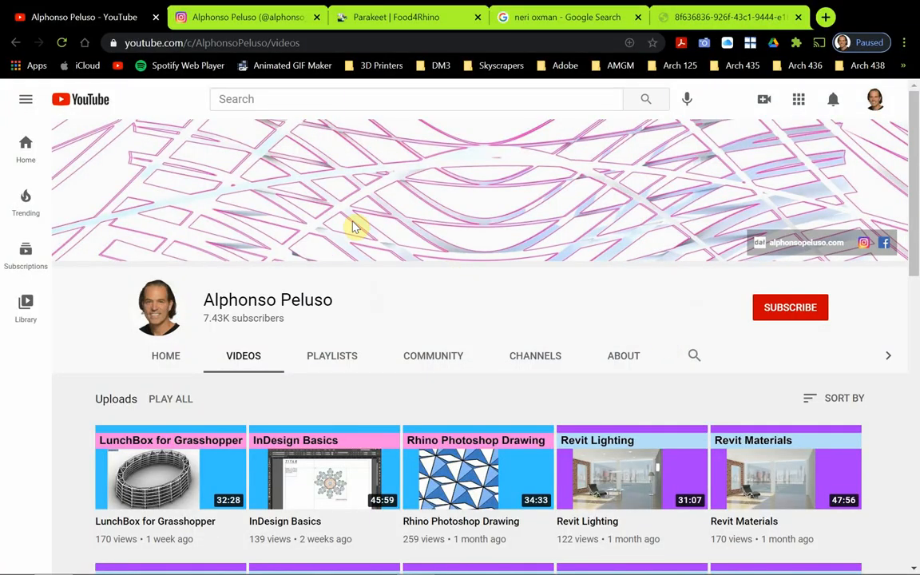
- Subscribe to the channel and set notifications to All
{"action": "left_click", "coordinate": [790, 307]}
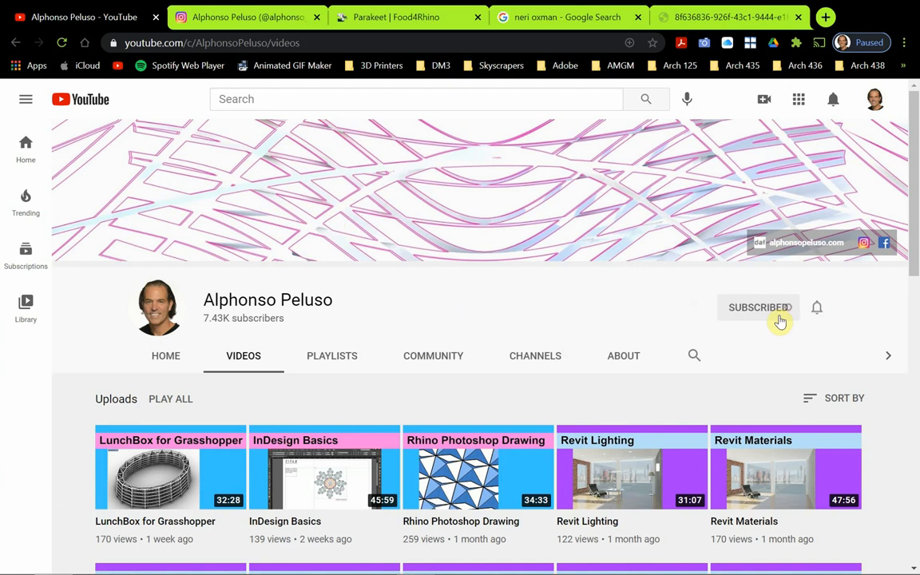
{"action": "left_click", "coordinate": [816, 308]}
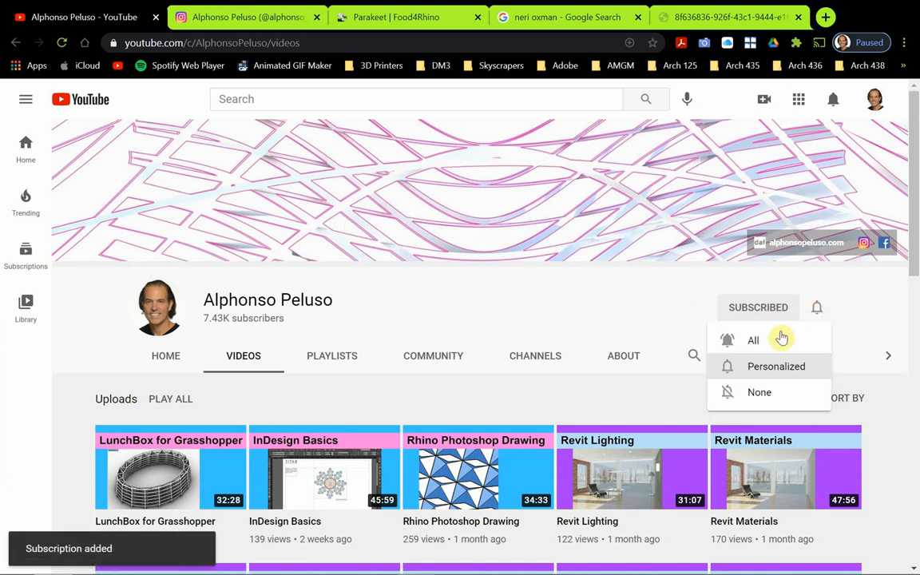
{"action": "left_click", "coordinate": [753, 339]}
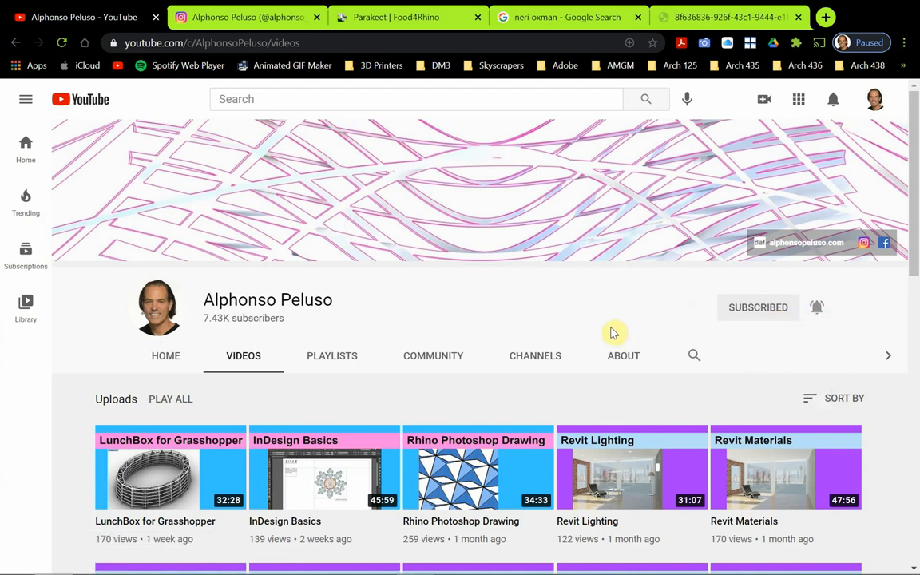
{"action": "mouse_move", "coordinate": [589, 337]}
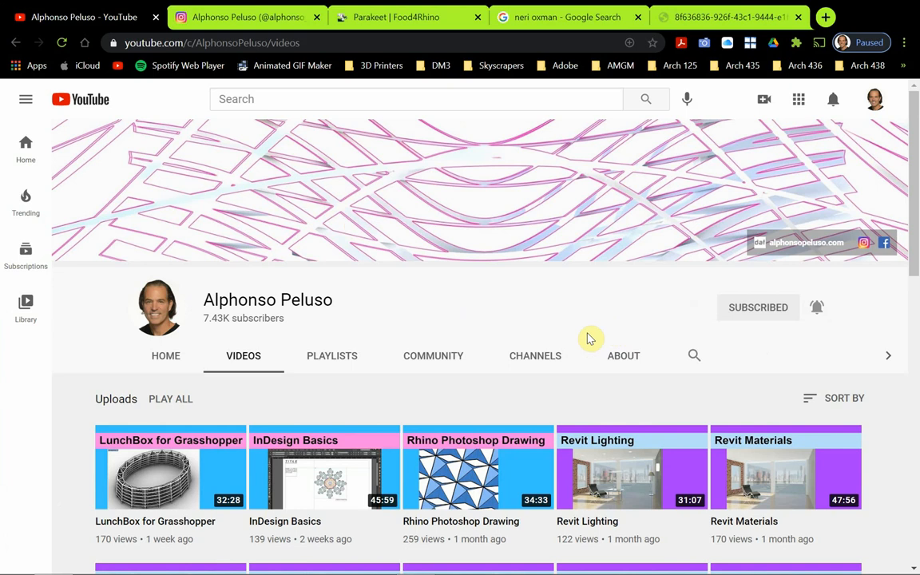
{"action": "mouse_move", "coordinate": [232, 318]}
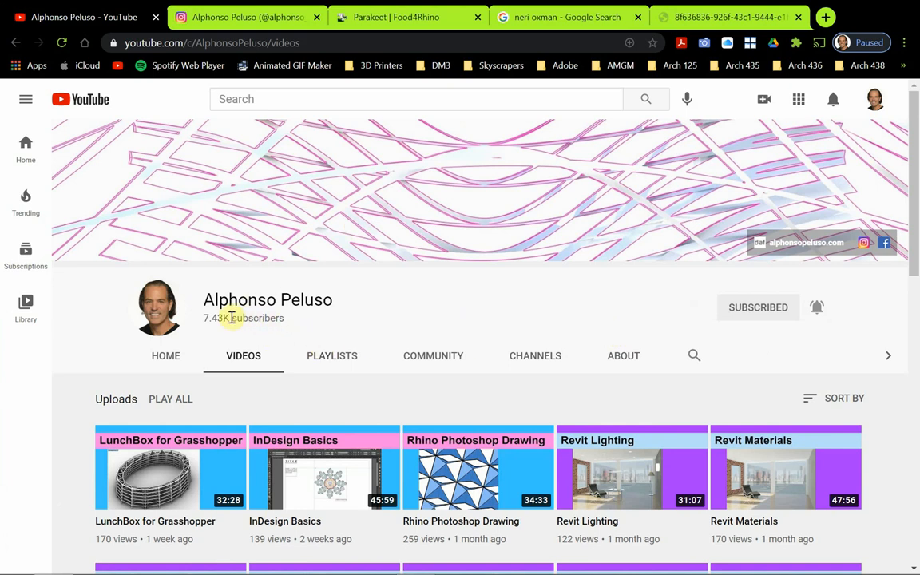
- Scroll through the channel's tutorial uploads and back up
{"action": "scroll", "scroll_direction": "down", "scroll_amount": 3}
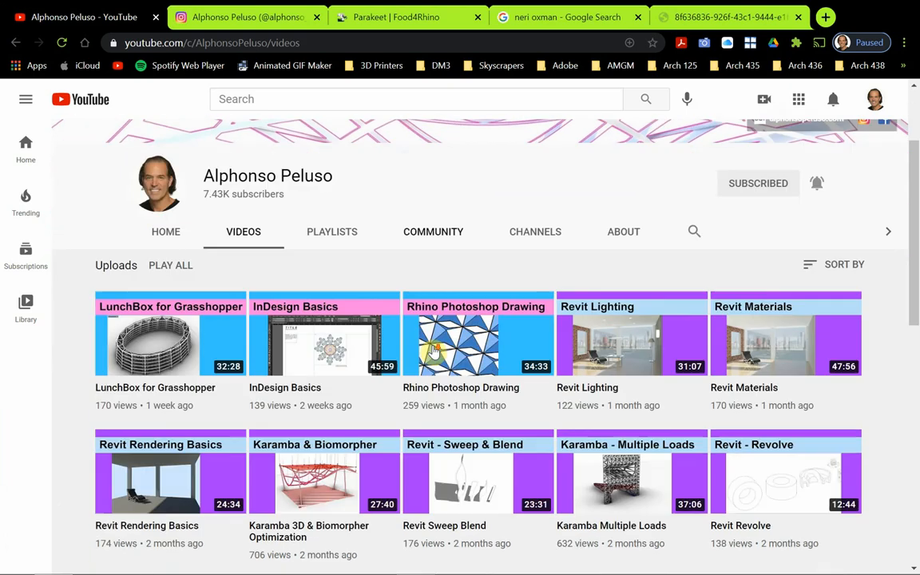
{"action": "scroll", "scroll_direction": "down", "scroll_amount": 3}
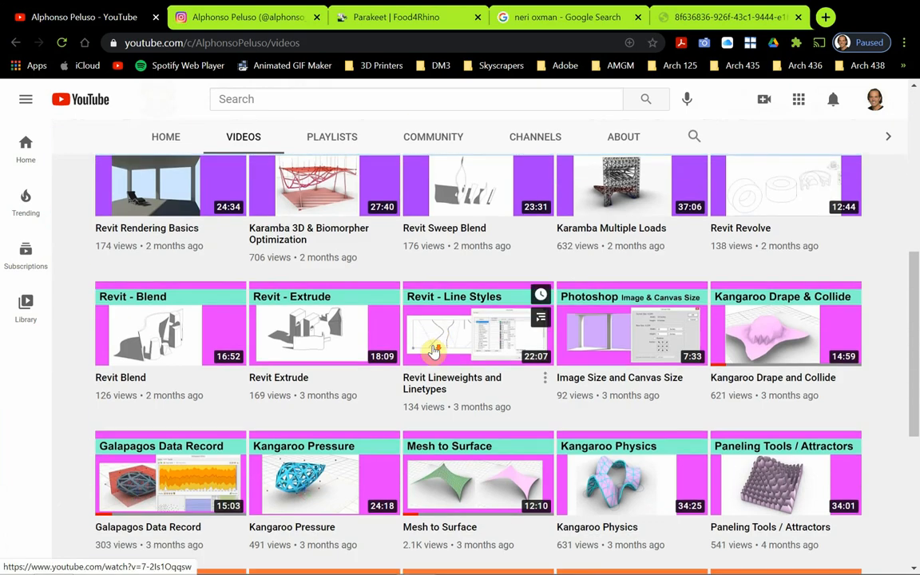
{"action": "scroll", "scroll_direction": "down", "scroll_amount": 3}
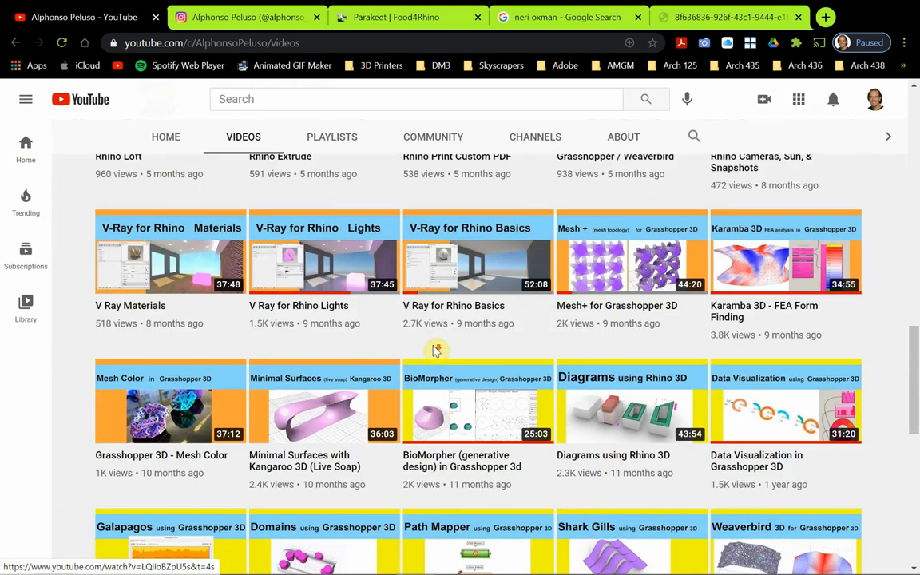
{"action": "scroll", "scroll_direction": "up", "scroll_amount": 3}
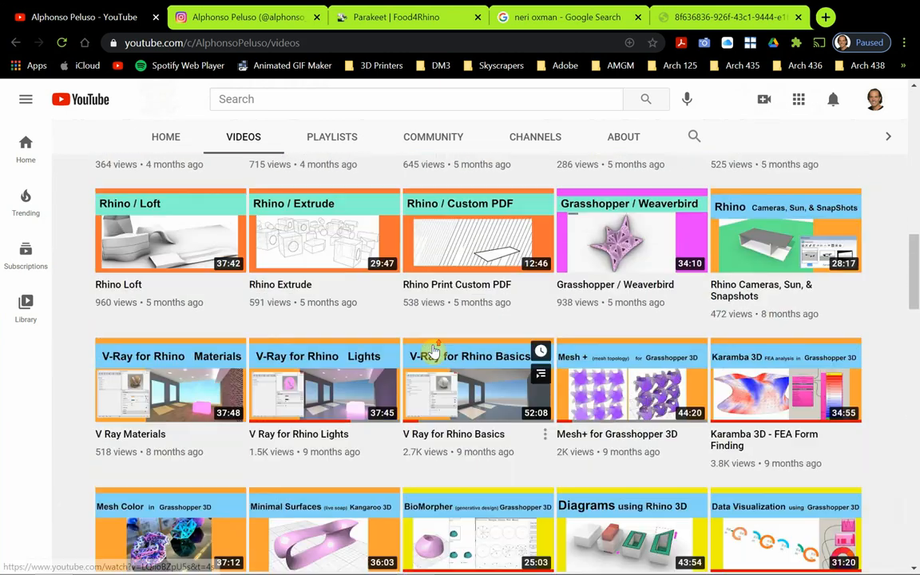
{"action": "scroll", "scroll_direction": "up", "scroll_amount": 3}
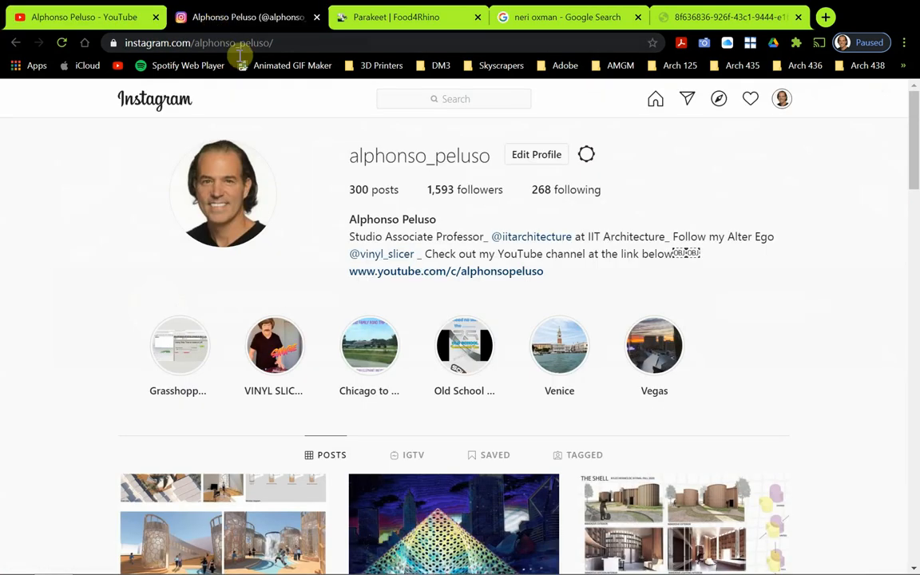
{"action": "mouse_move", "coordinate": [297, 147]}
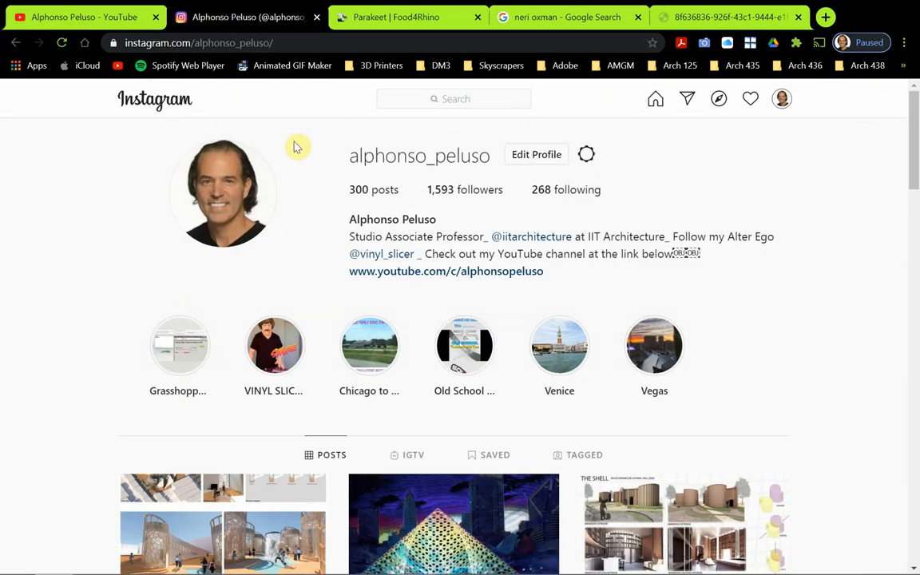
{"action": "mouse_move", "coordinate": [336, 179]}
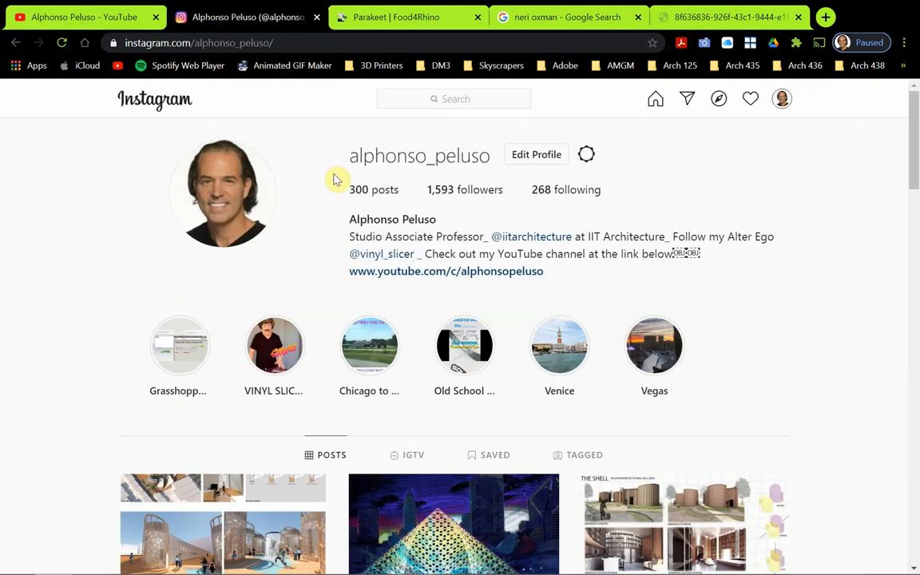
{"action": "mouse_move", "coordinate": [363, 174]}
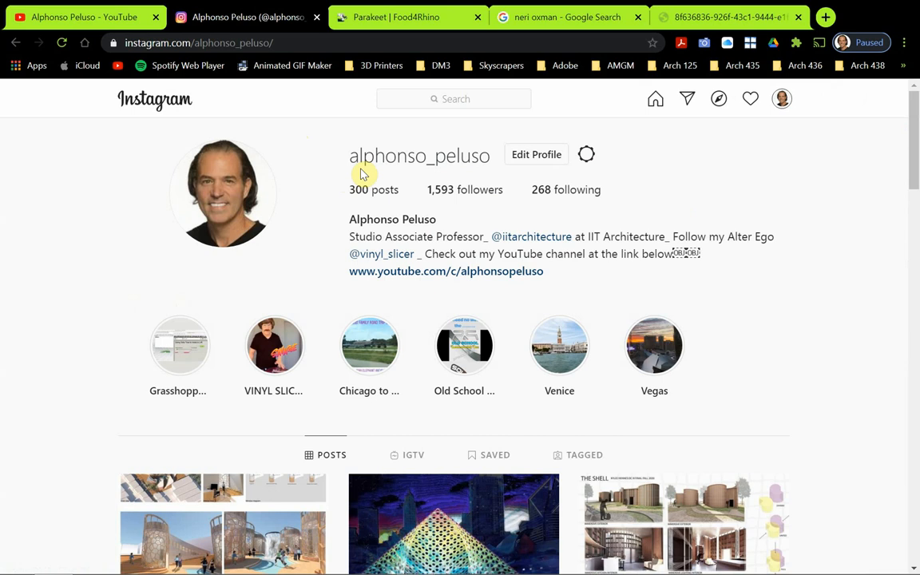
{"action": "mouse_move", "coordinate": [459, 171]}
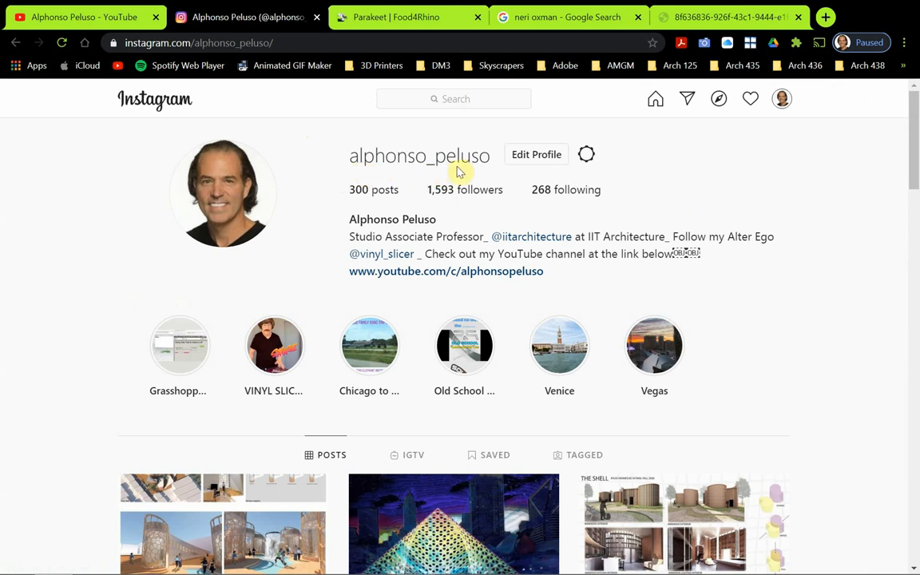
{"action": "mouse_move", "coordinate": [94, 349]}
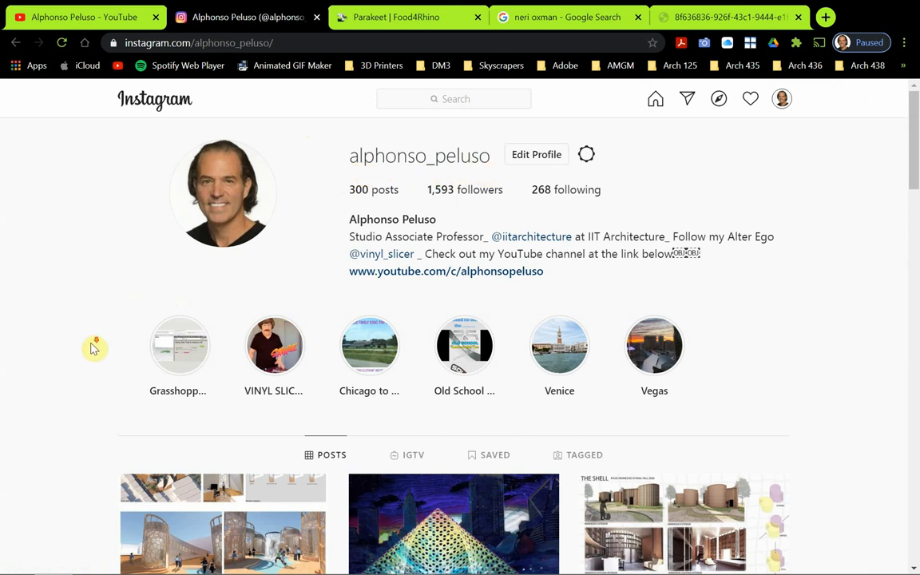
- Browse the creator's Instagram posts, then switch to the Food4Rhino tab
{"action": "scroll", "scroll_direction": "down", "scroll_amount": 3}
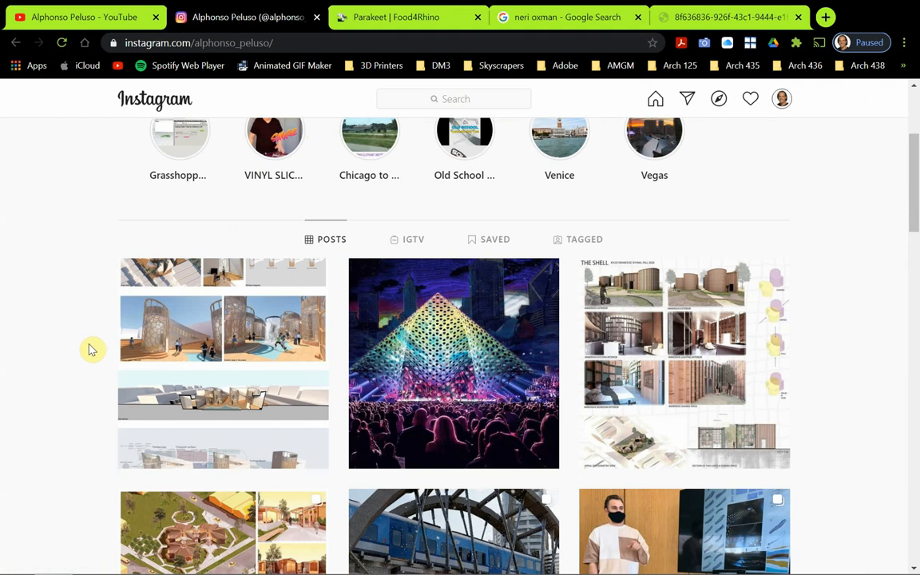
{"action": "scroll", "scroll_direction": "down", "scroll_amount": 3}
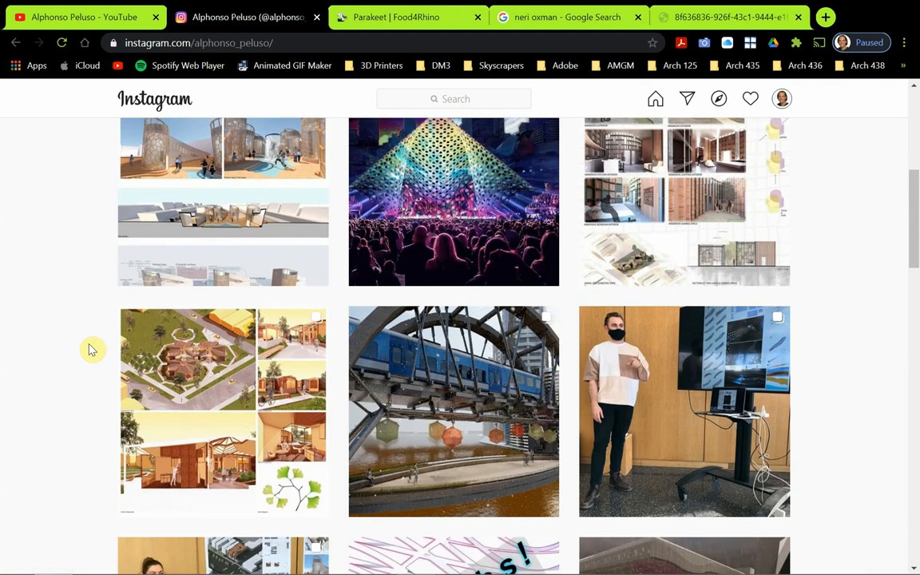
{"action": "scroll", "scroll_direction": "down", "scroll_amount": 3}
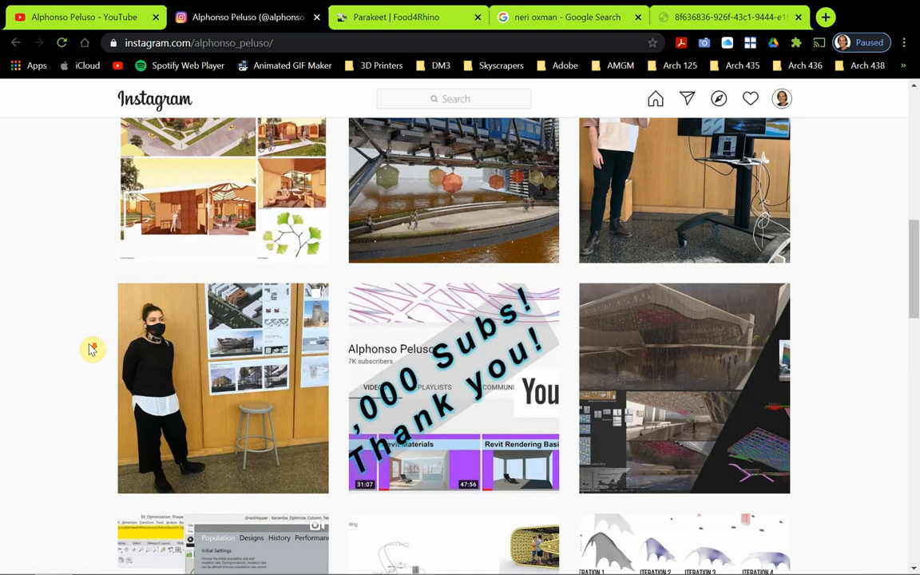
{"action": "scroll", "scroll_direction": "down", "scroll_amount": 3}
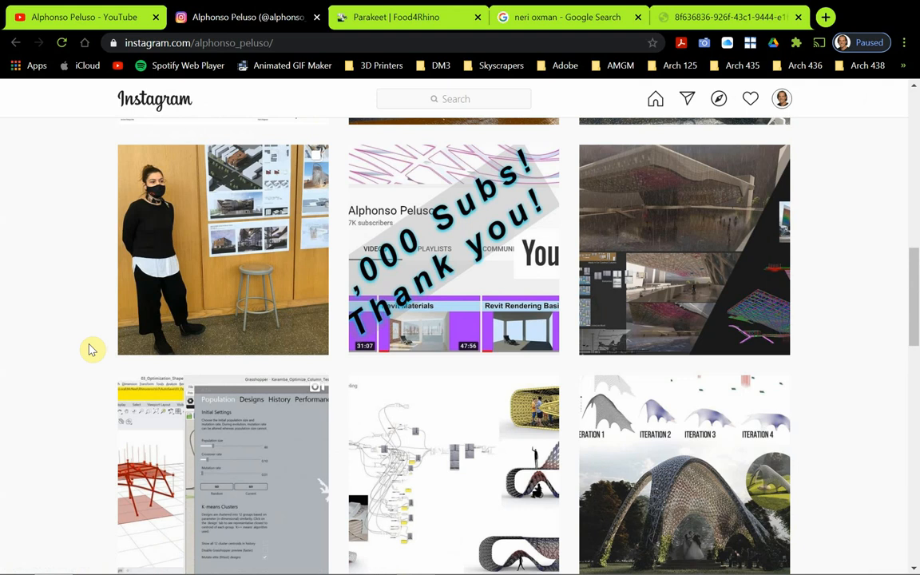
{"action": "scroll", "scroll_direction": "down", "scroll_amount": 3}
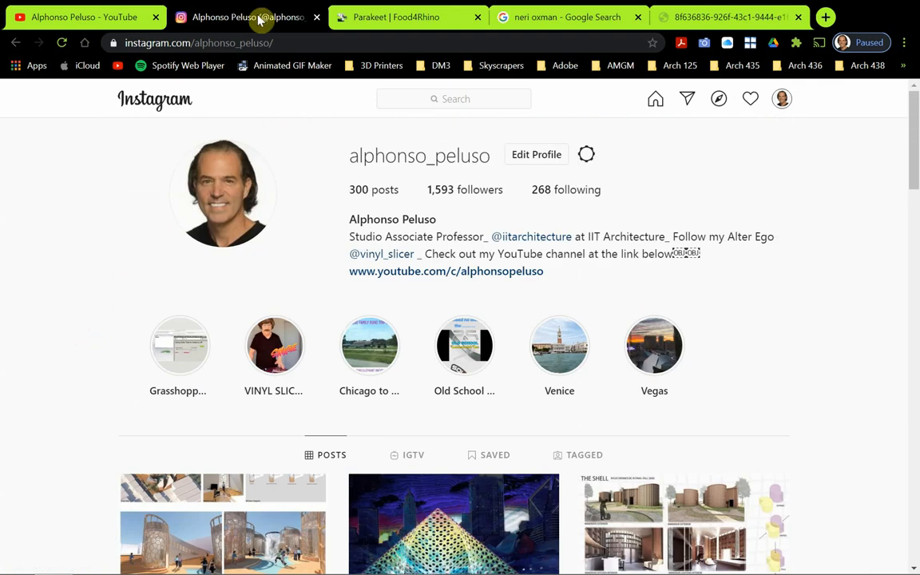
{"action": "left_click", "coordinate": [391, 16]}
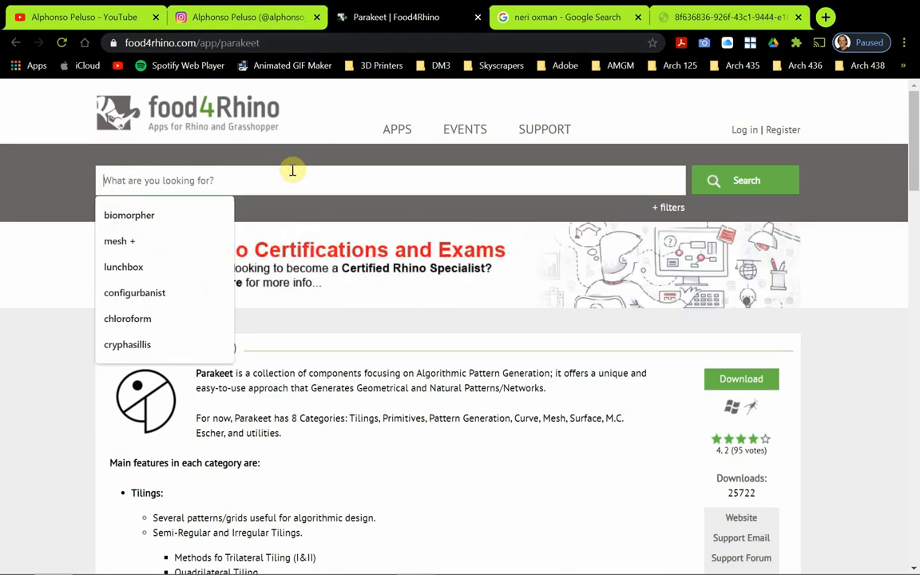
- Search Food4Rhino for 'parakeet', open the Parakeet listing and scroll its page
{"action": "type", "text": "parakeet"}
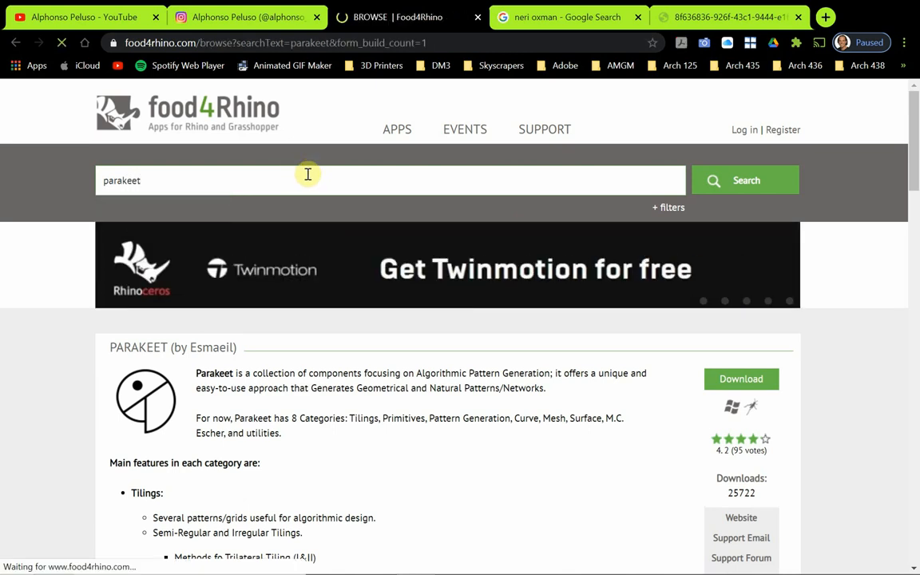
{"action": "left_click", "coordinate": [744, 180]}
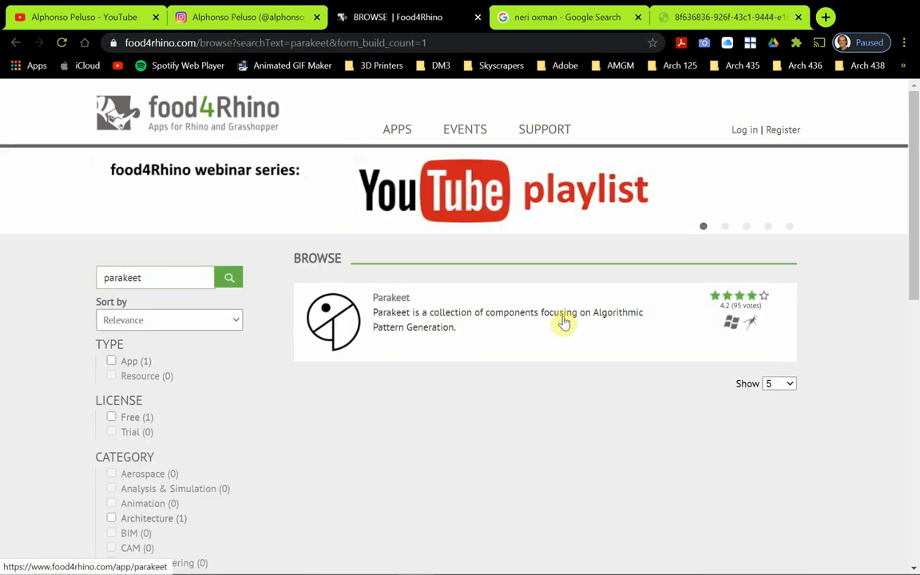
{"action": "left_click", "coordinate": [564, 323]}
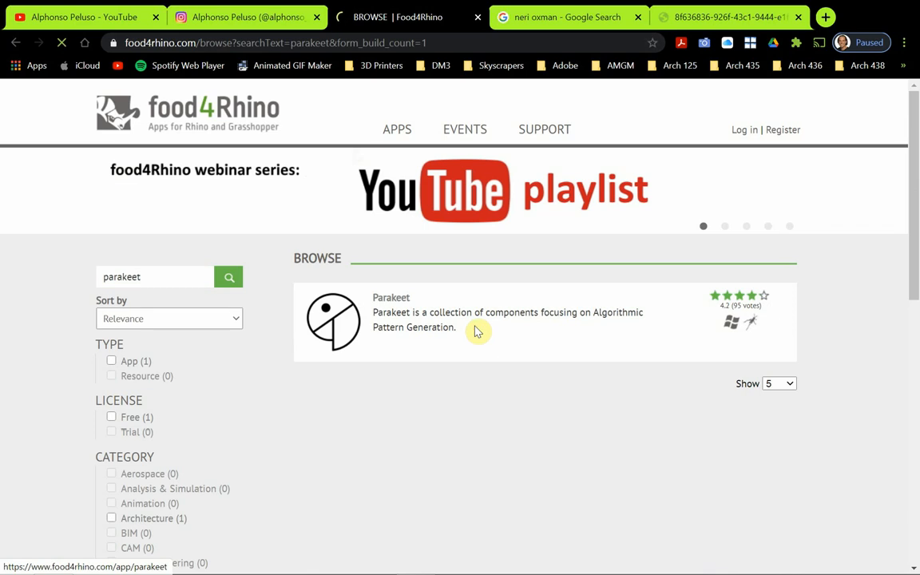
{"action": "left_click", "coordinate": [392, 297]}
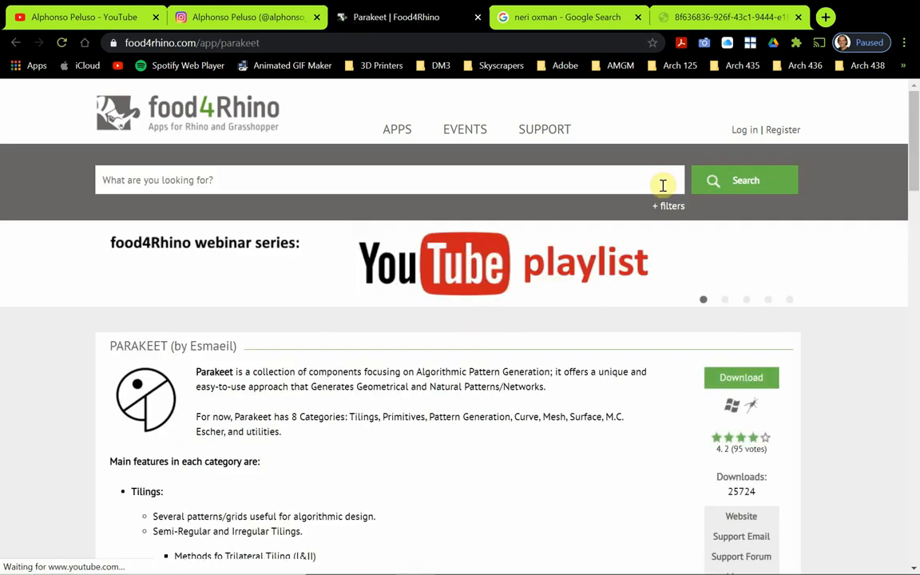
{"action": "scroll", "scroll_direction": "down", "scroll_amount": 3}
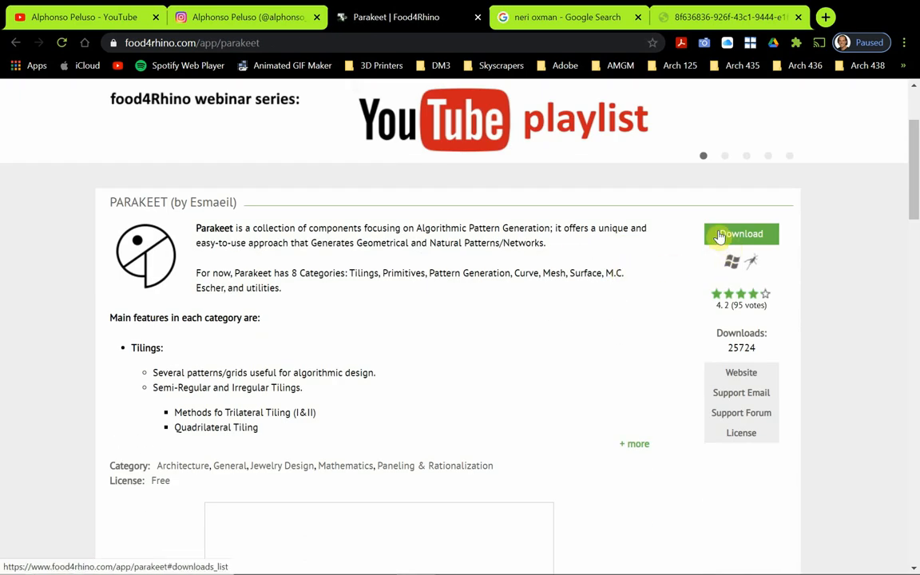
{"action": "scroll", "scroll_direction": "down", "scroll_amount": 3}
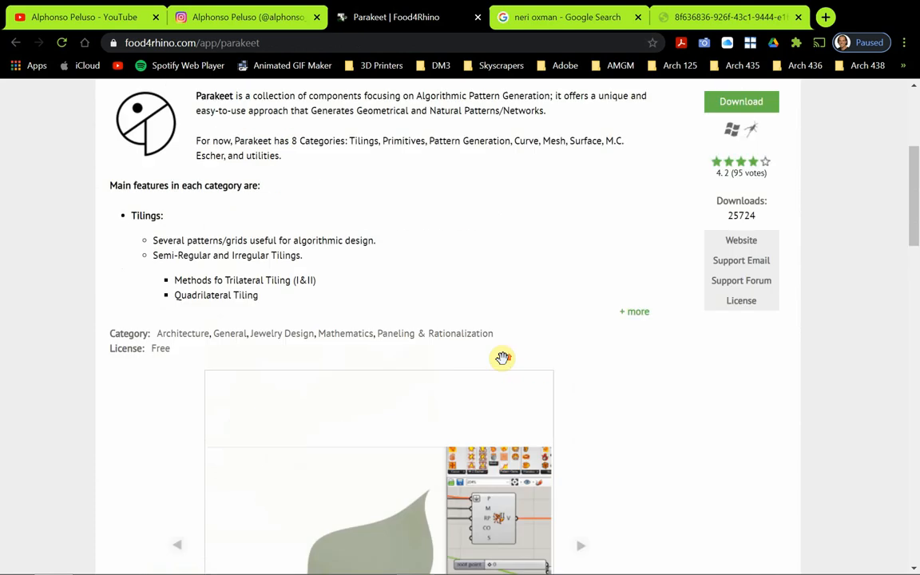
{"action": "scroll", "scroll_direction": "up", "scroll_amount": 3}
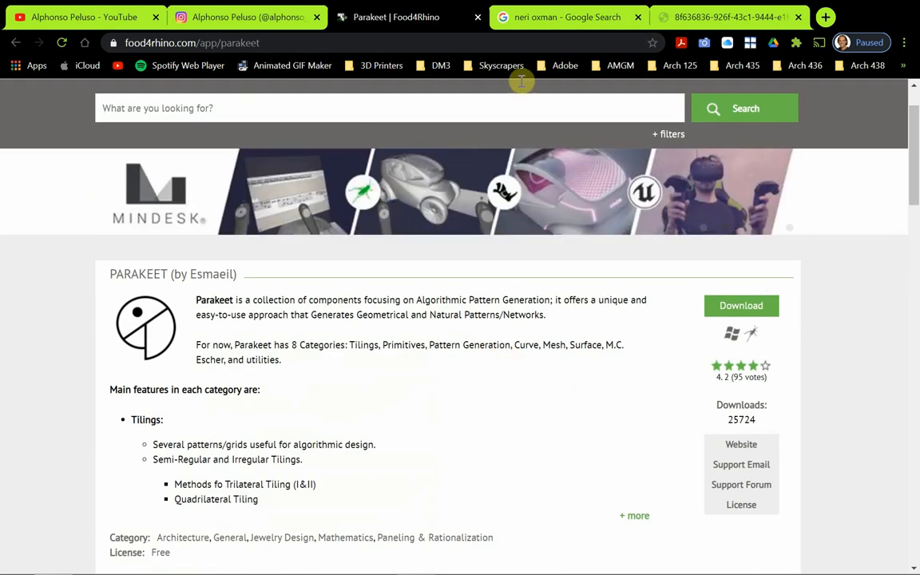
- Browse Google Images results for Neri Oxman's work and view the full-size red printed piece
{"action": "left_click", "coordinate": [567, 17]}
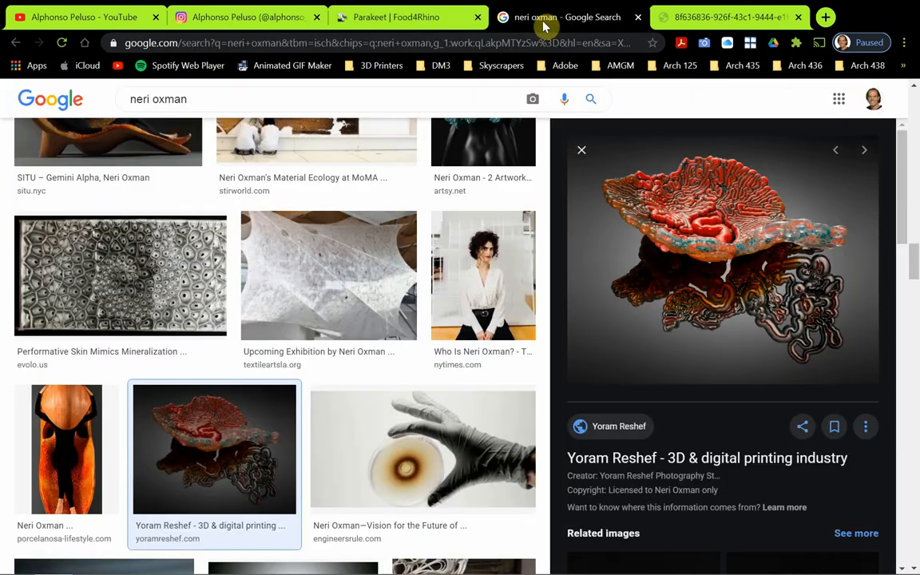
{"action": "scroll", "scroll_direction": "up", "scroll_amount": 3}
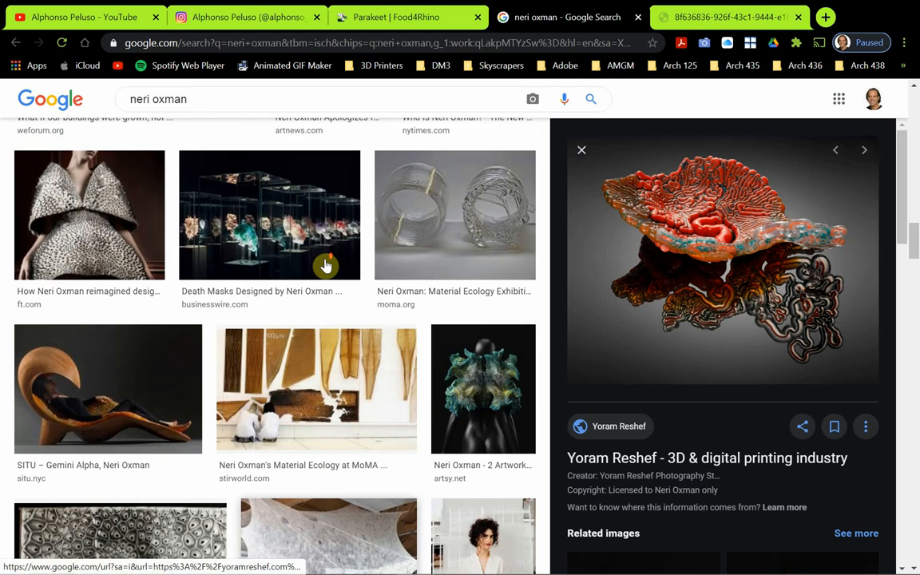
{"action": "scroll", "scroll_direction": "down", "scroll_amount": 3}
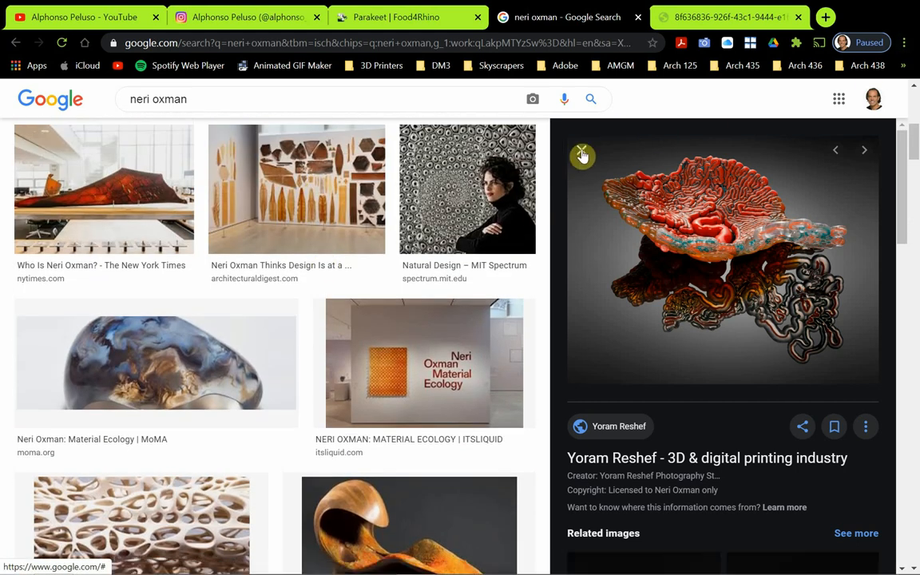
{"action": "left_click", "coordinate": [582, 151]}
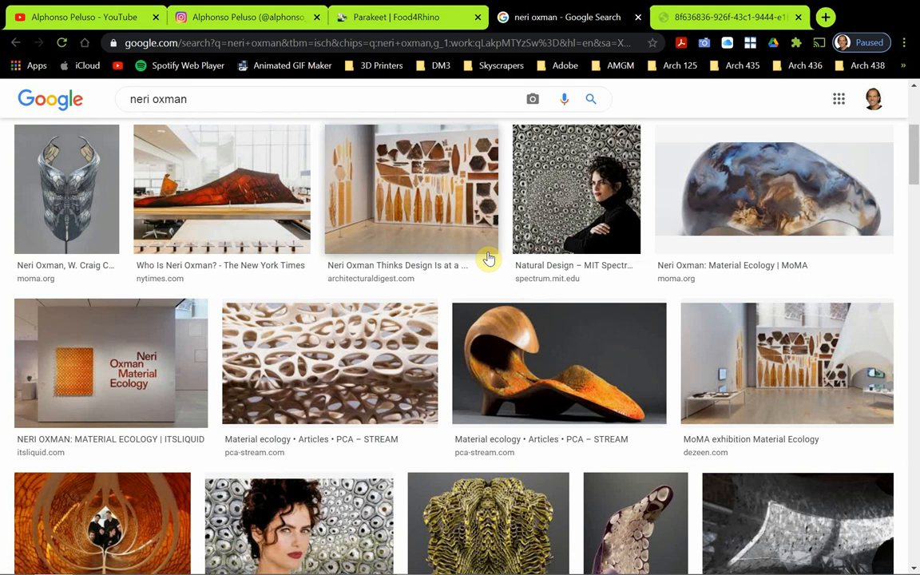
{"action": "scroll", "scroll_direction": "down", "scroll_amount": 3}
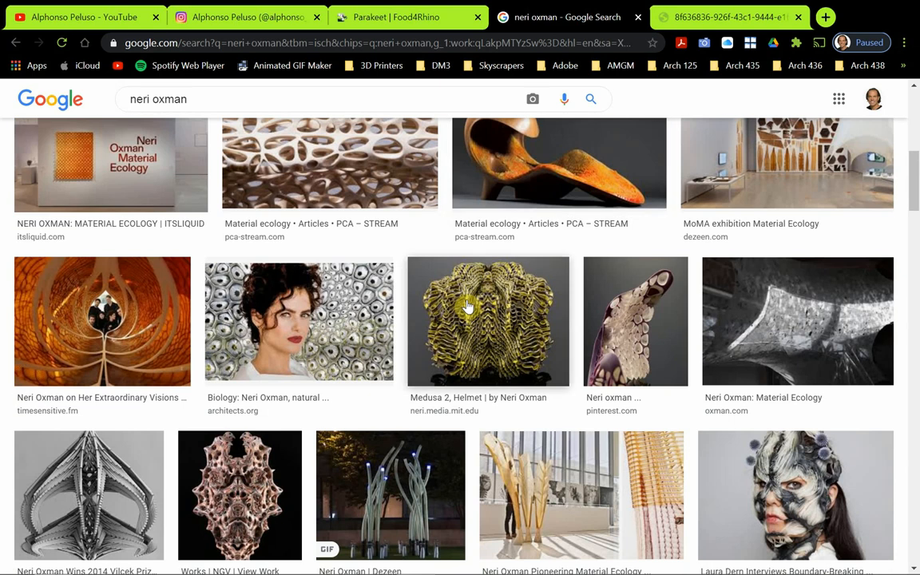
{"action": "scroll", "scroll_direction": "down", "scroll_amount": 3}
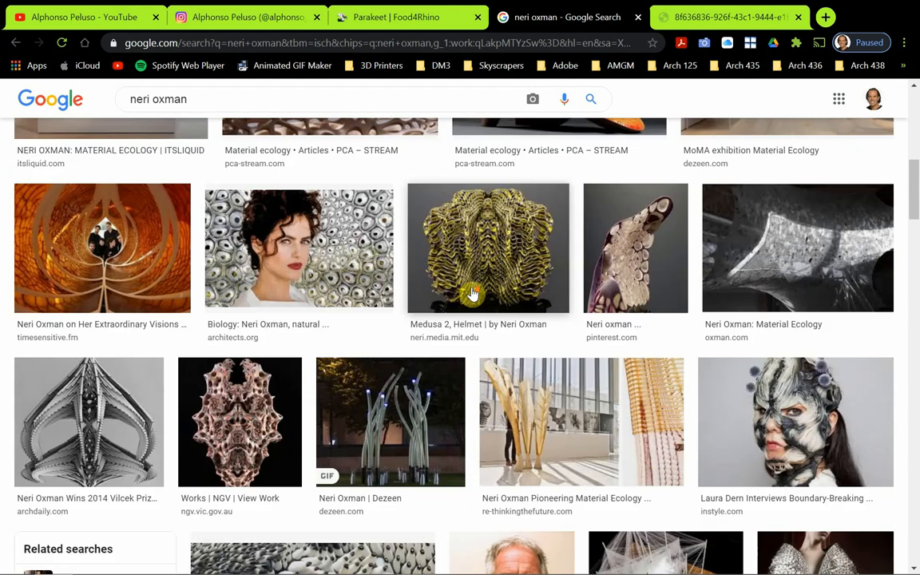
{"action": "scroll", "scroll_direction": "down", "scroll_amount": 3}
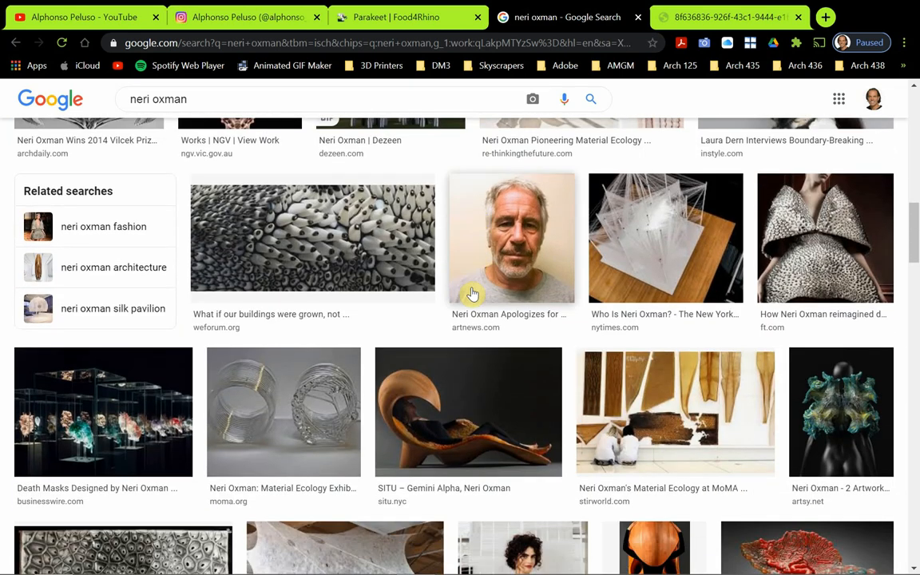
{"action": "scroll", "scroll_direction": "down", "scroll_amount": 3}
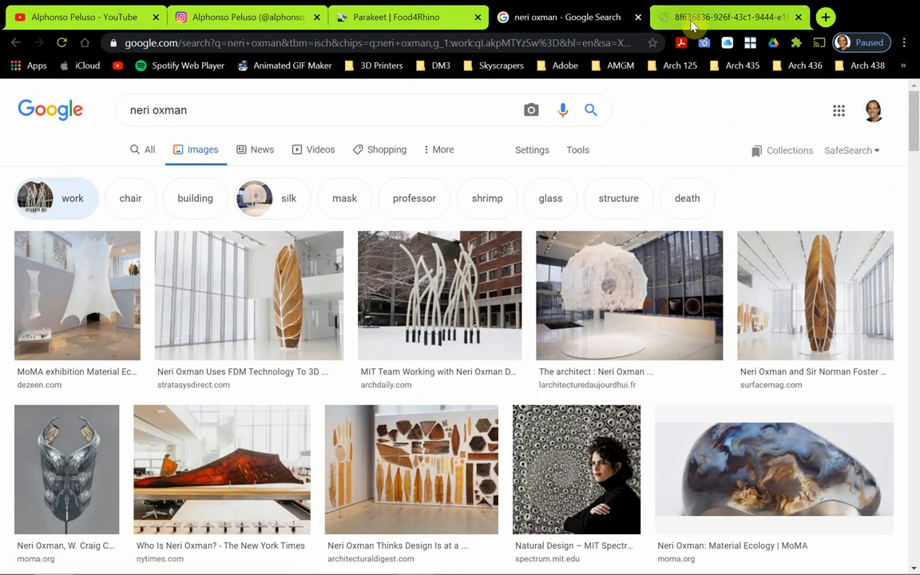
{"action": "left_click", "coordinate": [727, 17]}
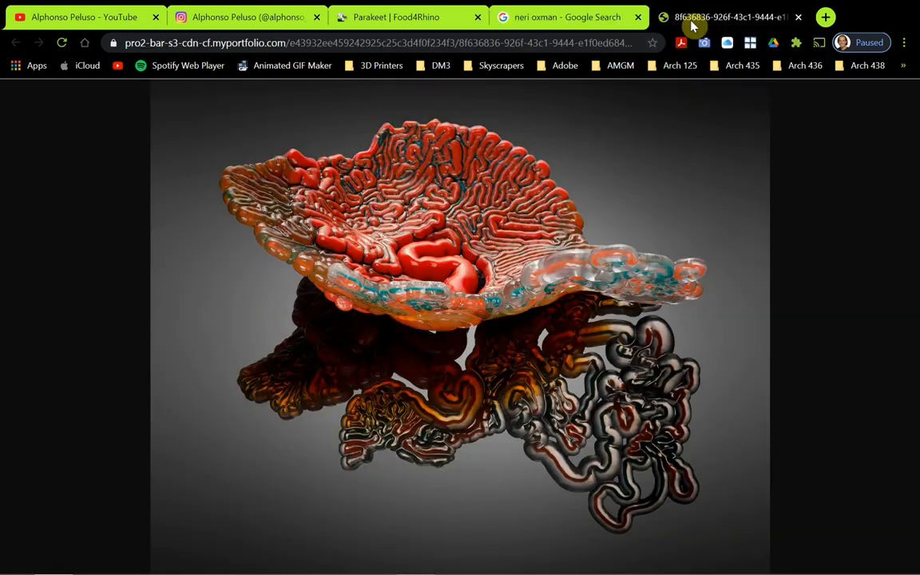
{"action": "mouse_move", "coordinate": [440, 177]}
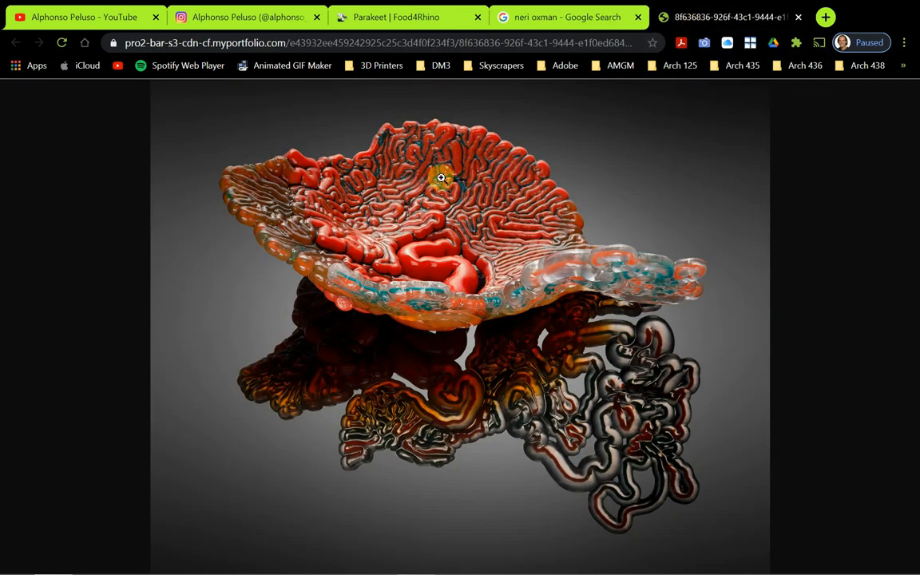
{"action": "mouse_move", "coordinate": [437, 196]}
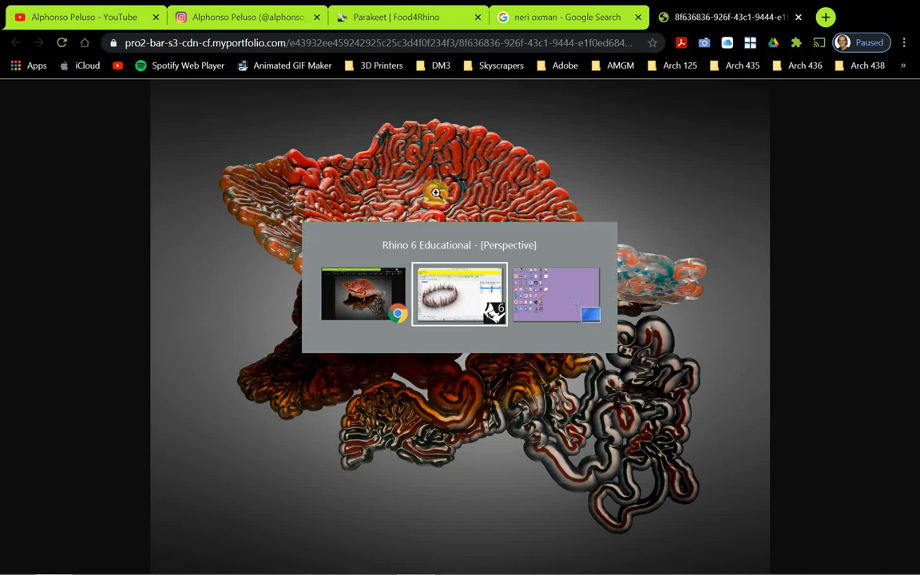
- Return to Grasshopper and place an Ellipse component on the canvas
{"action": "left_click", "coordinate": [460, 294]}
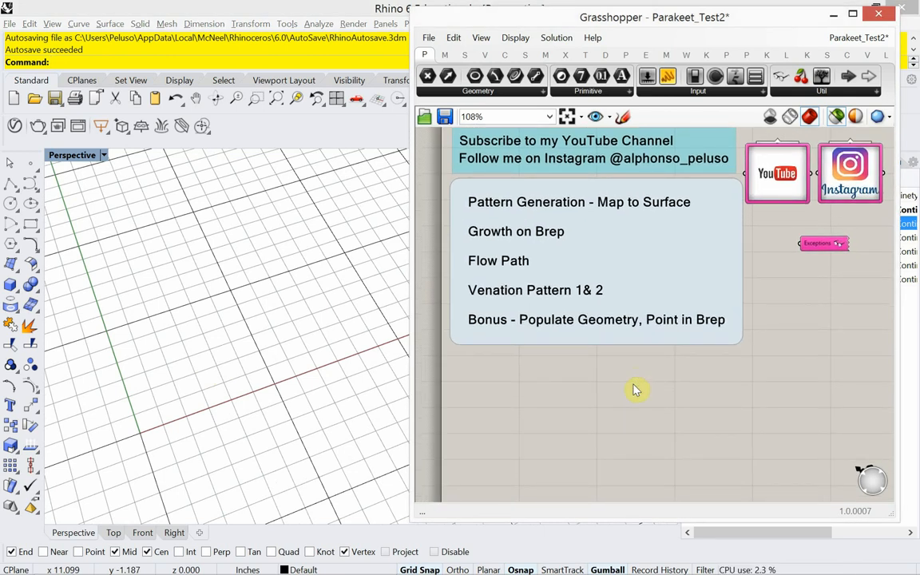
{"action": "mouse_move", "coordinate": [577, 395]}
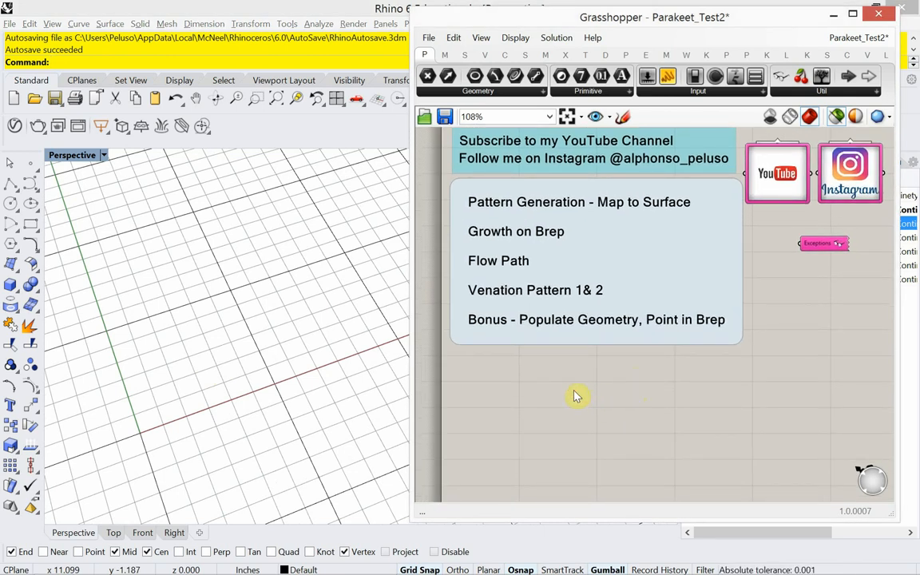
{"action": "double_click", "coordinate": [575, 395]}
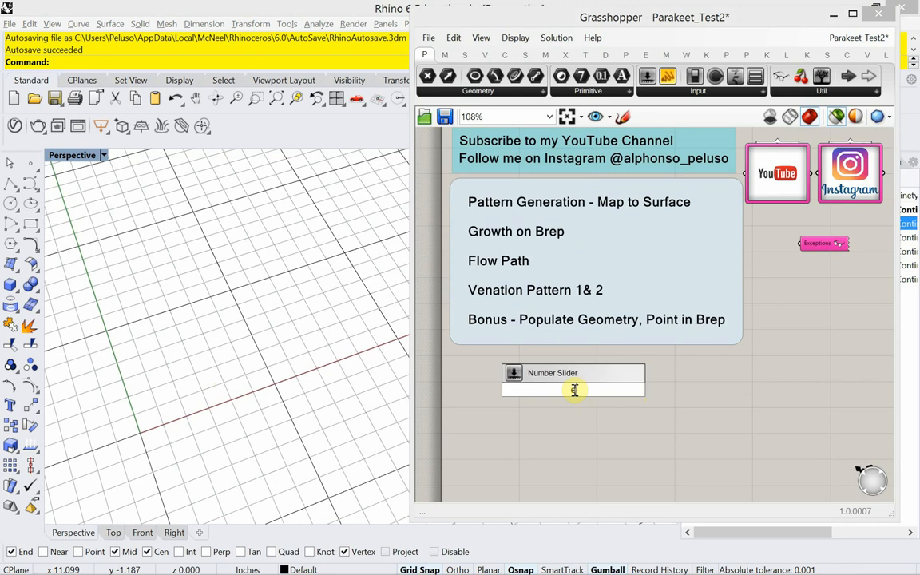
{"action": "type", "text": "ellipse"}
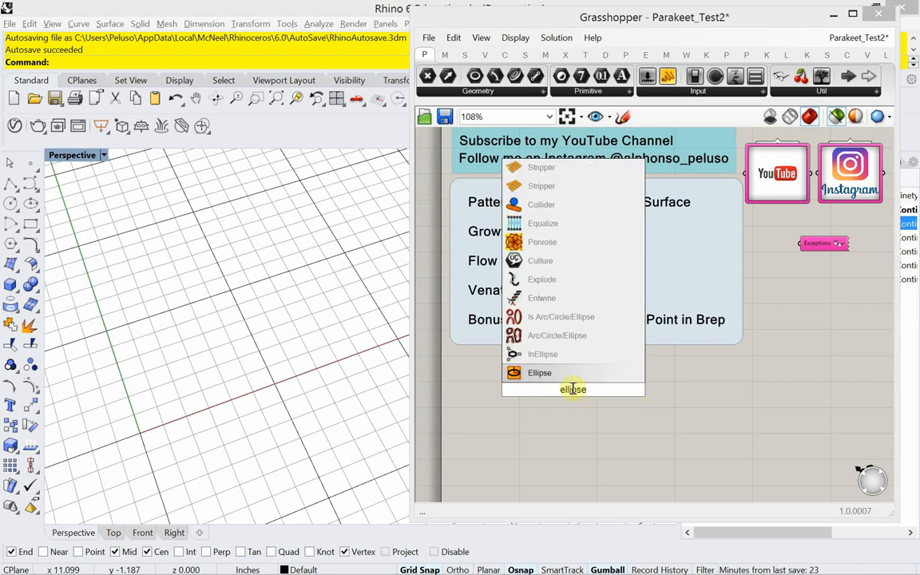
{"action": "left_click", "coordinate": [539, 372]}
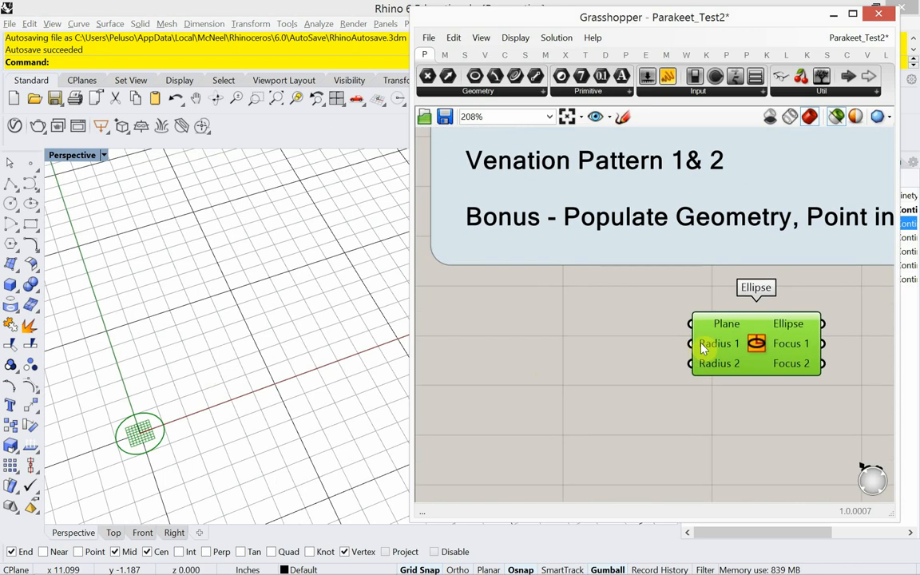
- Wire number sliders set to 8 and 6 into Radius 1 and Radius 2
{"action": "left_click_drag", "start_coordinate": [755, 344], "coordinate": [793, 337]}
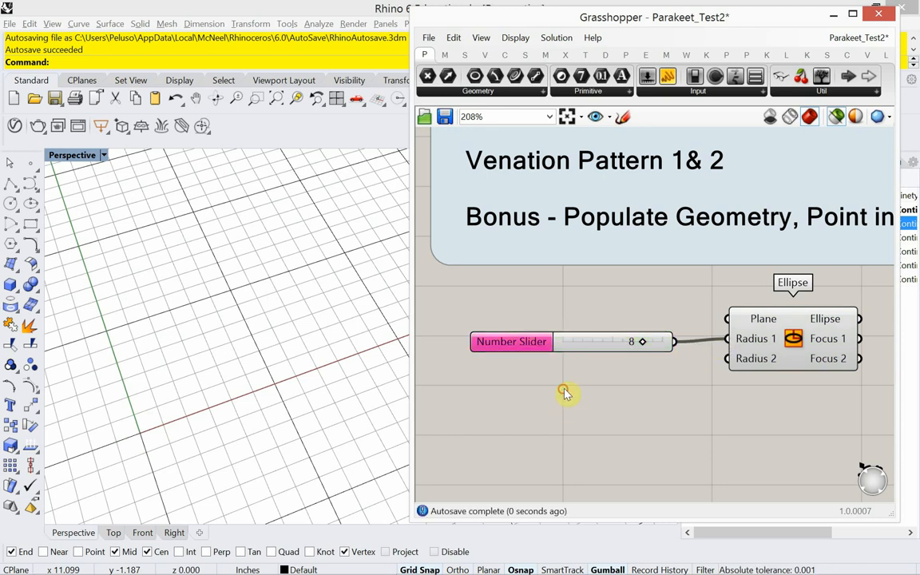
{"action": "double_click", "coordinate": [565, 392]}
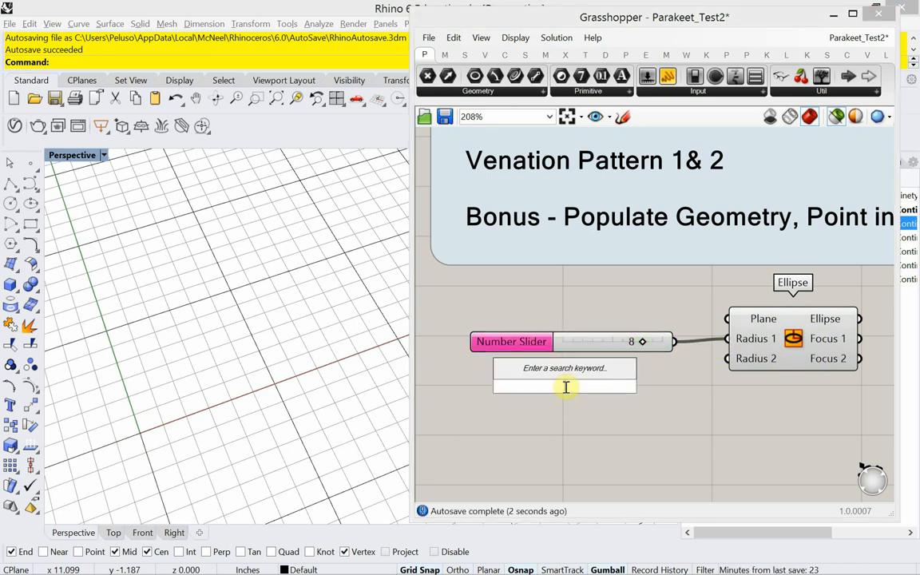
{"action": "left_click", "coordinate": [565, 368]}
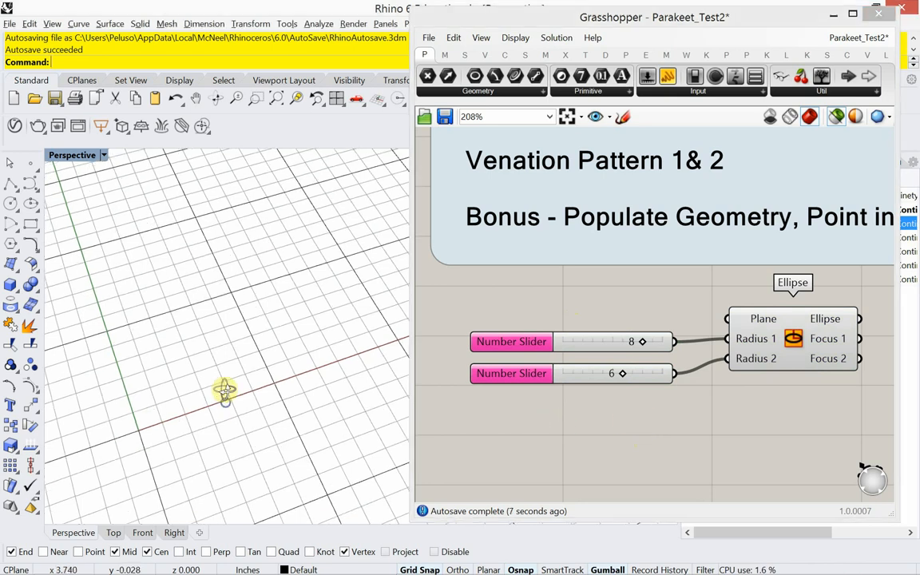
- Duplicate the ellipse setup and set the copied sliders to radii 7 and 5
{"action": "left_click_drag", "start_coordinate": [224, 392], "coordinate": [219, 411]}
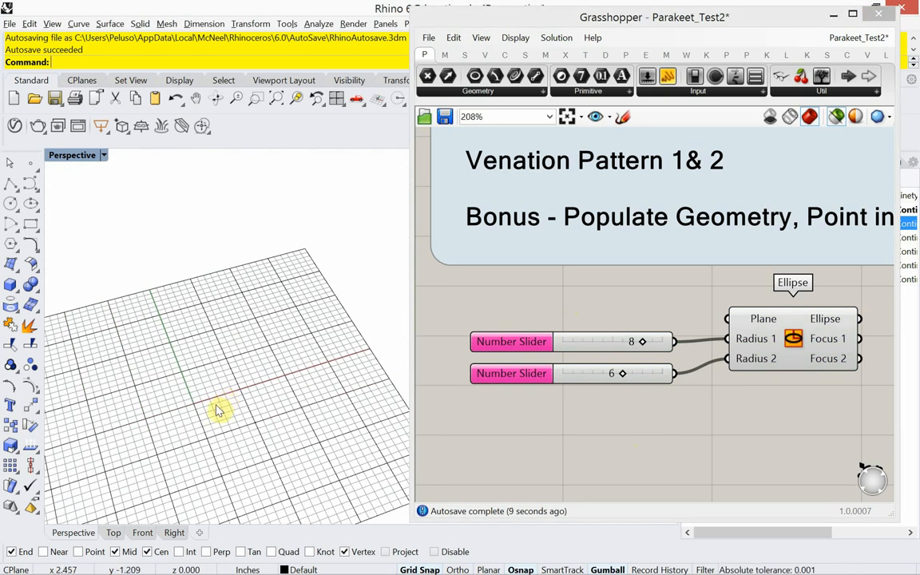
{"action": "left_click_drag", "start_coordinate": [220, 411], "coordinate": [206, 423]}
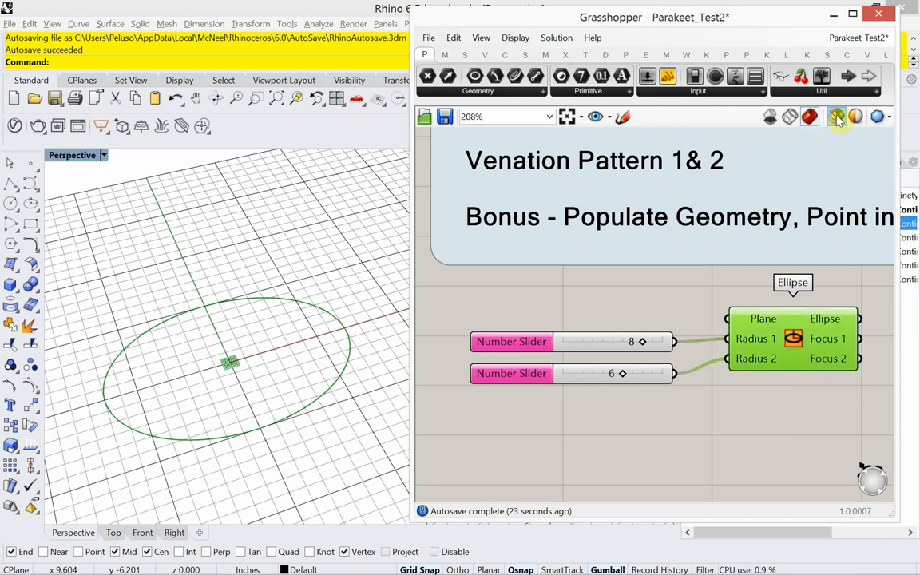
{"action": "scroll", "scroll_direction": "down", "scroll_amount": 3}
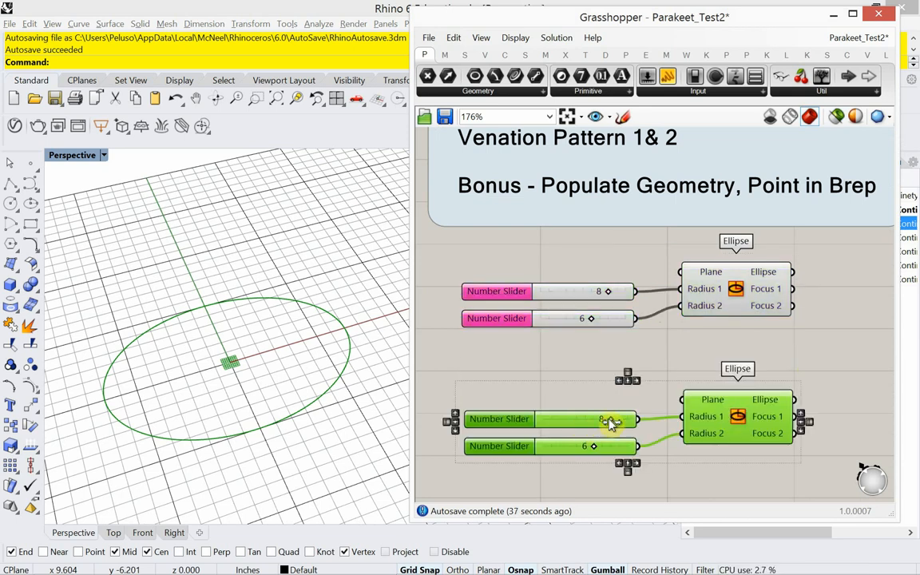
{"action": "left_click_drag", "start_coordinate": [606, 419], "coordinate": [591, 418]}
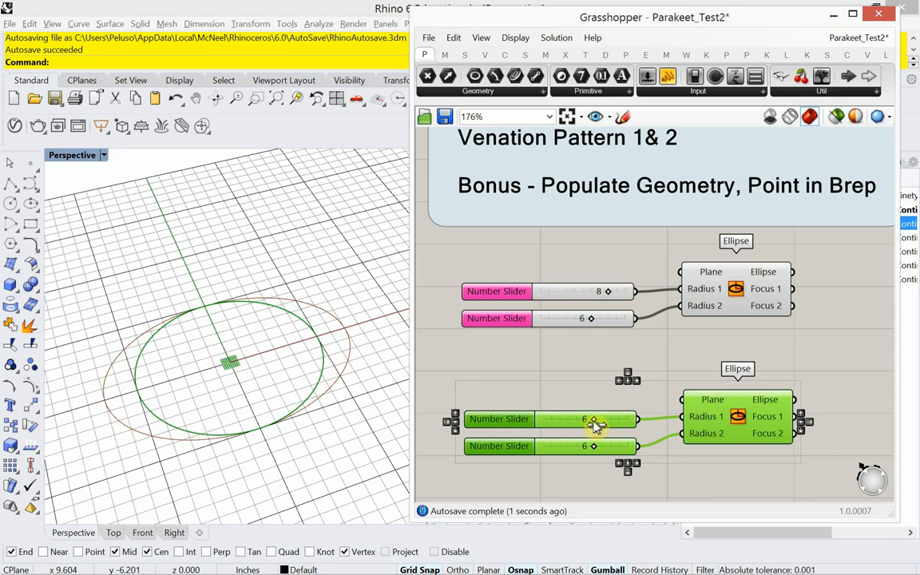
{"action": "left_click_drag", "start_coordinate": [584, 419], "coordinate": [595, 419]}
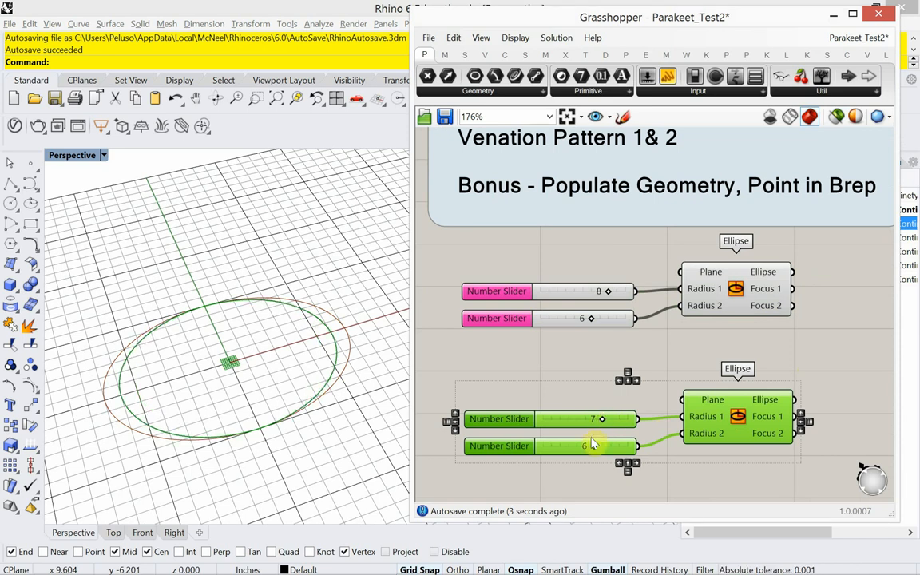
{"action": "left_click_drag", "start_coordinate": [591, 446], "coordinate": [575, 445]}
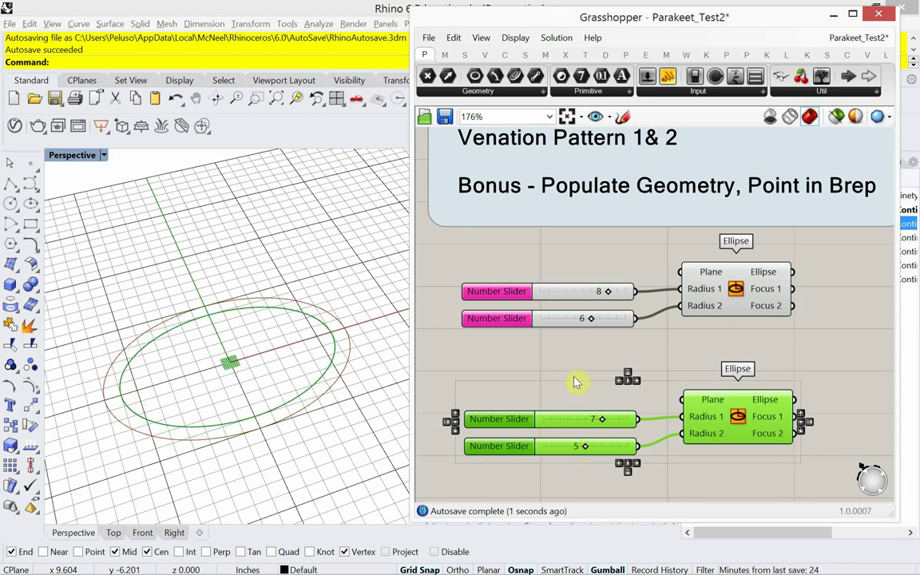
- Add a Unit Z component feeding the second Ellipse's Plane input
{"action": "double_click", "coordinate": [557, 381]}
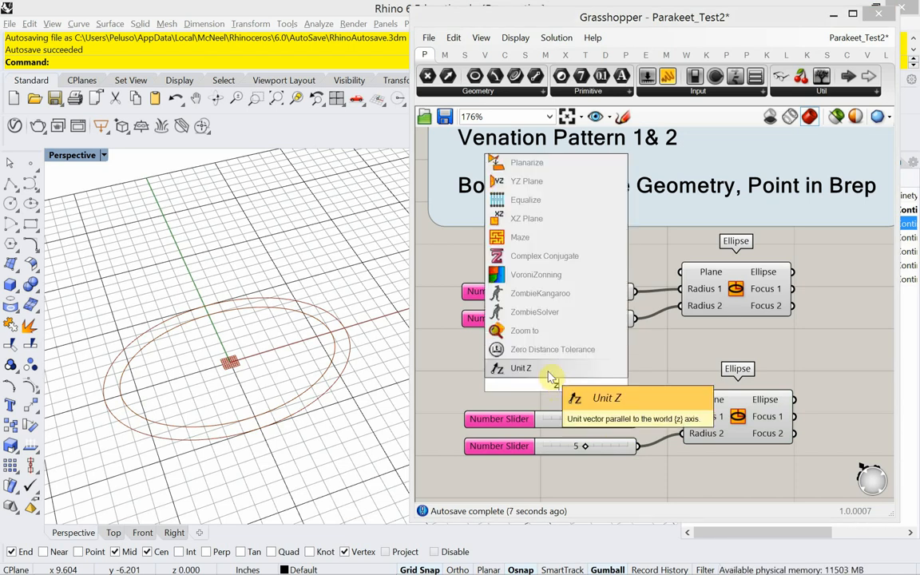
{"action": "left_click", "coordinate": [521, 368]}
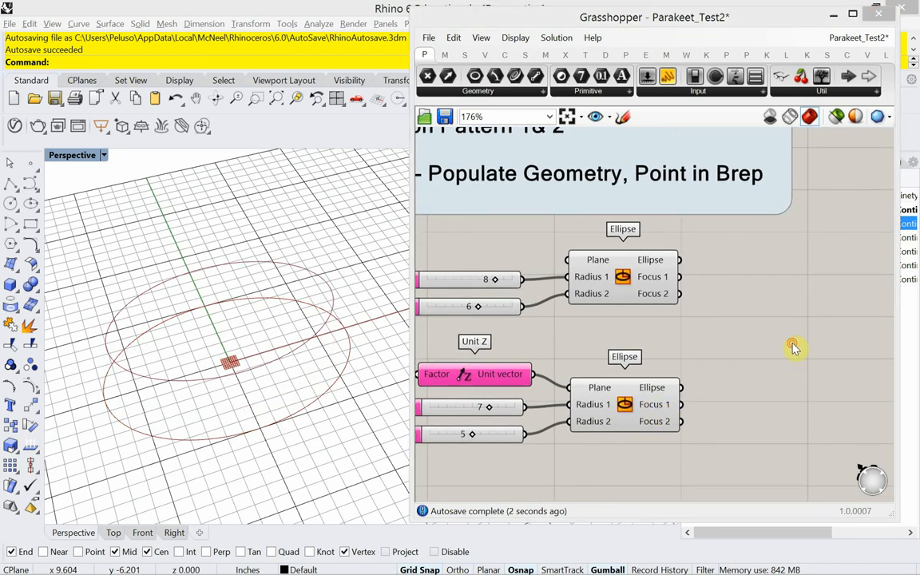
- Loft both ellipses with a Loft component and read the result in a Panel
{"action": "left_click", "coordinate": [794, 347]}
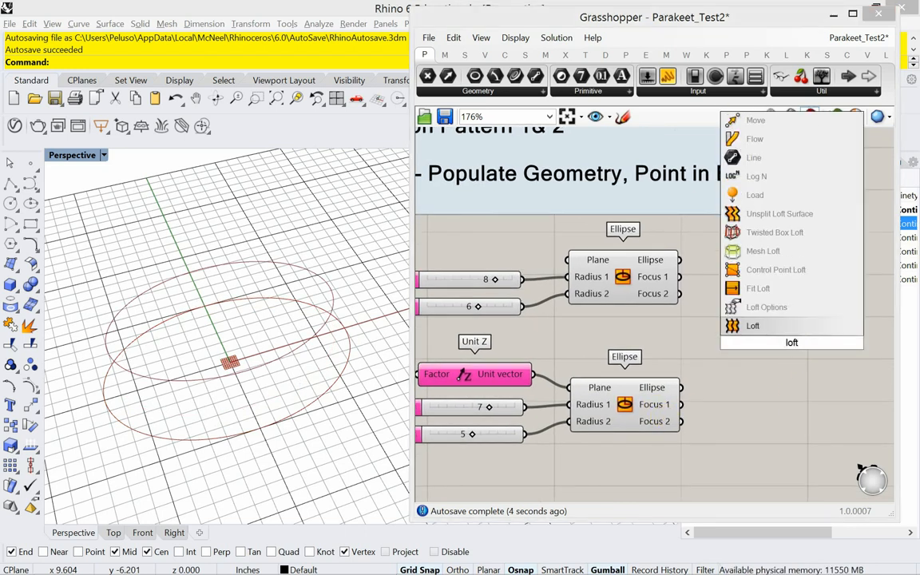
{"action": "left_click", "coordinate": [752, 326]}
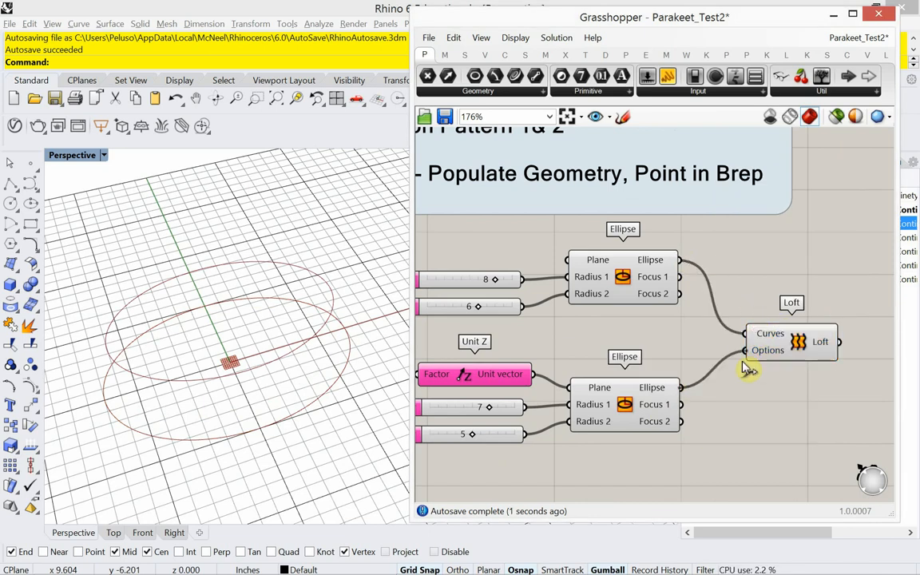
{"action": "left_click", "coordinate": [791, 340]}
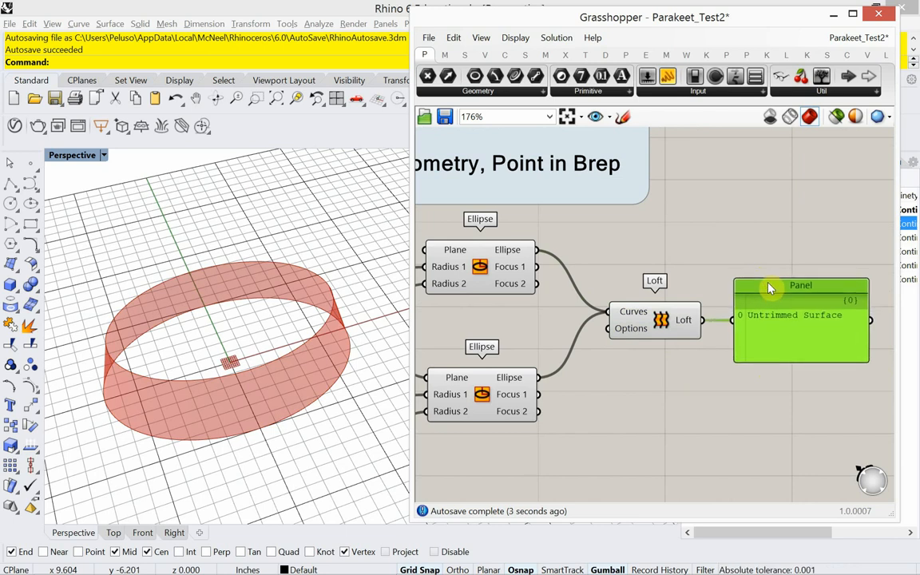
{"action": "mouse_move", "coordinate": [766, 284]}
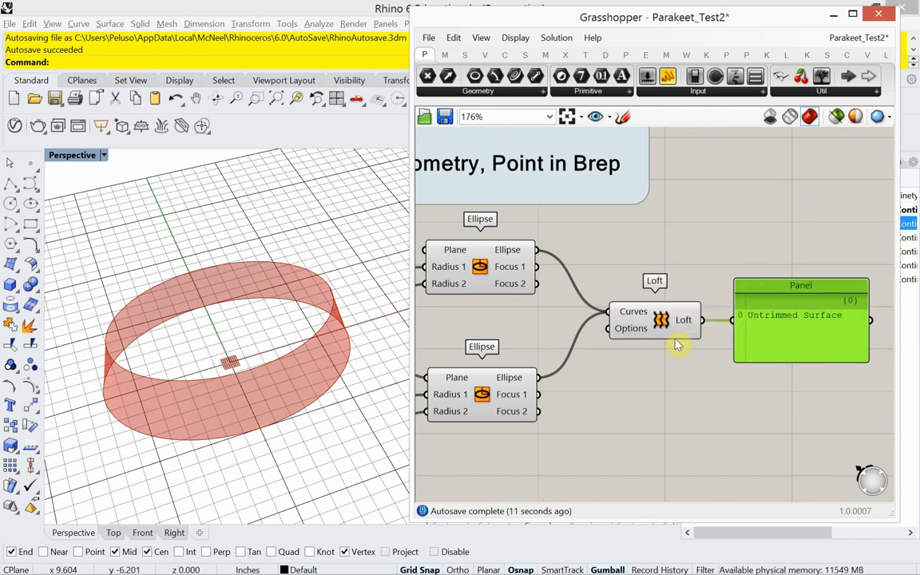
{"action": "scroll", "scroll_direction": "down", "scroll_amount": 3}
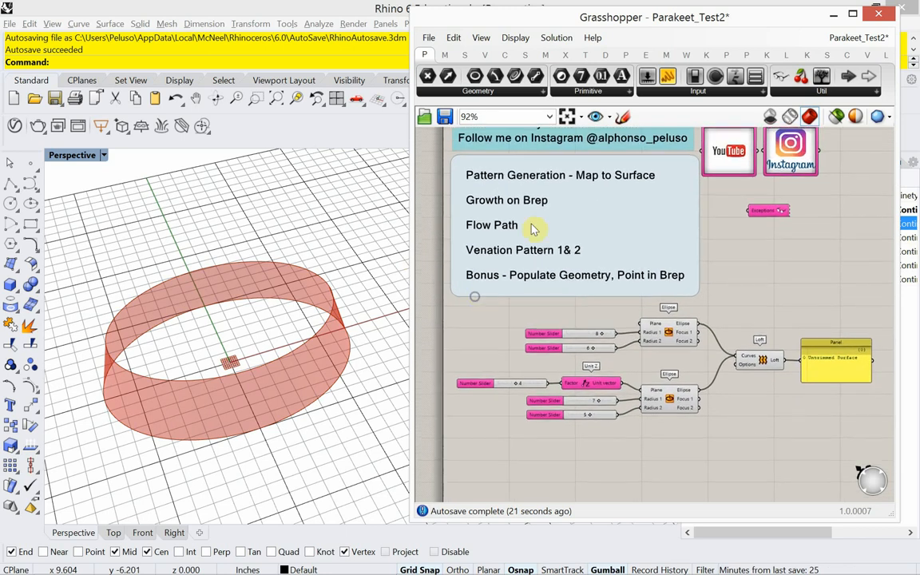
{"action": "mouse_move", "coordinate": [668, 331]}
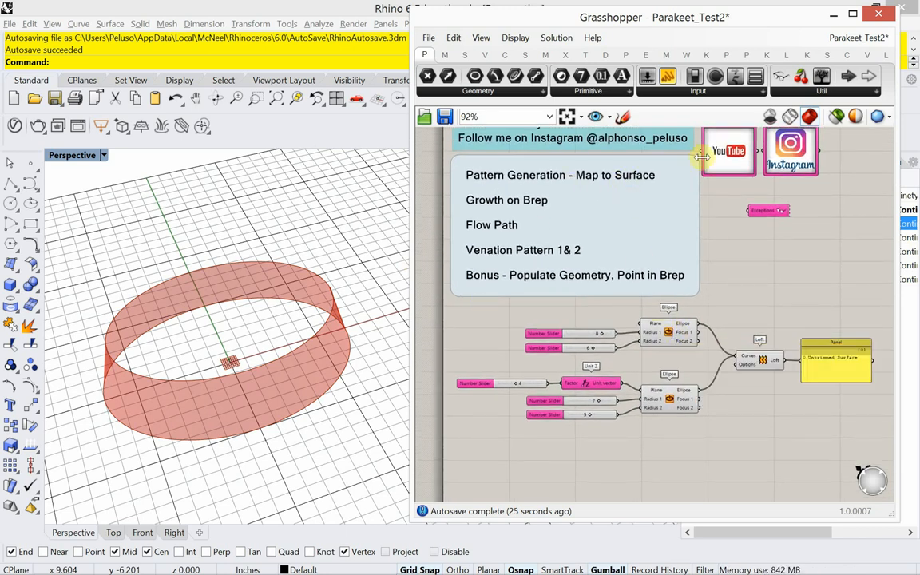
- Place Parakeet's Pattern Genotype A from the Pattern Generation list below the loft
{"action": "left_click", "coordinate": [604, 55]}
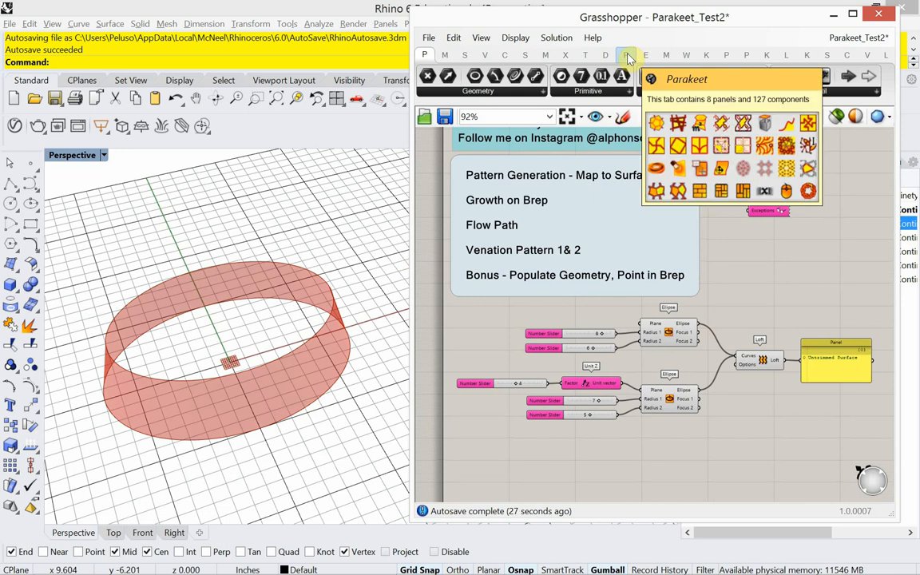
{"action": "left_click", "coordinate": [625, 55]}
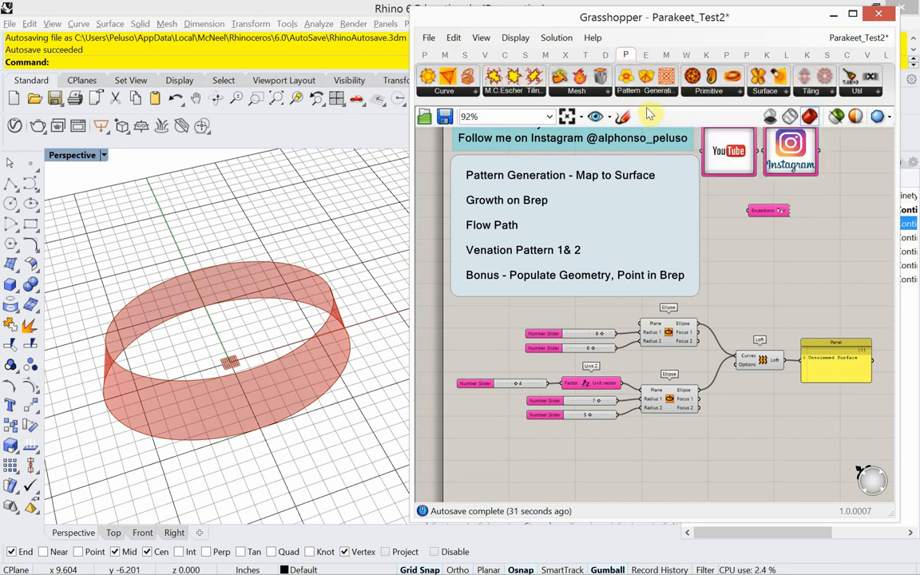
{"action": "left_click", "coordinate": [812, 80]}
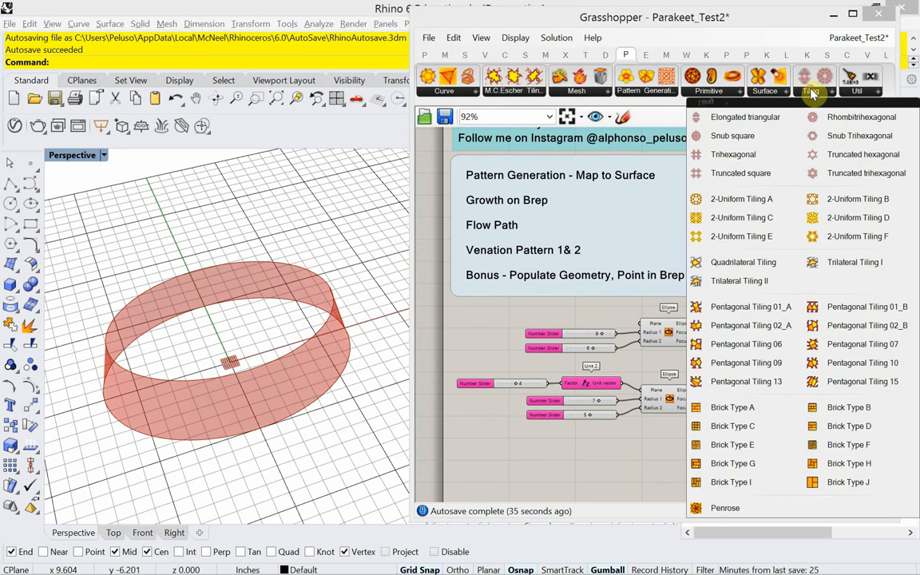
{"action": "left_click", "coordinate": [646, 80]}
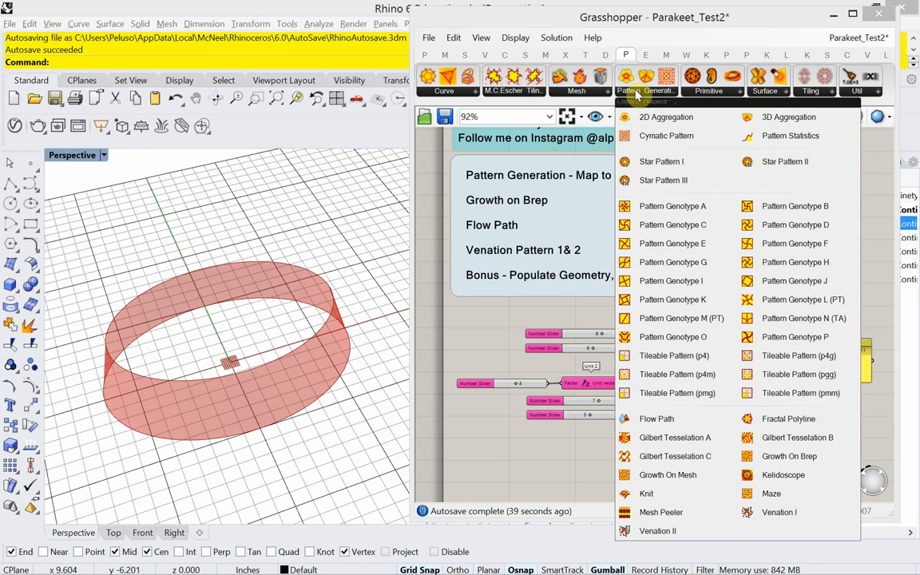
{"action": "mouse_move", "coordinate": [691, 206]}
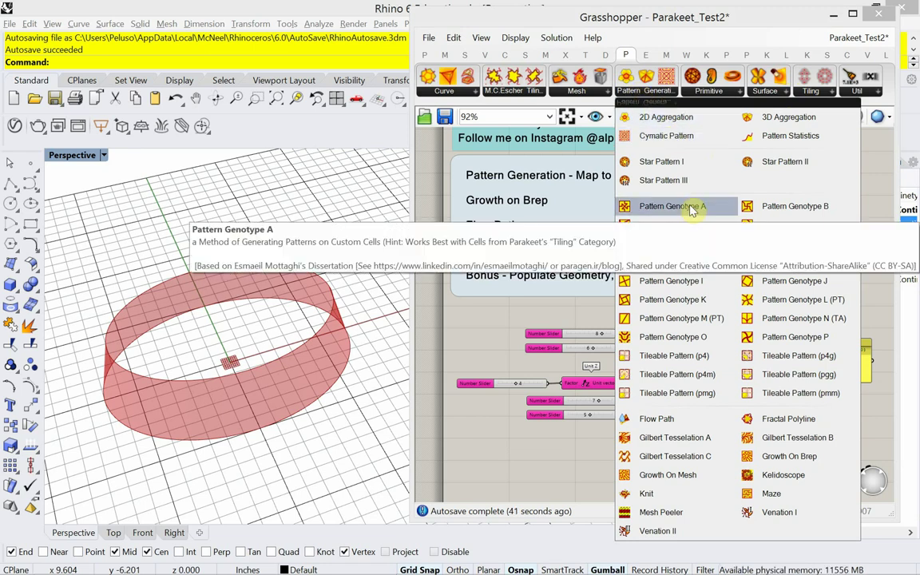
{"action": "mouse_move", "coordinate": [683, 210]}
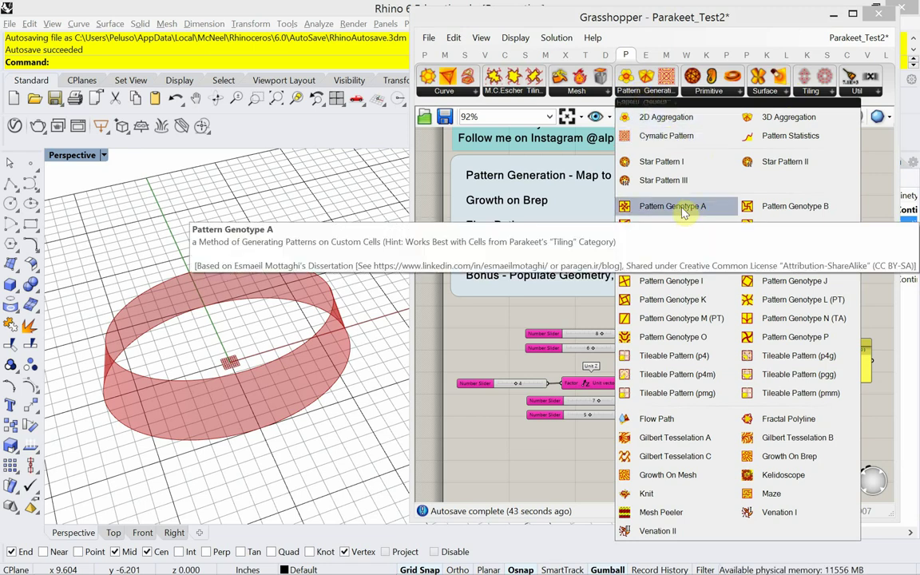
{"action": "left_click", "coordinate": [671, 206]}
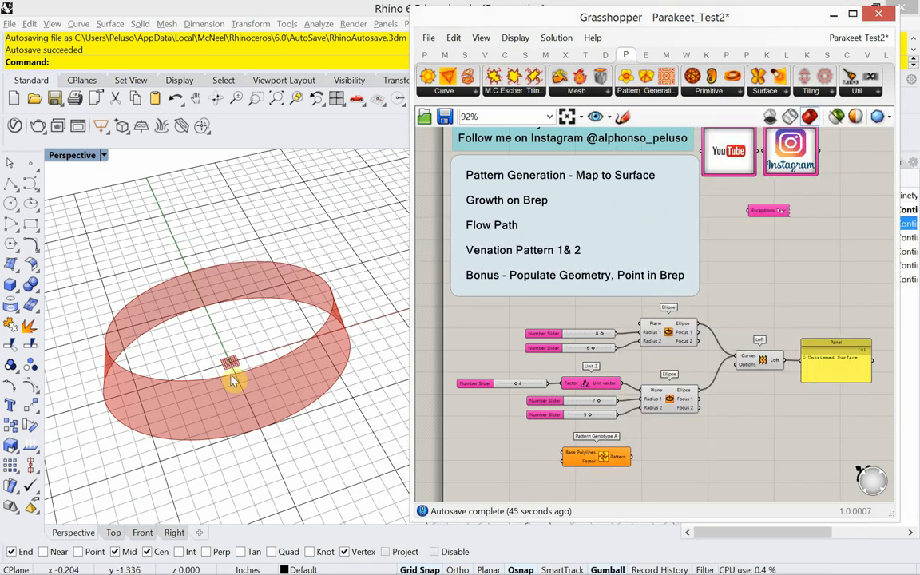
{"action": "mouse_move", "coordinate": [152, 351]}
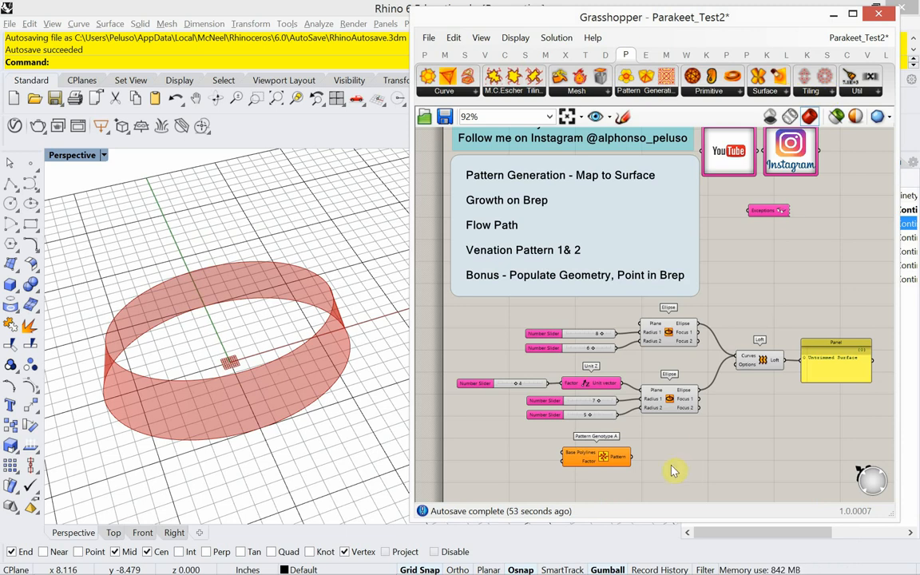
{"action": "mouse_move", "coordinate": [663, 97]}
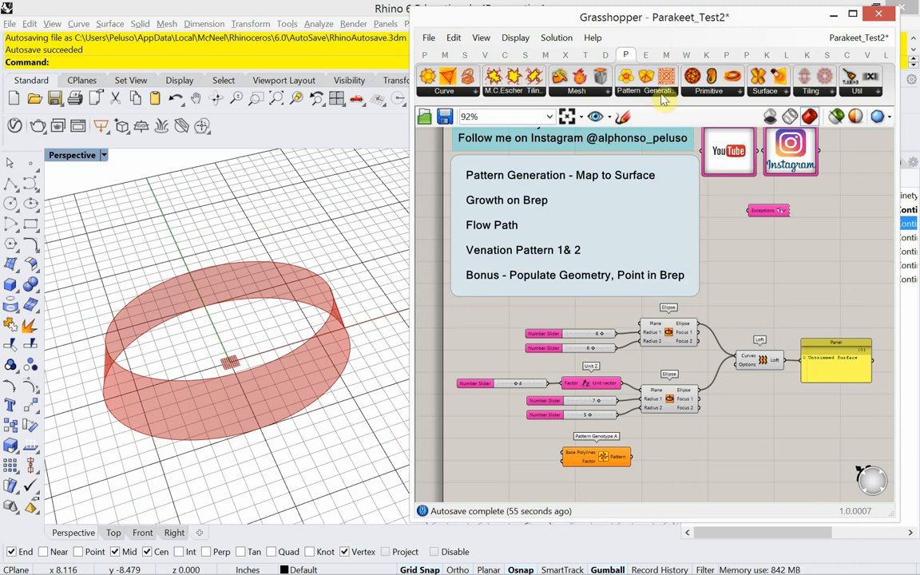
{"action": "left_click", "coordinate": [643, 90]}
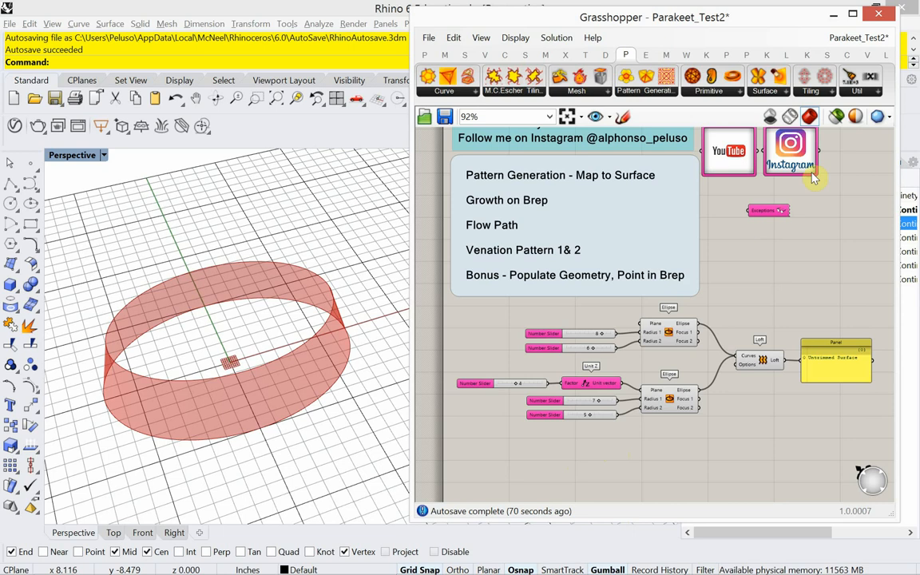
- Open Parakeet's Tiling dropdown showing Elongated triangular and Rhombitrihexagonal
{"action": "left_click", "coordinate": [810, 90]}
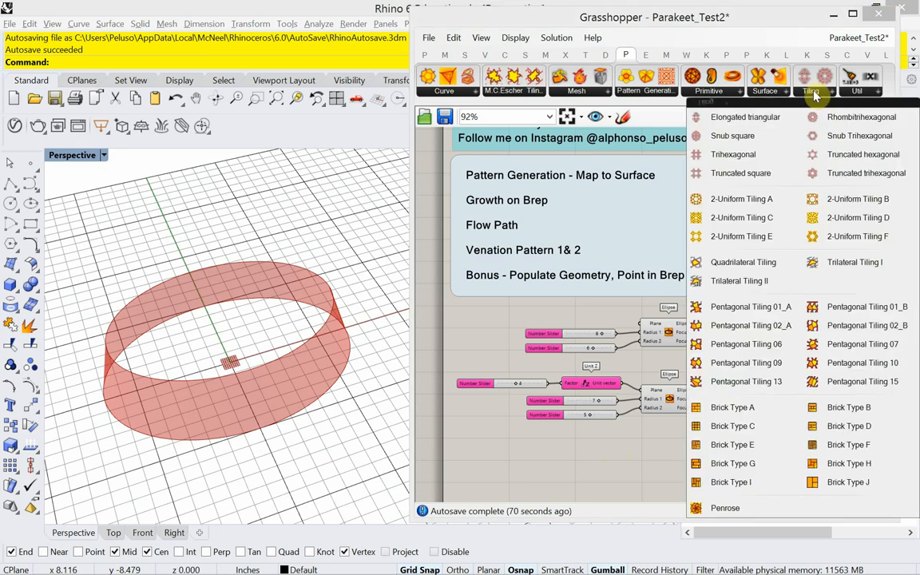
{"action": "mouse_move", "coordinate": [747, 117]}
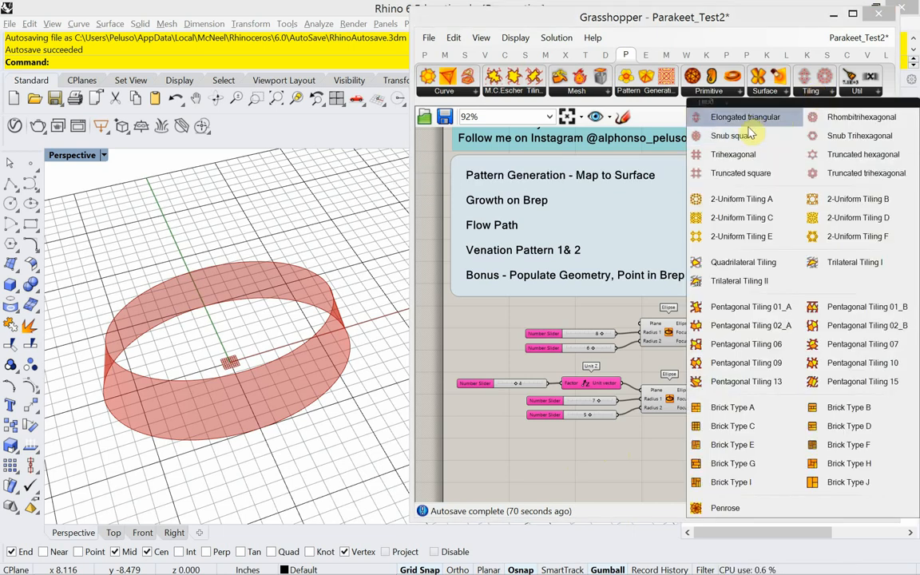
{"action": "mouse_move", "coordinate": [861, 117]}
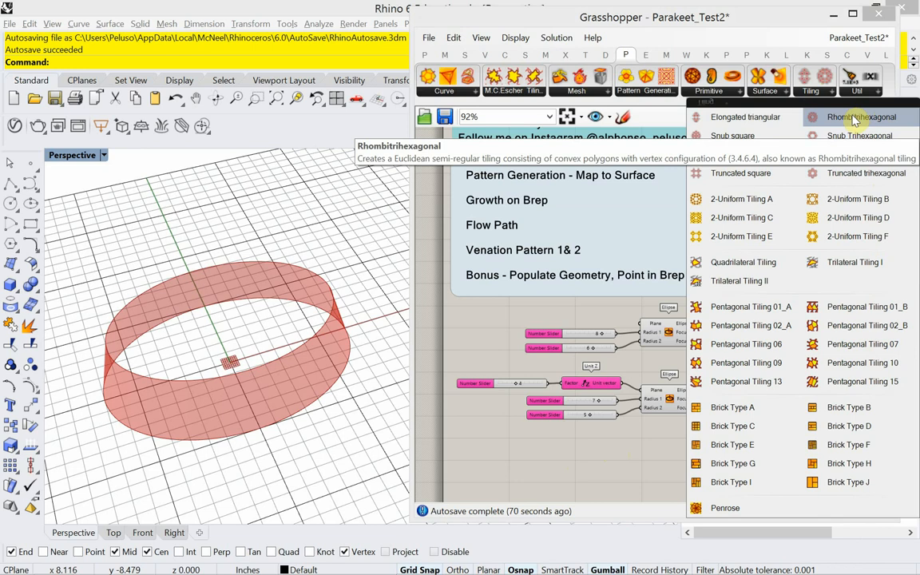
{"action": "mouse_move", "coordinate": [744, 118]}
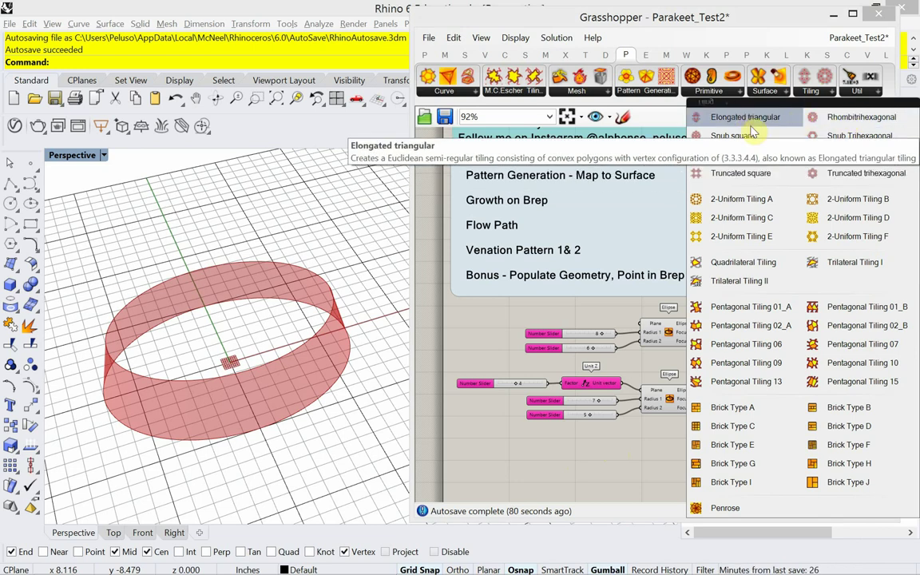
{"action": "mouse_move", "coordinate": [746, 135]}
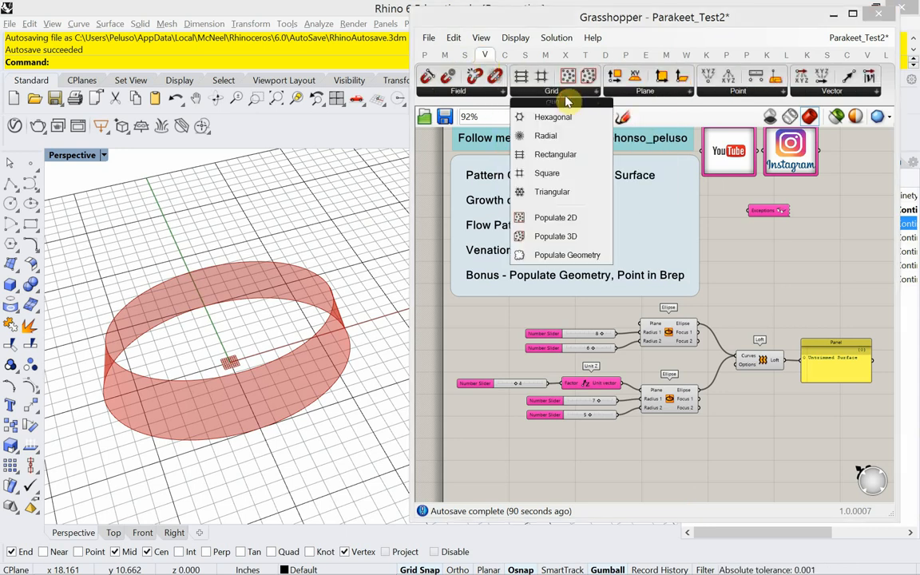
{"action": "mouse_move", "coordinate": [582, 120]}
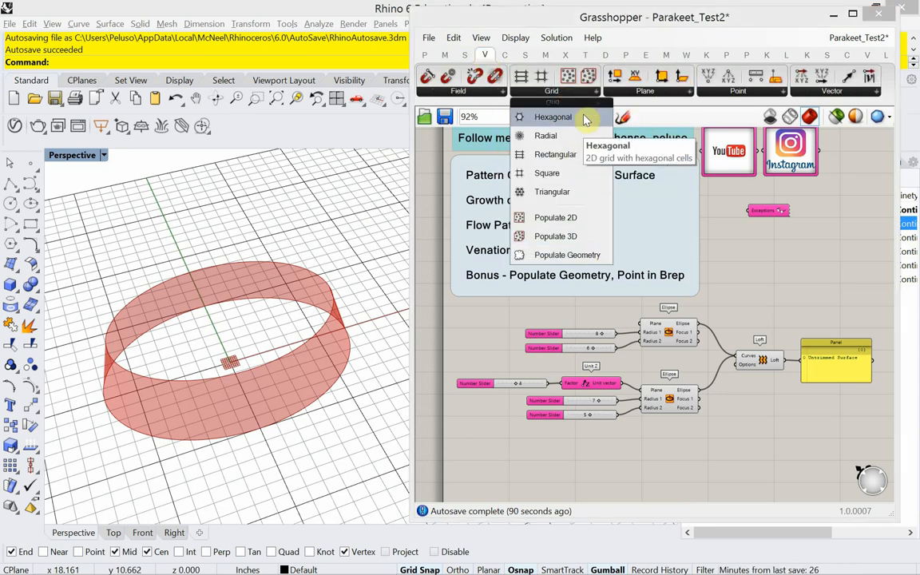
{"action": "mouse_move", "coordinate": [583, 132]}
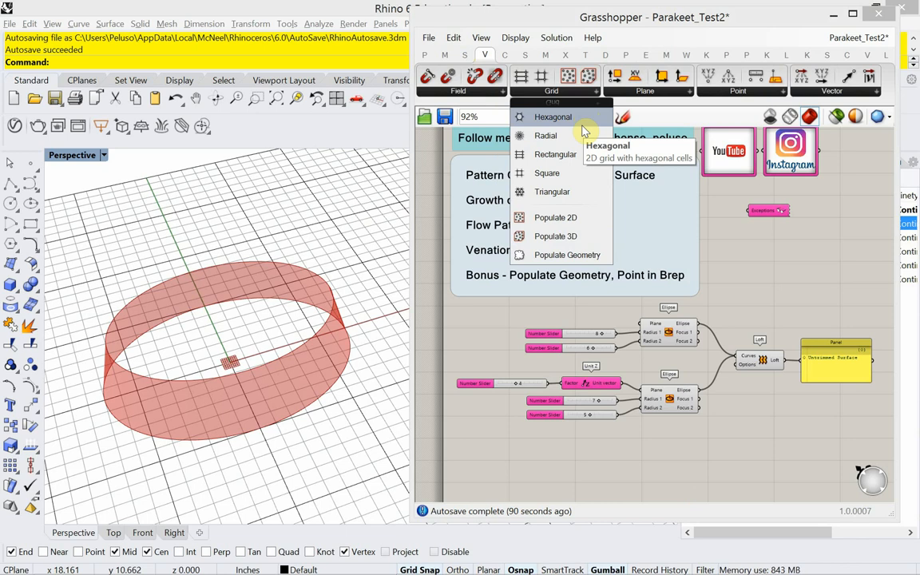
{"action": "mouse_move", "coordinate": [584, 134]}
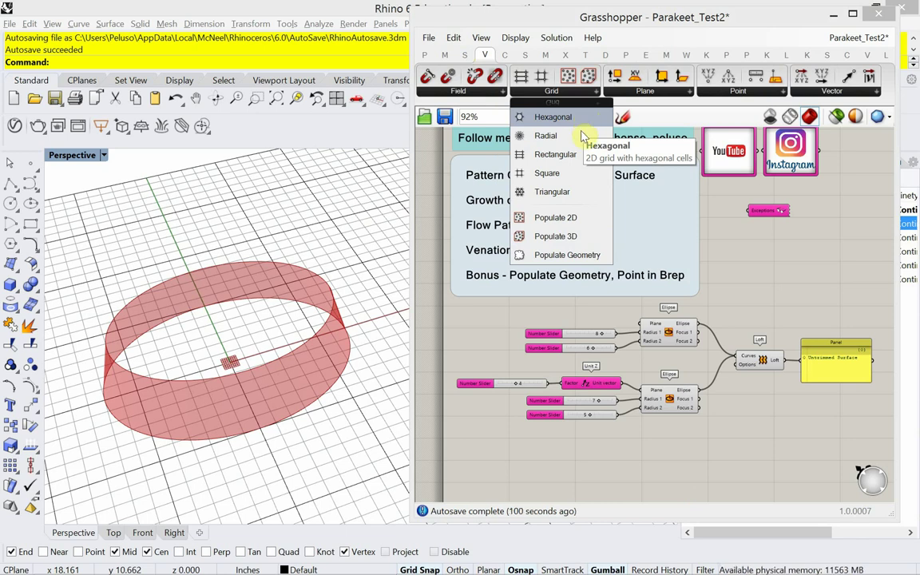
{"action": "left_click", "coordinate": [578, 177]}
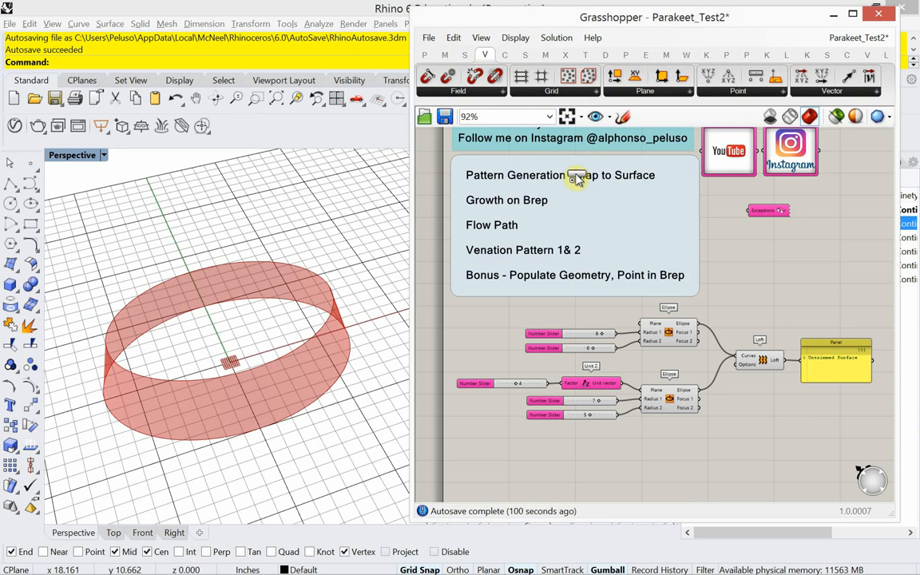
{"action": "scroll", "scroll_direction": "down", "scroll_amount": 3}
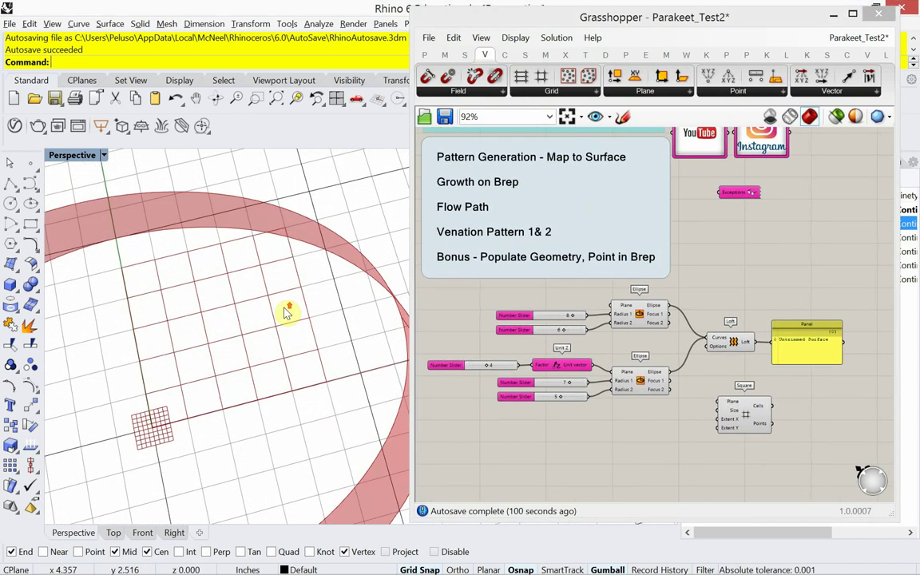
{"action": "mouse_move", "coordinate": [310, 245]}
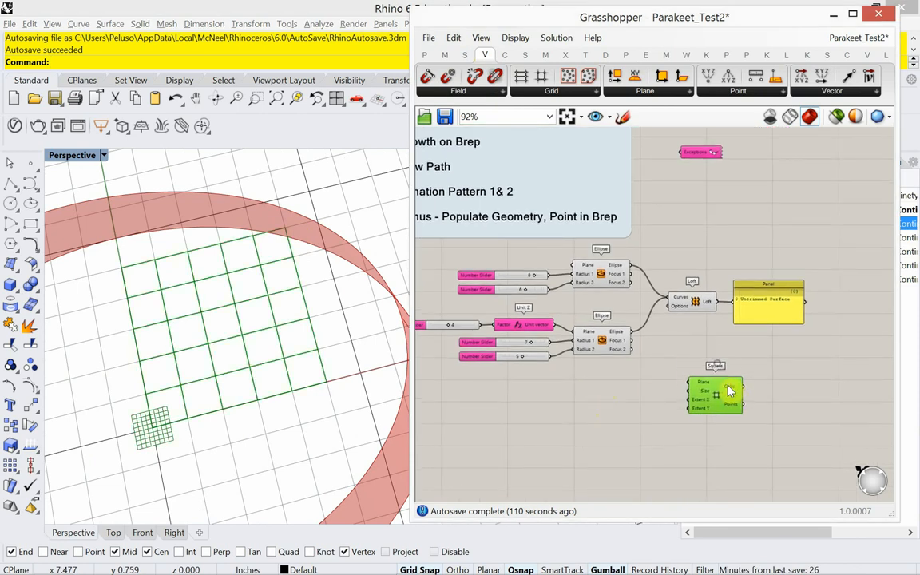
{"action": "mouse_move", "coordinate": [716, 400]}
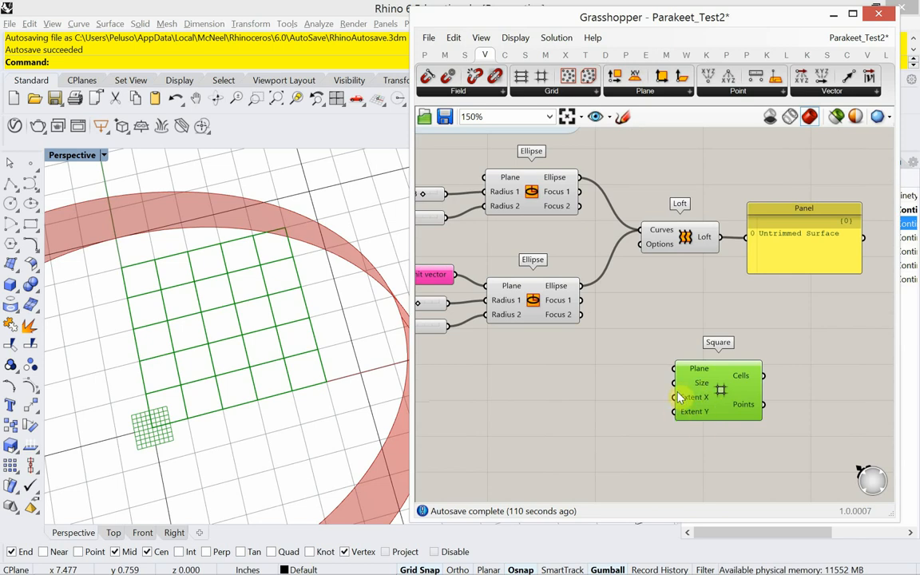
{"action": "mouse_move", "coordinate": [595, 368]}
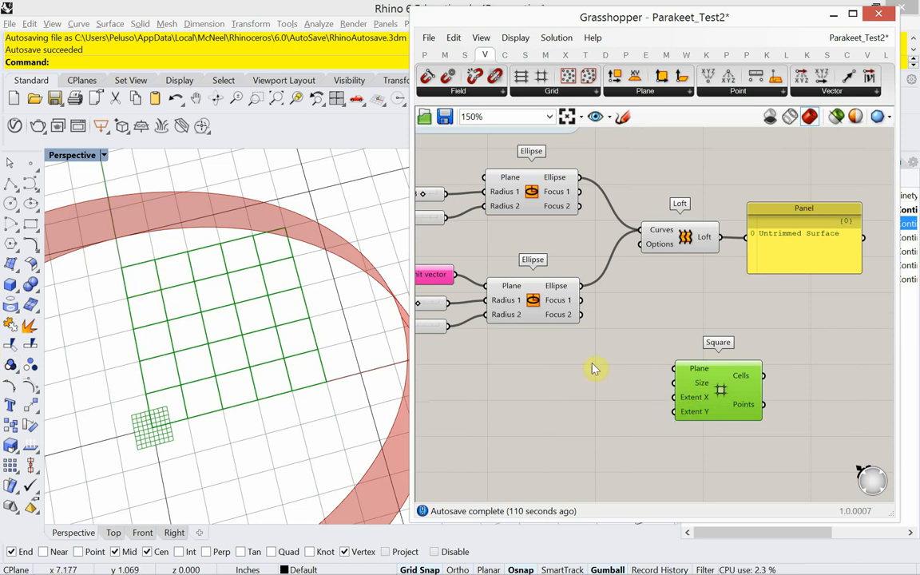
{"action": "scroll", "scroll_direction": "down", "scroll_amount": 3}
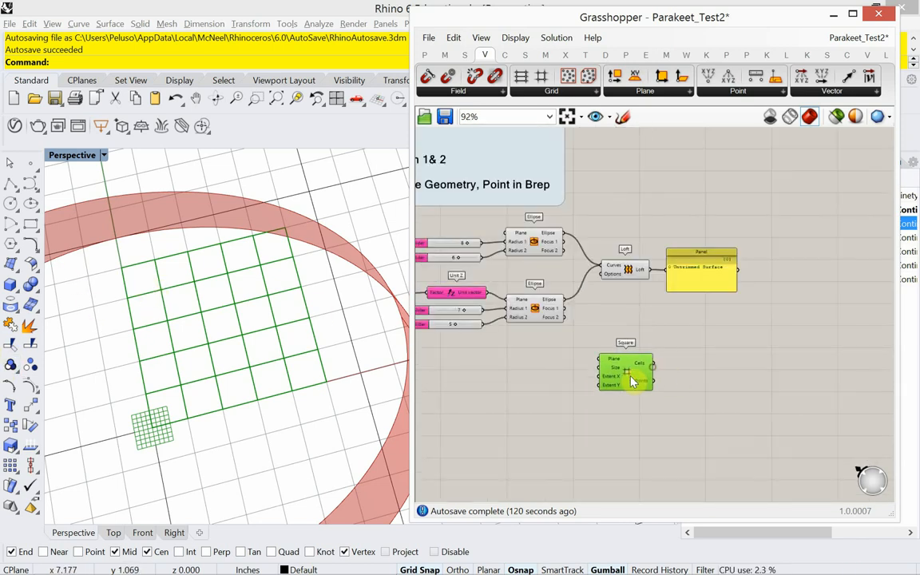
{"action": "mouse_move", "coordinate": [627, 375]}
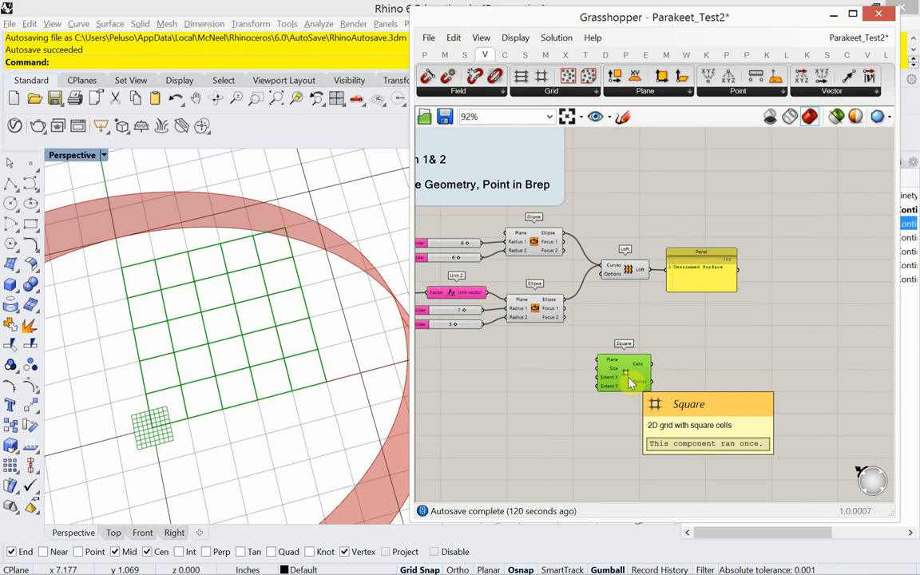
{"action": "mouse_move", "coordinate": [671, 76]}
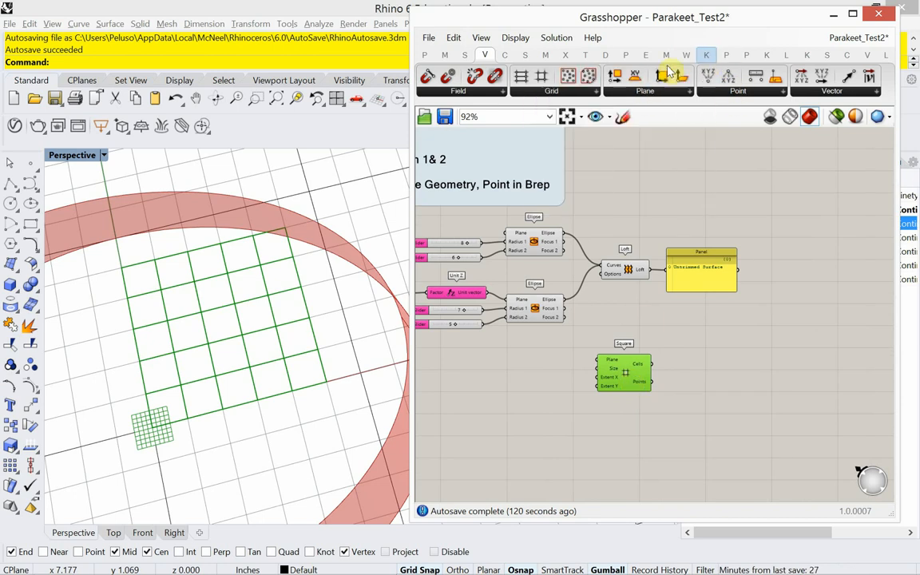
- Place Parakeet's Mirrored Subdivide Quad from the Curve dropdown beside the Square component
{"action": "left_click", "coordinate": [625, 54]}
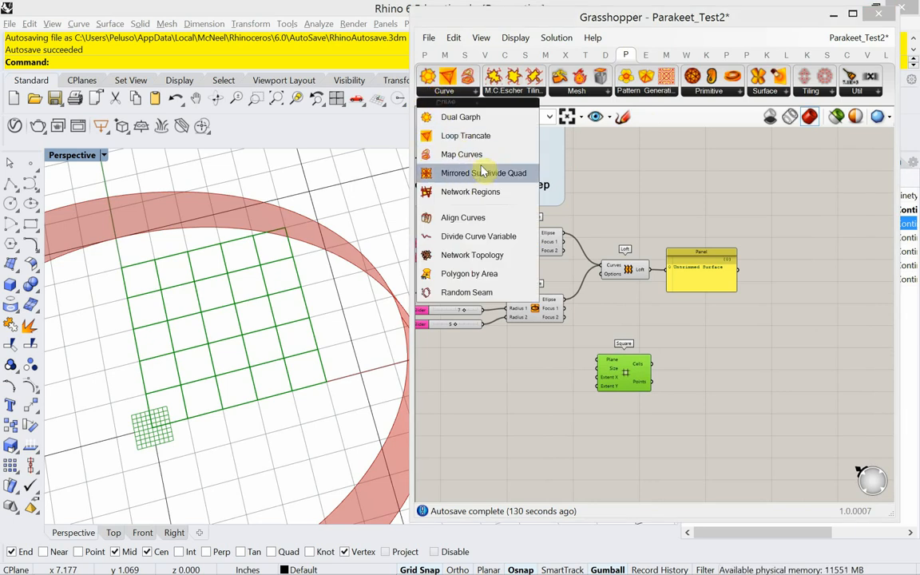
{"action": "mouse_move", "coordinate": [502, 177]}
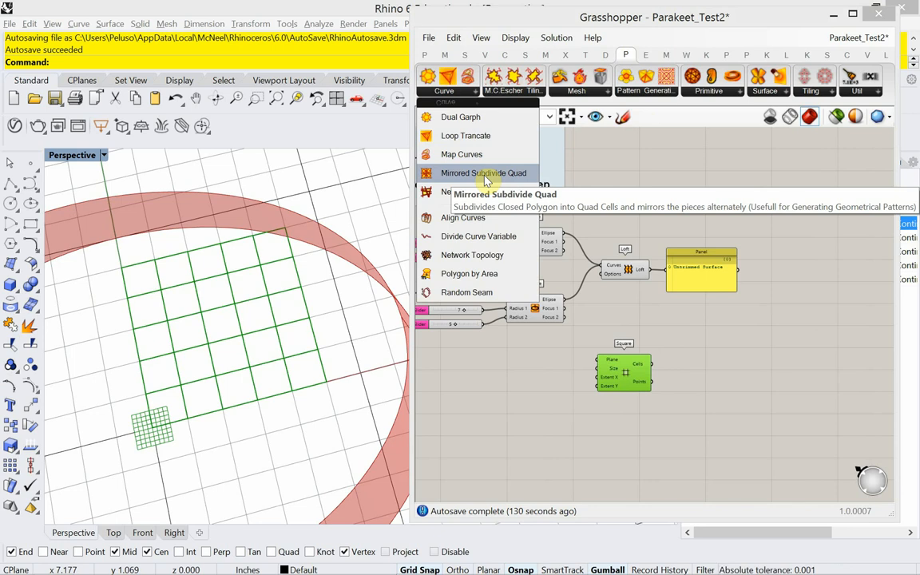
{"action": "left_click", "coordinate": [484, 174]}
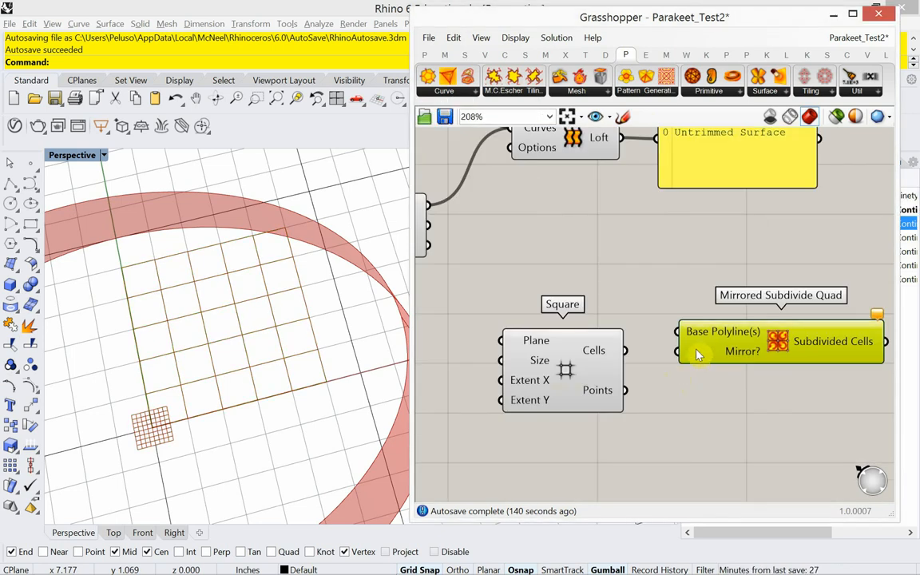
{"action": "scroll", "scroll_direction": "up", "scroll_amount": 3}
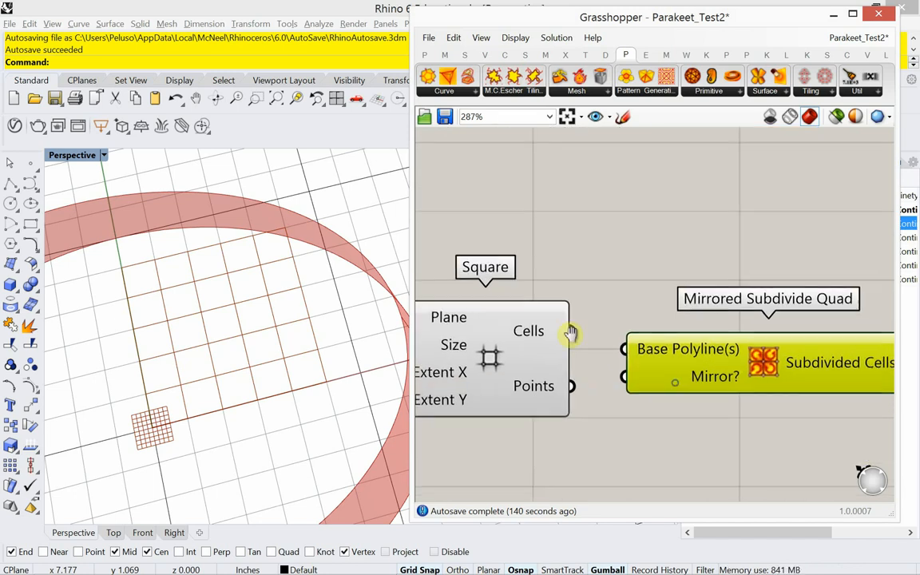
{"action": "scroll", "scroll_direction": "up", "scroll_amount": 3}
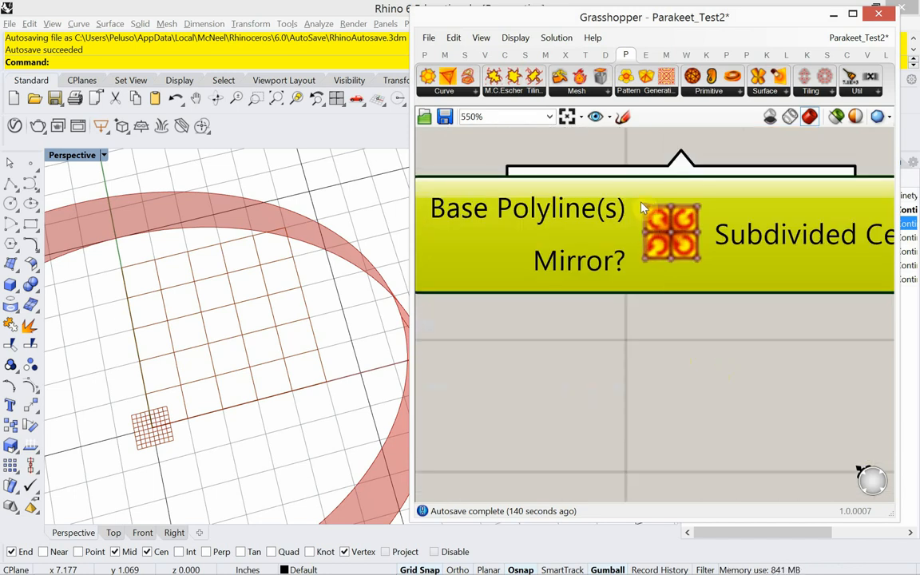
{"action": "mouse_move", "coordinate": [669, 224]}
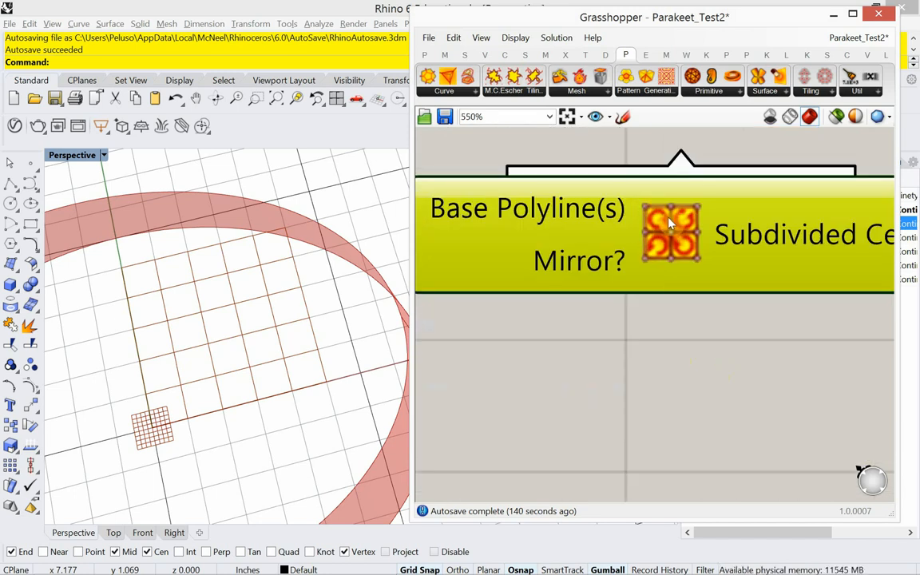
{"action": "mouse_move", "coordinate": [665, 221]}
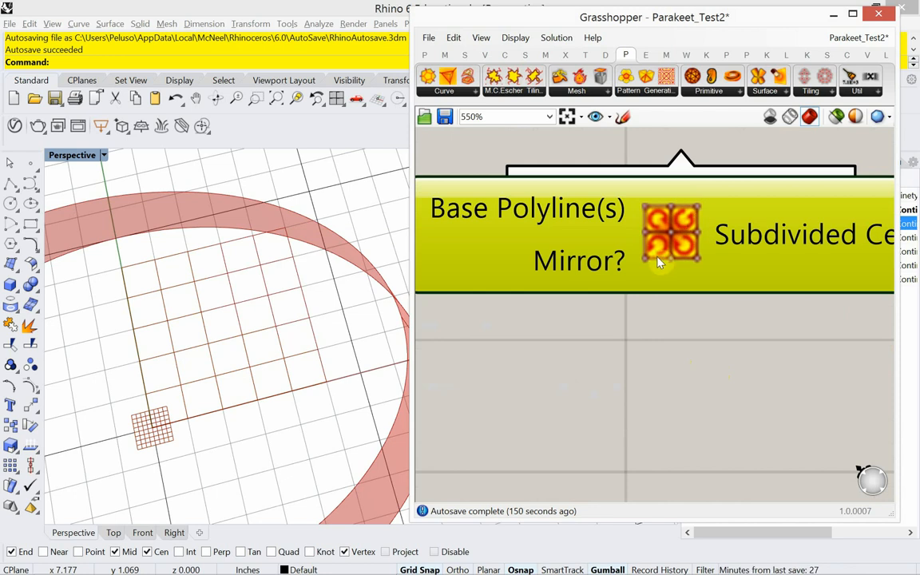
{"action": "scroll", "scroll_direction": "down", "scroll_amount": 3}
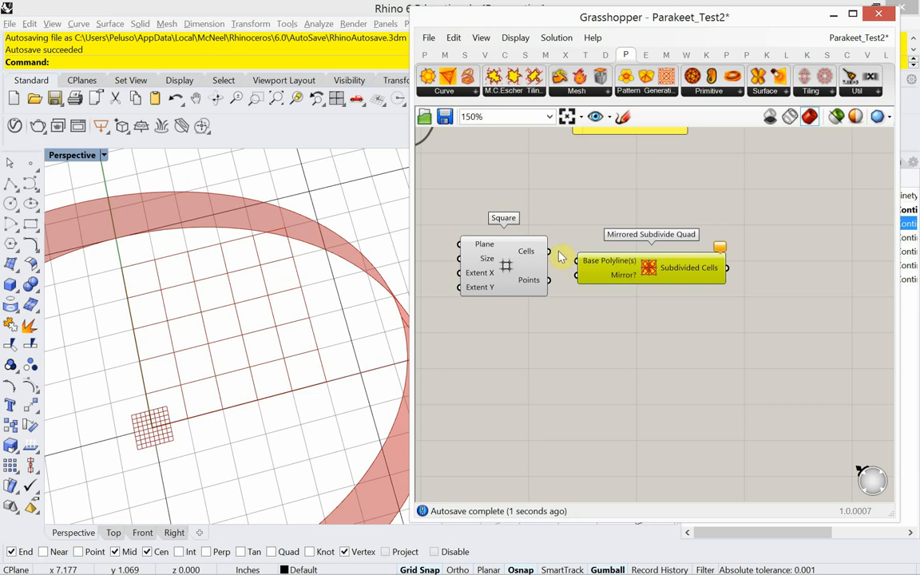
- Wire Square's Cells into Mirrored Subdivide Quad's Base Polyline(s) and nudge the component up-right
{"action": "left_click", "coordinate": [651, 268]}
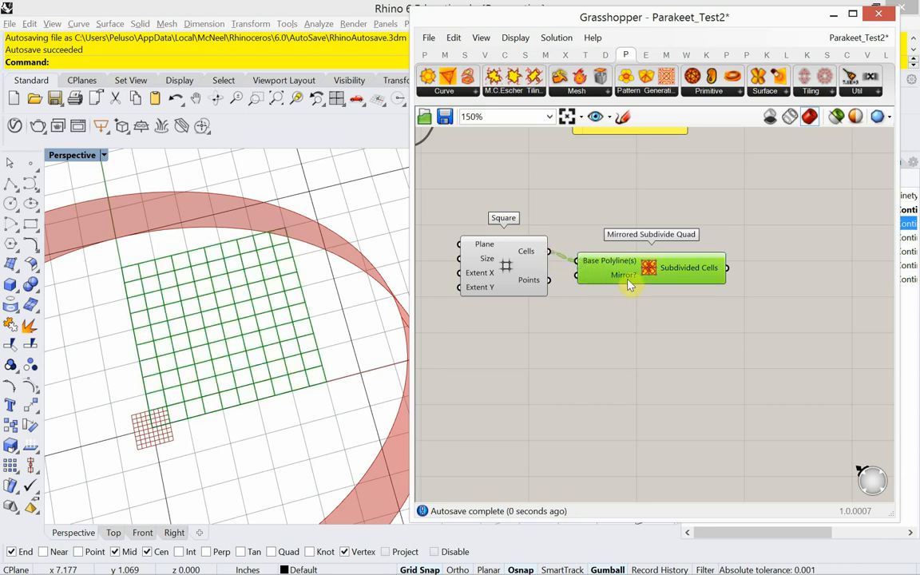
{"action": "left_click_drag", "start_coordinate": [651, 274], "coordinate": [682, 264]}
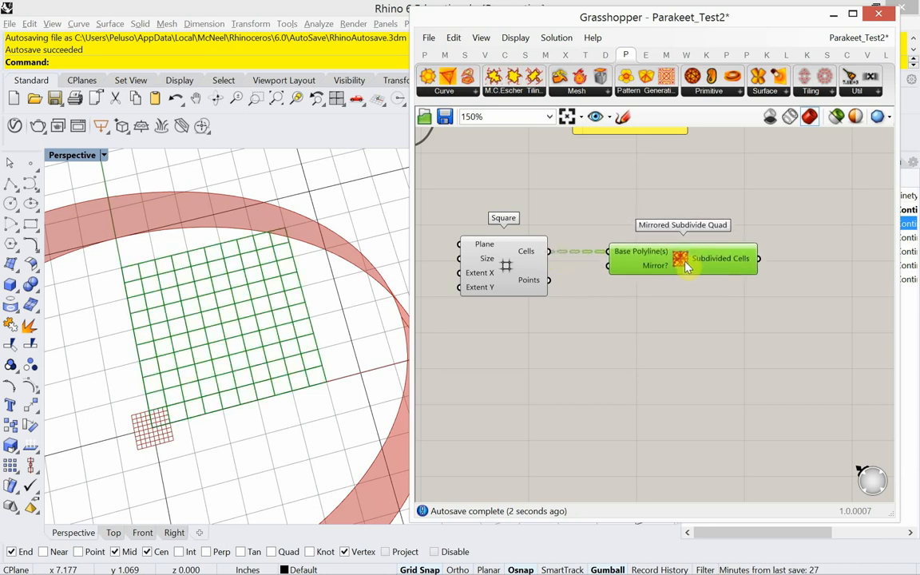
{"action": "mouse_move", "coordinate": [631, 267]}
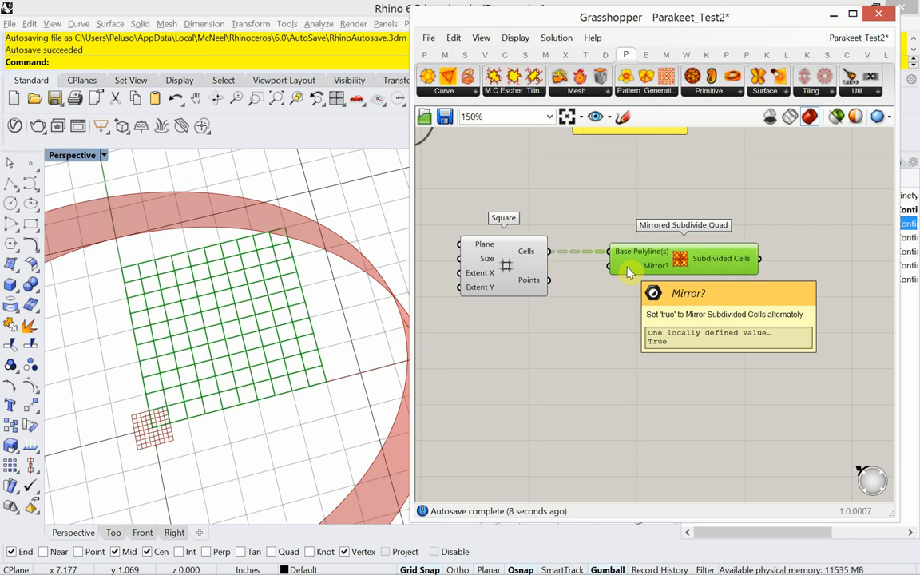
{"action": "scroll", "scroll_direction": "down", "scroll_amount": 3}
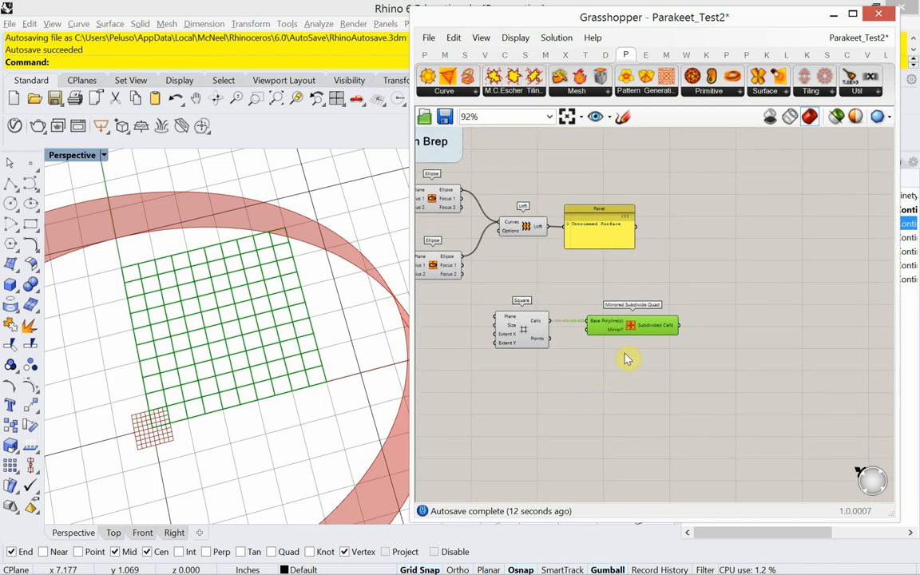
{"action": "mouse_move", "coordinate": [681, 258]}
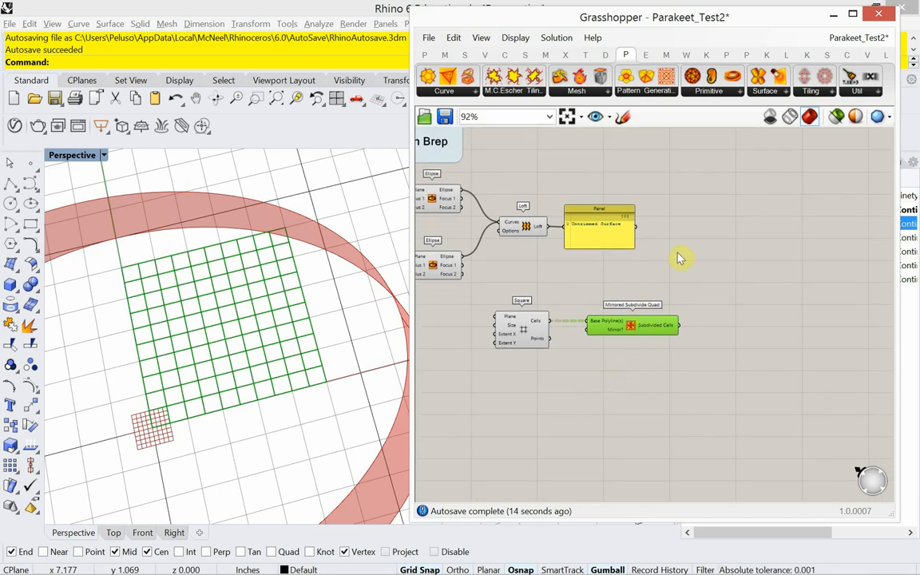
{"action": "mouse_move", "coordinate": [494, 345]}
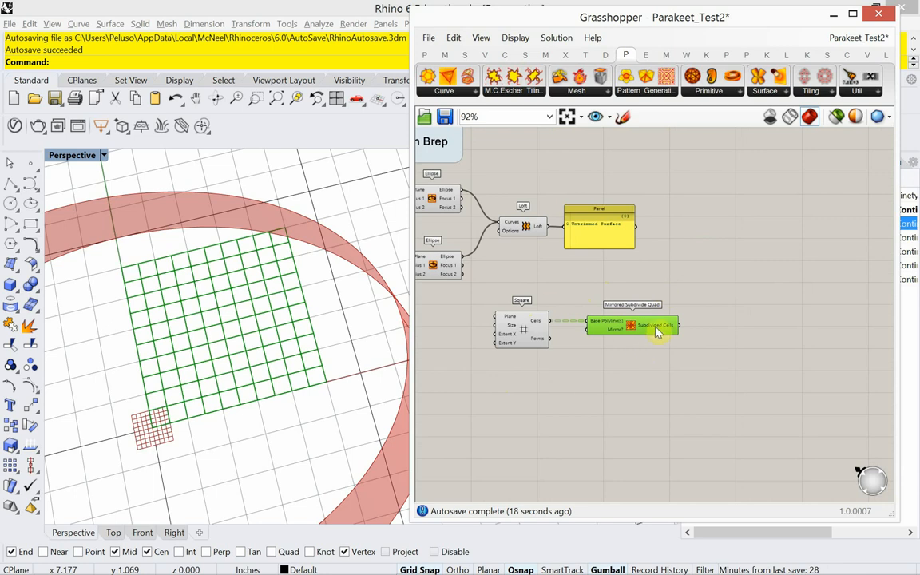
{"action": "mouse_move", "coordinate": [654, 329]}
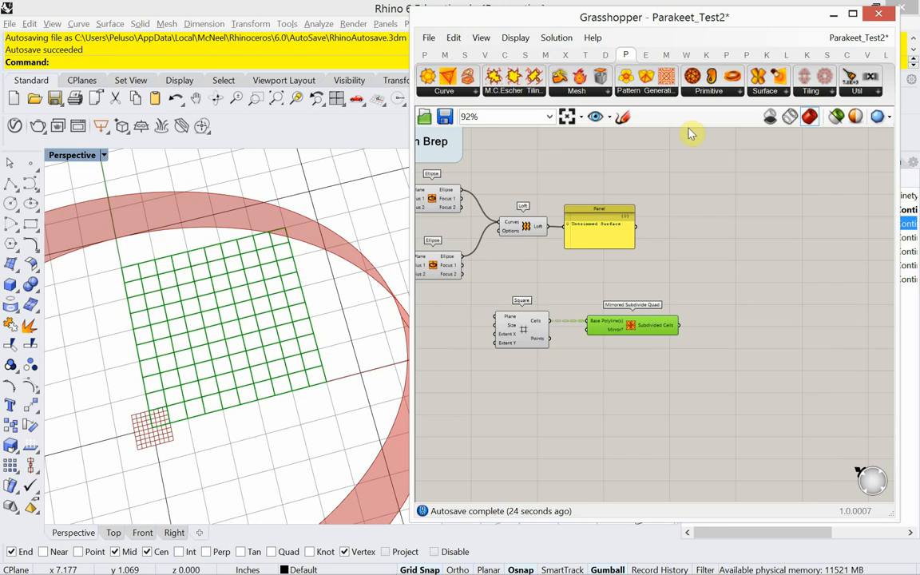
- Add Pattern Genotype H from Pattern Generation, taking the subdivided cells as Base Polylines
{"action": "left_click", "coordinate": [645, 90]}
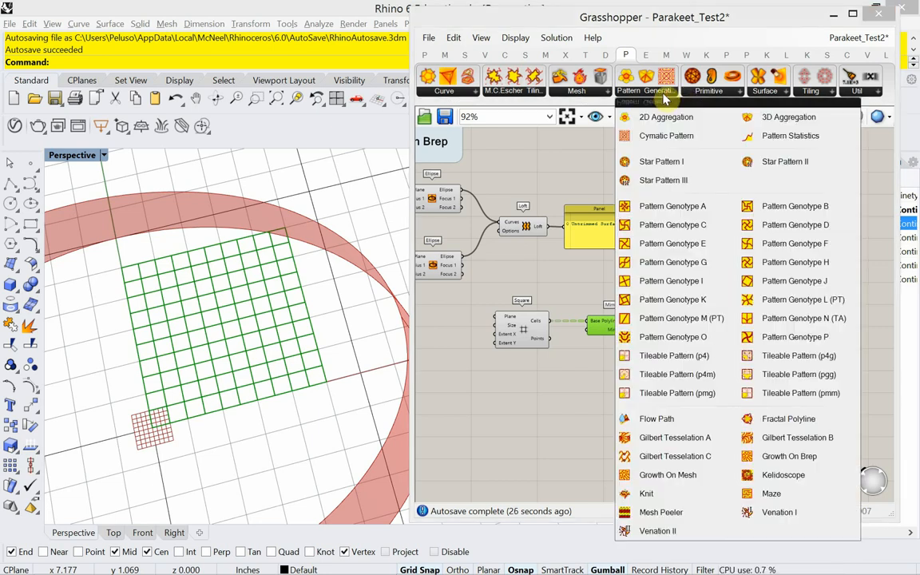
{"action": "mouse_move", "coordinate": [683, 325]}
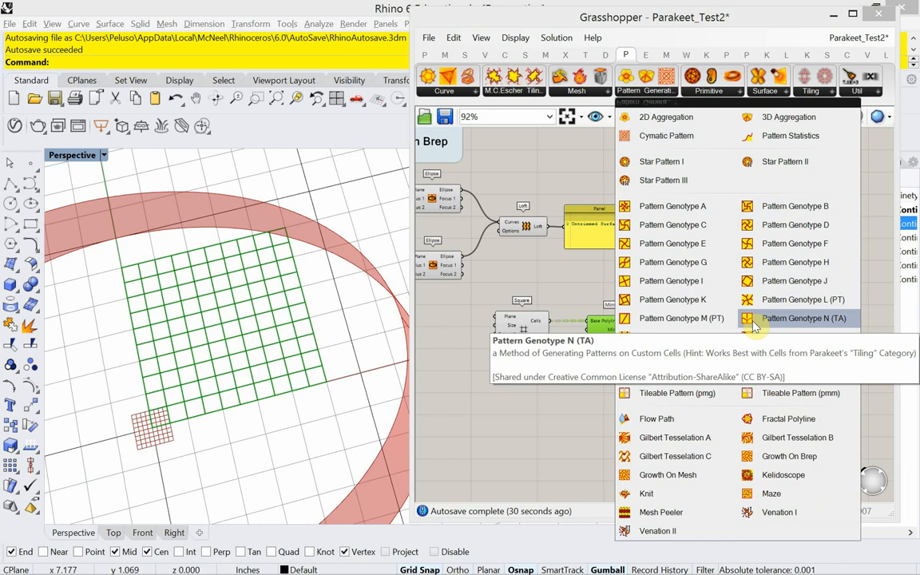
{"action": "mouse_move", "coordinate": [775, 299]}
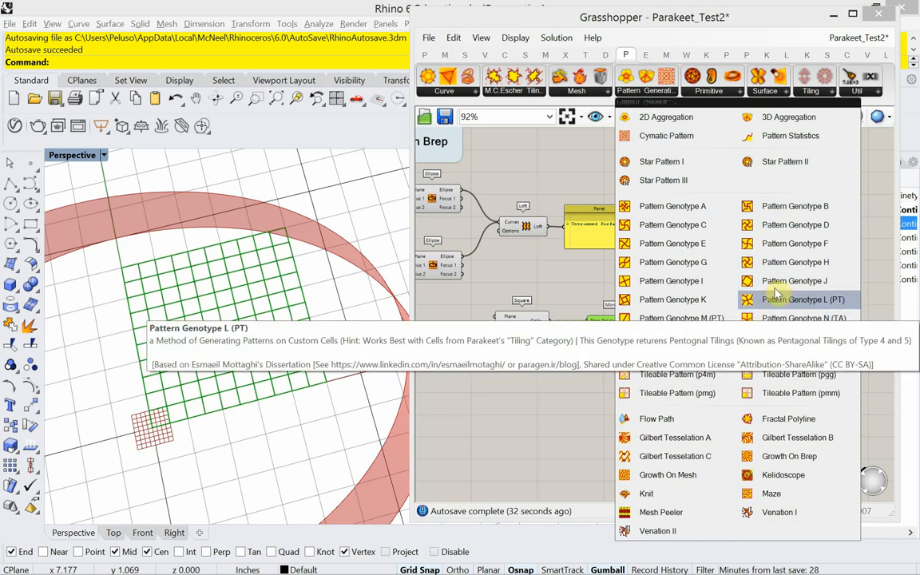
{"action": "left_click", "coordinate": [803, 299]}
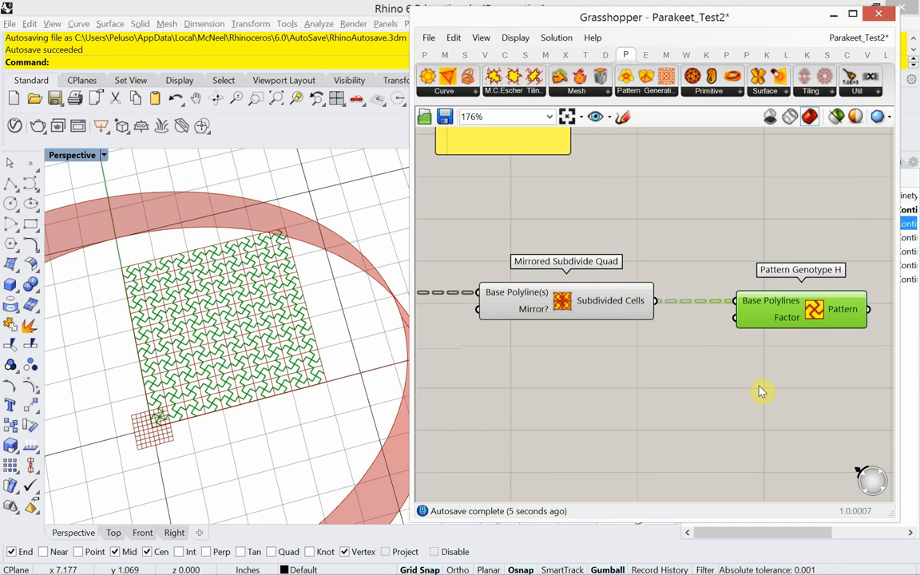
{"action": "mouse_move", "coordinate": [765, 317]}
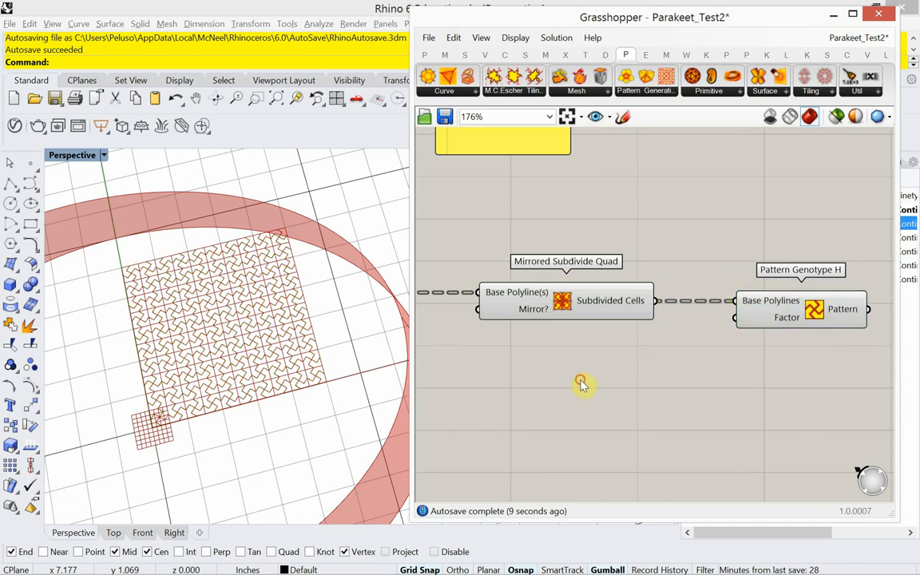
- Wire a number slider to Pattern Genotype H's Factor and sweep 1.0, 0.5, ending at 0.9
{"action": "double_click", "coordinate": [581, 382]}
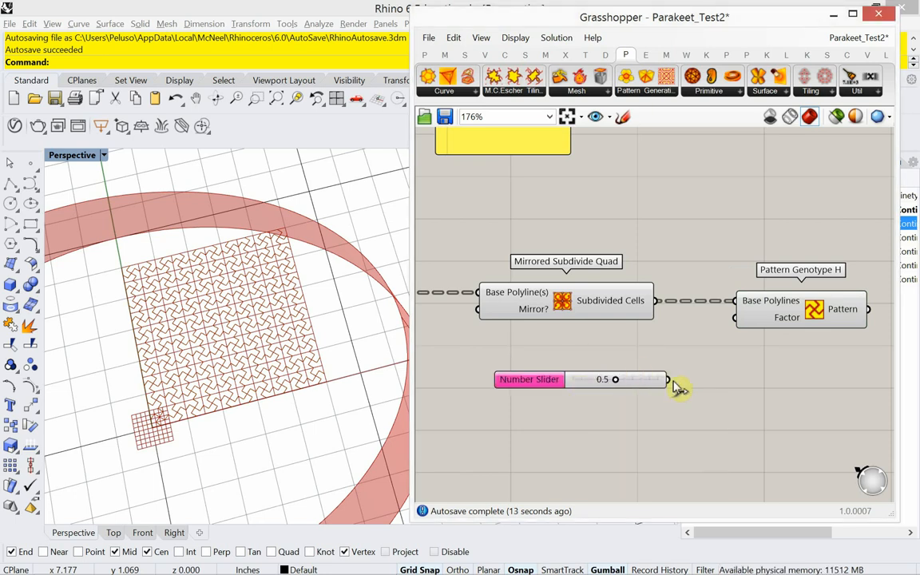
{"action": "left_click_drag", "start_coordinate": [666, 379], "coordinate": [733, 317]}
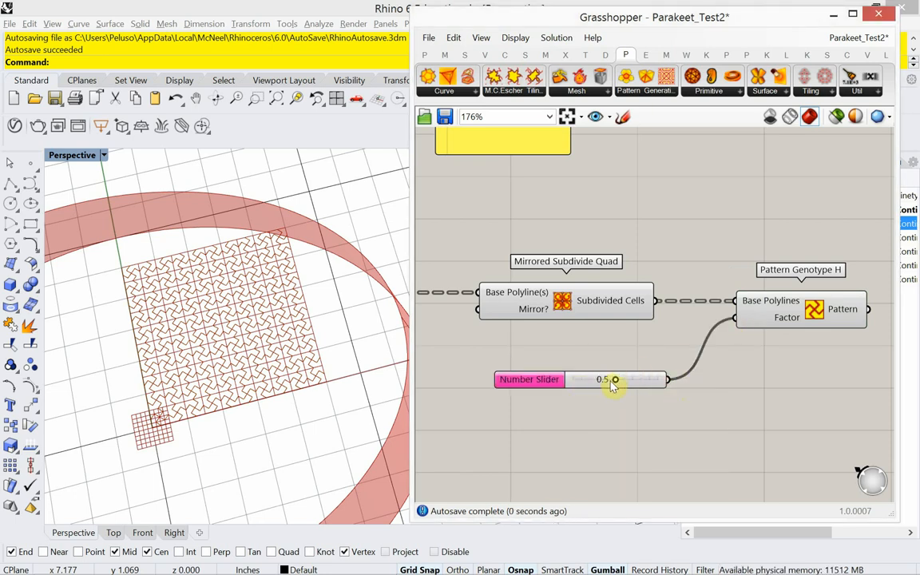
{"action": "left_click_drag", "start_coordinate": [615, 380], "coordinate": [667, 379]}
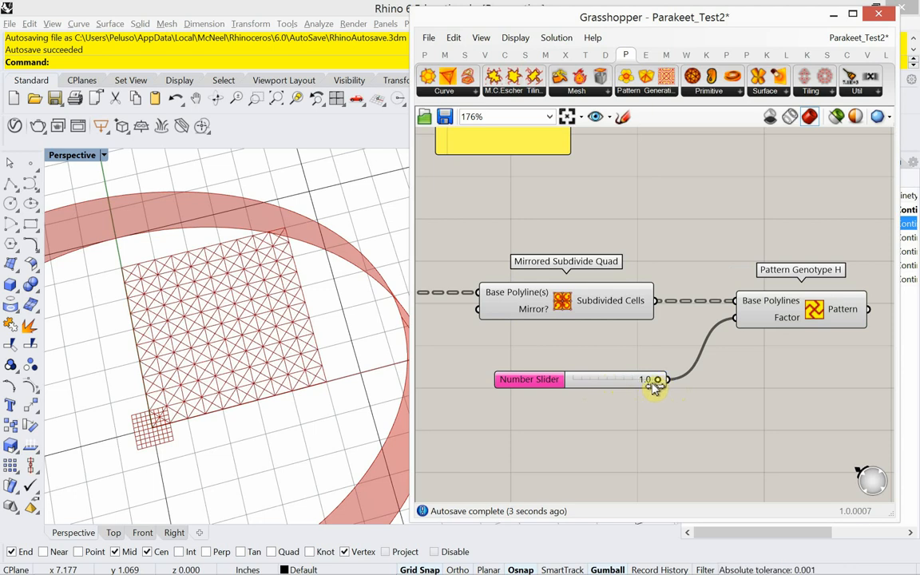
{"action": "left_click_drag", "start_coordinate": [655, 379], "coordinate": [643, 386]}
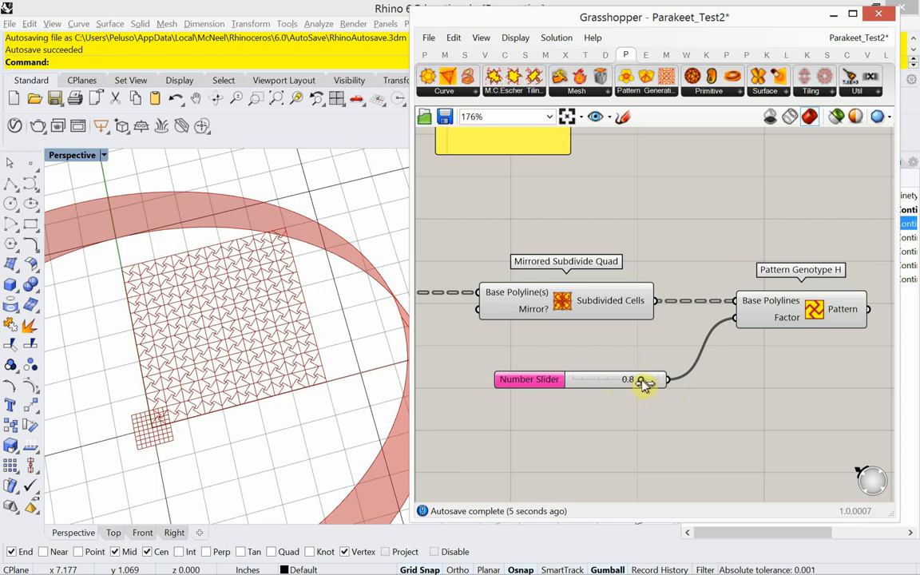
{"action": "left_click_drag", "start_coordinate": [643, 379], "coordinate": [647, 379]}
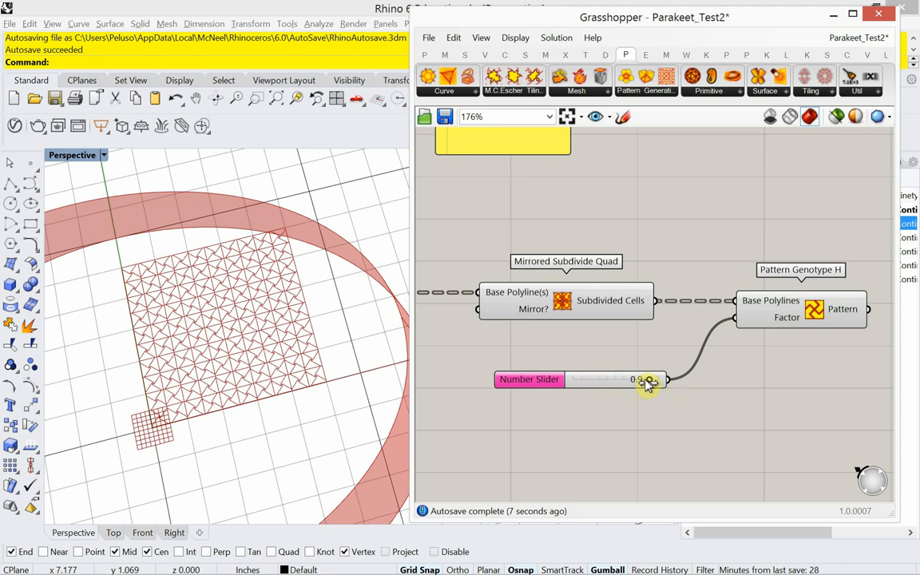
{"action": "left_click_drag", "start_coordinate": [647, 379], "coordinate": [547, 378]}
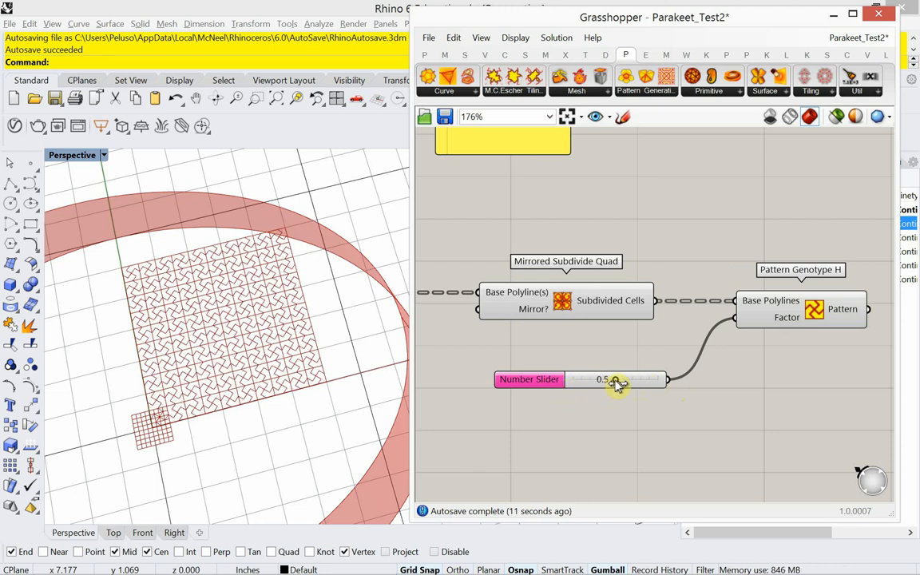
{"action": "left_click_drag", "start_coordinate": [615, 380], "coordinate": [633, 380]}
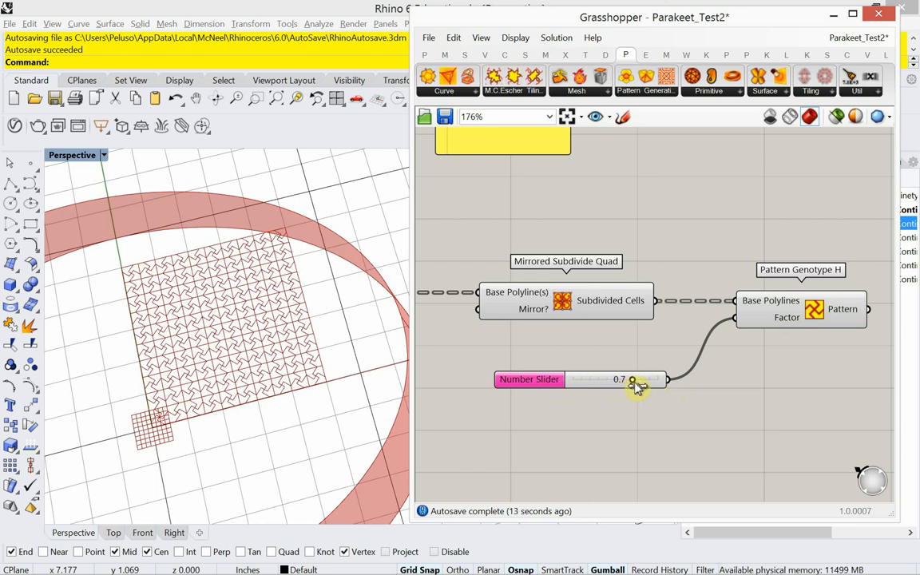
{"action": "left_click_drag", "start_coordinate": [631, 379], "coordinate": [640, 379]}
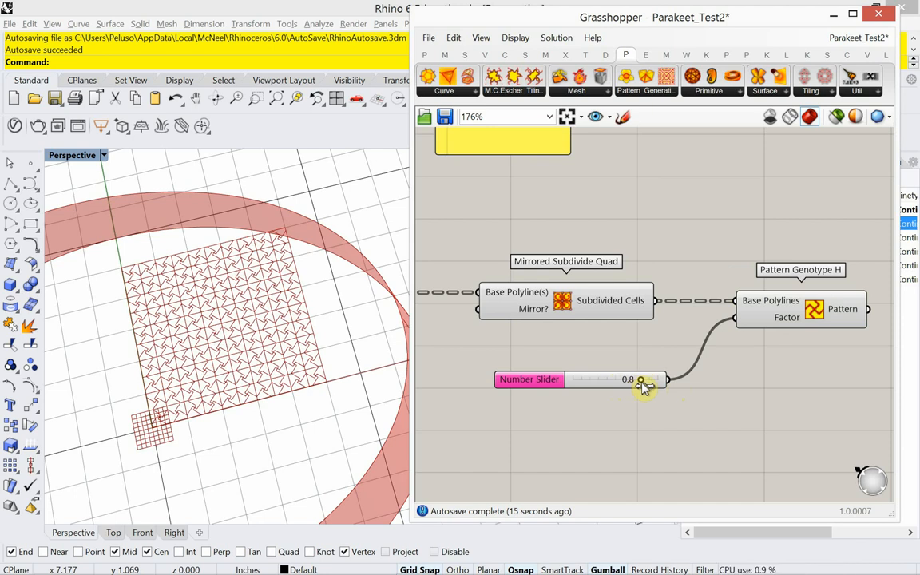
{"action": "left_click_drag", "start_coordinate": [639, 379], "coordinate": [650, 379]}
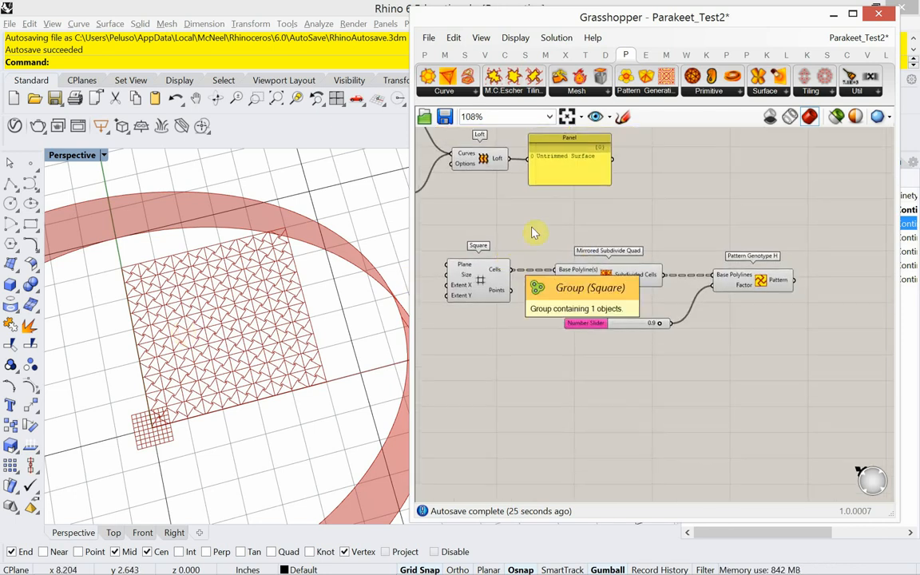
{"action": "left_click", "coordinate": [709, 80]}
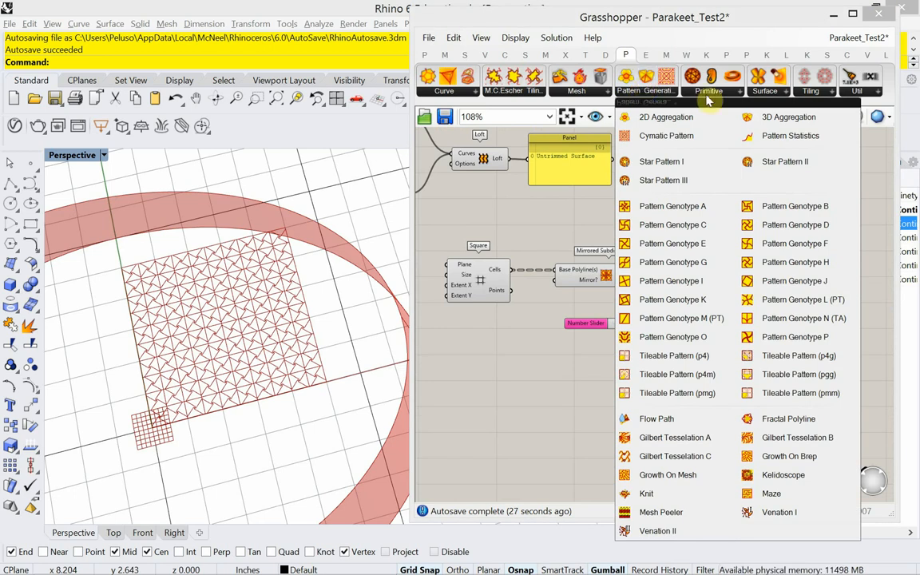
{"action": "left_click", "coordinate": [811, 90]}
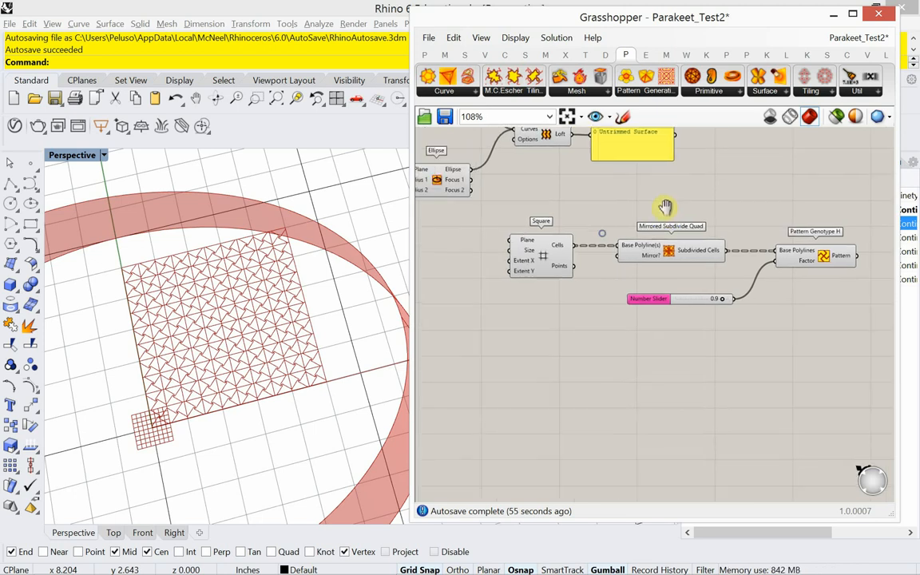
{"action": "scroll", "scroll_direction": "down", "scroll_amount": 3}
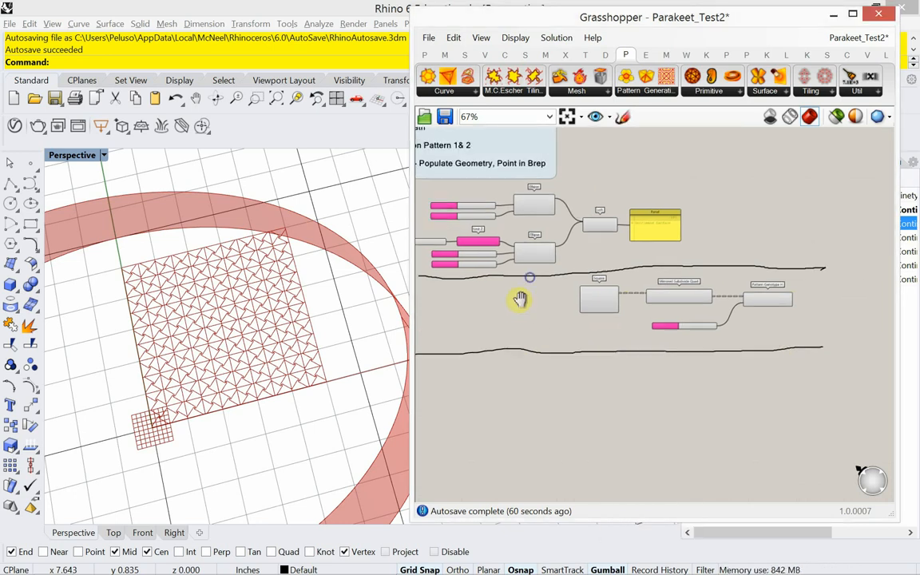
{"action": "scroll", "scroll_direction": "up", "scroll_amount": 3}
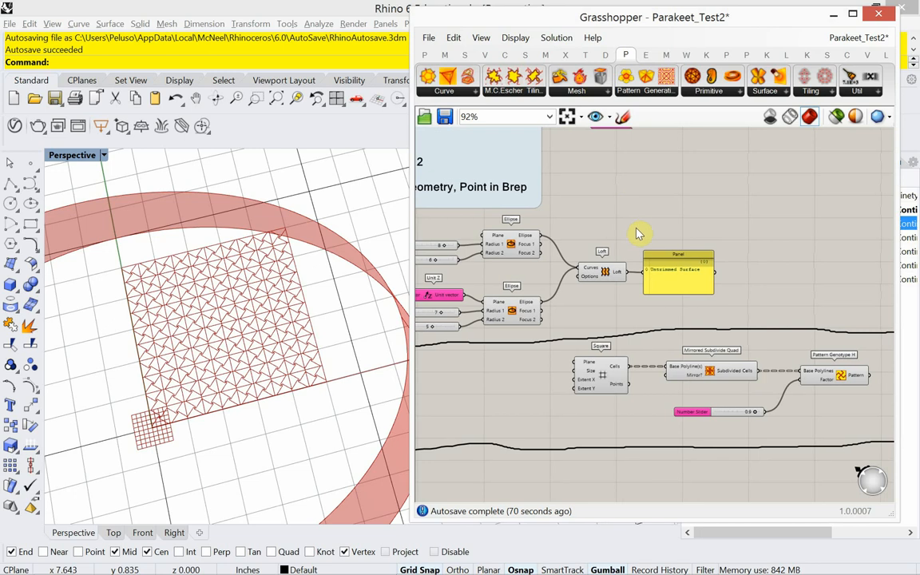
- Add a Scribble label reading 'Loft Surface' above the loft group
{"action": "double_click", "coordinate": [634, 232]}
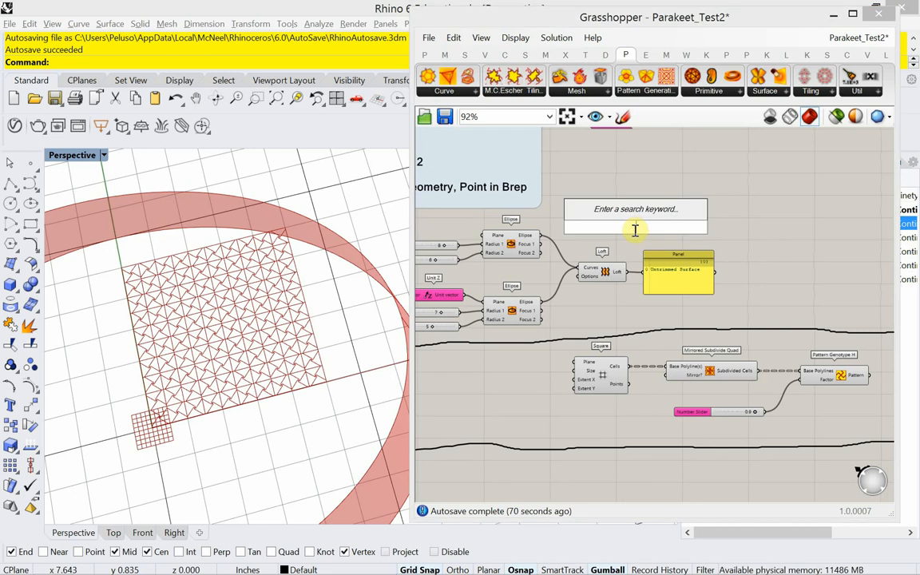
{"action": "type", "text": "loft"}
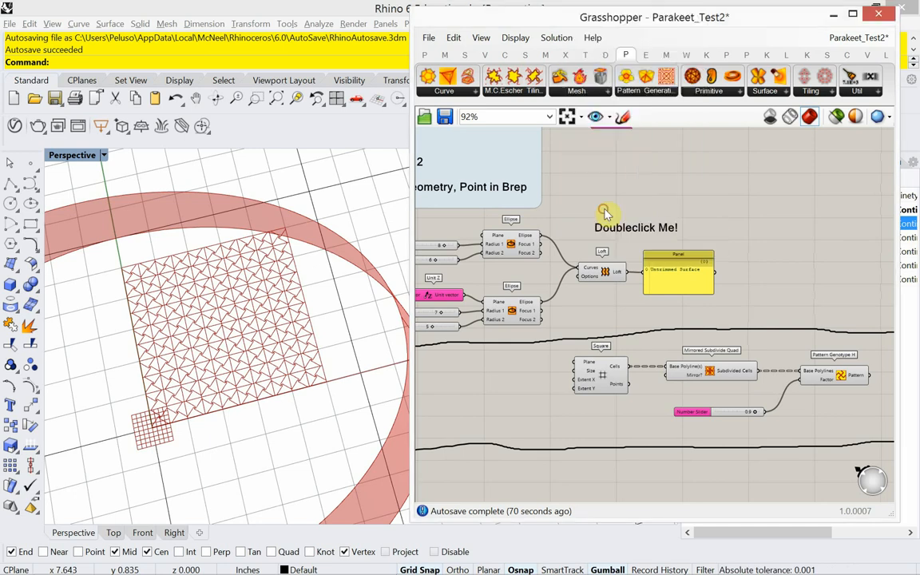
{"action": "double_click", "coordinate": [635, 228]}
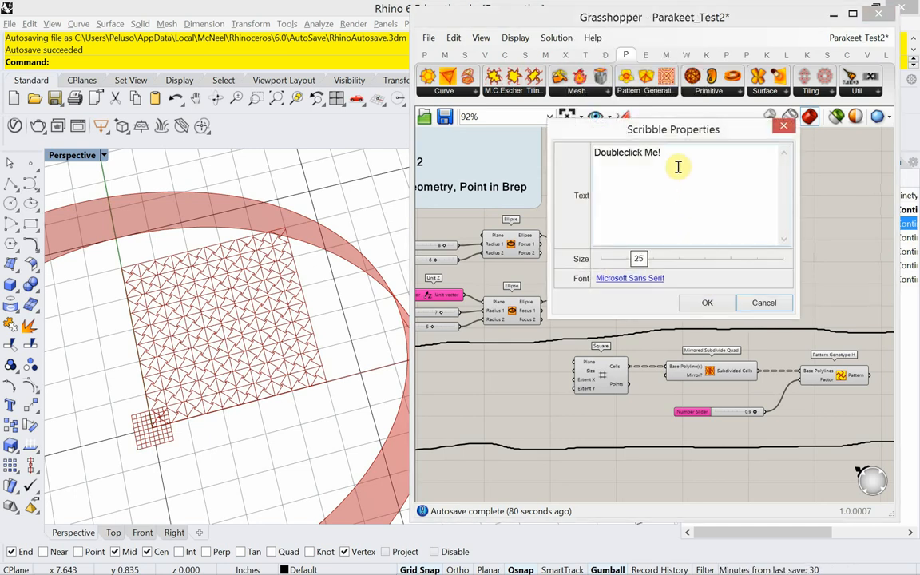
{"action": "type", "text": "Loft Surface"}
{"action": "type", "text": "scrble"}
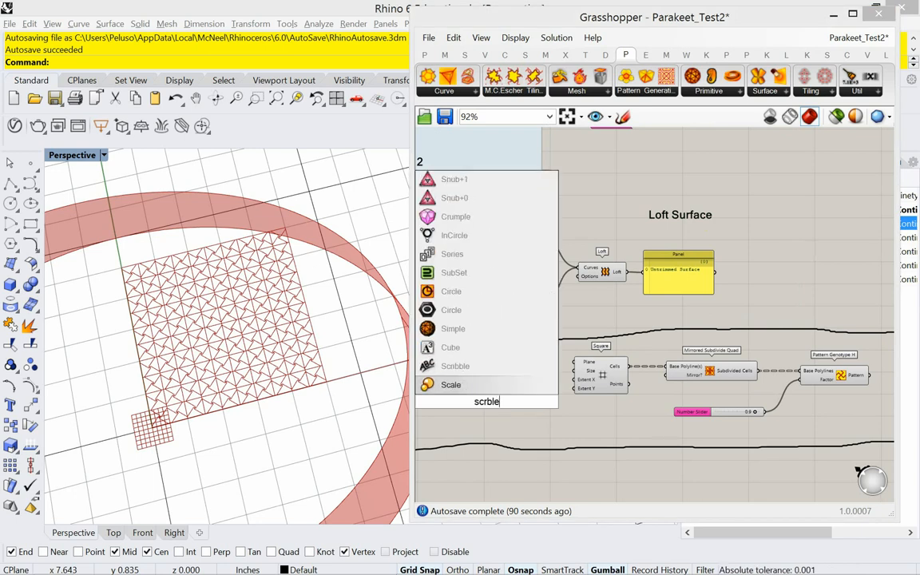
{"action": "mouse_move", "coordinate": [455, 366]}
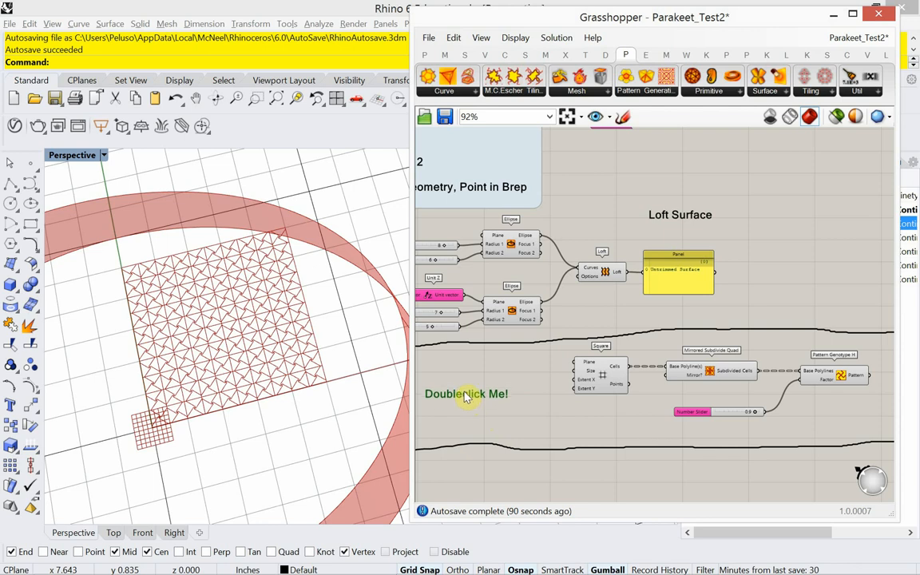
- Change the second Scribble label's text to 'Map to Surface' beside the pattern group
{"action": "double_click", "coordinate": [466, 394]}
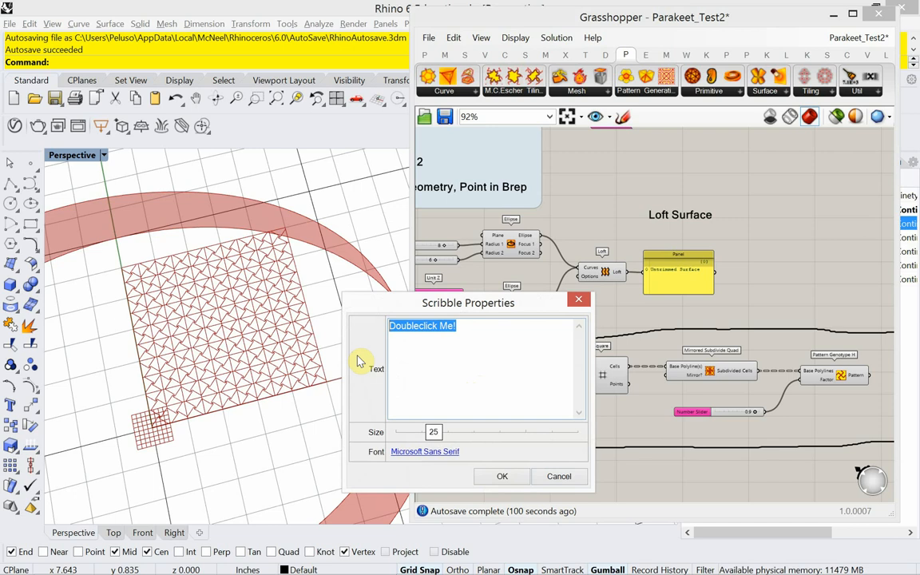
{"action": "type", "text": "M"}
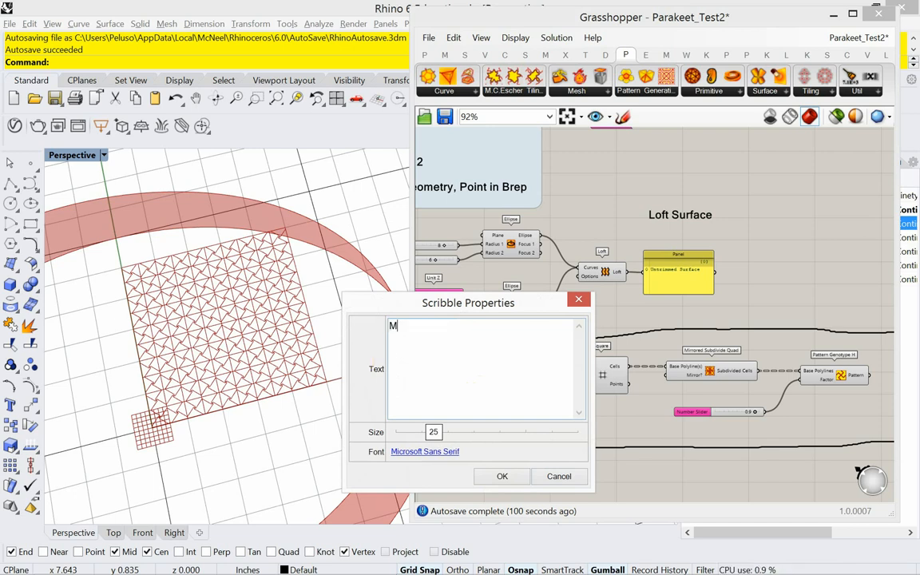
{"action": "type", "text": "ap"}
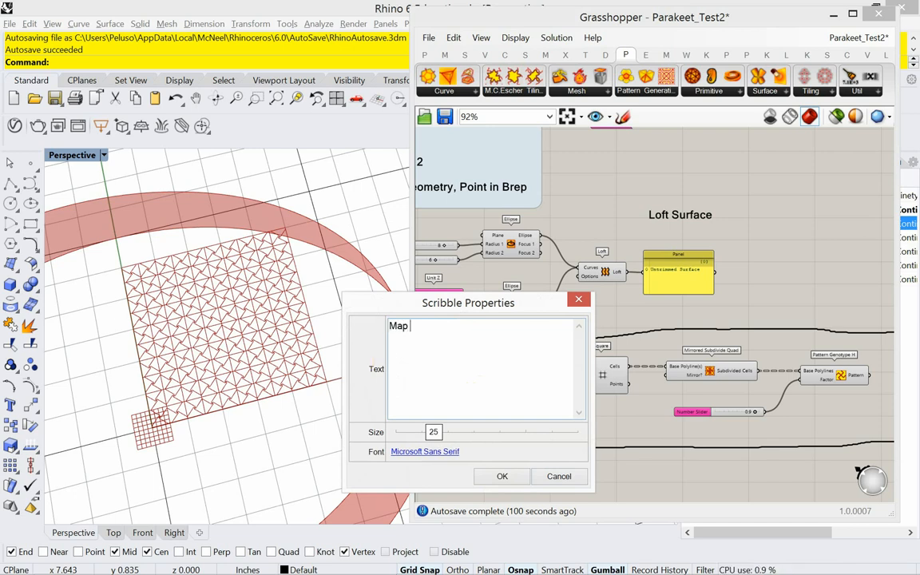
{"action": "type", "text": "to Su"}
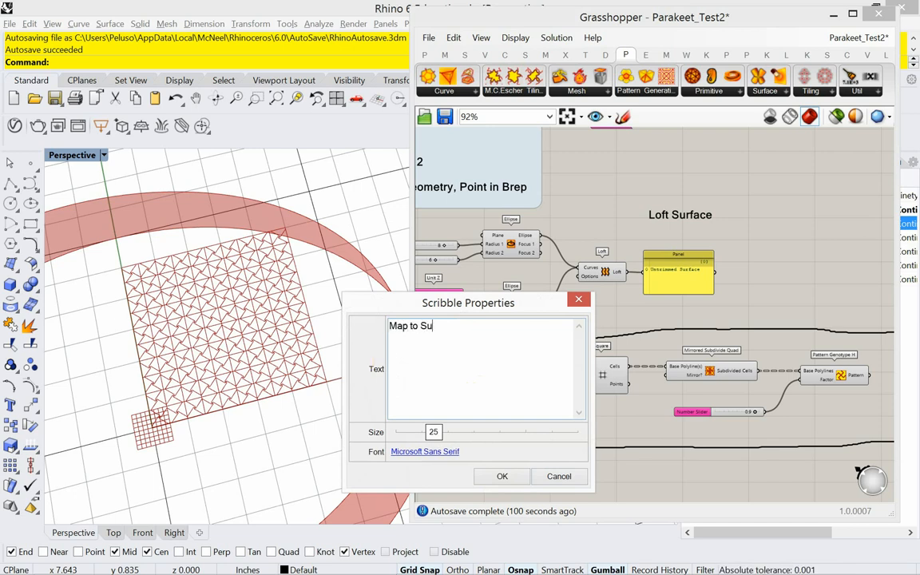
{"action": "type", "text": "rface"}
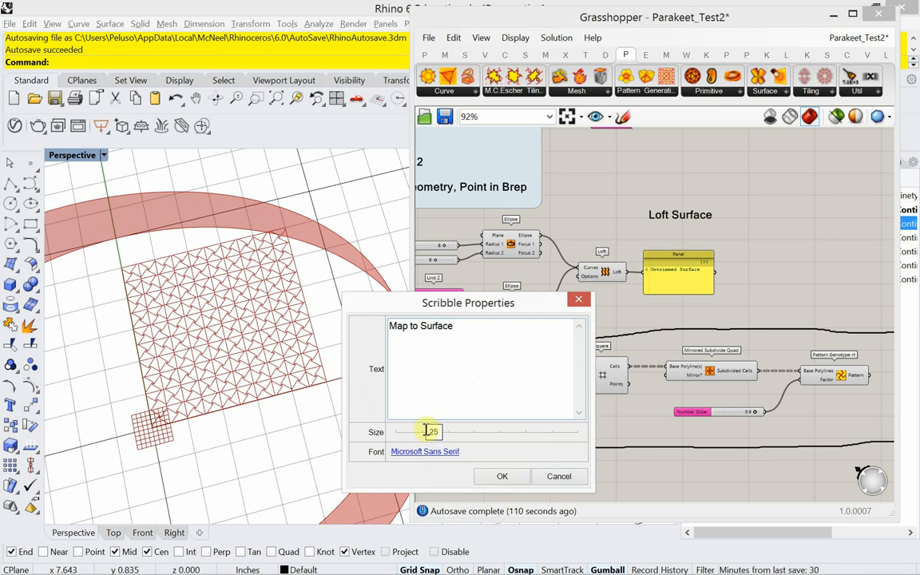
{"action": "left_click", "coordinate": [502, 476]}
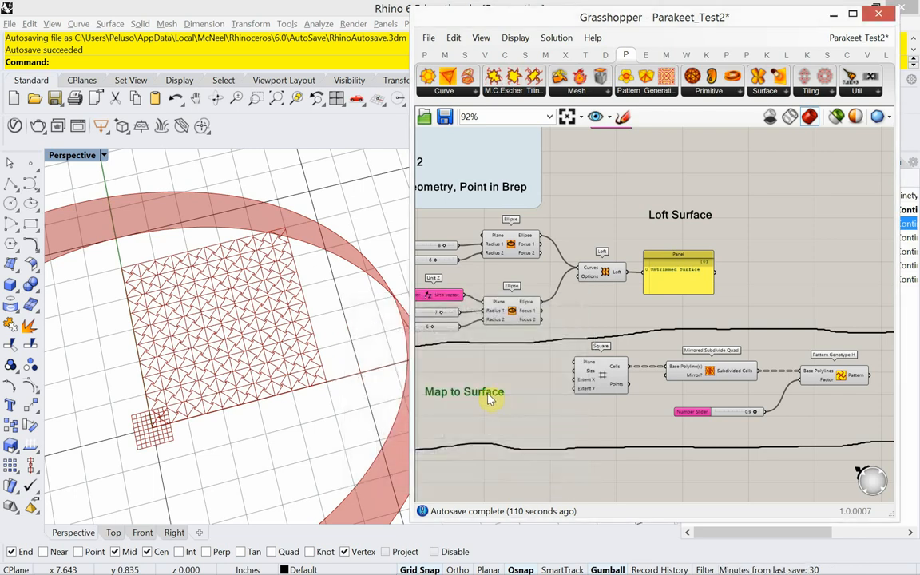
{"action": "scroll", "scroll_direction": "down", "scroll_amount": 3}
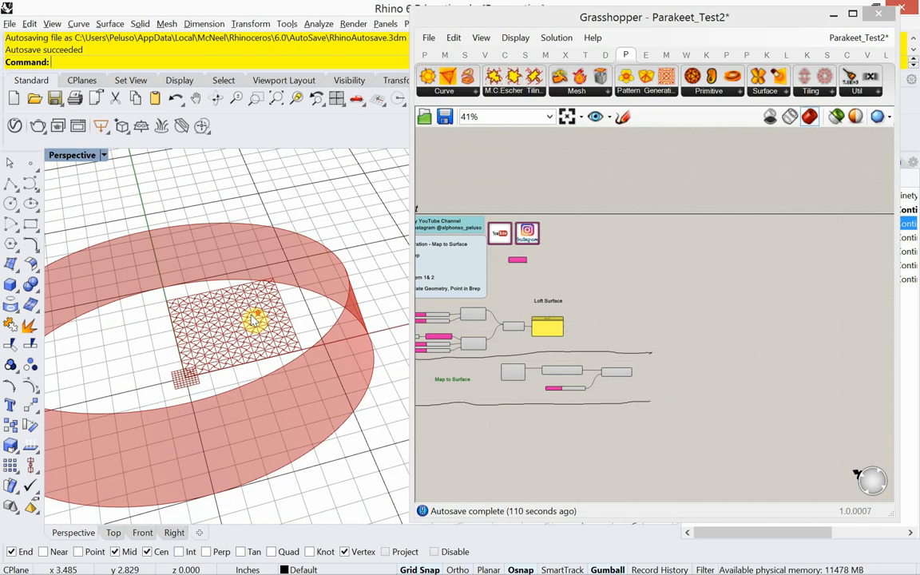
{"action": "mouse_move", "coordinate": [231, 395]}
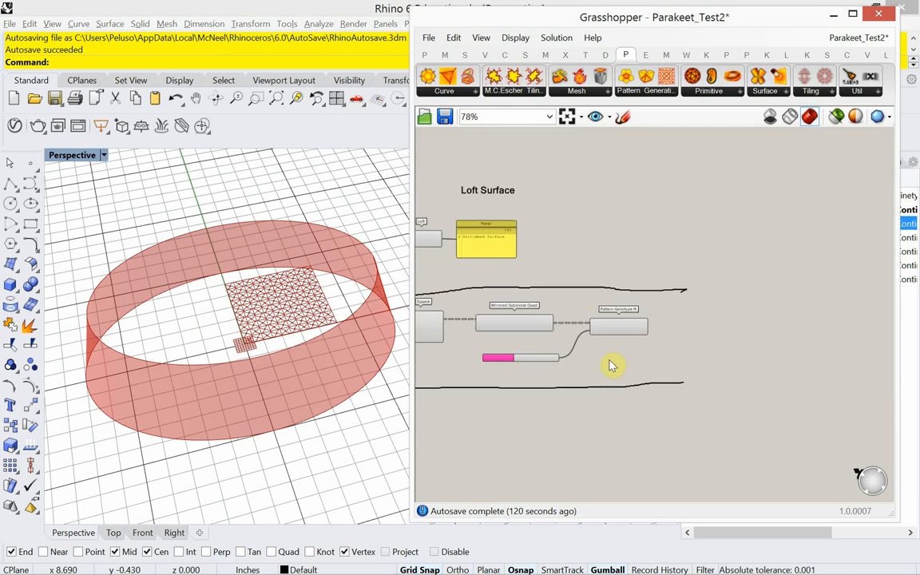
{"action": "scroll", "scroll_direction": "up", "scroll_amount": 3}
{"action": "type", "text": "map"}
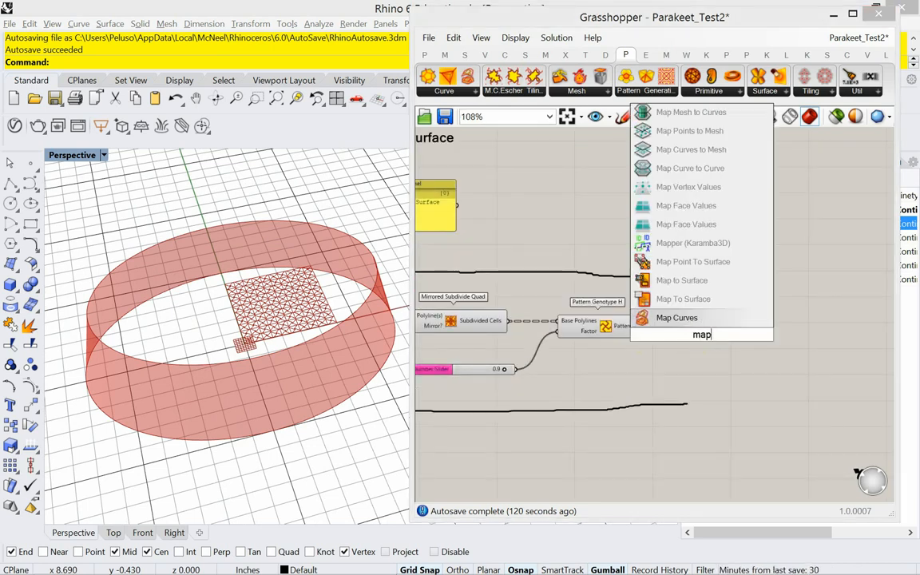
- Place an unwired Map To Surface component to the right of Pattern Genotype H
{"action": "left_click", "coordinate": [682, 298]}
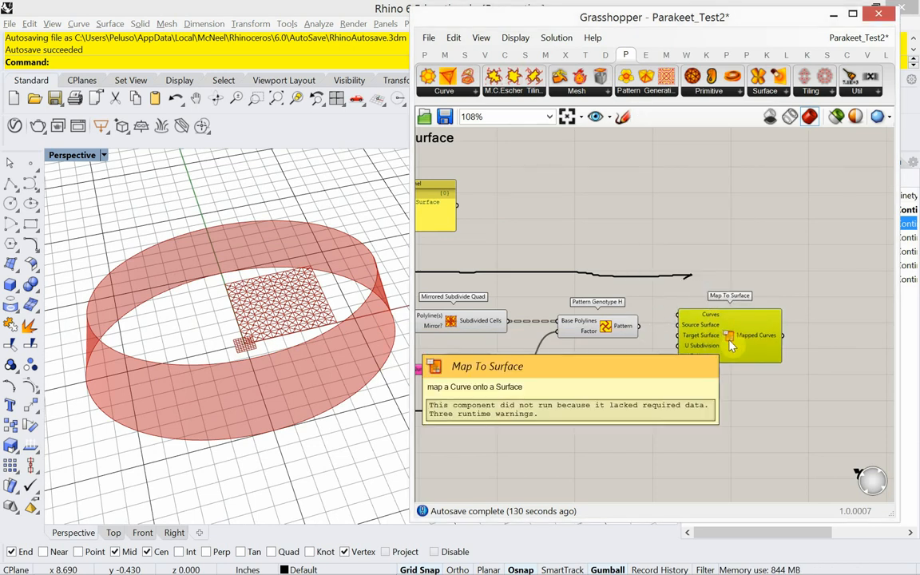
{"action": "left_click", "coordinate": [764, 76]}
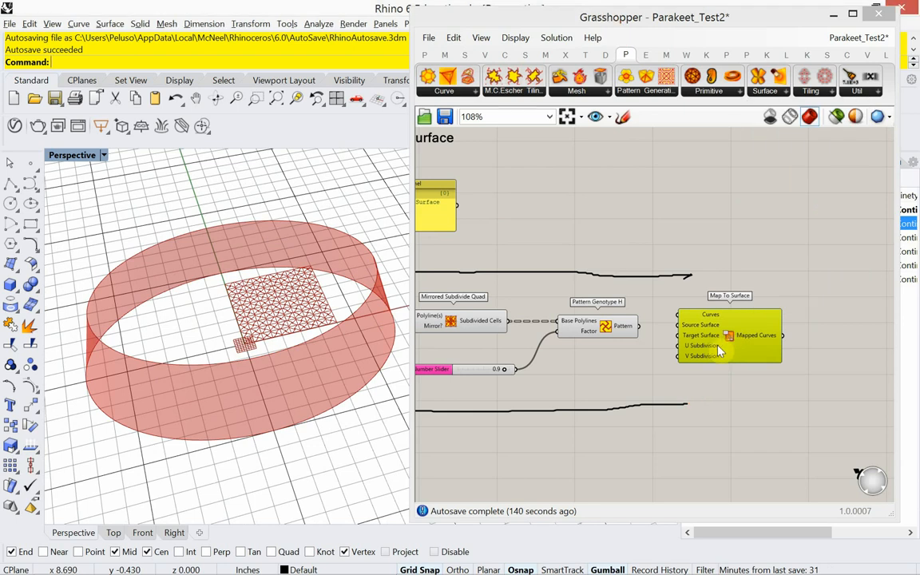
{"action": "mouse_move", "coordinate": [694, 356]}
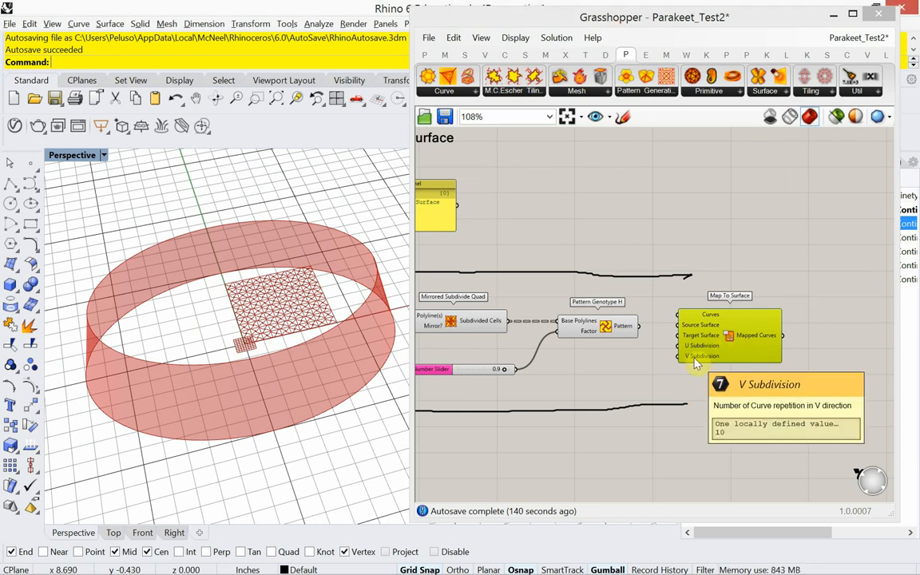
{"action": "mouse_move", "coordinate": [651, 328]}
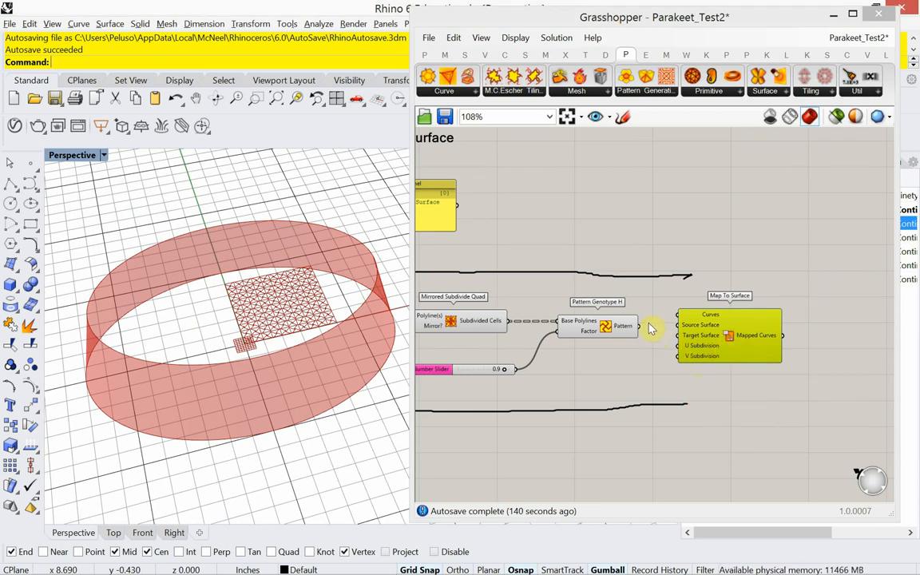
{"action": "mouse_move", "coordinate": [639, 340]}
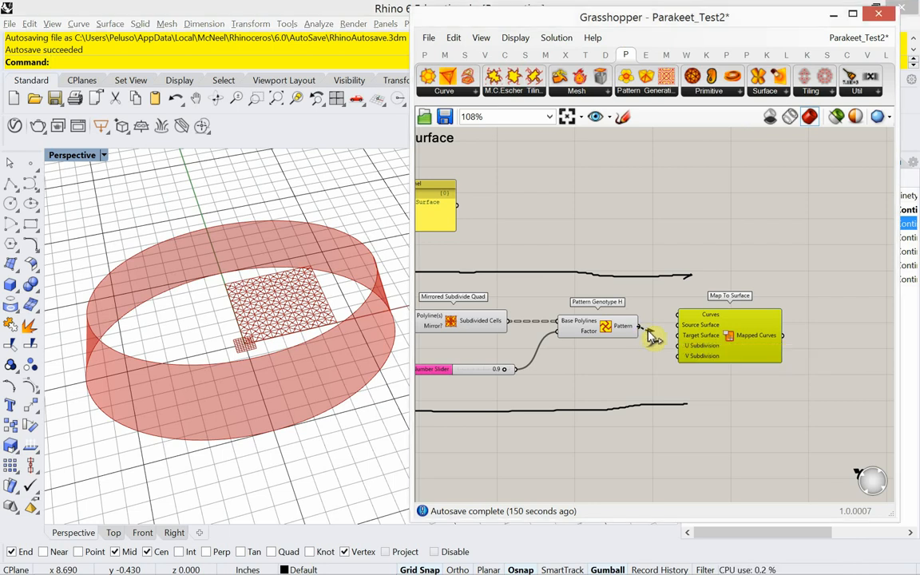
{"action": "mouse_move", "coordinate": [683, 346]}
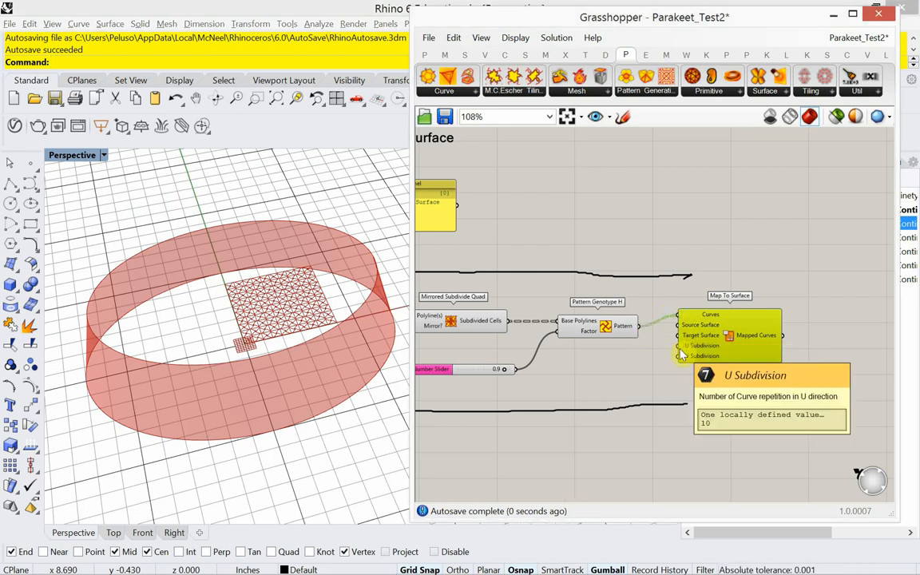
{"action": "mouse_move", "coordinate": [702, 325]}
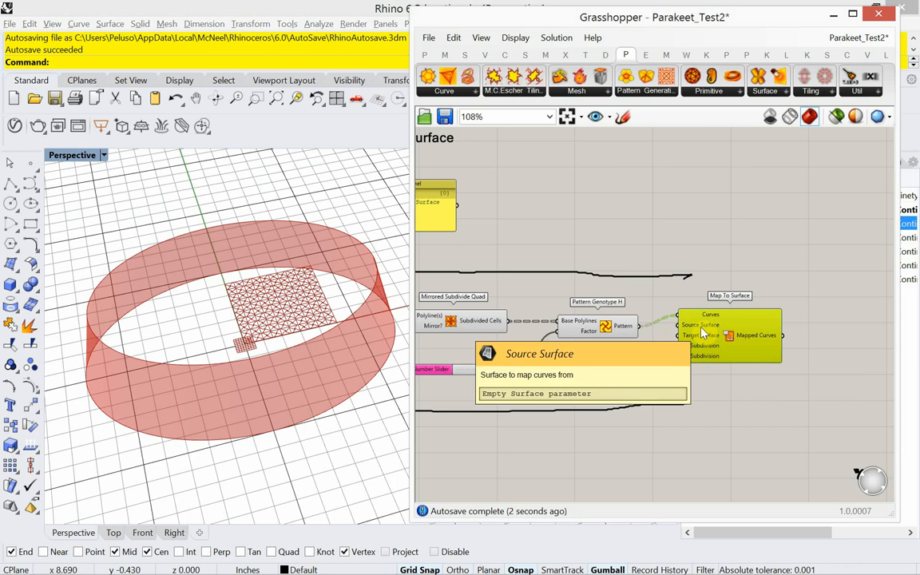
- Zoom the canvas out and back in around Map To Surface
{"action": "scroll", "scroll_direction": "down", "scroll_amount": 3}
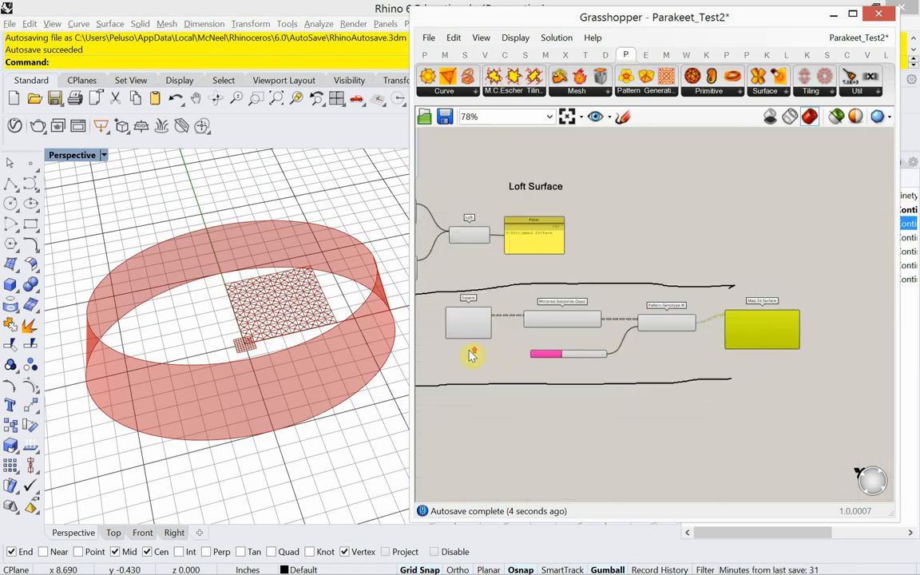
{"action": "scroll", "scroll_direction": "up", "scroll_amount": 3}
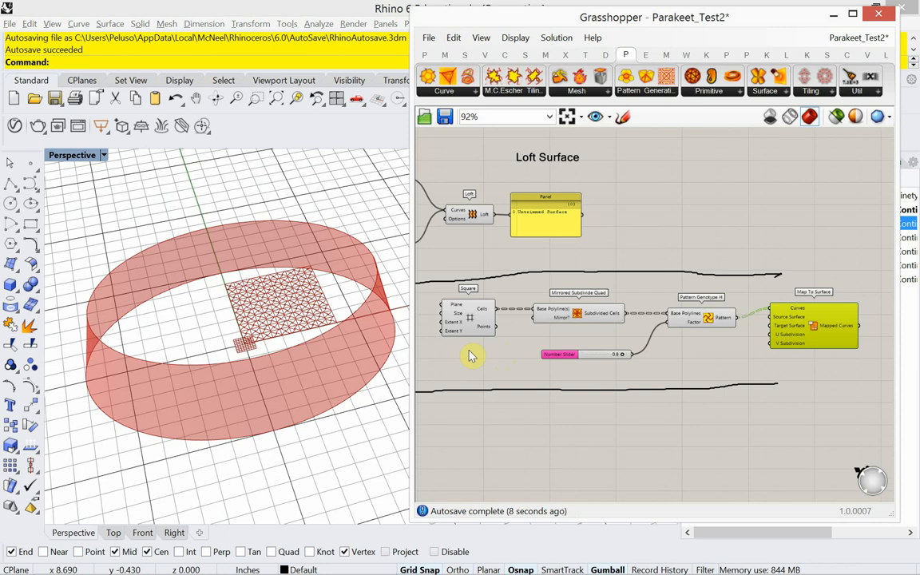
{"action": "mouse_move", "coordinate": [695, 344]}
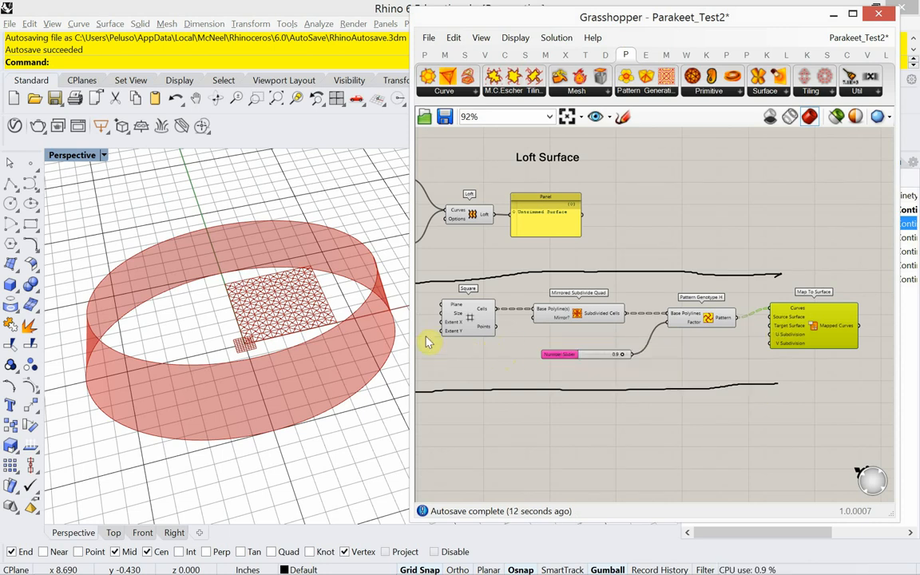
{"action": "mouse_move", "coordinate": [499, 318]}
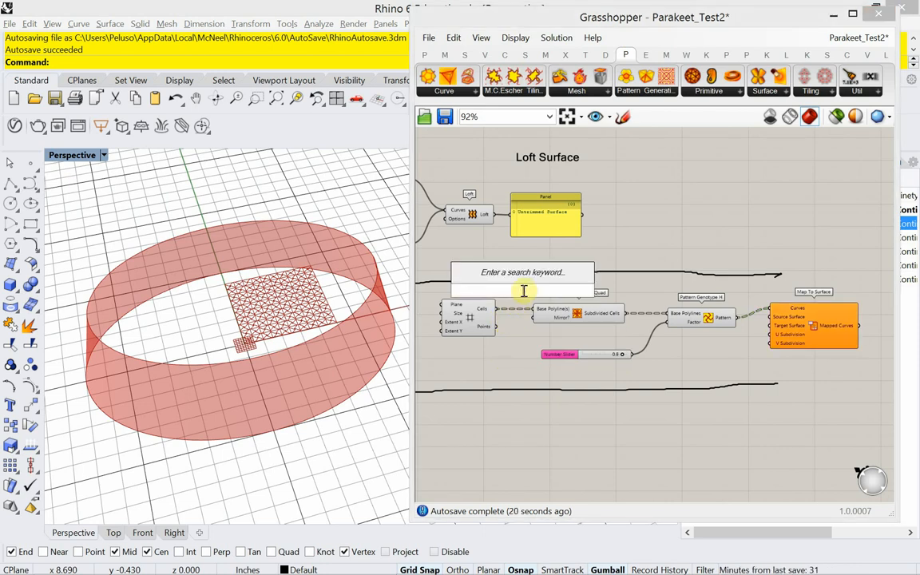
- Add Boundary Surfaces fed by Square's Cells, supplying Map To Surface's Source Surface
{"action": "type", "text": "planar srf"}
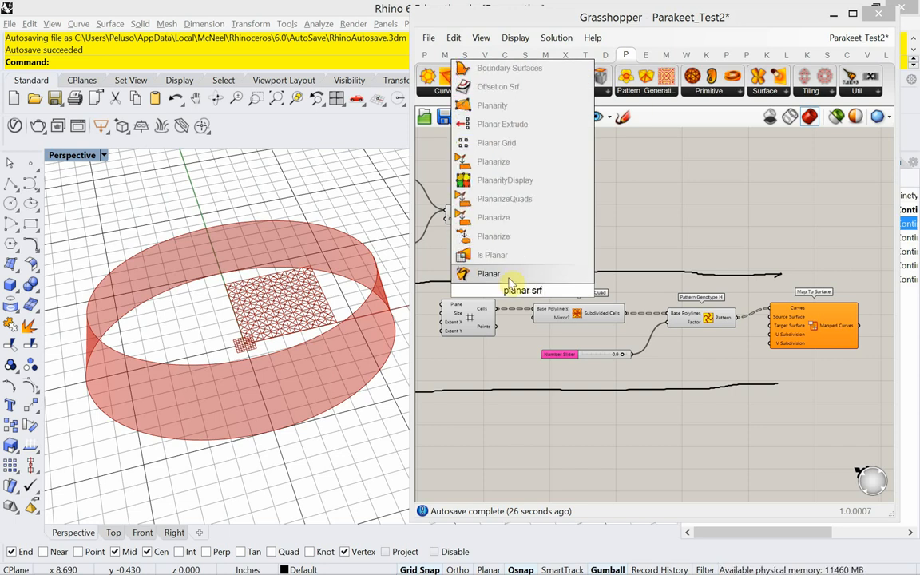
{"action": "mouse_move", "coordinate": [488, 273]}
{"action": "type", "text": "boundary"}
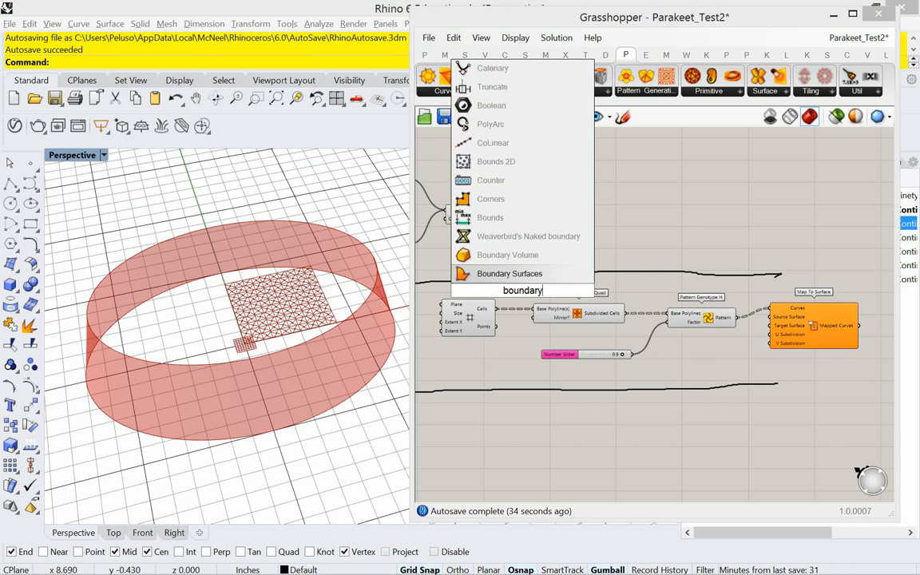
{"action": "mouse_move", "coordinate": [510, 273]}
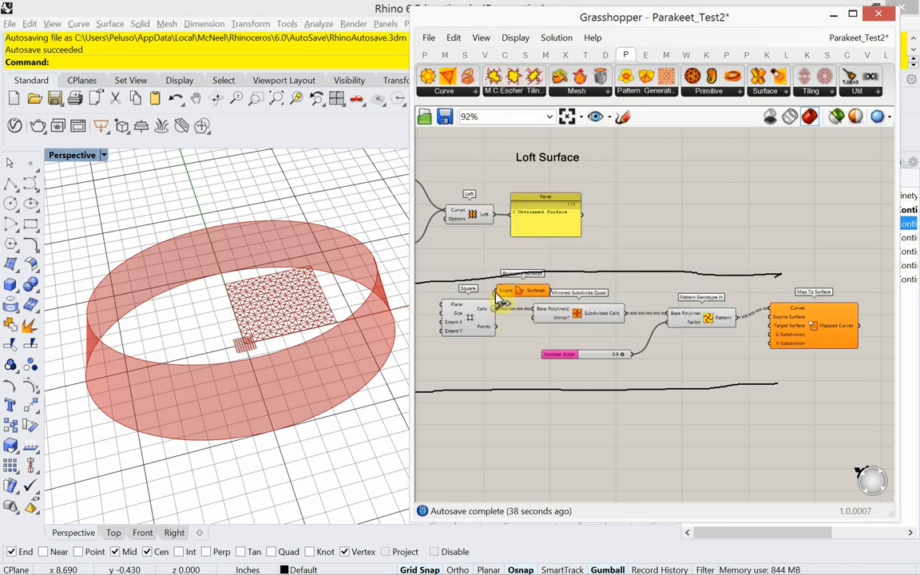
{"action": "left_click", "coordinate": [569, 278]}
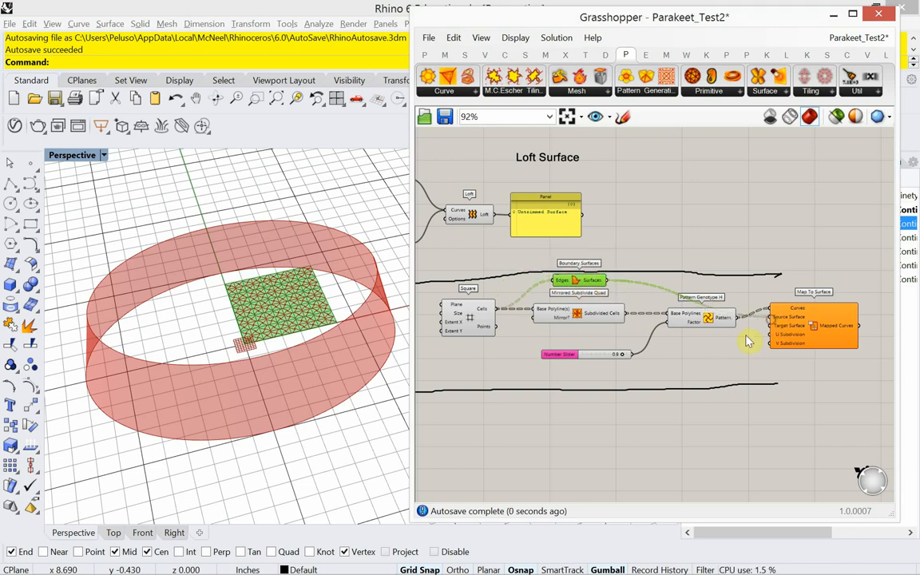
{"action": "mouse_move", "coordinate": [685, 375]}
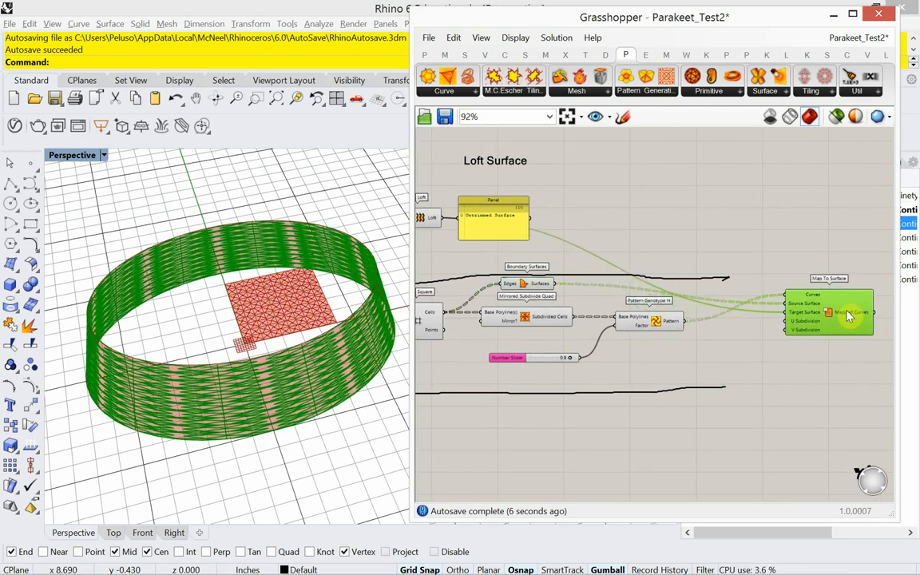
- Zoom in on Map To Surface with the loft band as Target Surface
{"action": "scroll", "scroll_direction": "up", "scroll_amount": 3}
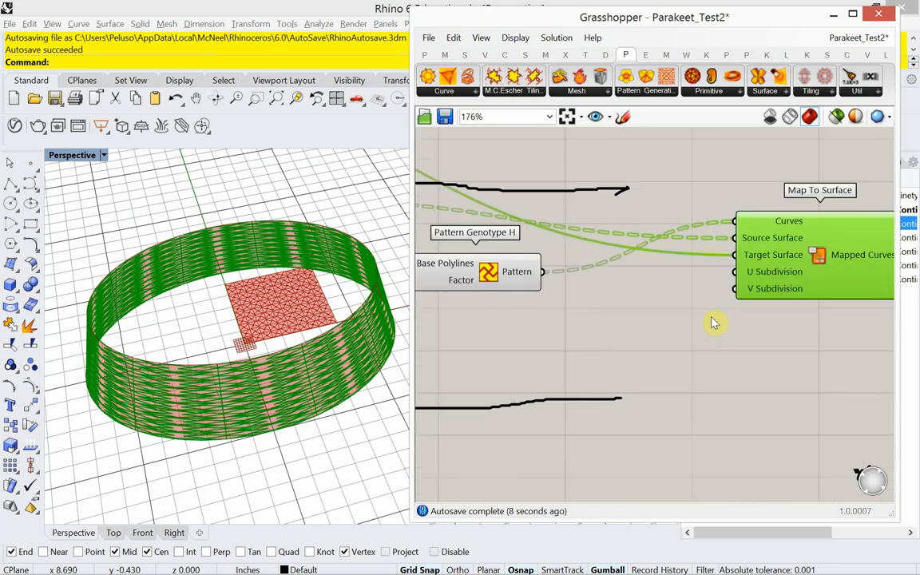
{"action": "scroll", "scroll_direction": "up", "scroll_amount": 3}
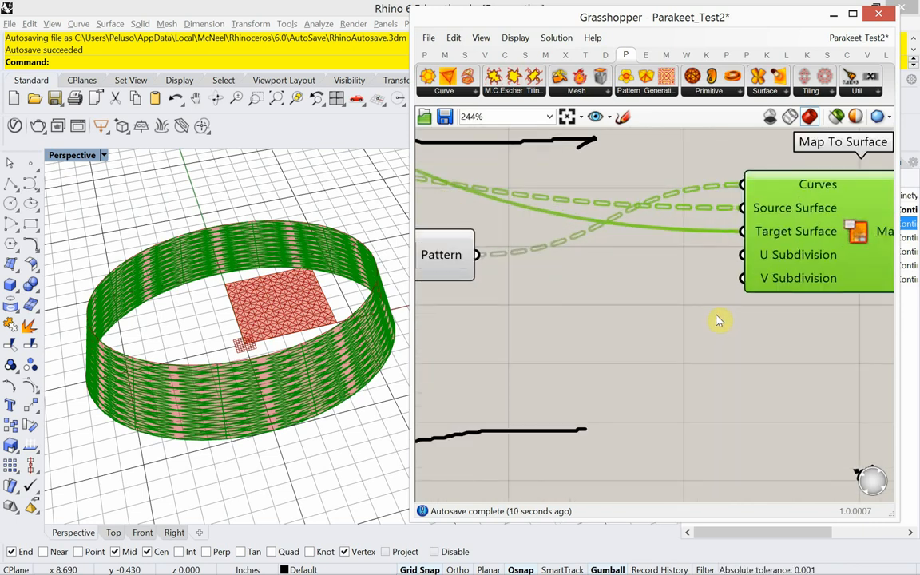
{"action": "mouse_move", "coordinate": [774, 277]}
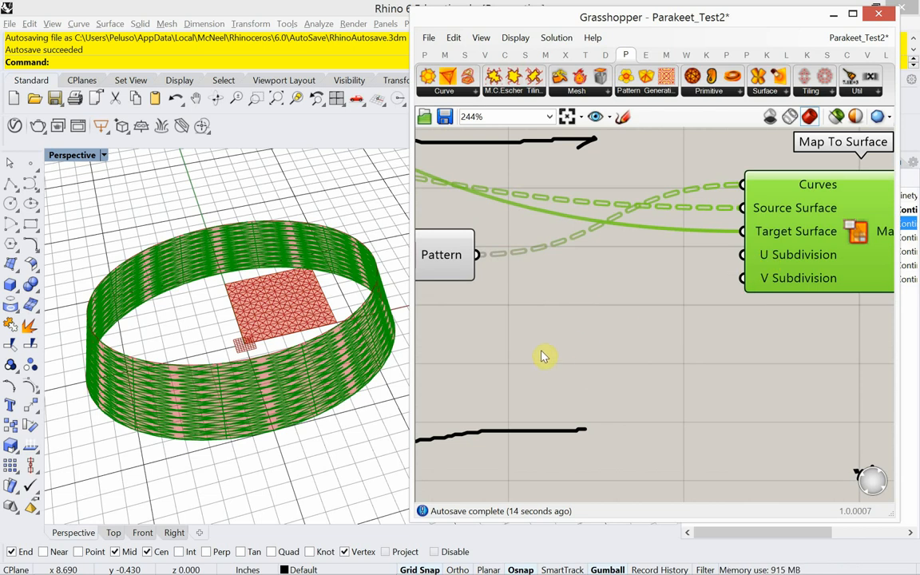
- Add a number slider to U Subdivision and lower its value from 3 to 2
{"action": "double_click", "coordinate": [543, 355]}
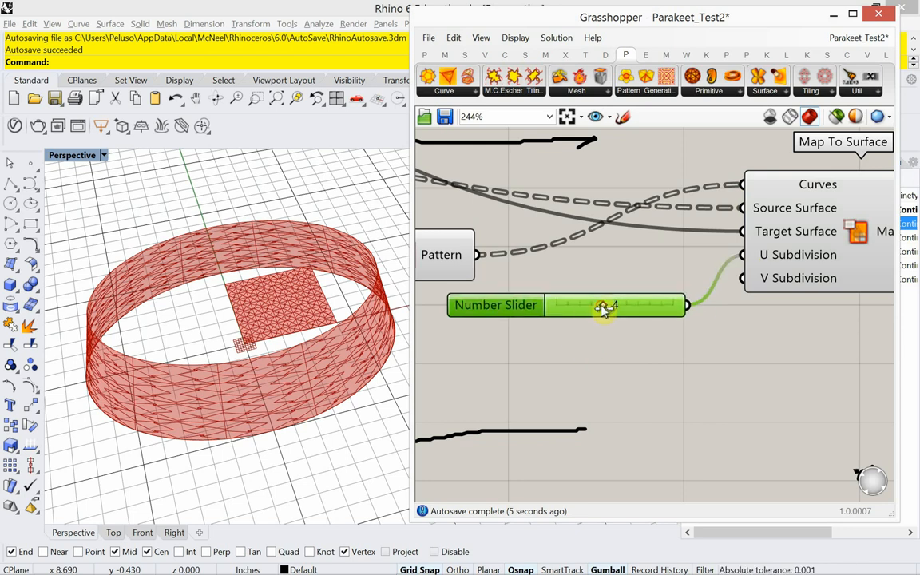
{"action": "left_click_drag", "start_coordinate": [603, 309], "coordinate": [591, 309]}
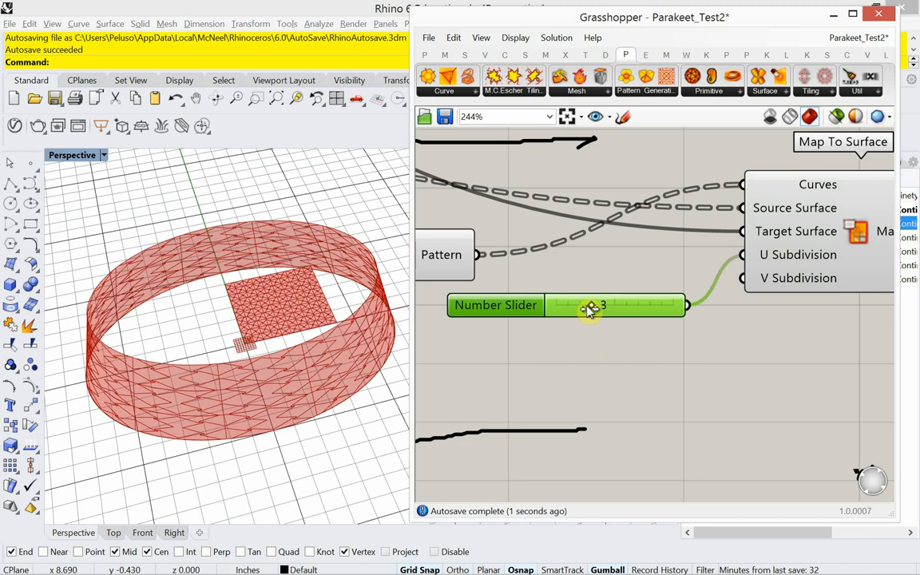
{"action": "left_click_drag", "start_coordinate": [589, 307], "coordinate": [575, 307]}
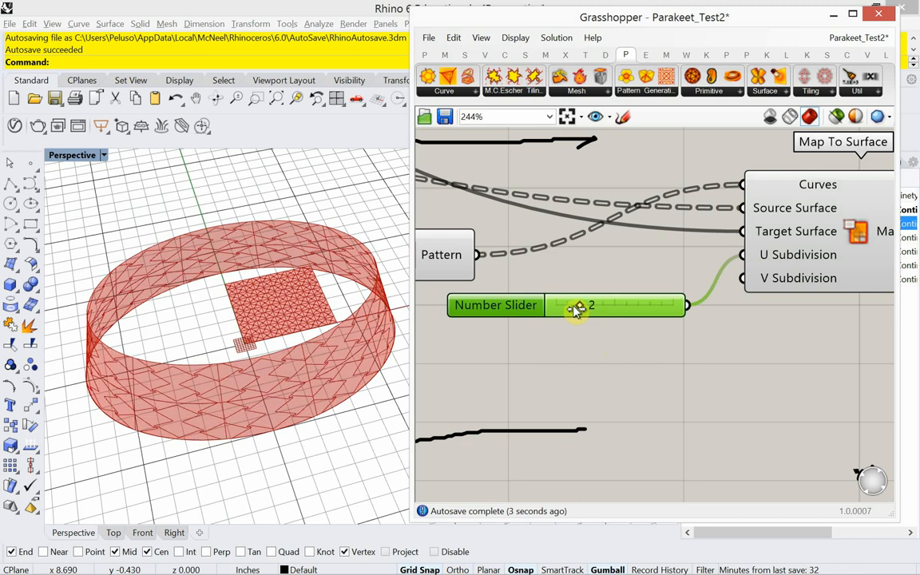
{"action": "mouse_move", "coordinate": [532, 383]}
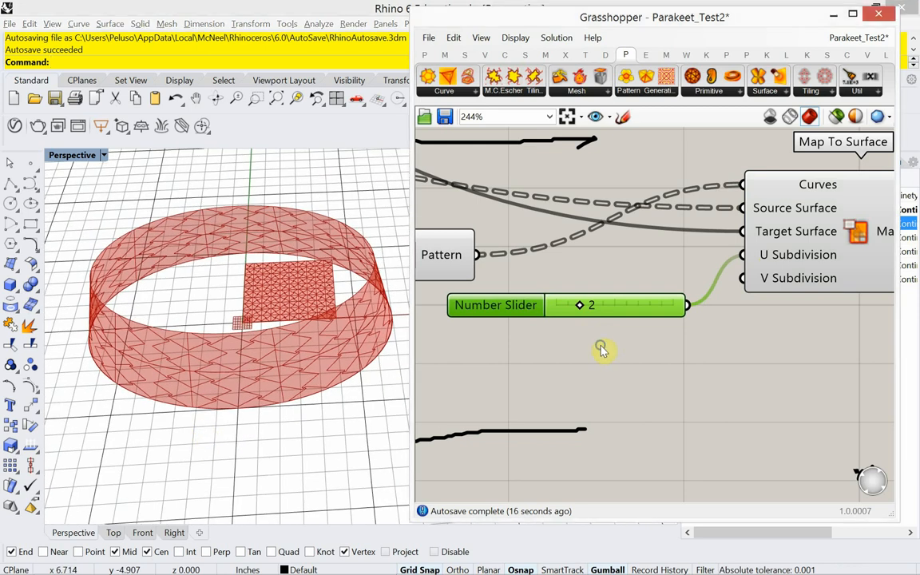
{"action": "scroll", "scroll_direction": "down", "scroll_amount": 3}
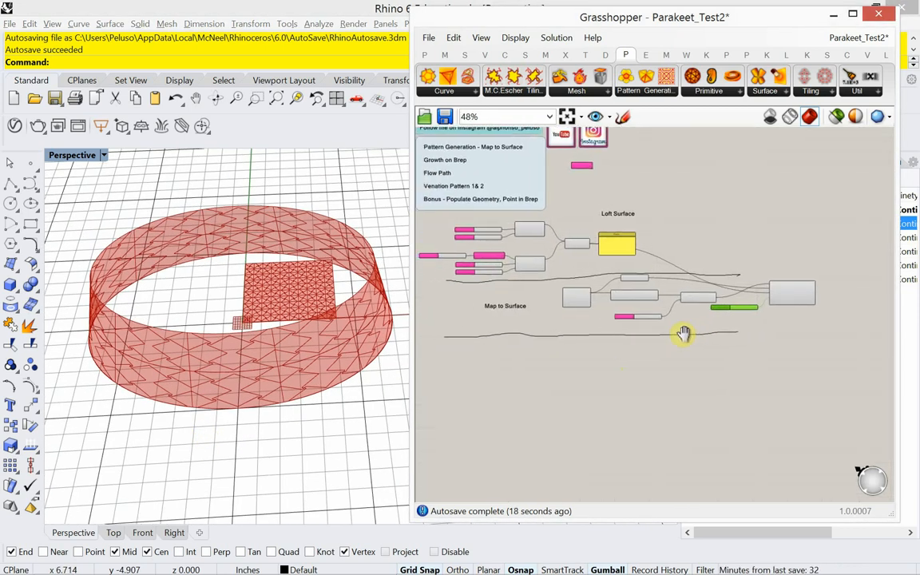
{"action": "mouse_move", "coordinate": [599, 363]}
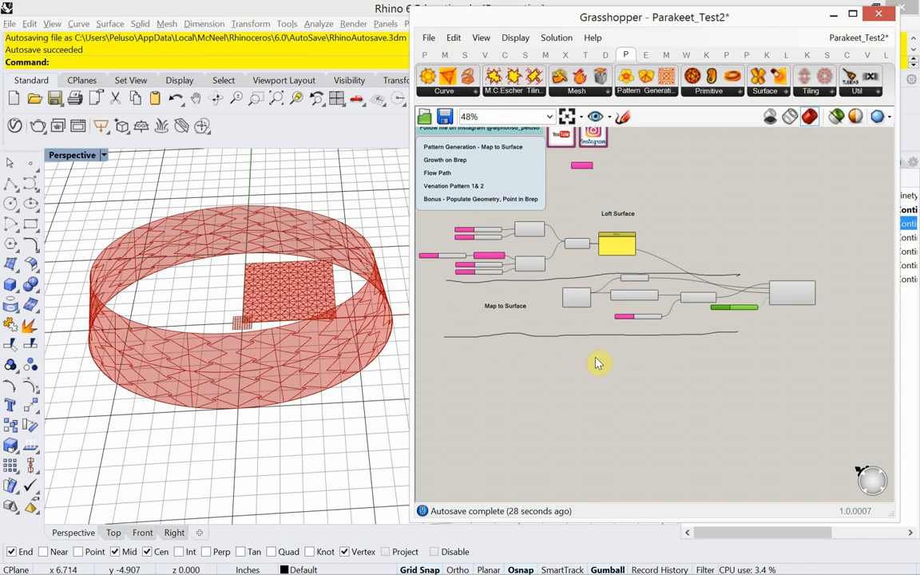
{"action": "mouse_move", "coordinate": [605, 352]}
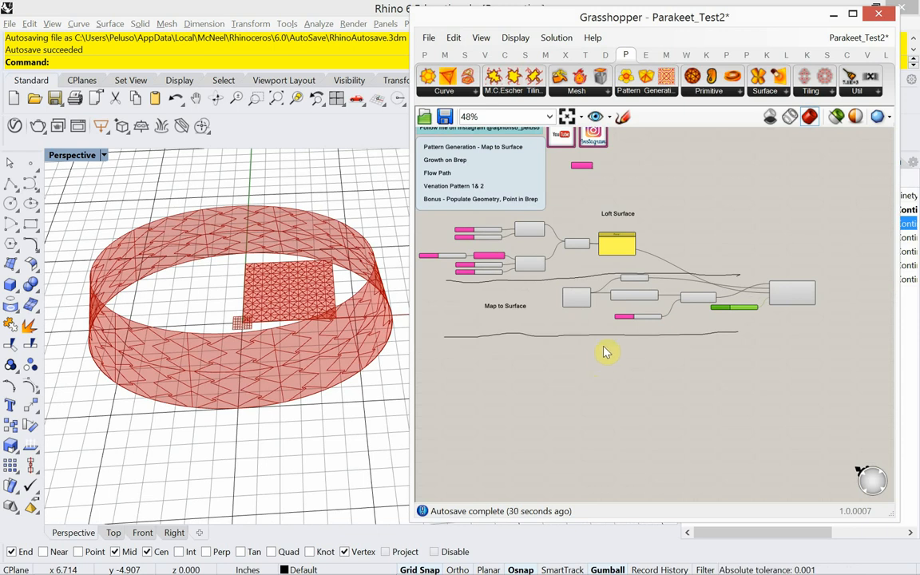
{"action": "mouse_move", "coordinate": [706, 123]}
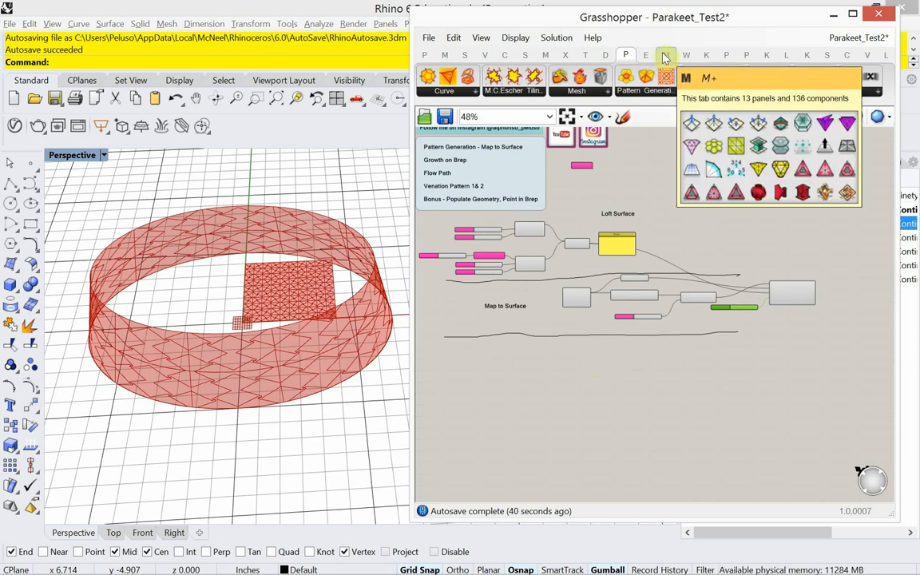
- Open the M+ mesh tab to browse Parakeet's mesh primitives
{"action": "left_click", "coordinate": [544, 55]}
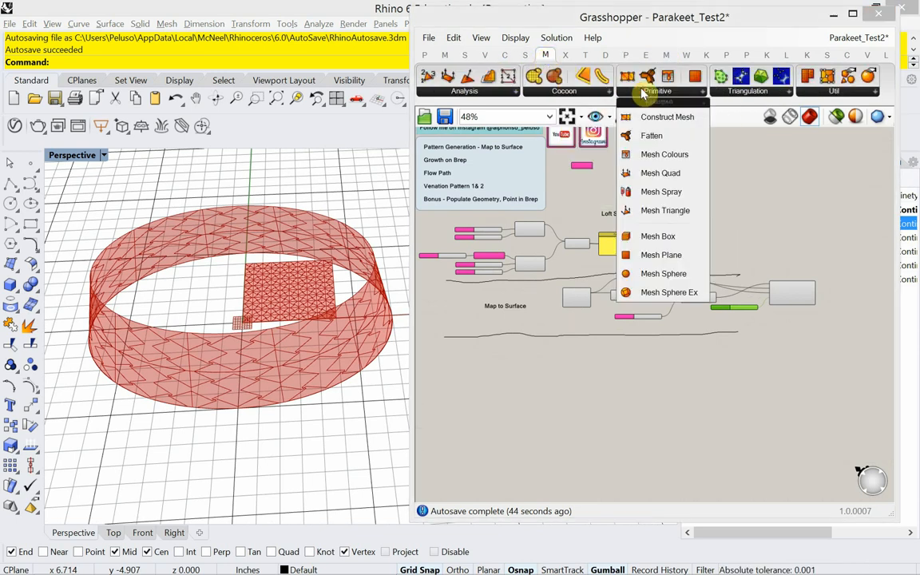
{"action": "mouse_move", "coordinate": [637, 136]}
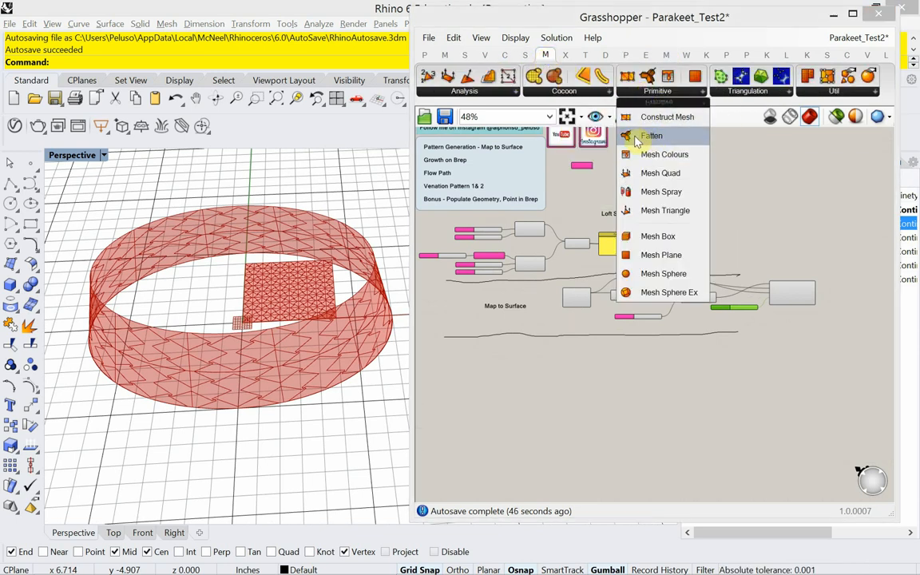
{"action": "mouse_move", "coordinate": [652, 136]}
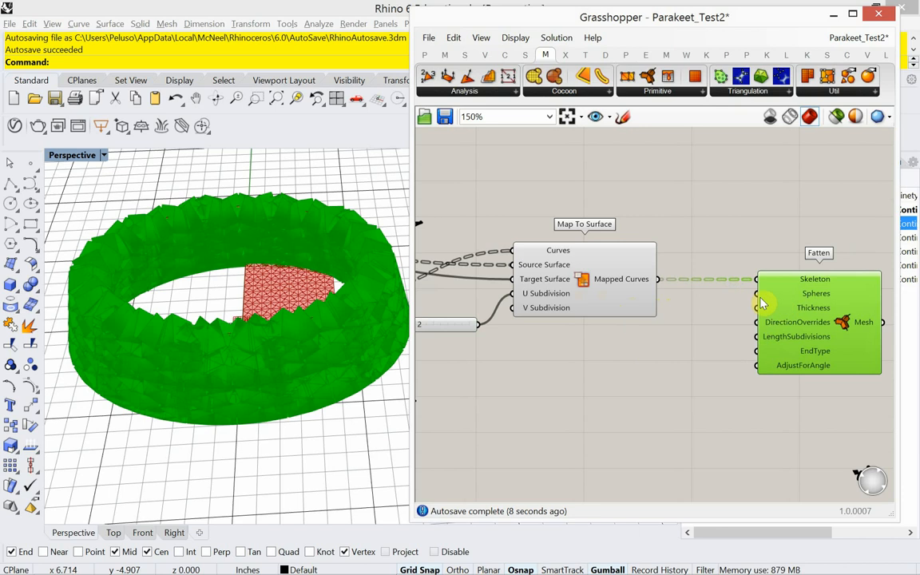
{"action": "mouse_move", "coordinate": [250, 502]}
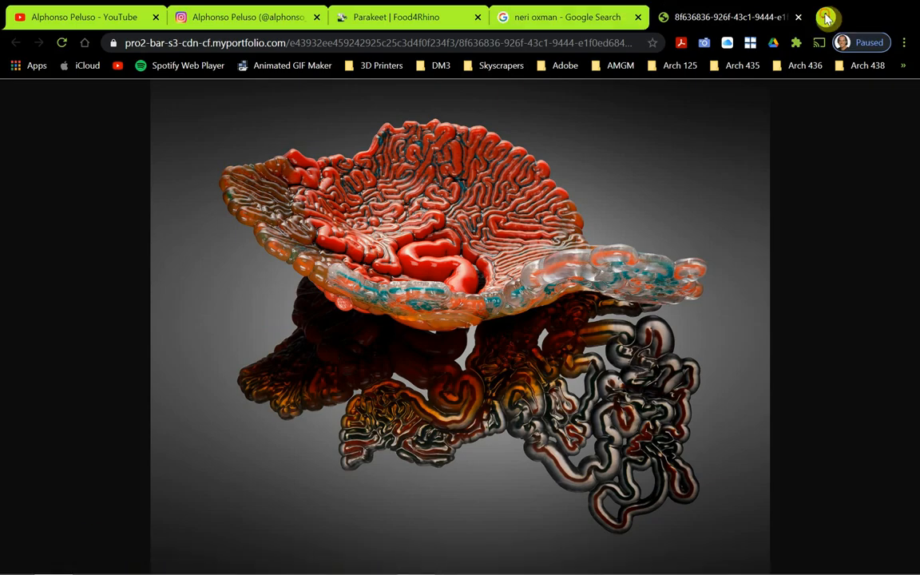
- Search 'fattener for grasshopper' in a new tab and open the McNeel Skeleton fattener thread
{"action": "left_click", "coordinate": [826, 17]}
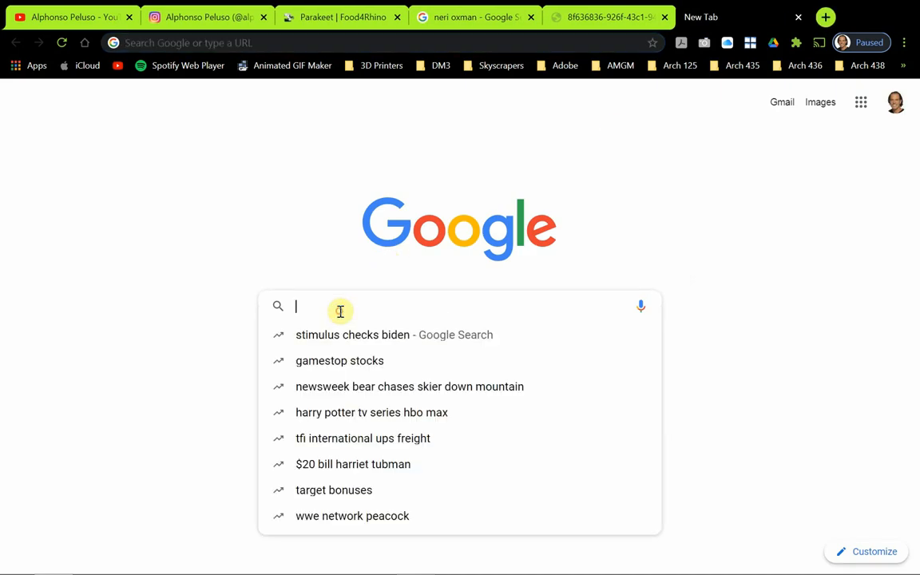
{"action": "type", "text": "fattener for grasshopper"}
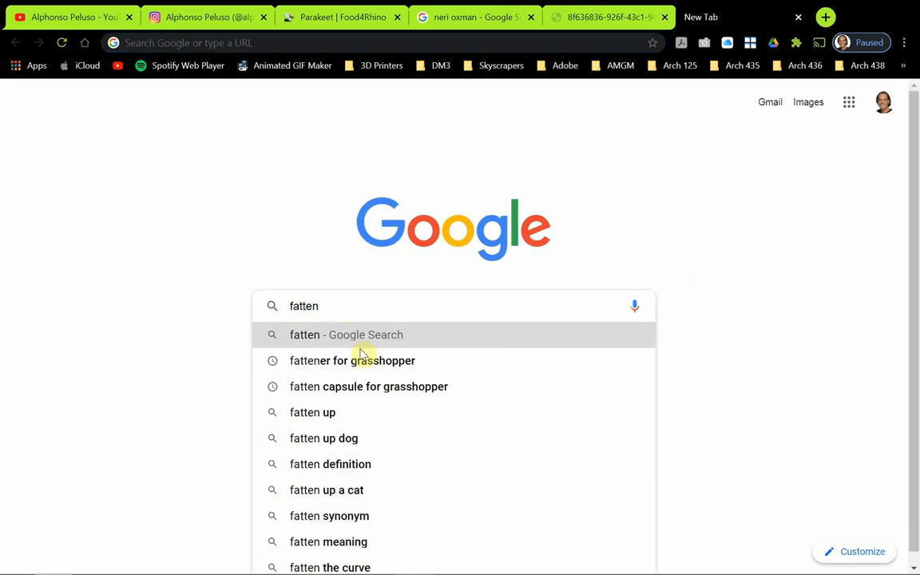
{"action": "left_click", "coordinate": [368, 387]}
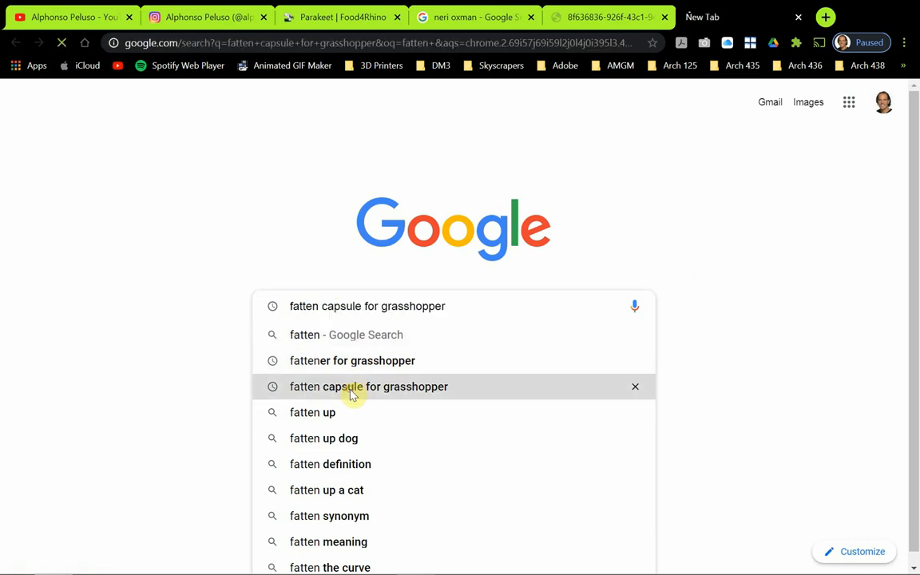
{"action": "left_click", "coordinate": [368, 387]}
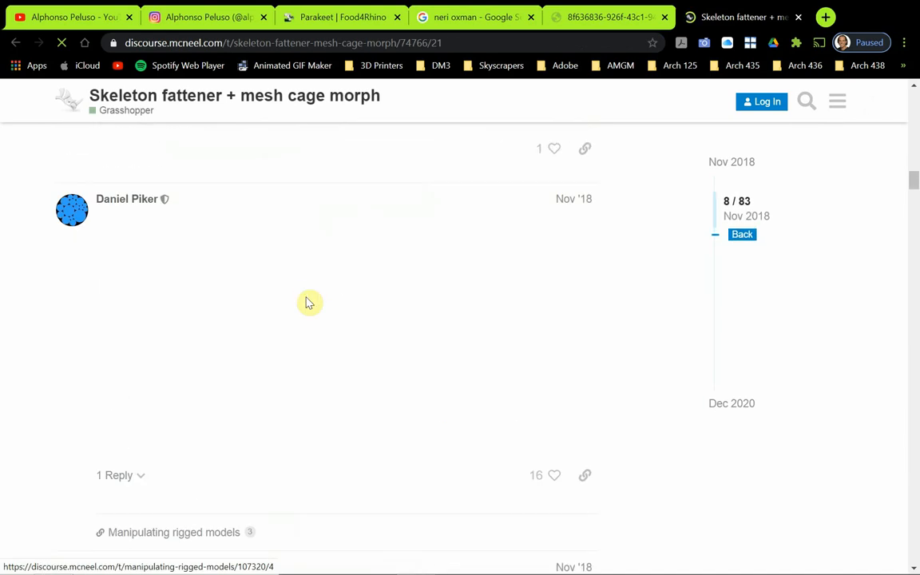
- Scroll up to the thread's opening post with the Fattener.gha download
{"action": "scroll", "scroll_direction": "up", "scroll_amount": 3}
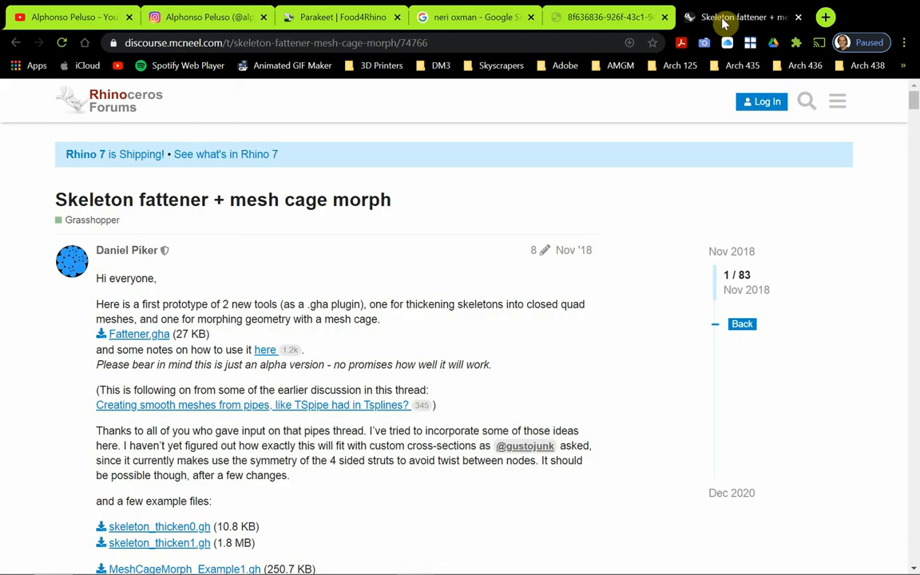
{"action": "mouse_move", "coordinate": [324, 206]}
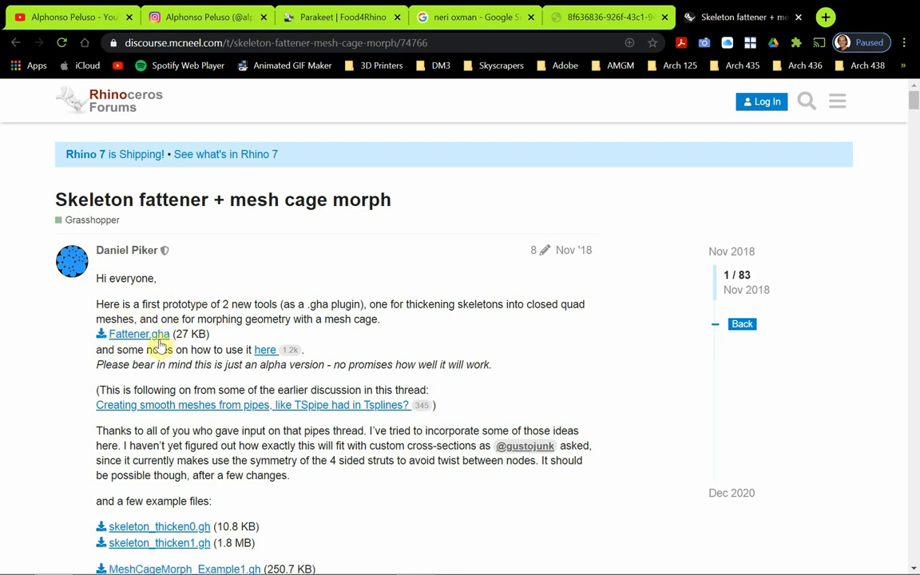
{"action": "mouse_move", "coordinate": [138, 334]}
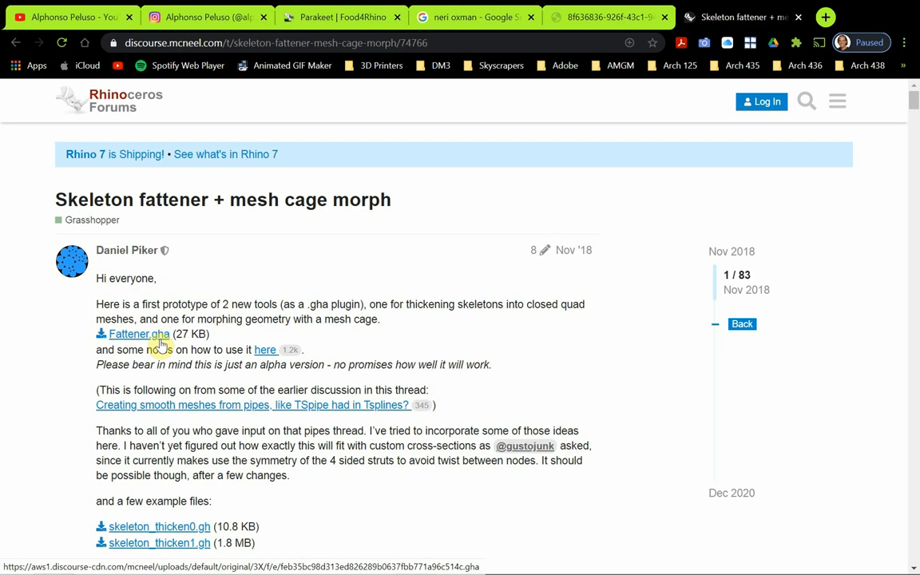
{"action": "mouse_move", "coordinate": [256, 279]}
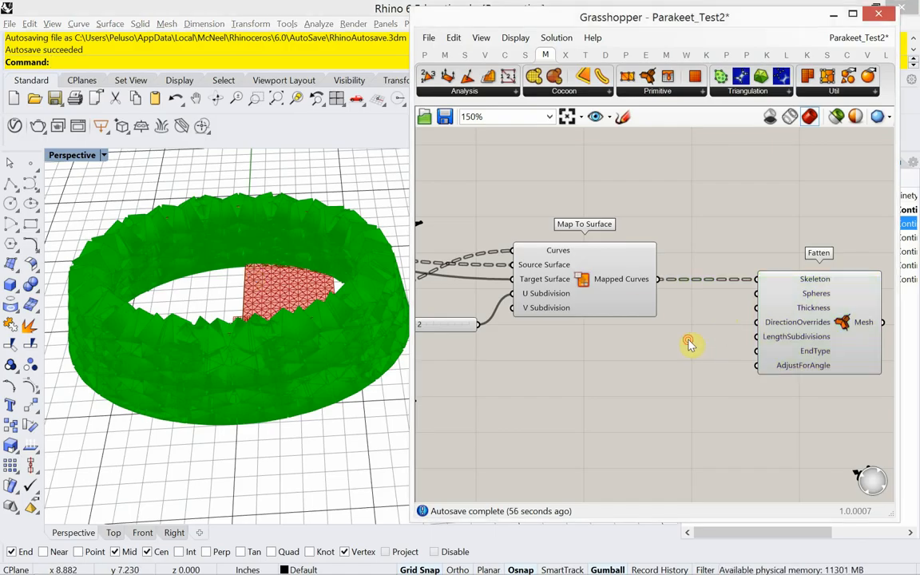
- Deselect the Fatten component to view the slender red lattice from the 0.07 slider
{"action": "left_click", "coordinate": [688, 342]}
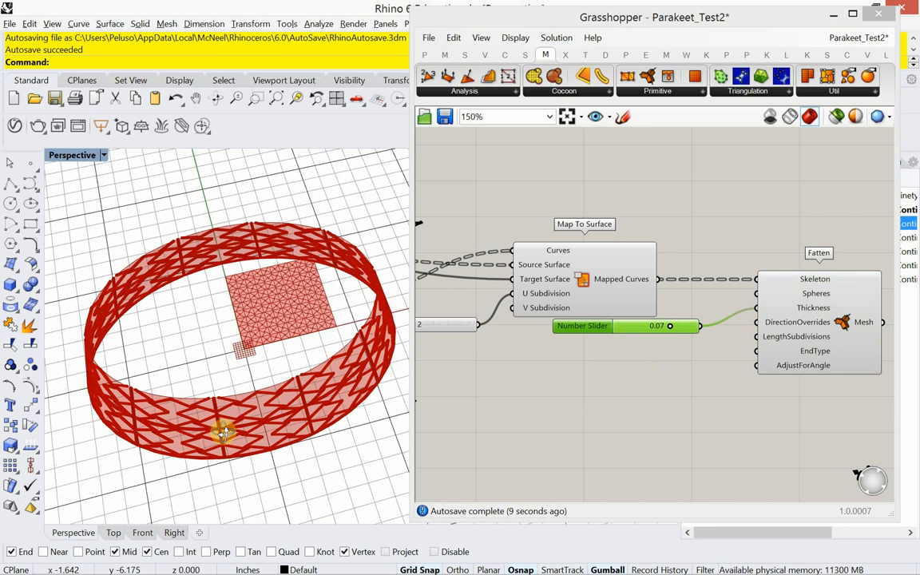
- Turn Preview Off for the window-selected Map to Surface components
{"action": "scroll", "scroll_direction": "down", "scroll_amount": 3}
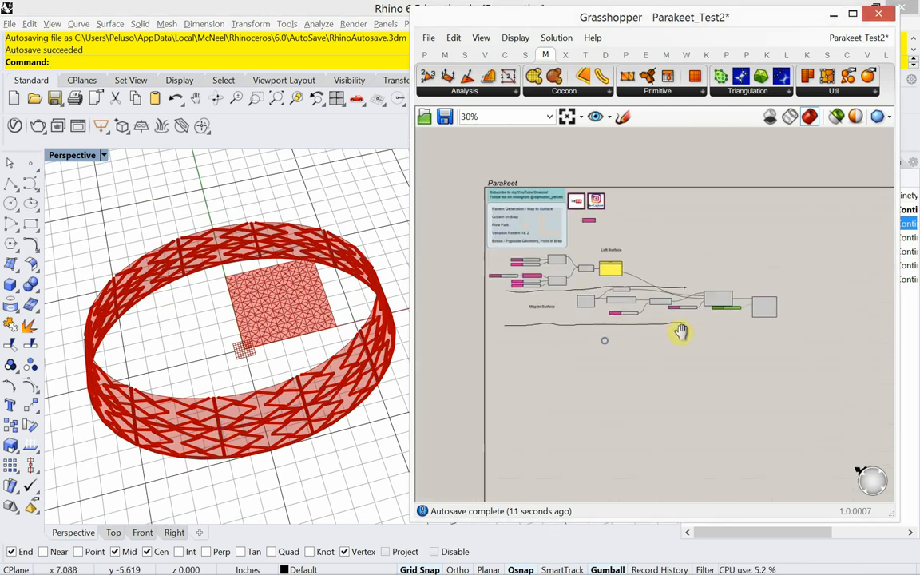
{"action": "scroll", "scroll_direction": "up", "scroll_amount": 3}
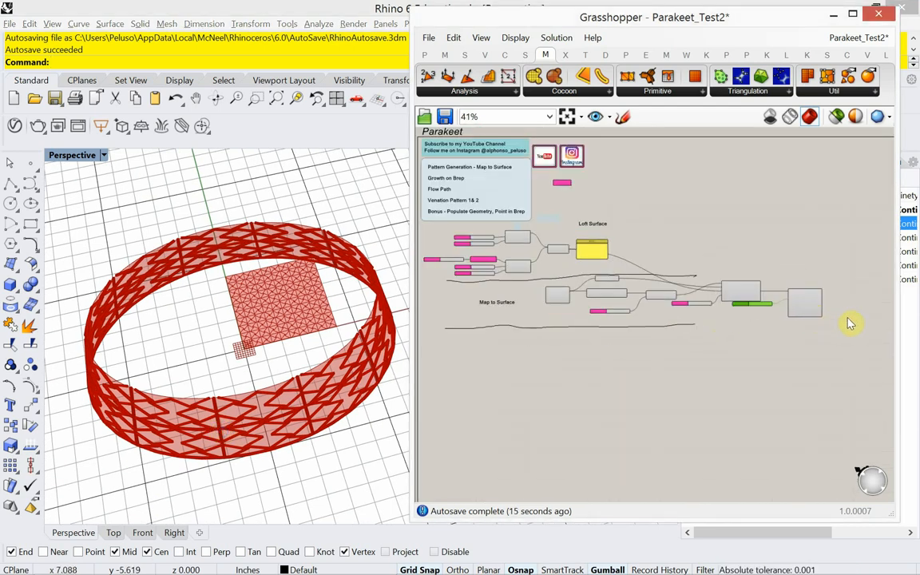
{"action": "left_click_drag", "start_coordinate": [850, 324], "coordinate": [631, 287]}
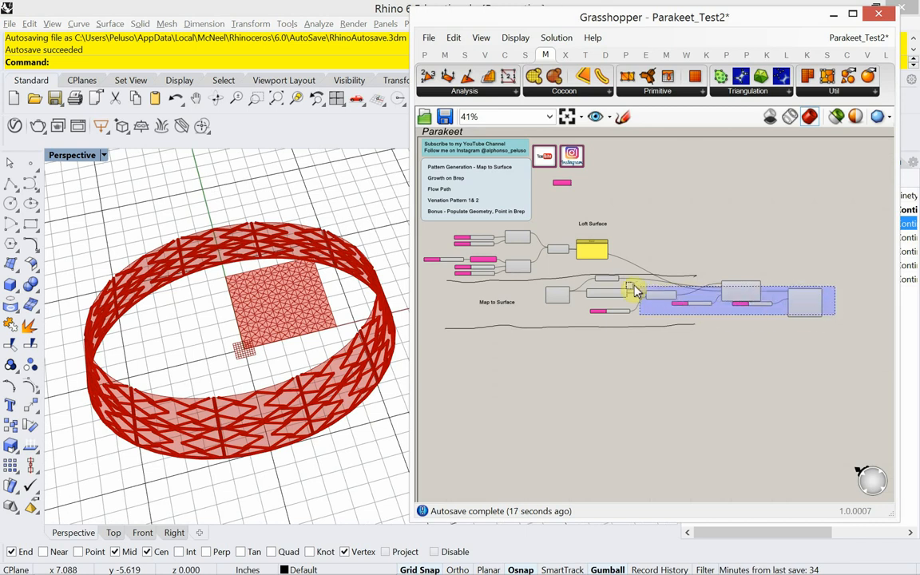
{"action": "left_click_drag", "start_coordinate": [631, 289], "coordinate": [554, 281]}
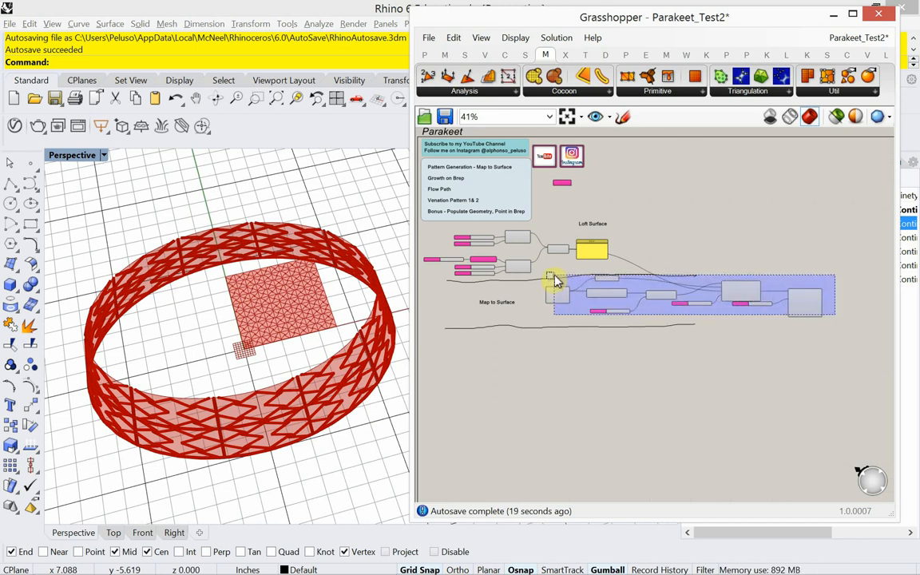
{"action": "right_click", "coordinate": [557, 280]}
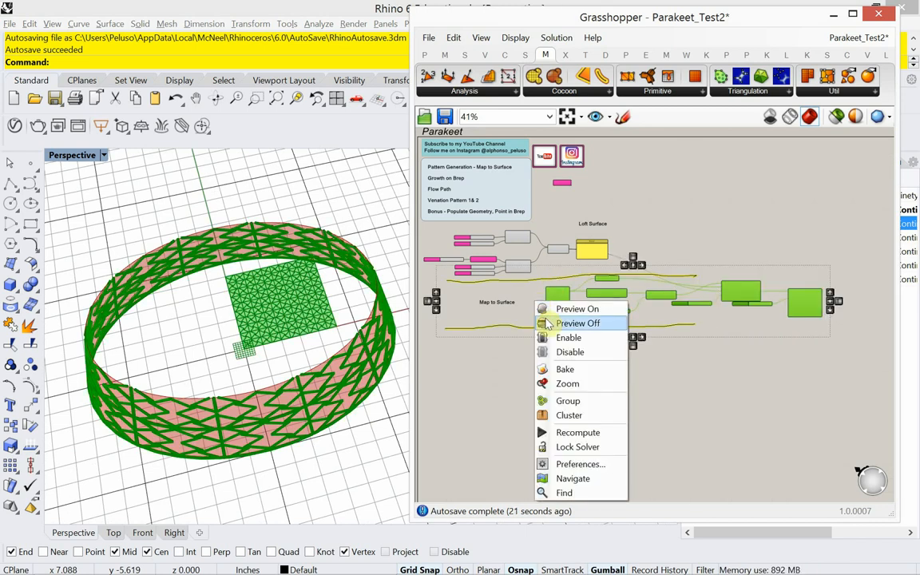
{"action": "left_click", "coordinate": [578, 322]}
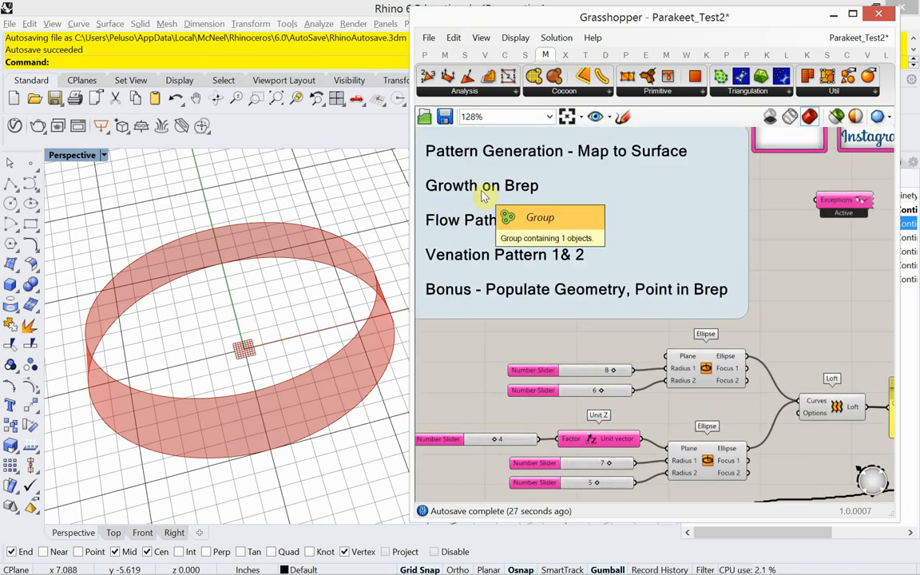
{"action": "mouse_move", "coordinate": [542, 176]}
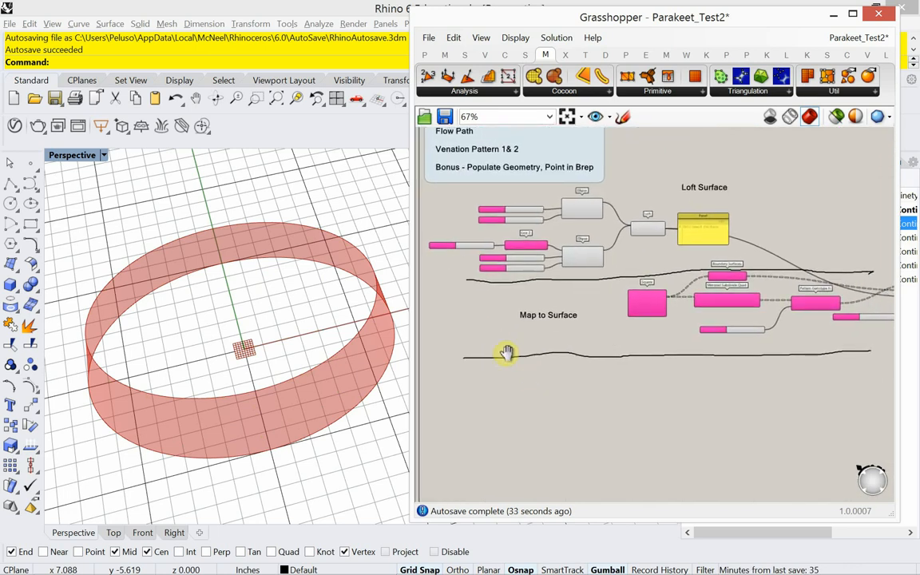
- Add a 'Growth on Brep' scribble note beneath the Map to Surface group
{"action": "scroll", "scroll_direction": "up", "scroll_amount": 3}
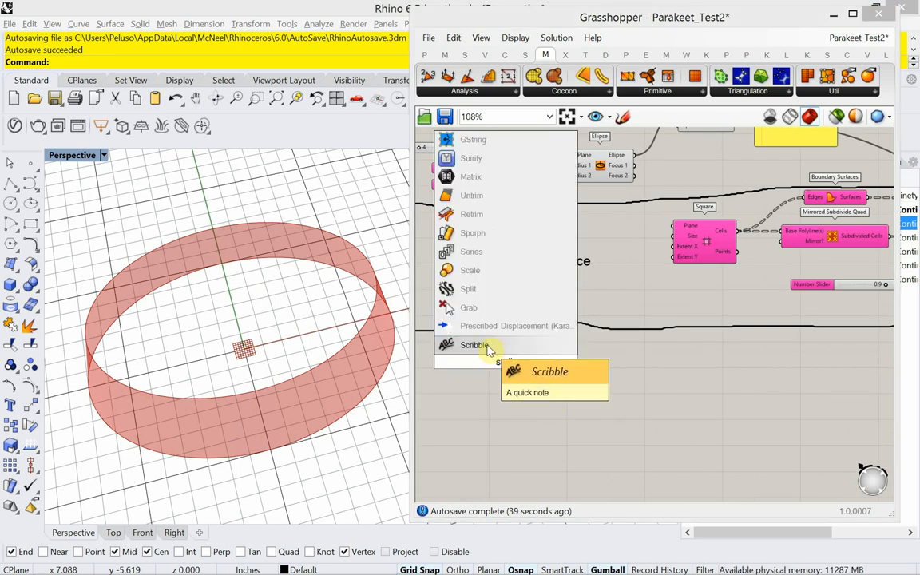
{"action": "left_click", "coordinate": [475, 344]}
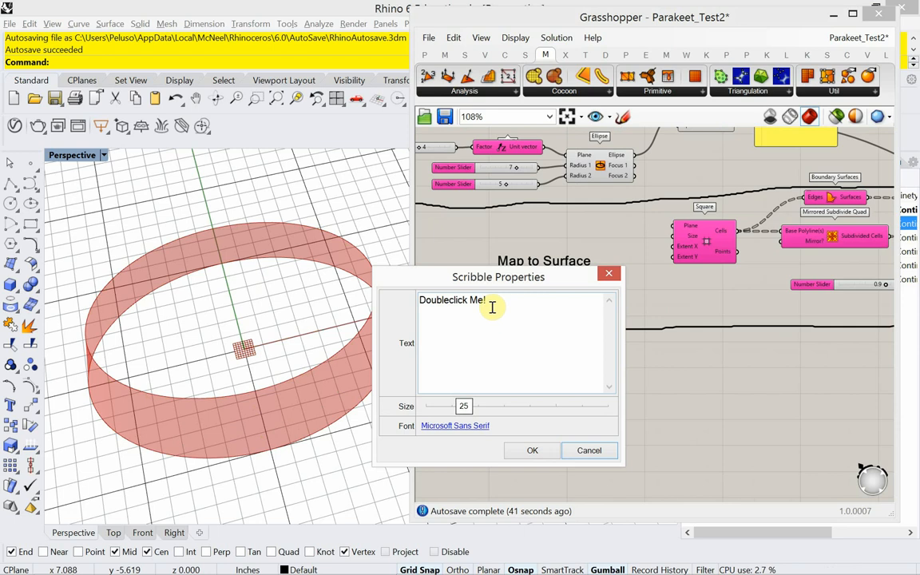
{"action": "type", "text": "Gro"}
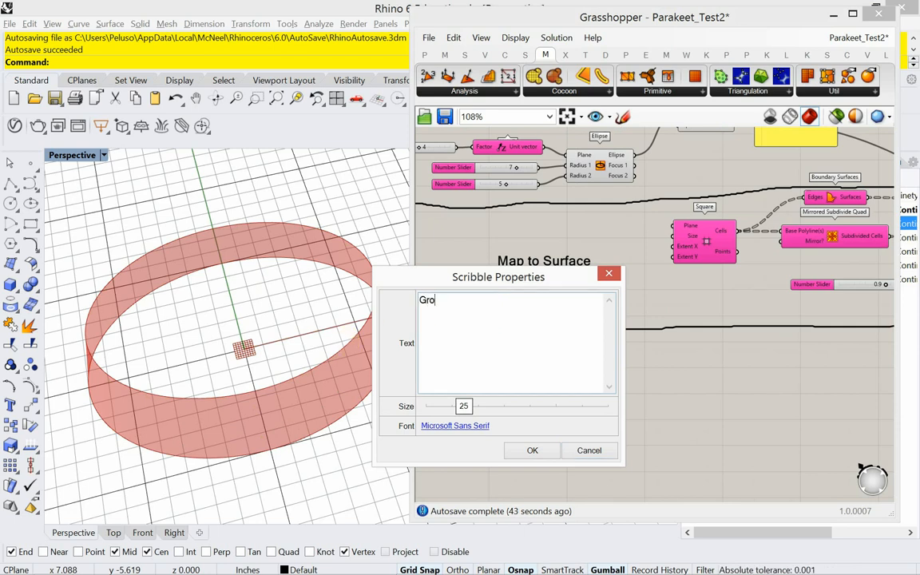
{"action": "type", "text": "wth on"}
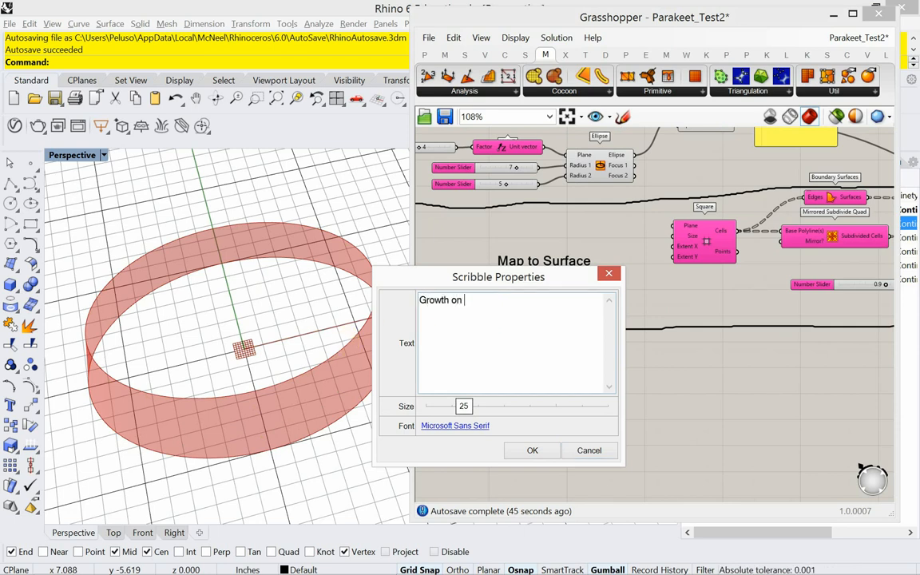
{"action": "type", "text": "Brep"}
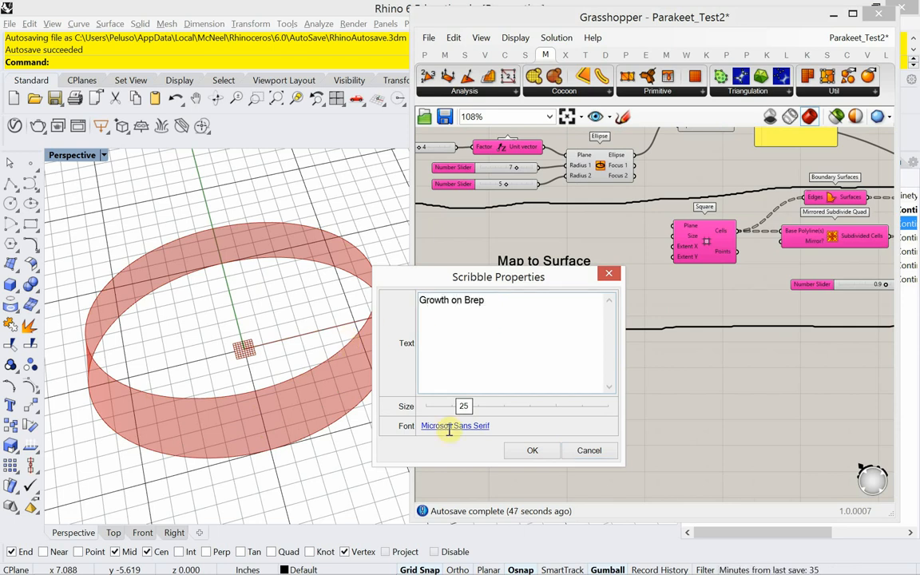
{"action": "left_click", "coordinate": [532, 450]}
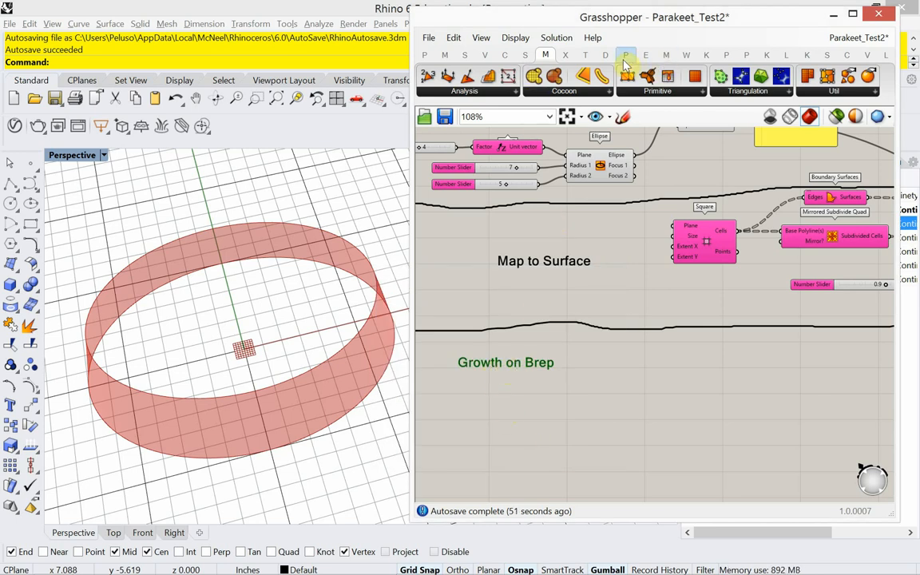
- Place Parakeet's Growth On Brep component from the Pattern Generation dropdown
{"action": "left_click", "coordinate": [626, 55]}
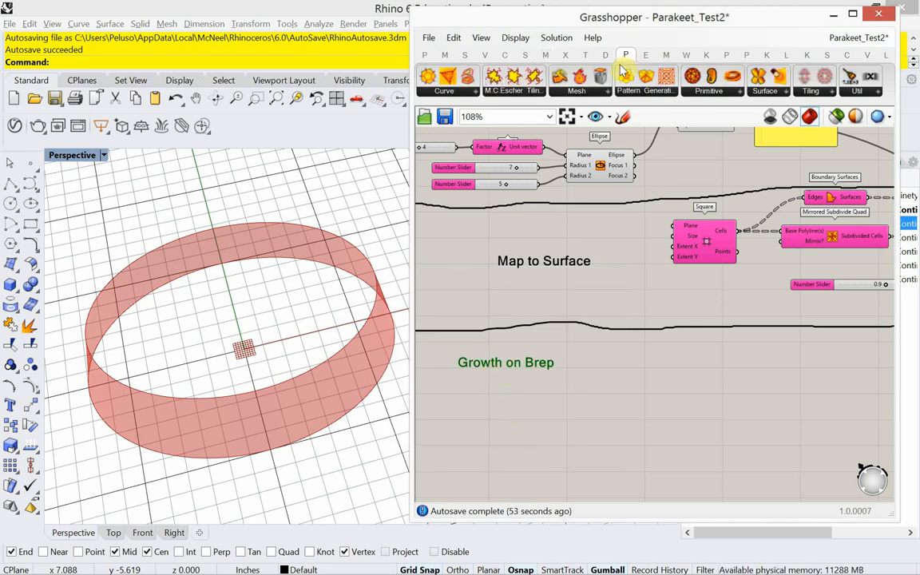
{"action": "mouse_move", "coordinate": [689, 106]}
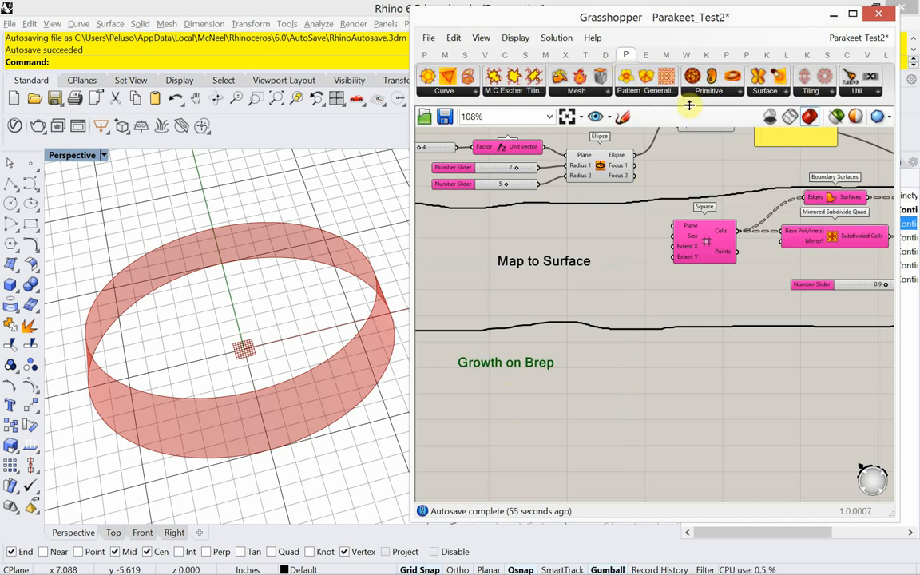
{"action": "left_click", "coordinate": [658, 90]}
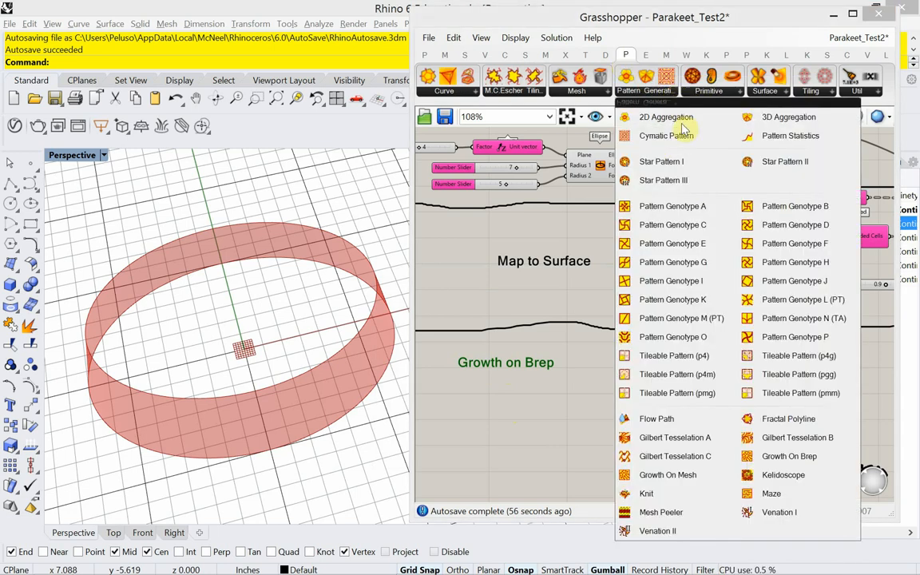
{"action": "mouse_move", "coordinate": [788, 419]}
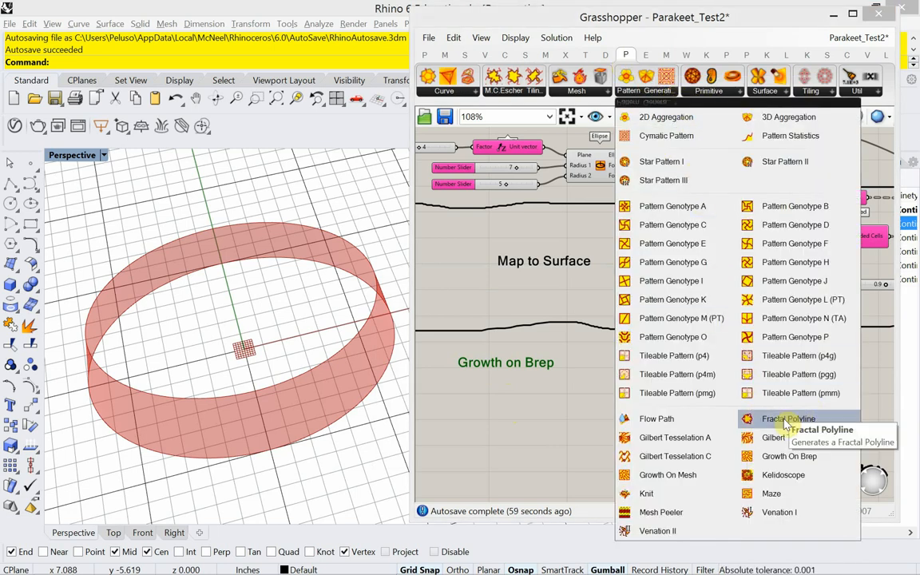
{"action": "mouse_move", "coordinate": [762, 431]}
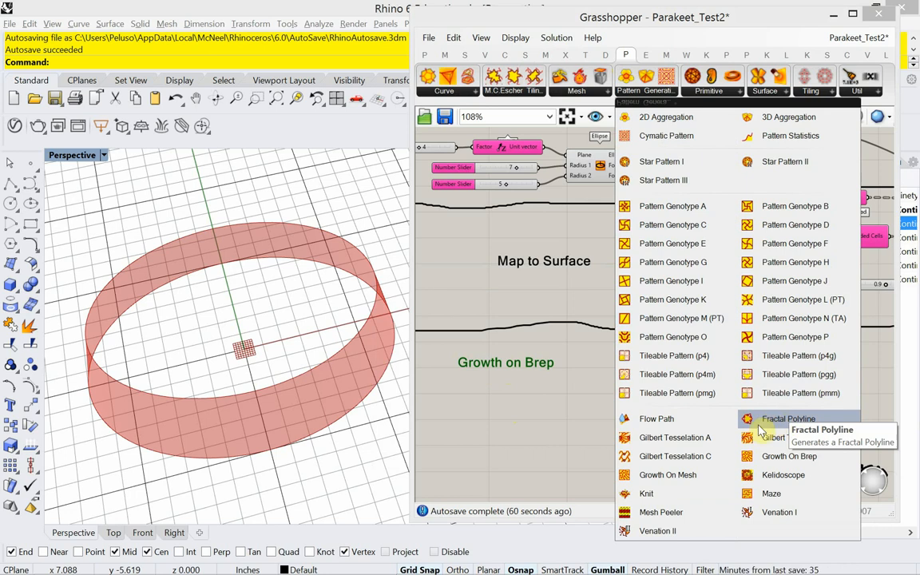
{"action": "mouse_move", "coordinate": [675, 437]}
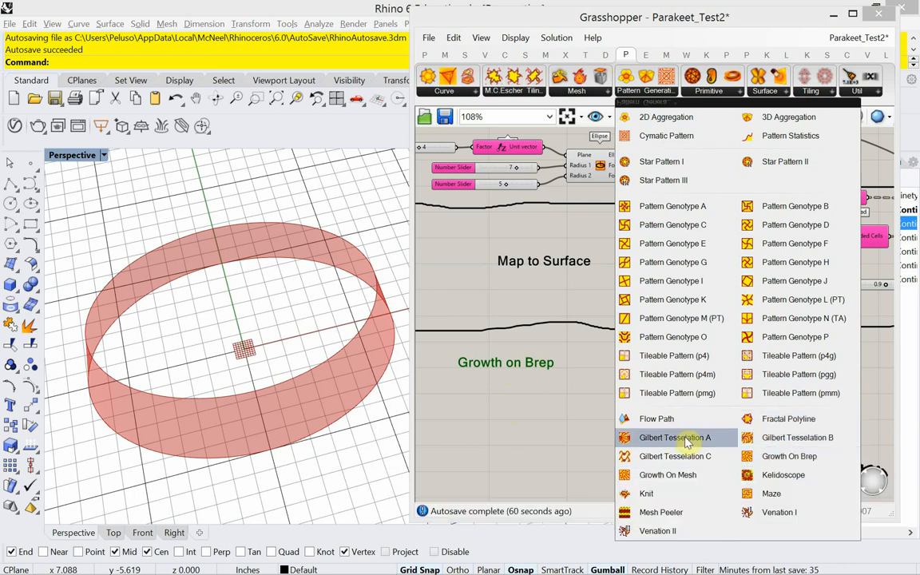
{"action": "mouse_move", "coordinate": [788, 456]}
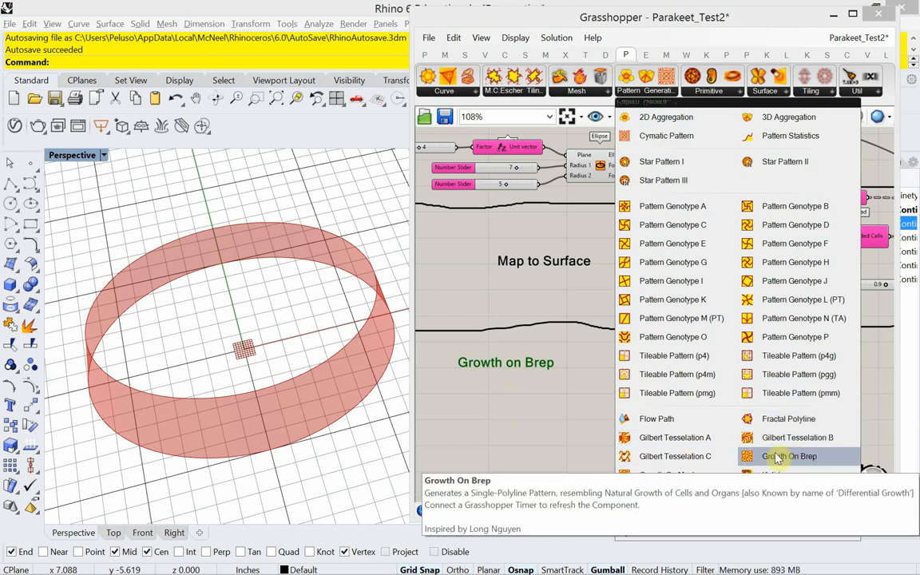
{"action": "left_click", "coordinate": [788, 456]}
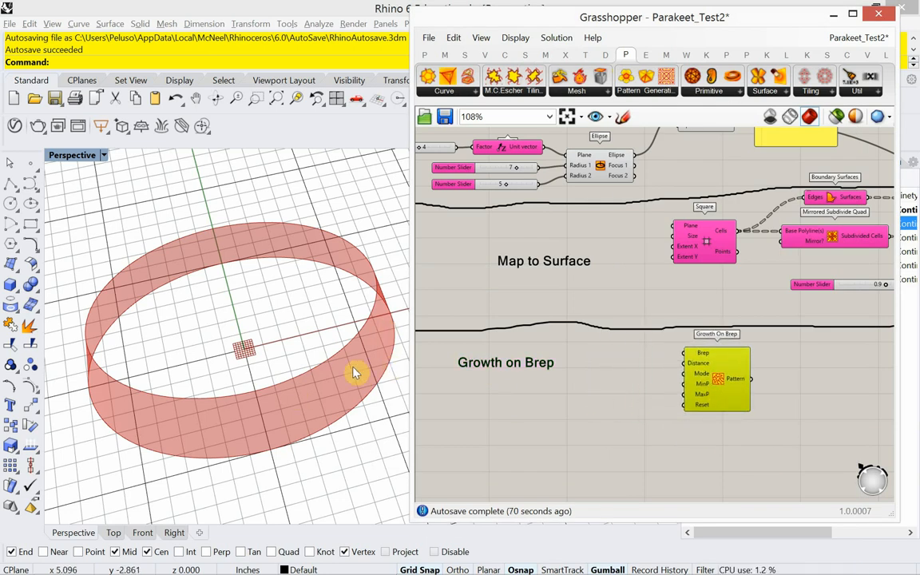
- Add a Surface parameter from the 'surface' search to carry the lofted band
{"action": "scroll", "scroll_direction": "down", "scroll_amount": 3}
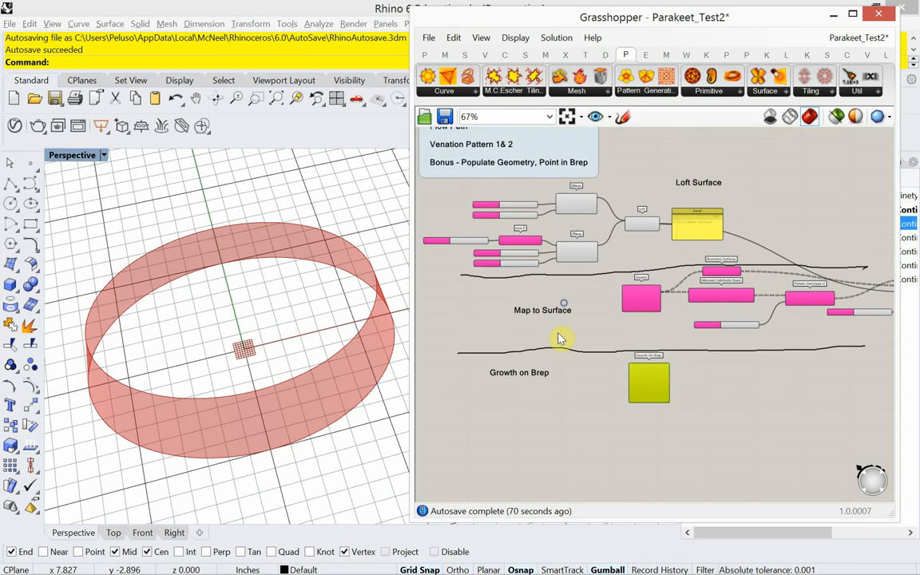
{"action": "scroll", "scroll_direction": "up", "scroll_amount": 3}
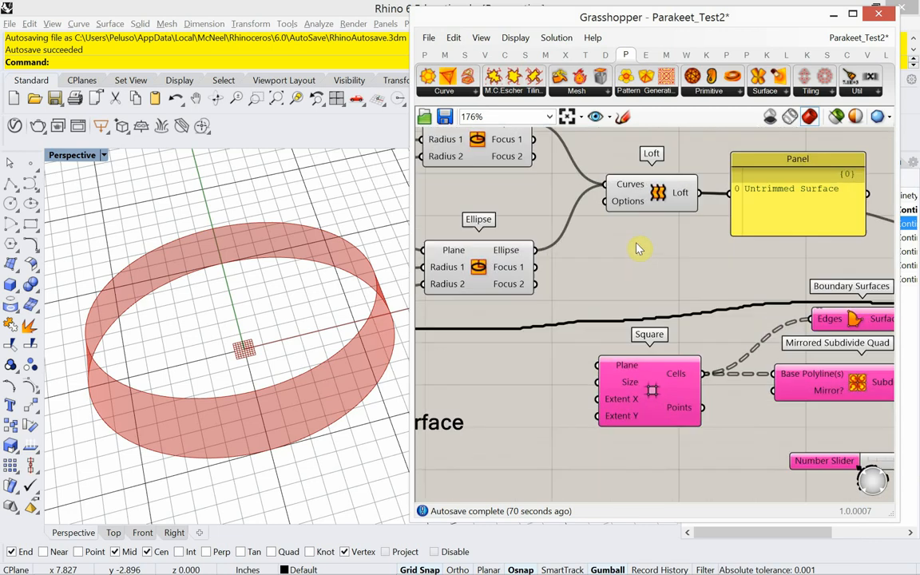
{"action": "scroll", "scroll_direction": "up", "scroll_amount": 3}
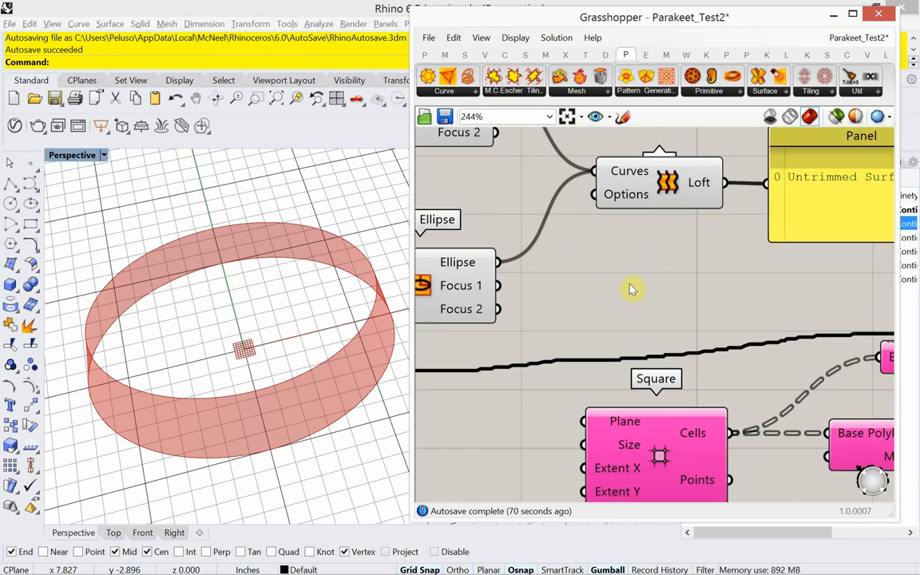
{"action": "double_click", "coordinate": [630, 289]}
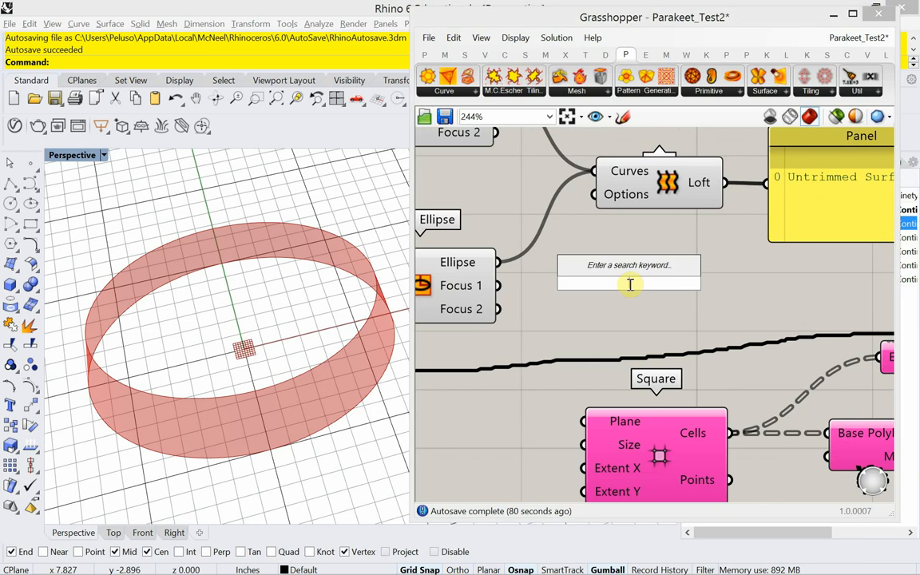
{"action": "type", "text": "surface"}
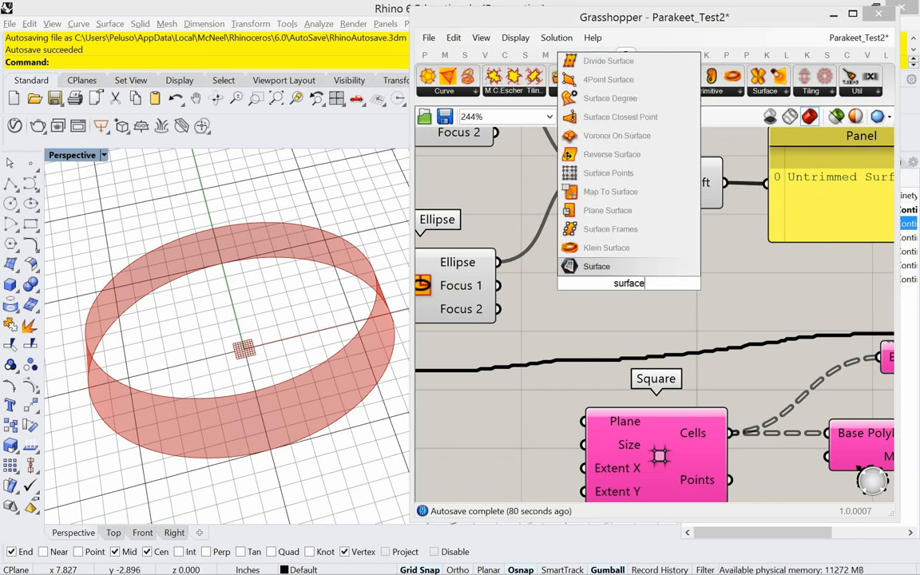
{"action": "left_click", "coordinate": [597, 266]}
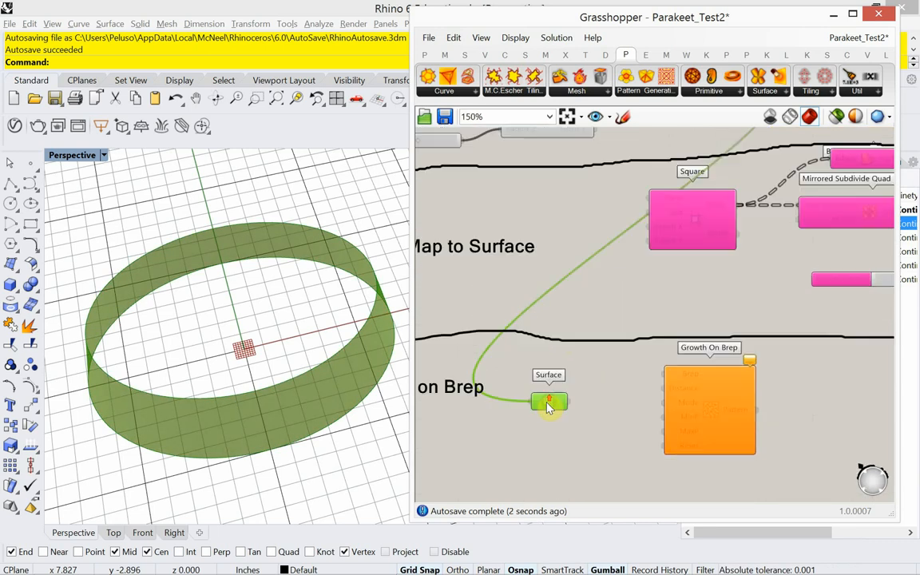
{"action": "scroll", "scroll_direction": "up", "scroll_amount": 3}
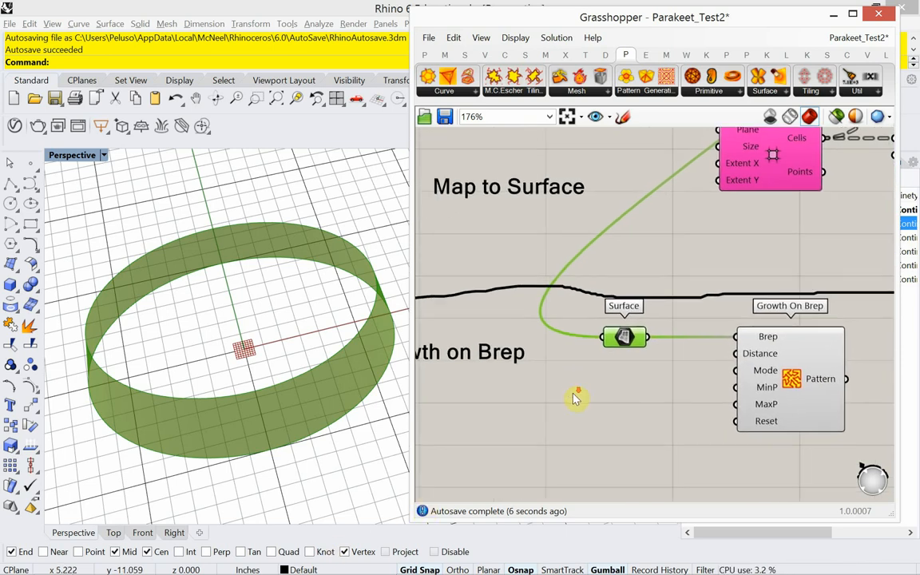
{"action": "scroll", "scroll_direction": "down", "scroll_amount": 3}
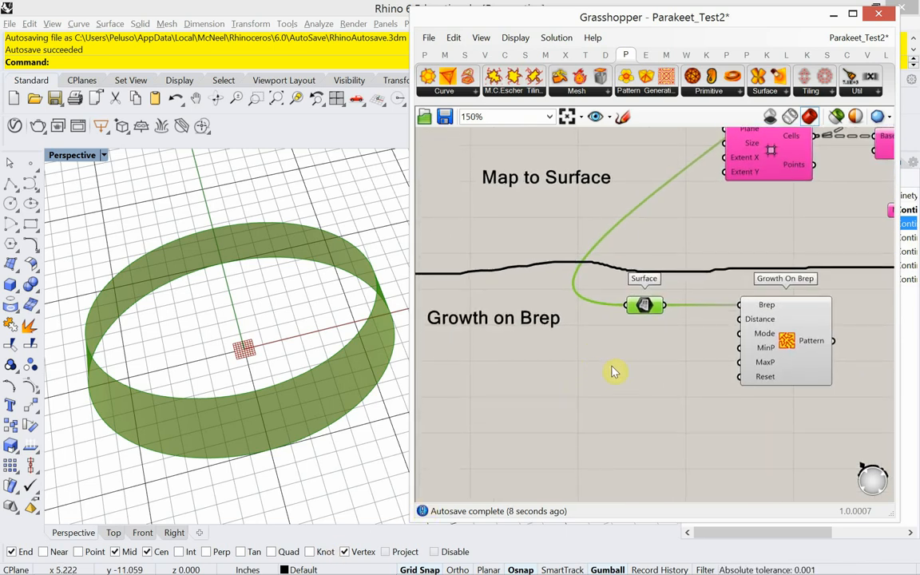
{"action": "mouse_move", "coordinate": [751, 323]}
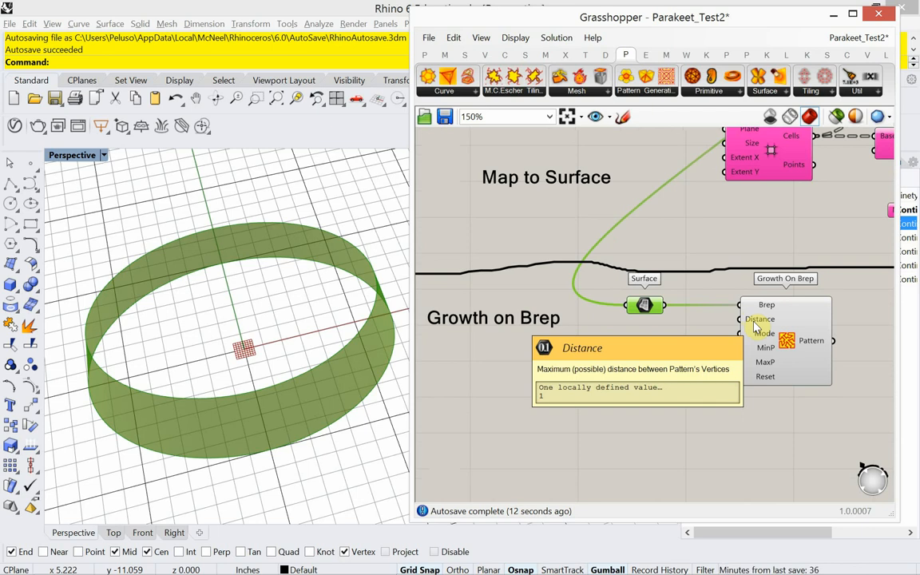
{"action": "mouse_move", "coordinate": [763, 332]}
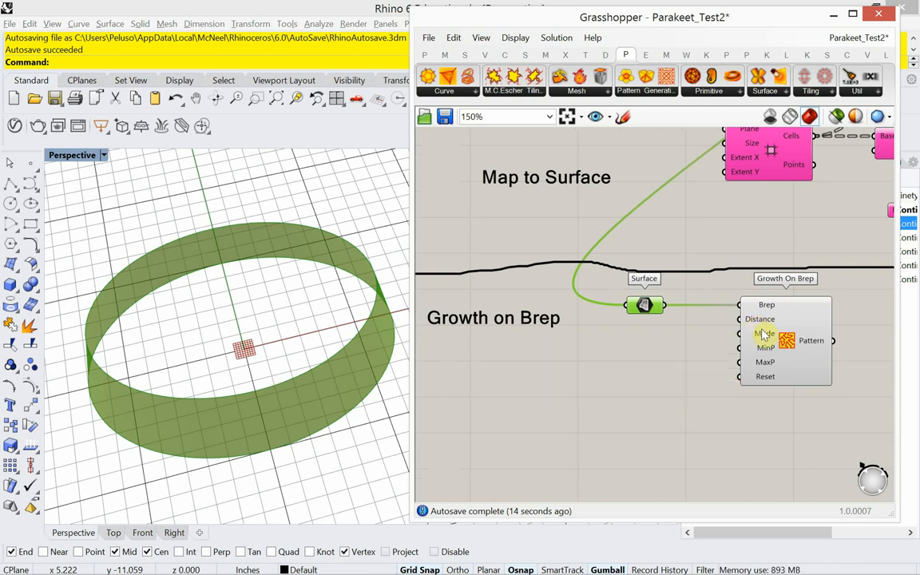
{"action": "mouse_move", "coordinate": [765, 333]}
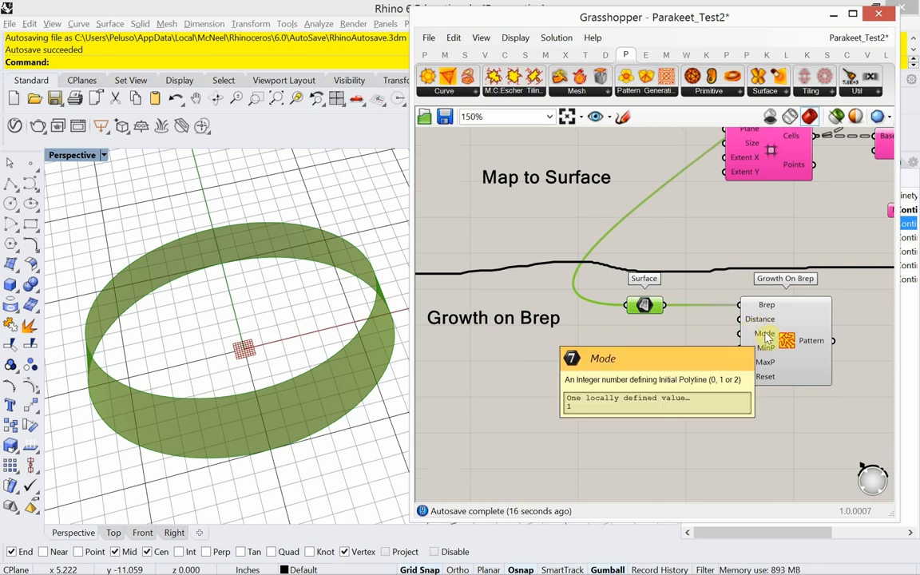
{"action": "mouse_move", "coordinate": [765, 348]}
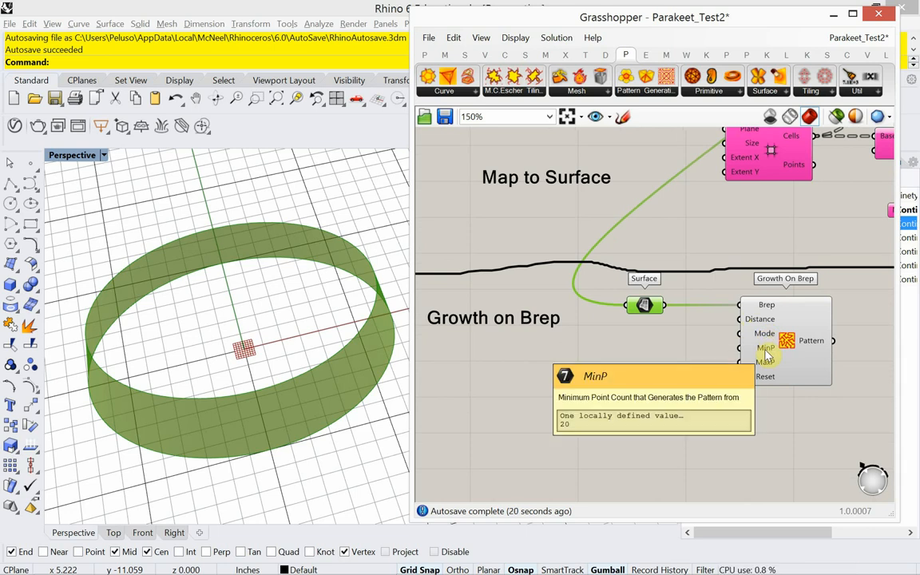
{"action": "mouse_move", "coordinate": [765, 361]}
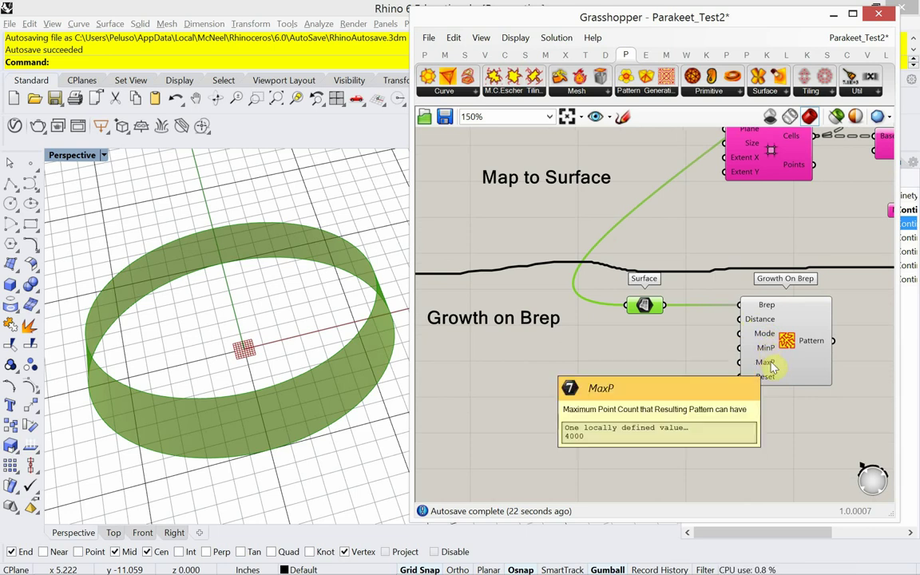
{"action": "mouse_move", "coordinate": [770, 377]}
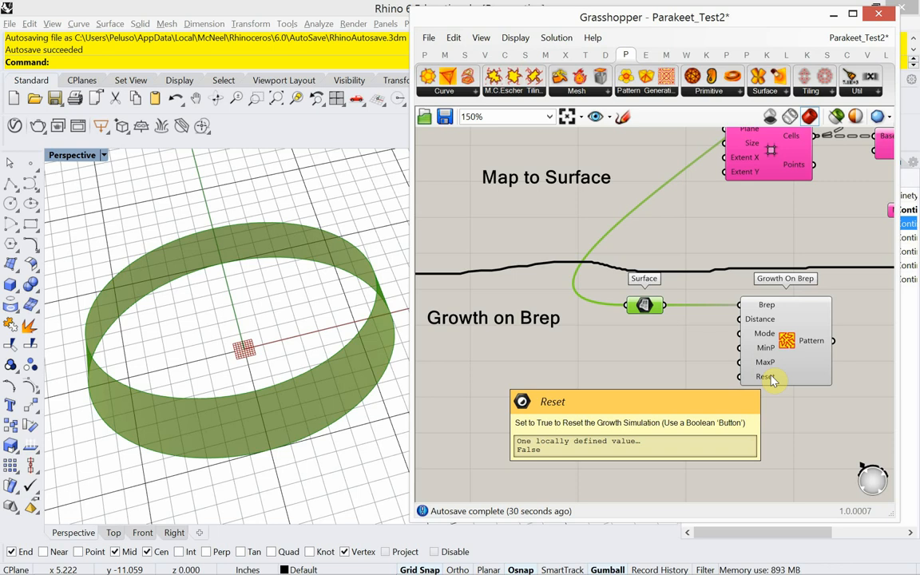
{"action": "mouse_move", "coordinate": [697, 426]}
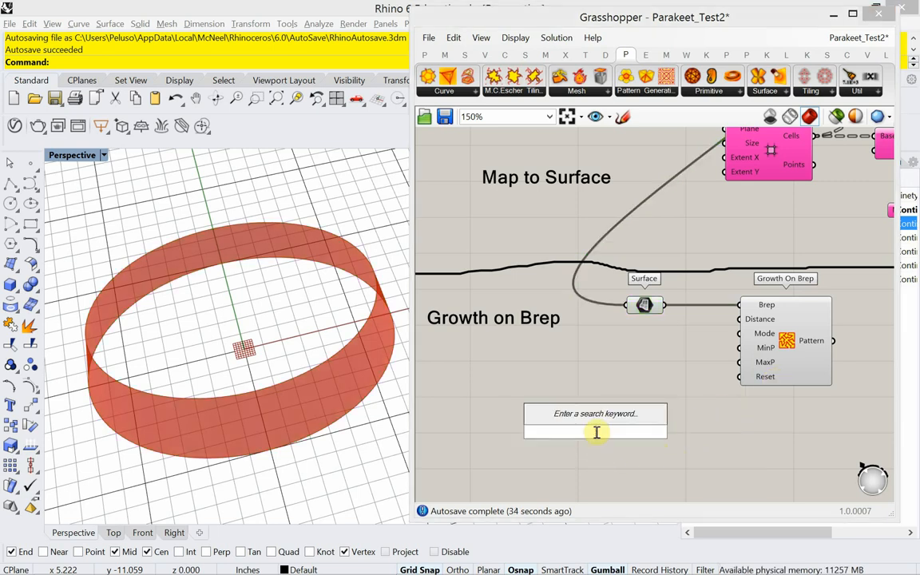
- Add a Timer with a 20 ms interval, then search for a Button component
{"action": "type", "text": "Timer"}
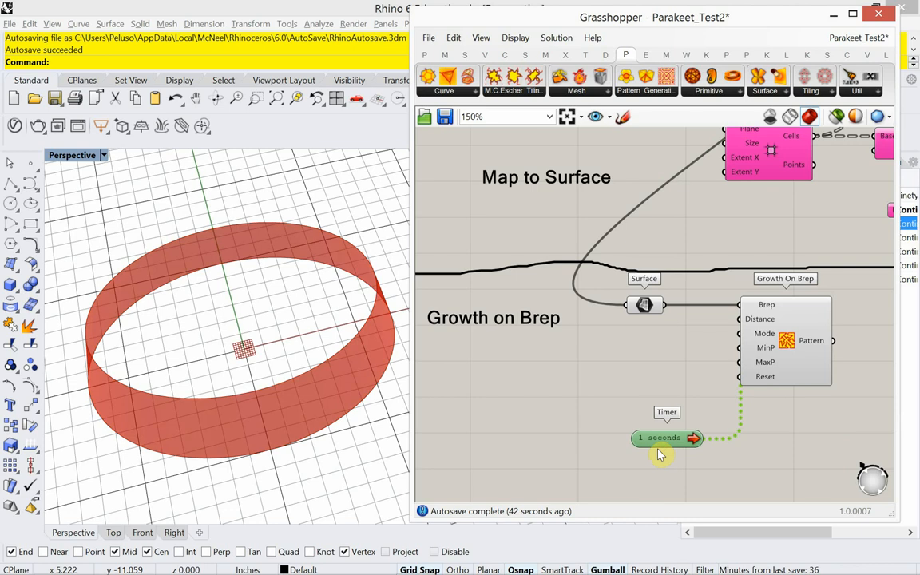
{"action": "right_click", "coordinate": [666, 438]}
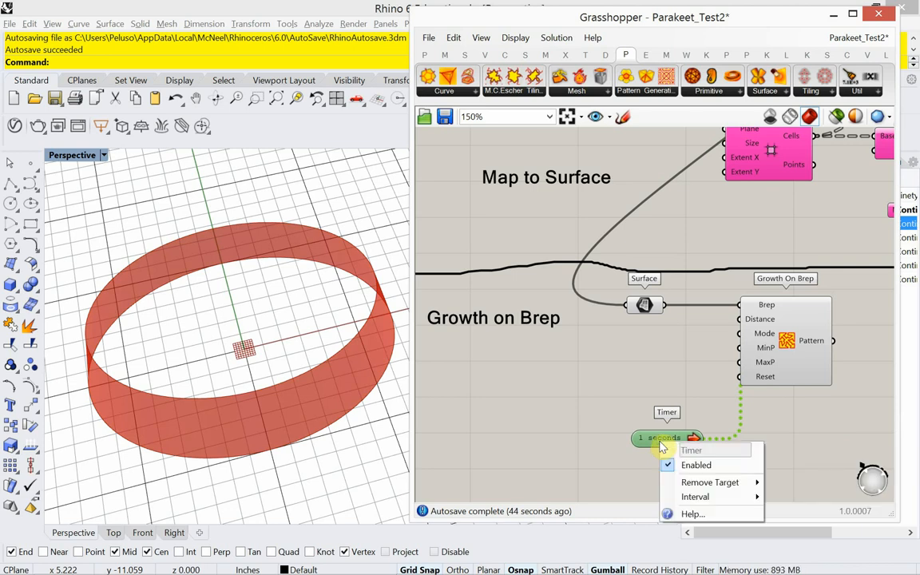
{"action": "left_click", "coordinate": [695, 497]}
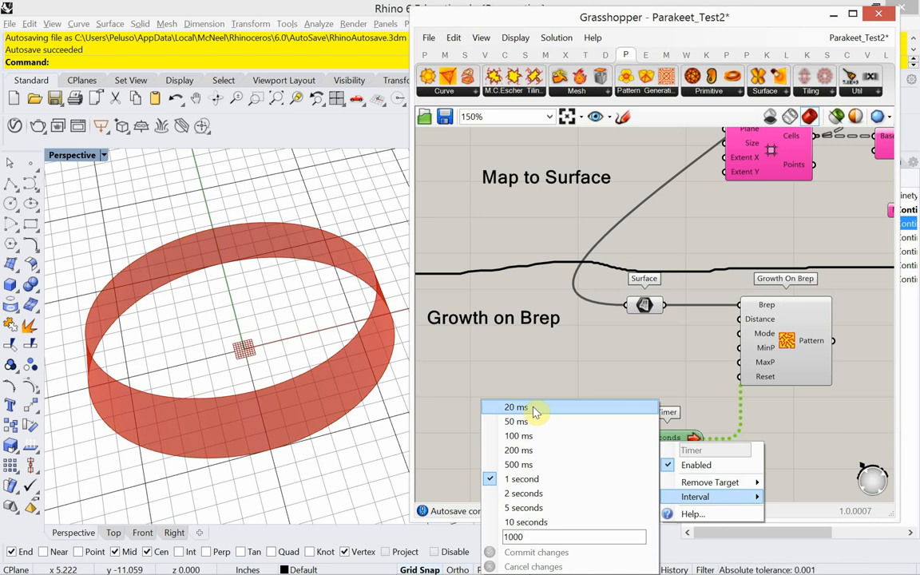
{"action": "left_click", "coordinate": [516, 407]}
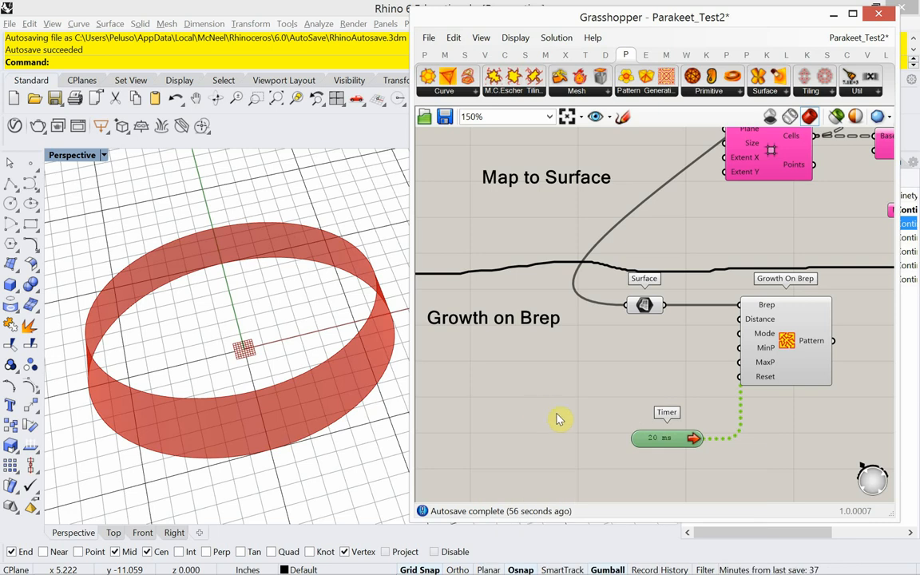
{"action": "mouse_move", "coordinate": [705, 394]}
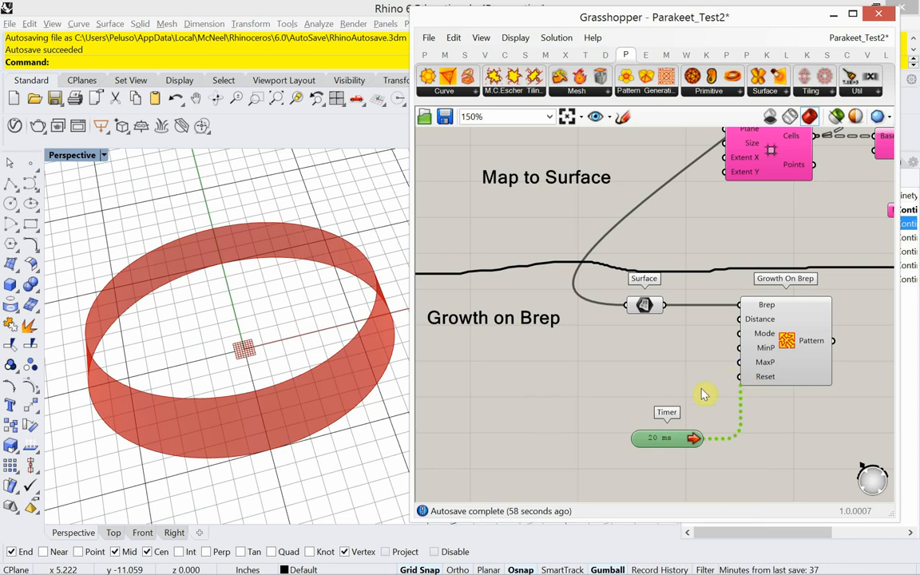
{"action": "double_click", "coordinate": [640, 376]}
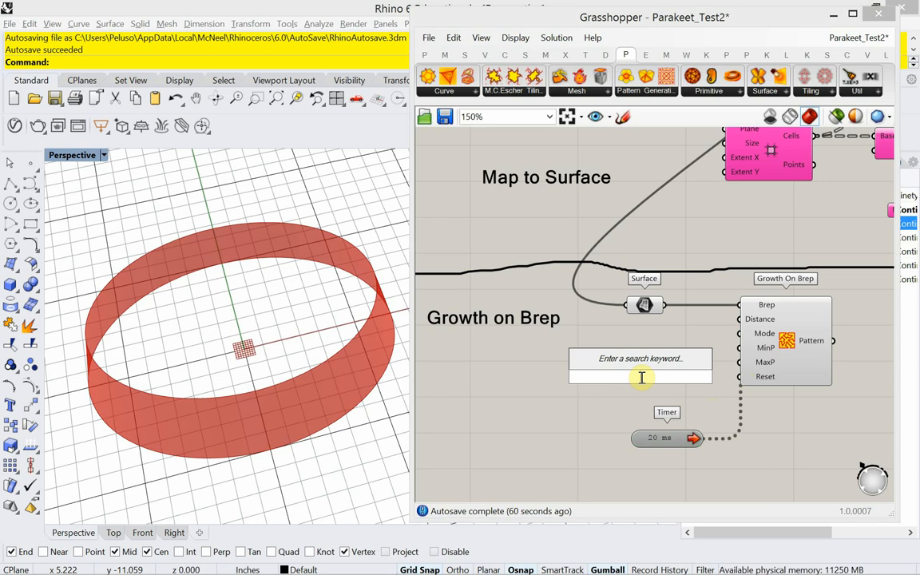
{"action": "type", "text": "button"}
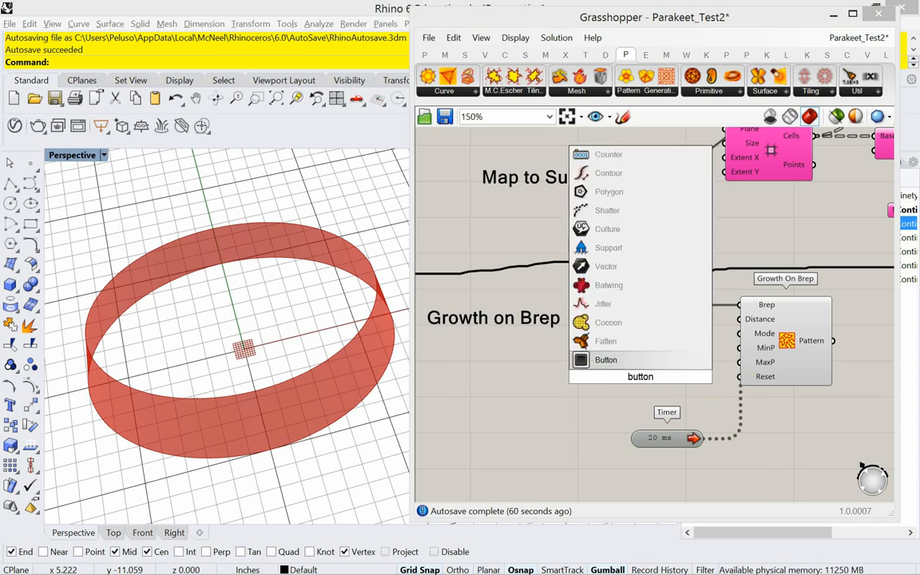
- Drop the Button component onto the canvas beside Growth On Brep
{"action": "left_click", "coordinate": [605, 359]}
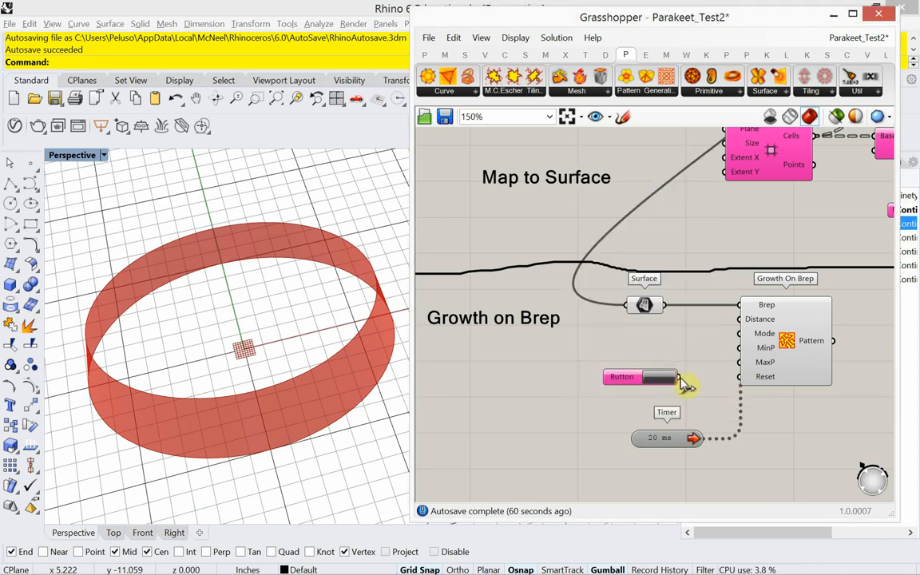
{"action": "mouse_move", "coordinate": [705, 396]}
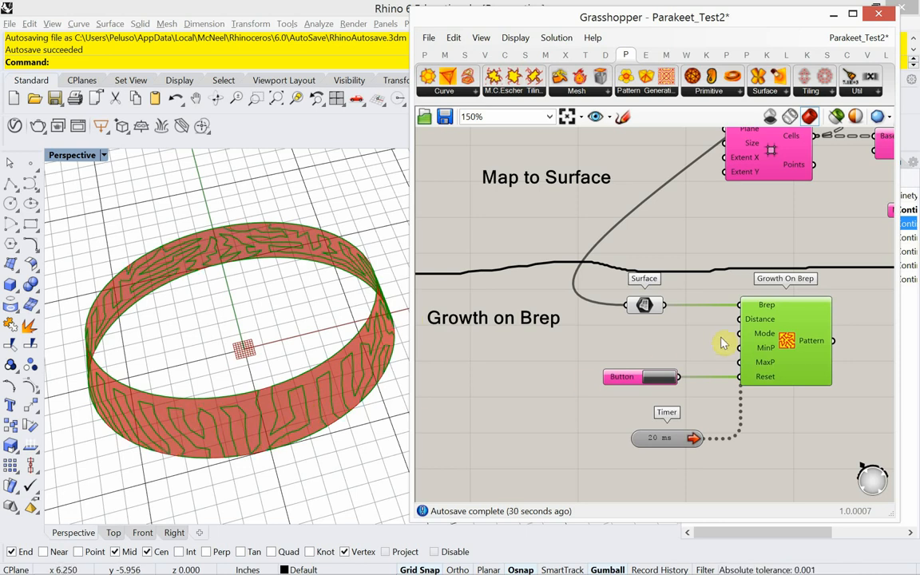
{"action": "mouse_move", "coordinate": [740, 320]}
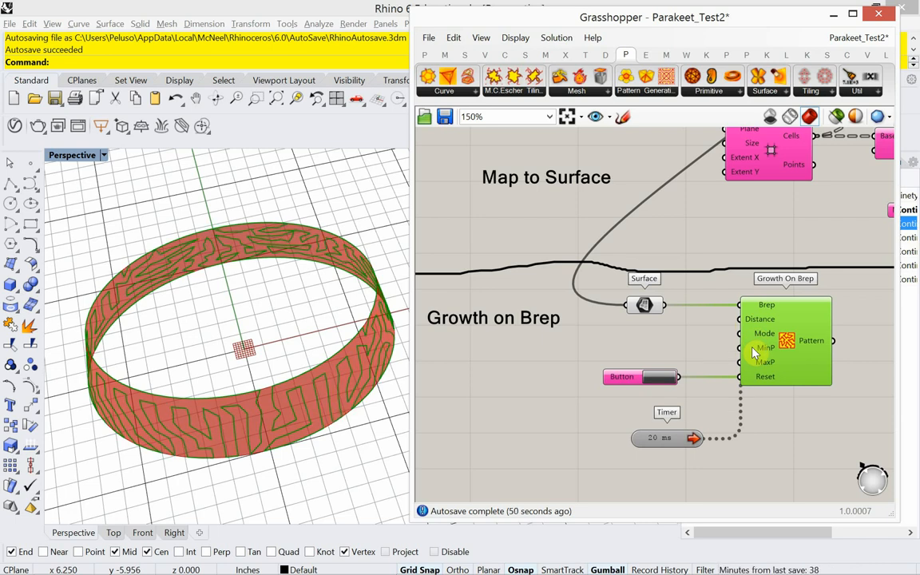
{"action": "mouse_move", "coordinate": [762, 348]}
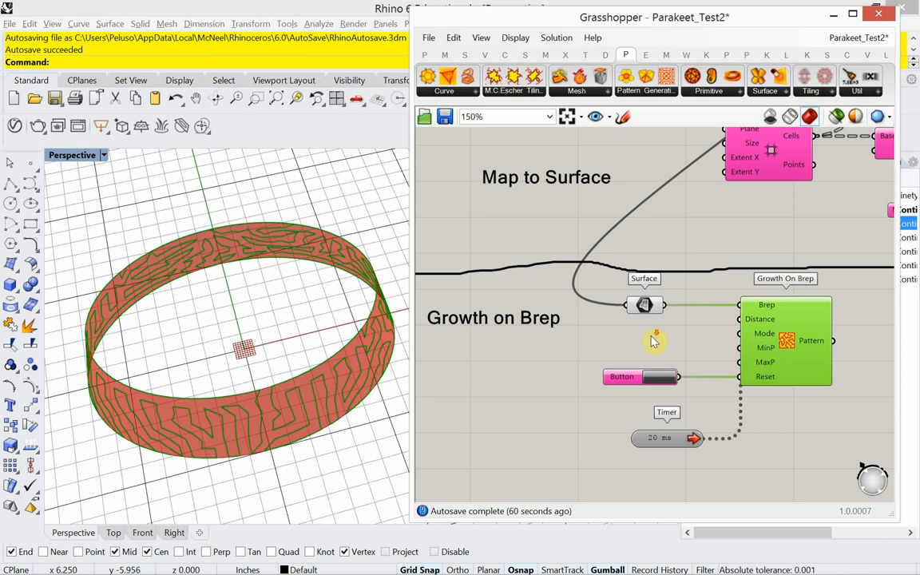
- Zoom the canvas out around the Growth on Brep group
{"action": "scroll", "scroll_direction": "down", "scroll_amount": 3}
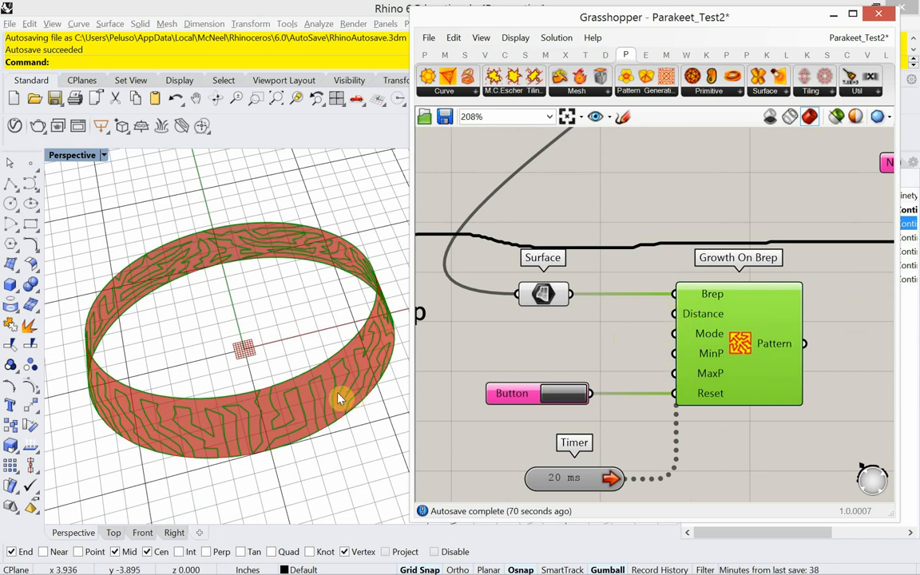
{"action": "mouse_move", "coordinate": [257, 440]}
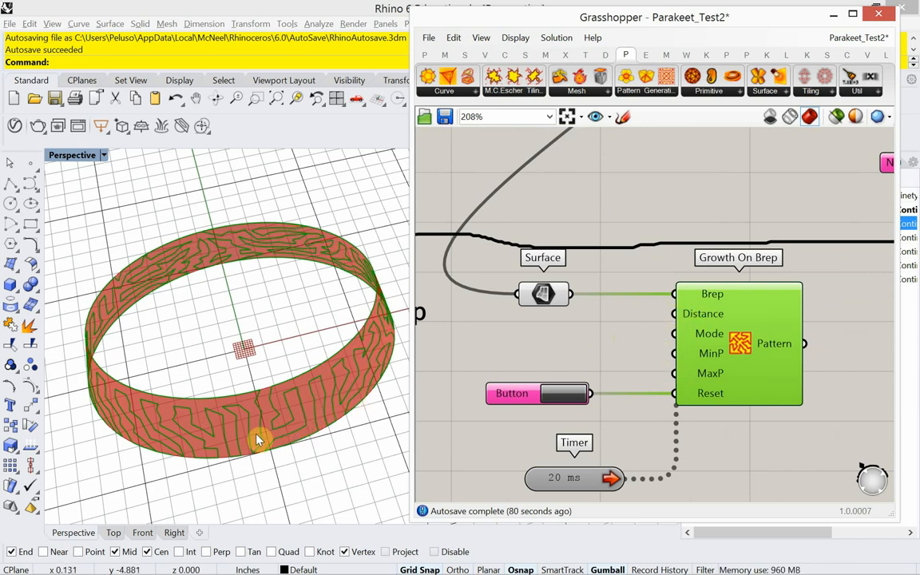
{"action": "scroll", "scroll_direction": "down", "scroll_amount": 3}
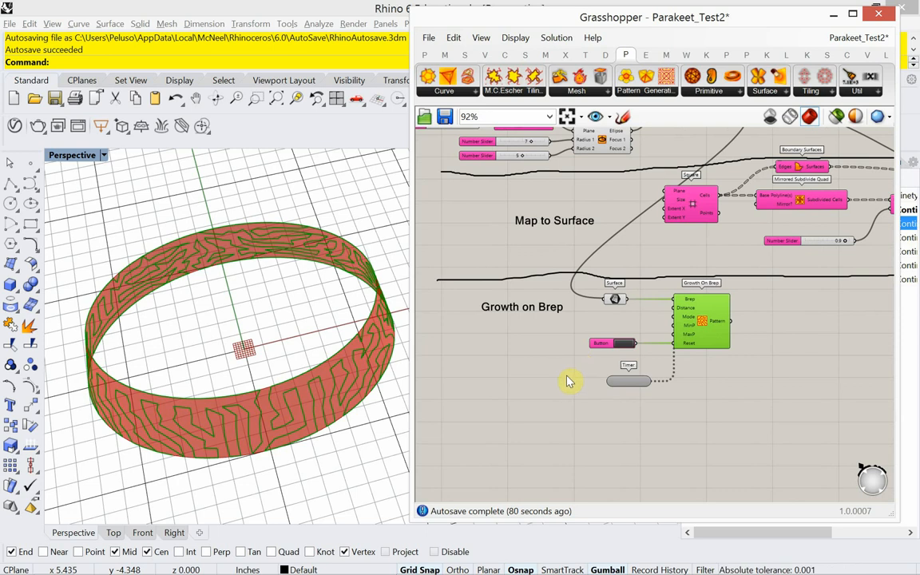
{"action": "mouse_move", "coordinate": [491, 288]}
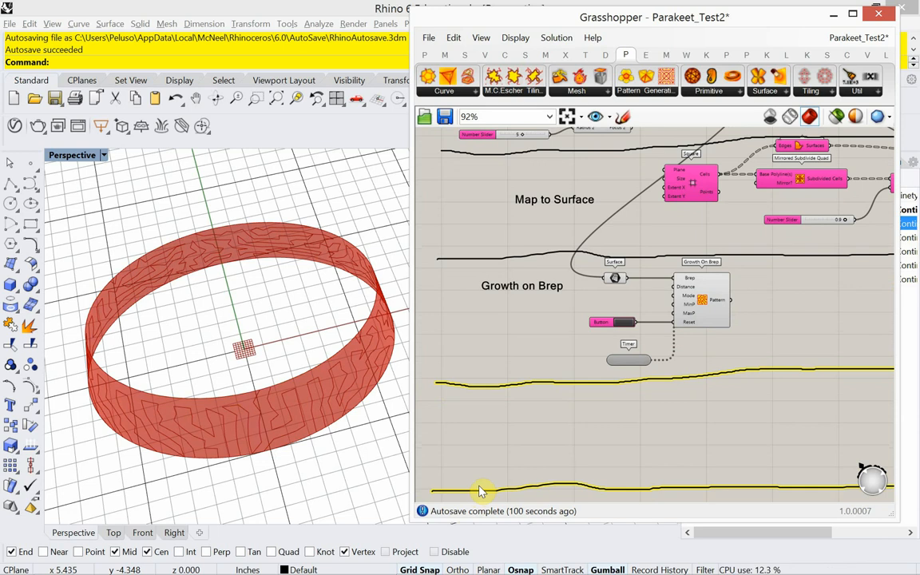
- Change the placeholder scribble's text to 'Flow Path' below the Growth on Brep group
{"action": "scroll", "scroll_direction": "down", "scroll_amount": 3}
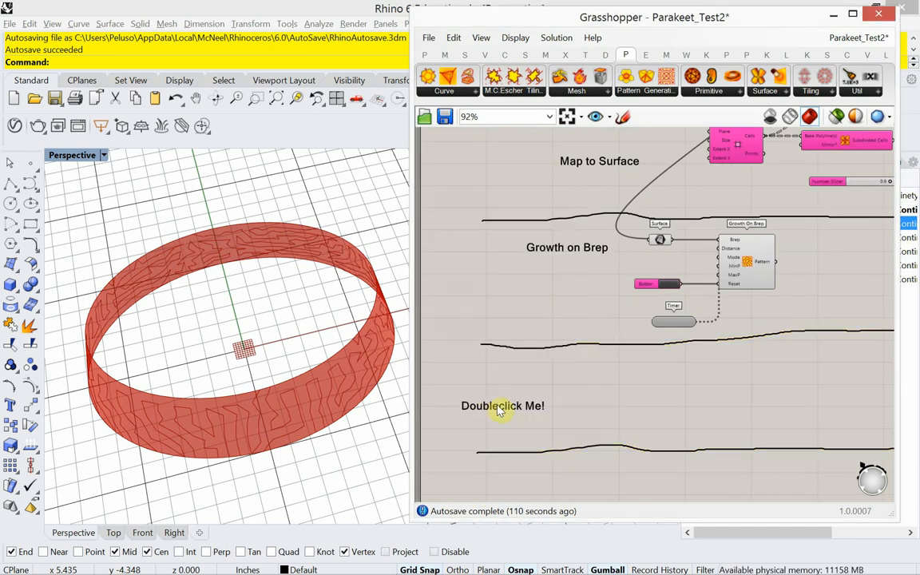
{"action": "double_click", "coordinate": [502, 406]}
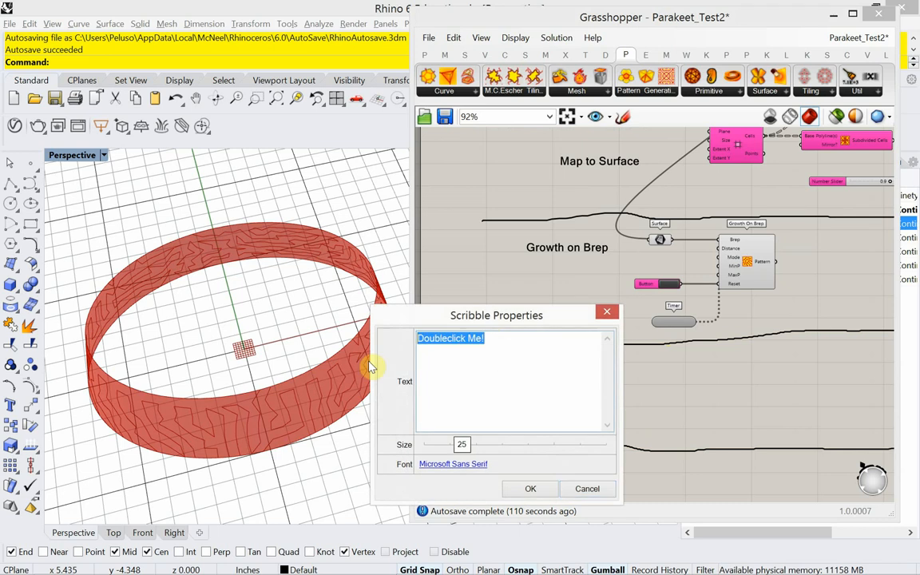
{"action": "type", "text": "Flow P"}
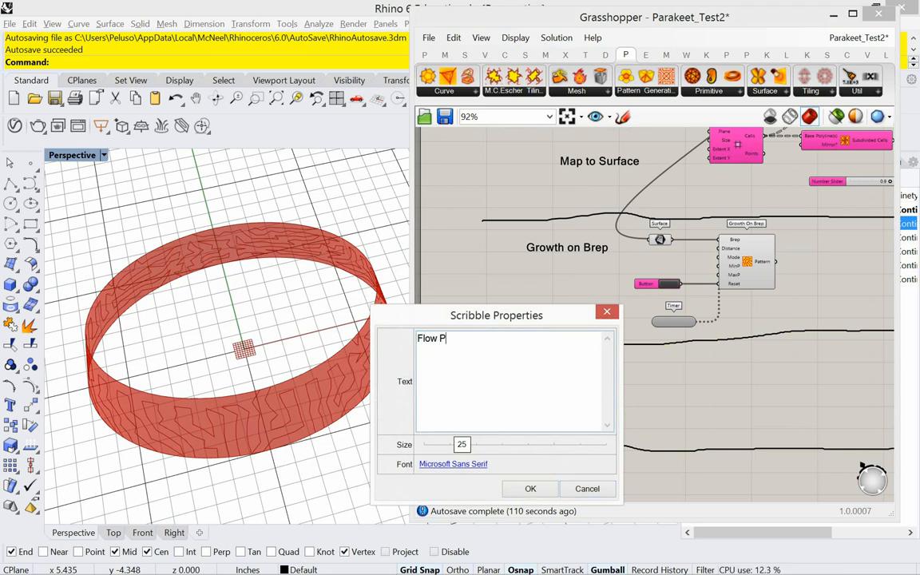
{"action": "type", "text": "ath"}
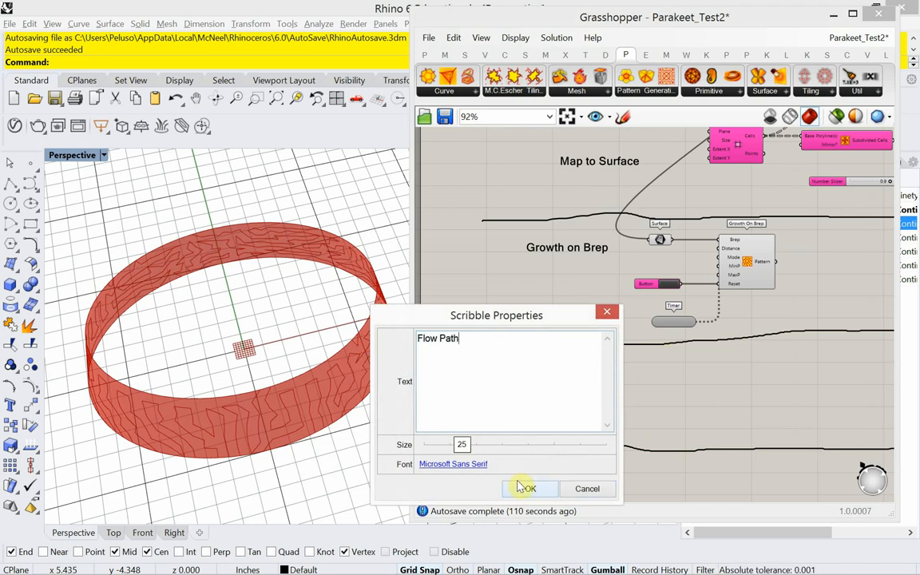
{"action": "left_click", "coordinate": [526, 488]}
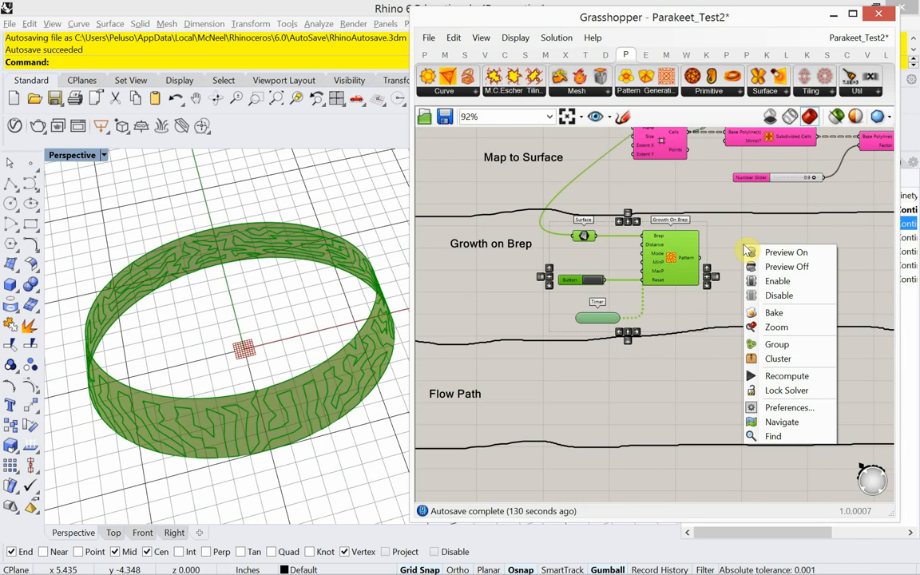
- Add a Fatten component taking Growth On Brep's pattern, with a 0.070 number slider
{"action": "left_click", "coordinate": [787, 266]}
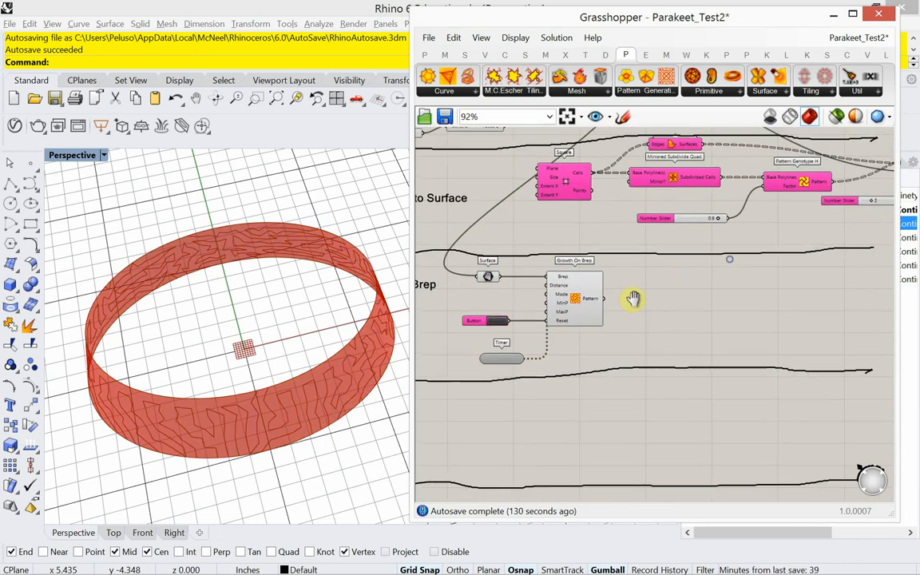
{"action": "scroll", "scroll_direction": "down", "scroll_amount": 3}
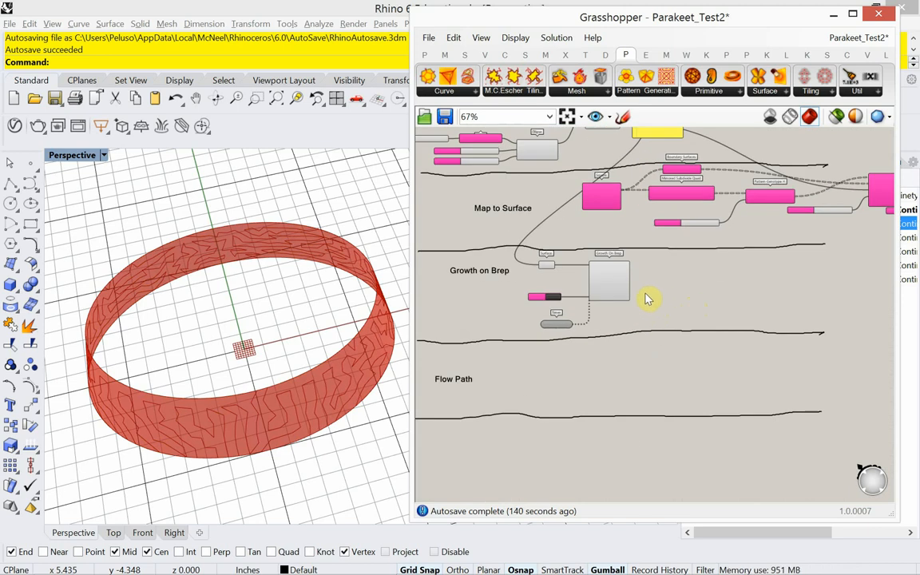
{"action": "scroll", "scroll_direction": "up", "scroll_amount": 3}
{"action": "type", "text": "f"}
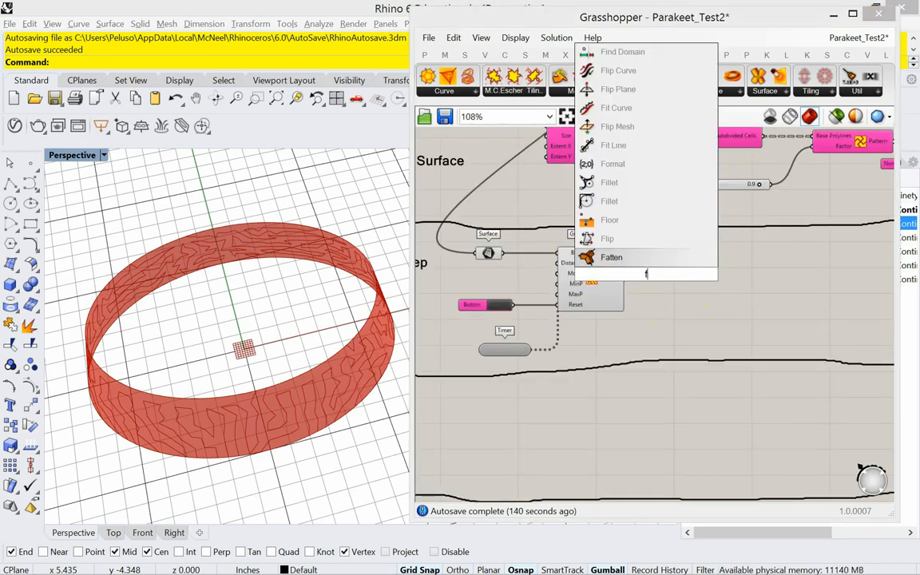
{"action": "mouse_move", "coordinate": [611, 258]}
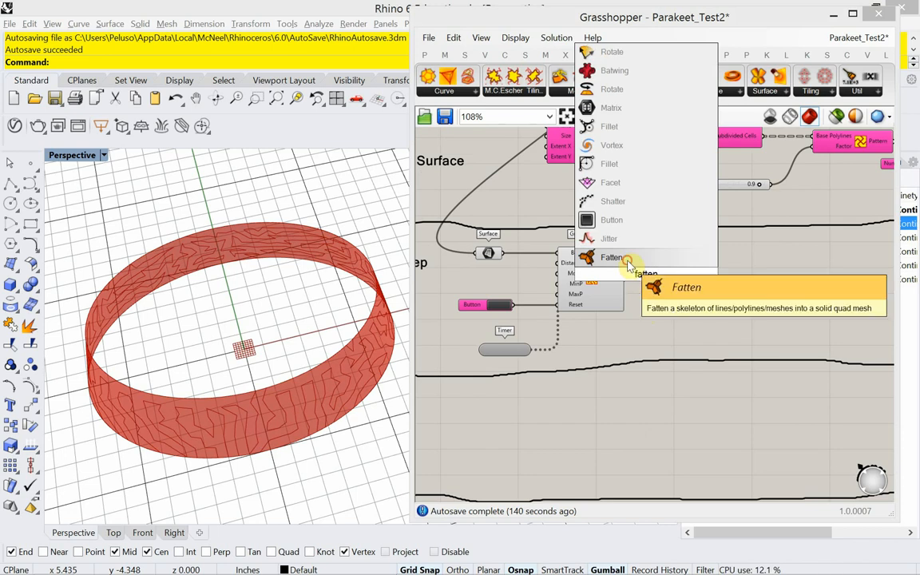
{"action": "left_click", "coordinate": [612, 257]}
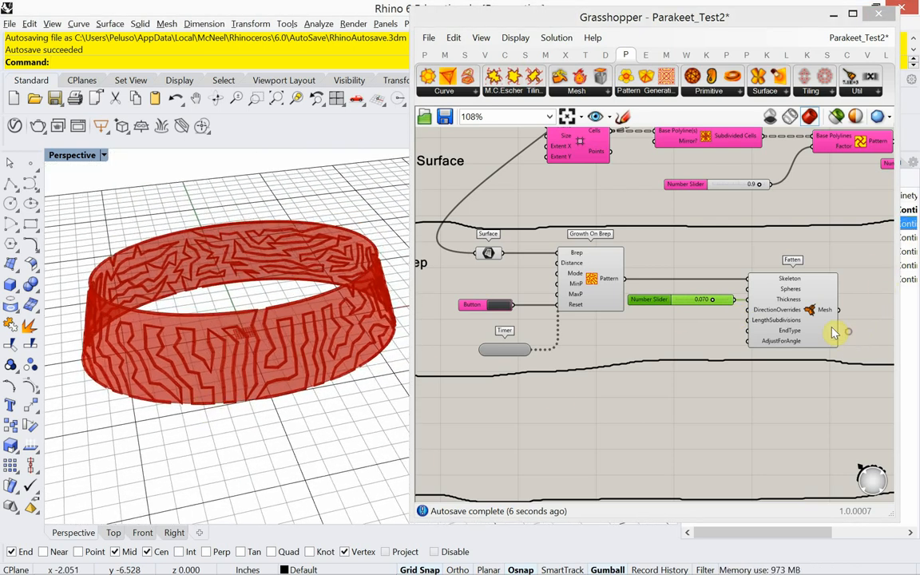
{"action": "left_click", "coordinate": [487, 253]}
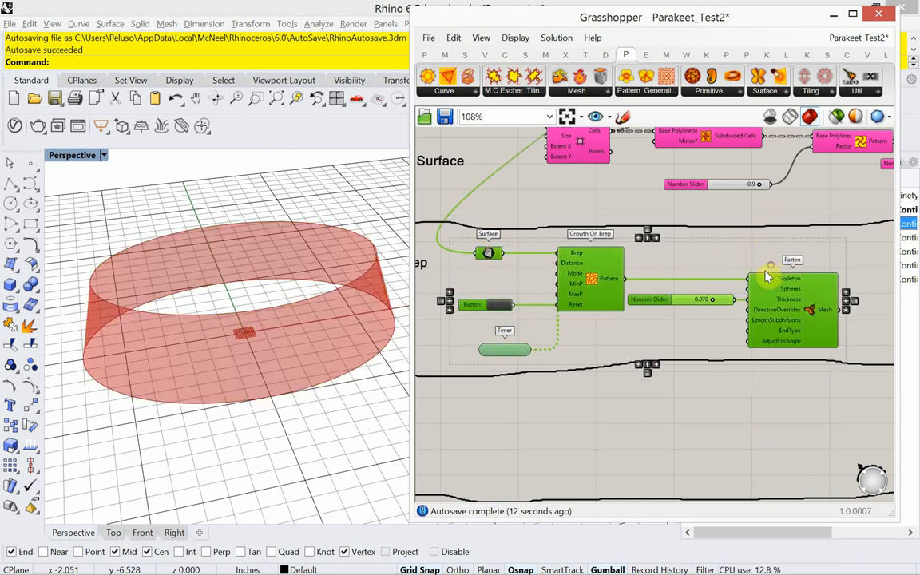
- Place an unwired Flow Path component from Parakeet's Pattern Generation list
{"action": "scroll", "scroll_direction": "down", "scroll_amount": 3}
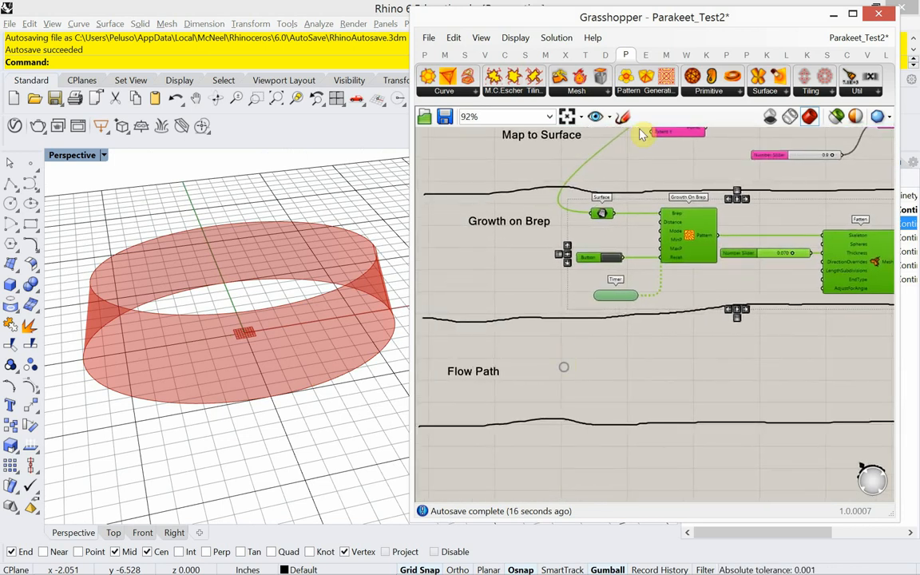
{"action": "left_click", "coordinate": [645, 90]}
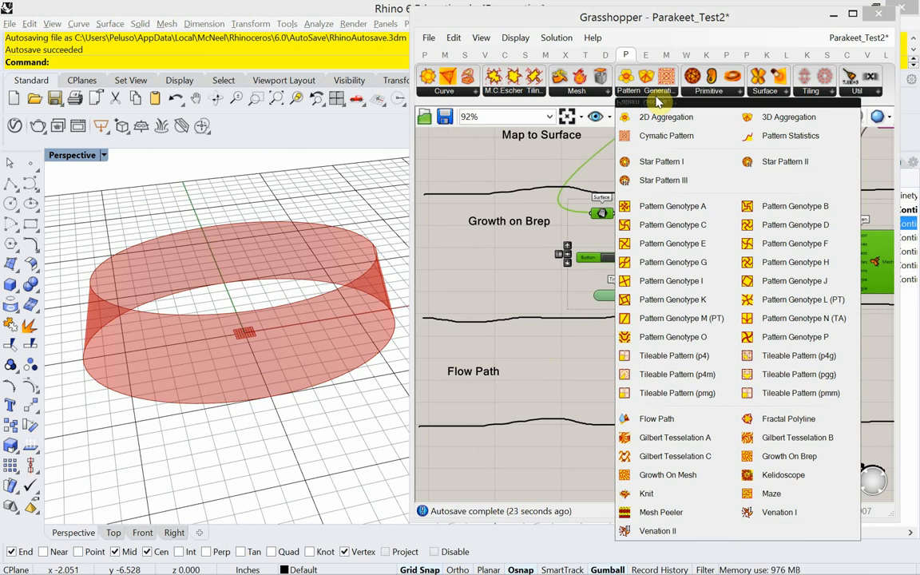
{"action": "mouse_move", "coordinate": [647, 419]}
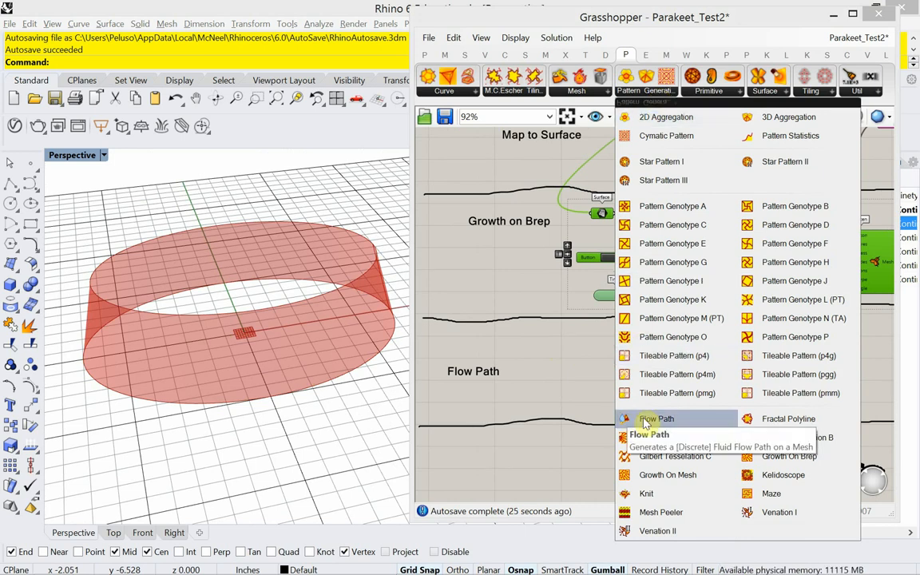
{"action": "left_click", "coordinate": [656, 418]}
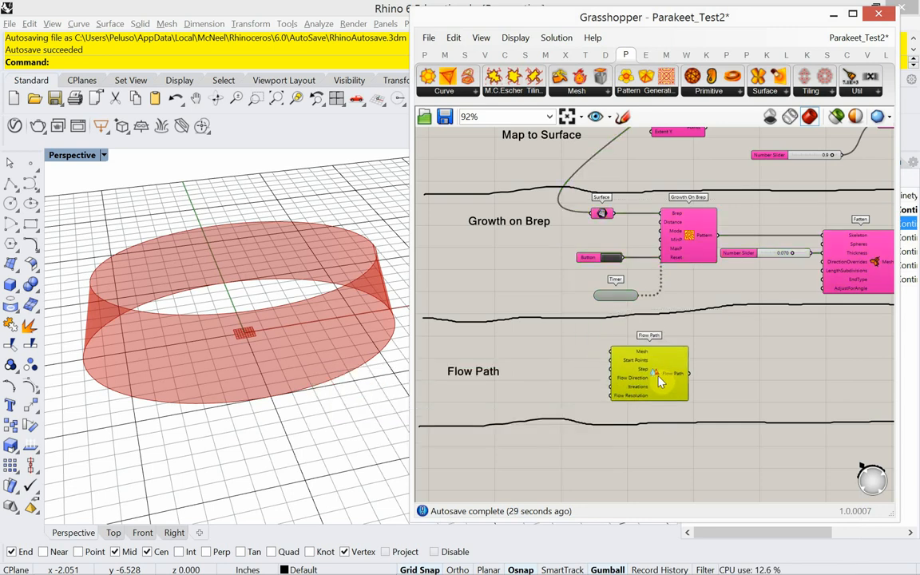
{"action": "scroll", "scroll_direction": "up", "scroll_amount": 3}
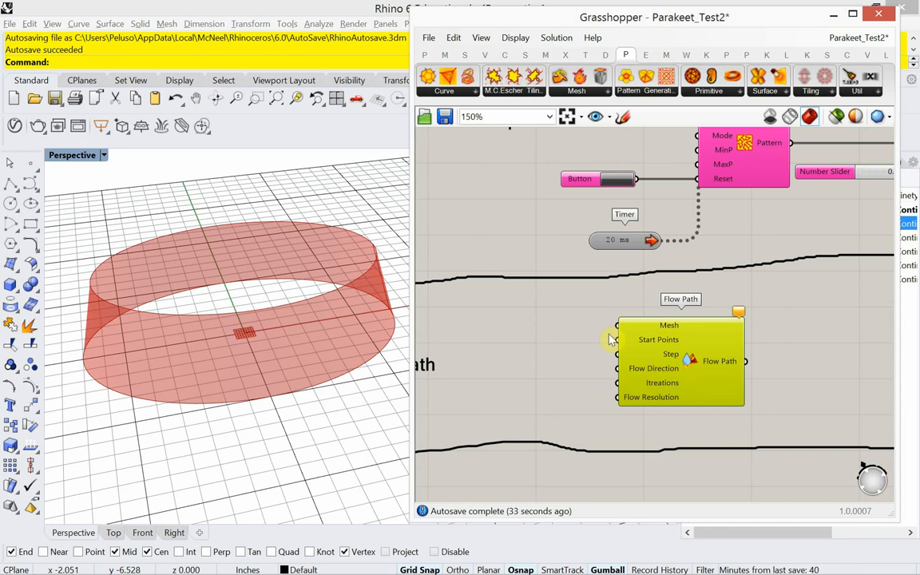
{"action": "mouse_move", "coordinate": [449, 397]}
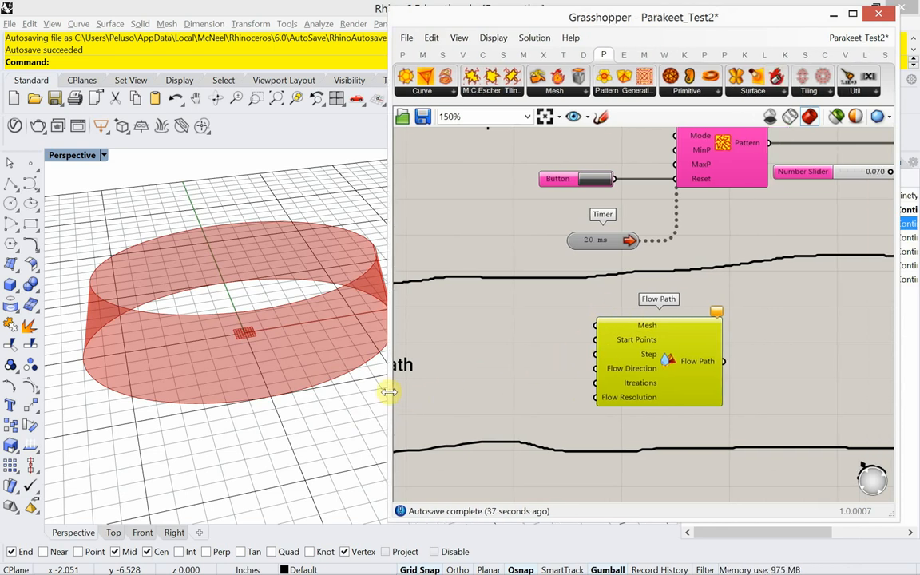
{"action": "mouse_move", "coordinate": [515, 380]}
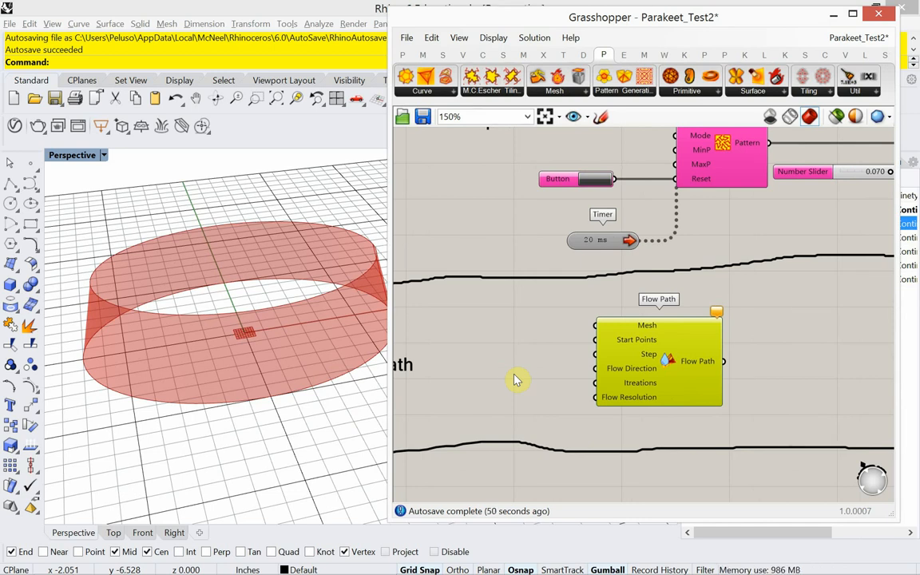
- Add a Surface parameter fed by the Loft output, positioned beside the Flow Path label
{"action": "scroll", "scroll_direction": "down", "scroll_amount": 3}
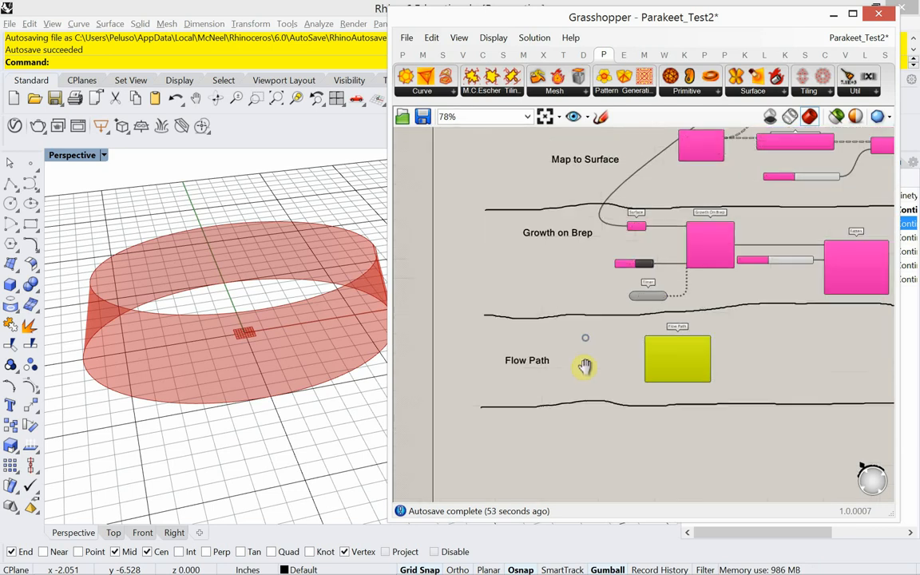
{"action": "scroll", "scroll_direction": "down", "scroll_amount": 3}
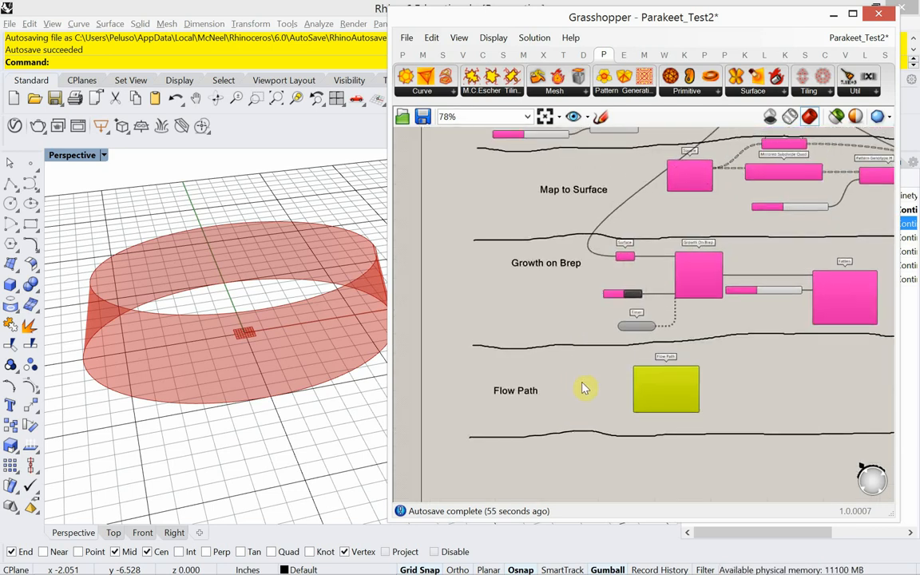
{"action": "scroll", "scroll_direction": "down", "scroll_amount": 3}
{"action": "type", "text": "surface"}
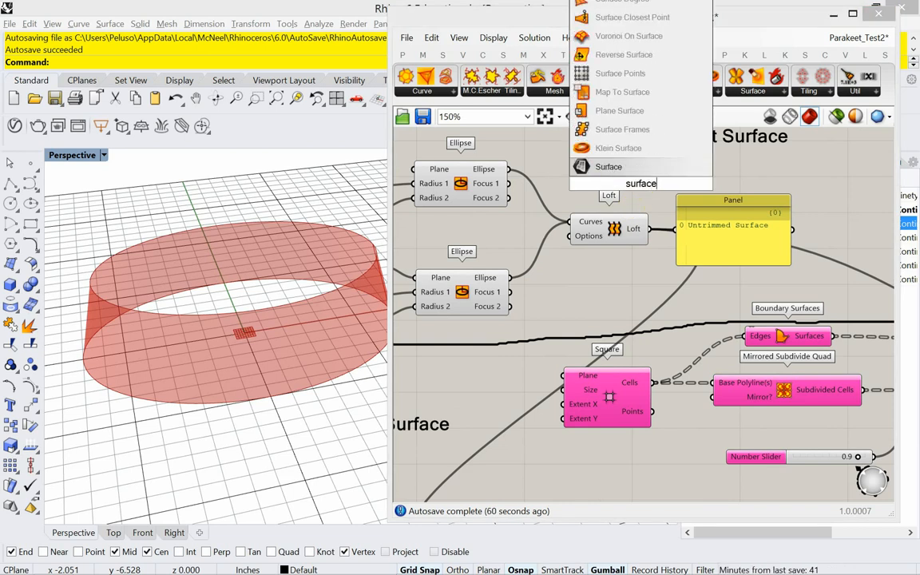
{"action": "left_click", "coordinate": [608, 166]}
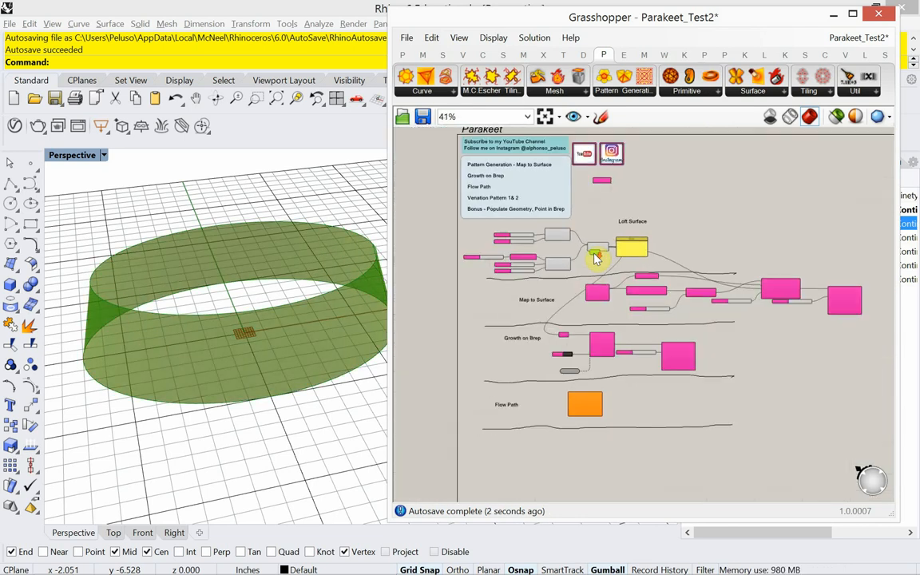
{"action": "scroll", "scroll_direction": "up", "scroll_amount": 3}
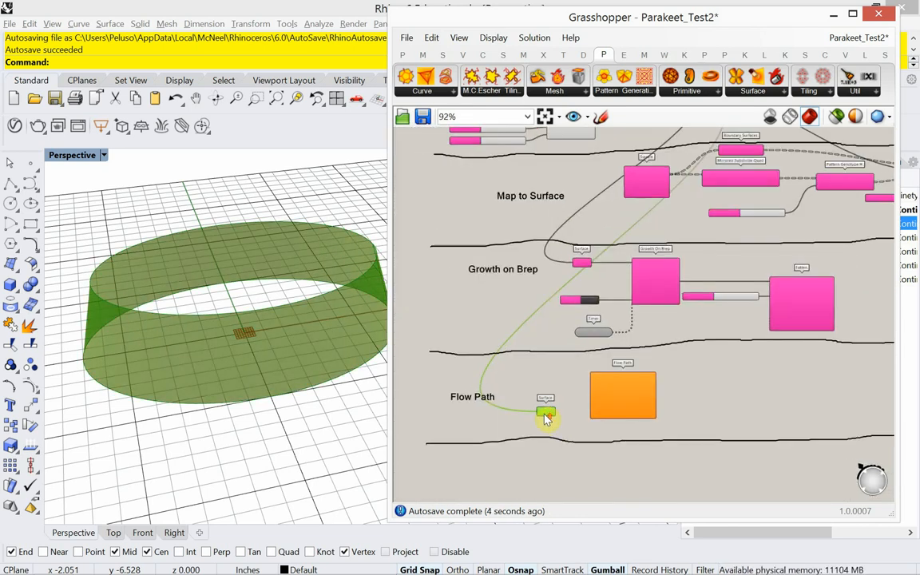
{"action": "scroll", "scroll_direction": "up", "scroll_amount": 3}
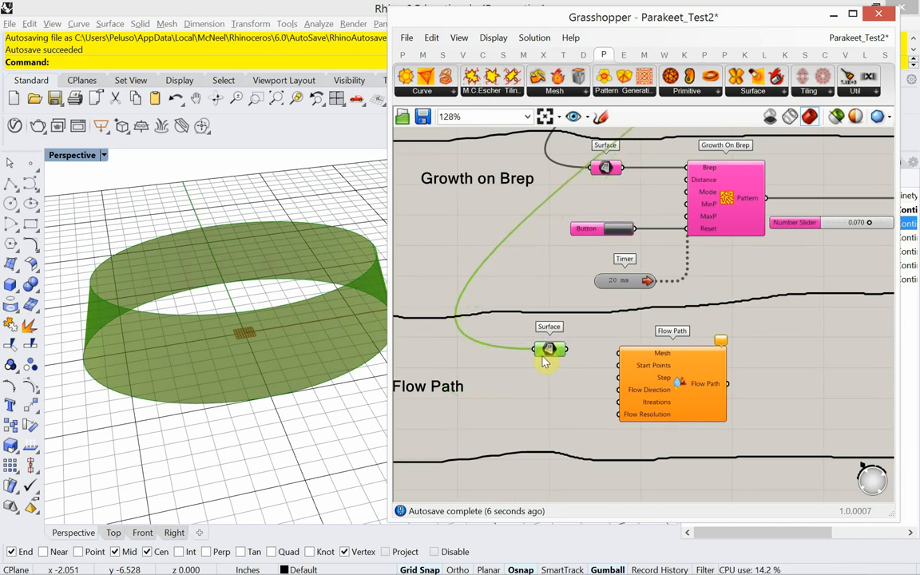
{"action": "left_click_drag", "start_coordinate": [547, 348], "coordinate": [463, 359]}
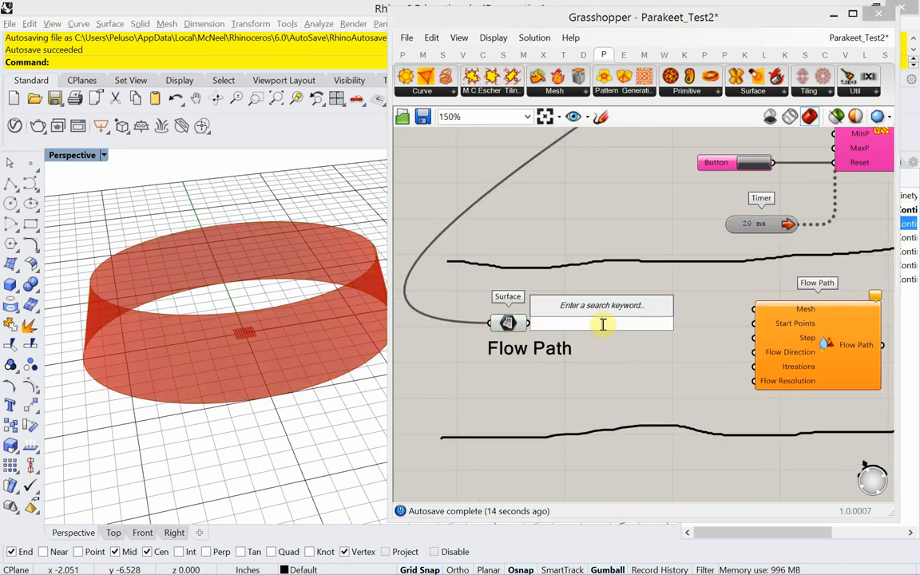
- Add Mesh Brep taking the Surface parameter's band, and orbit to inspect the mesh
{"action": "type", "text": "mesh"}
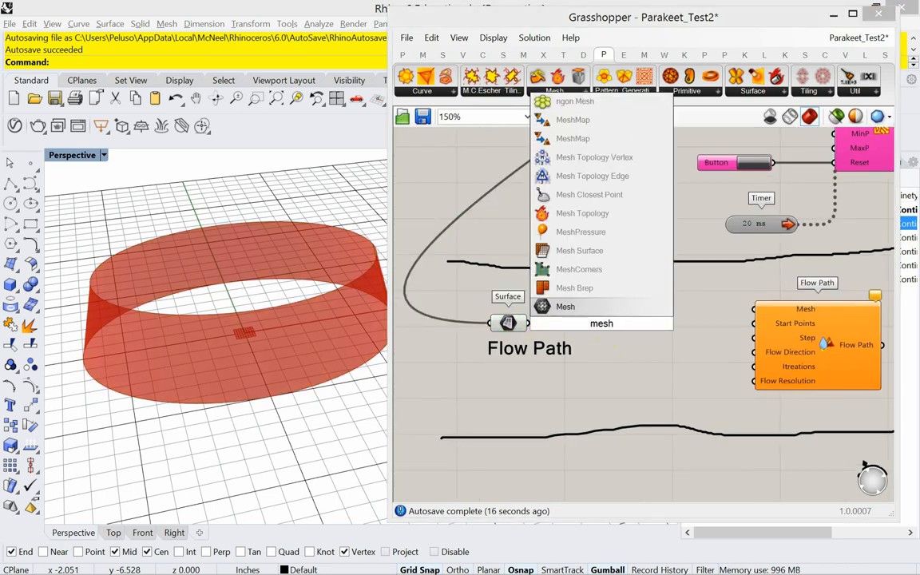
{"action": "mouse_move", "coordinate": [565, 288]}
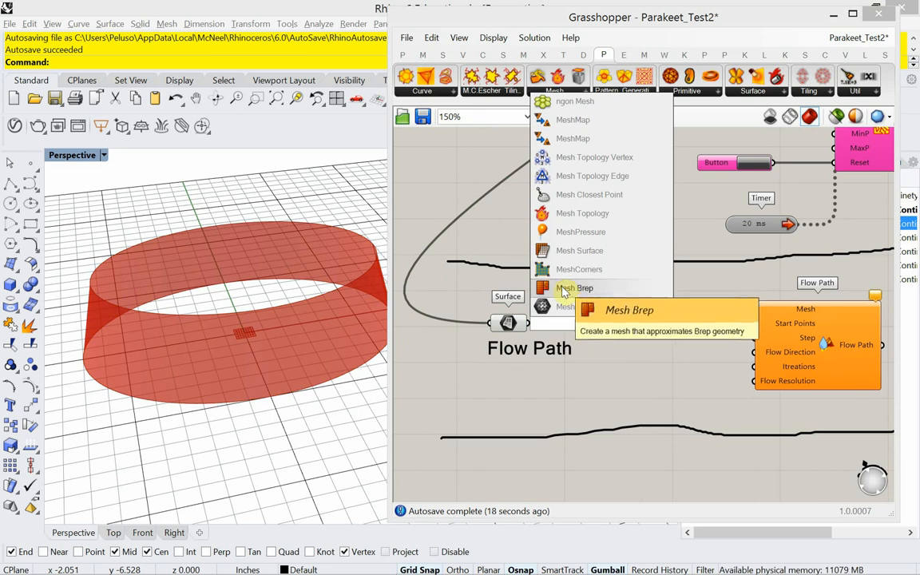
{"action": "left_click", "coordinate": [575, 287]}
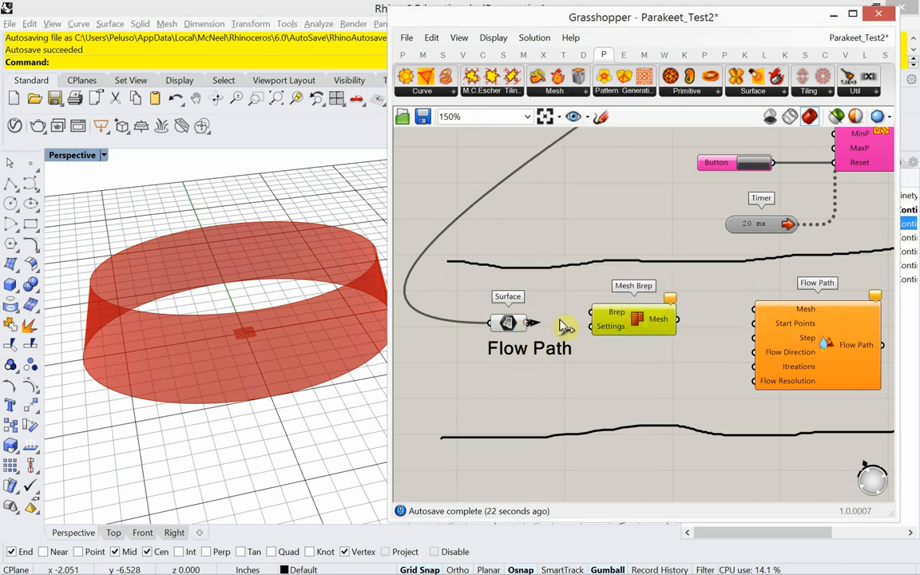
{"action": "left_click", "coordinate": [639, 324]}
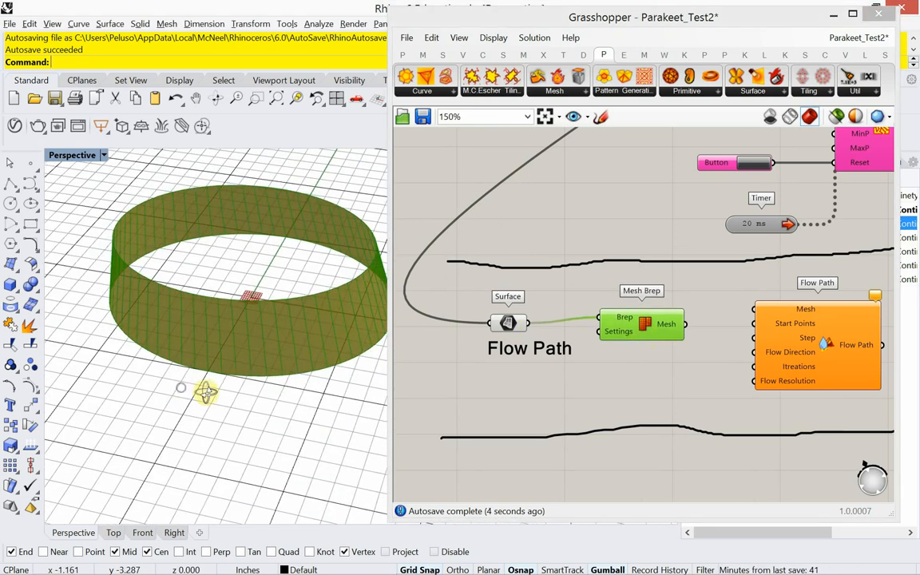
{"action": "left_click", "coordinate": [187, 320]}
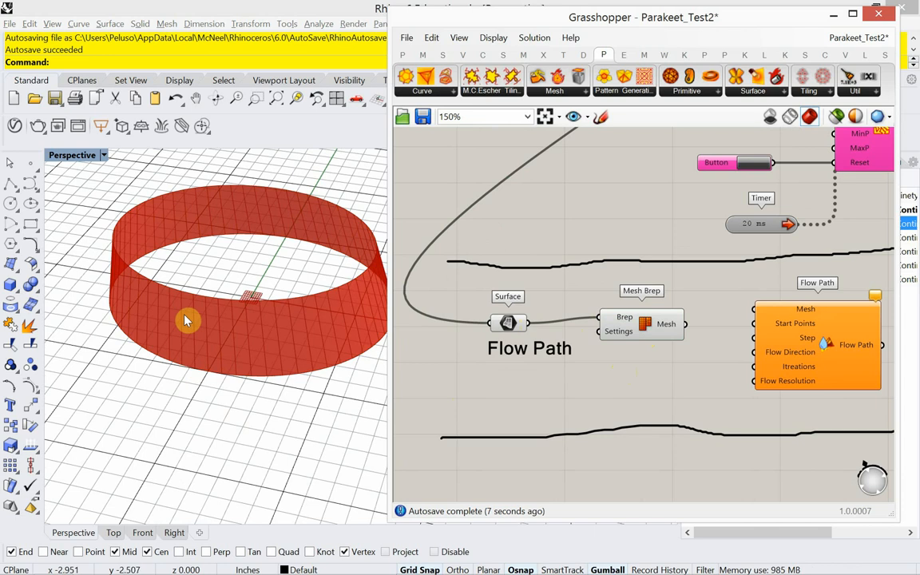
{"action": "left_click_drag", "start_coordinate": [187, 320], "coordinate": [296, 364]}
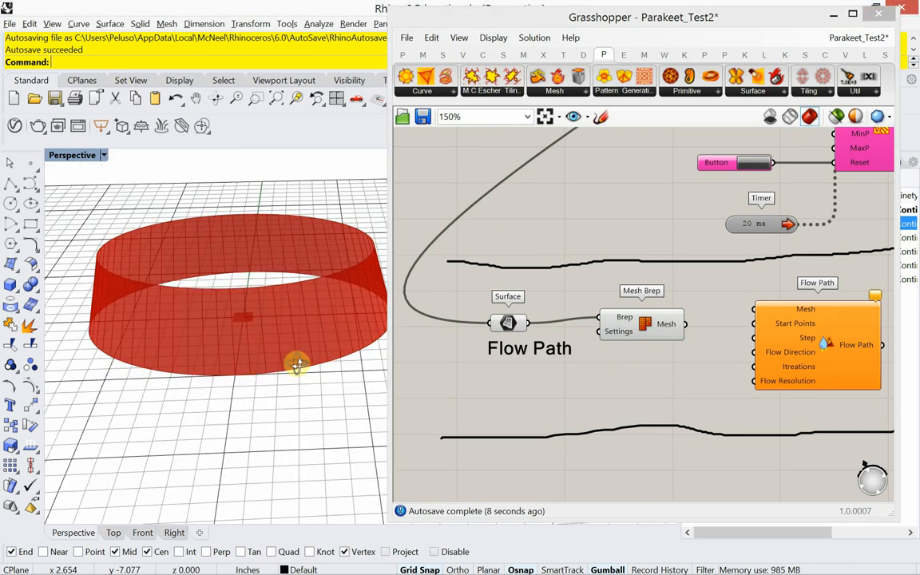
{"action": "left_click_drag", "start_coordinate": [297, 364], "coordinate": [285, 399]}
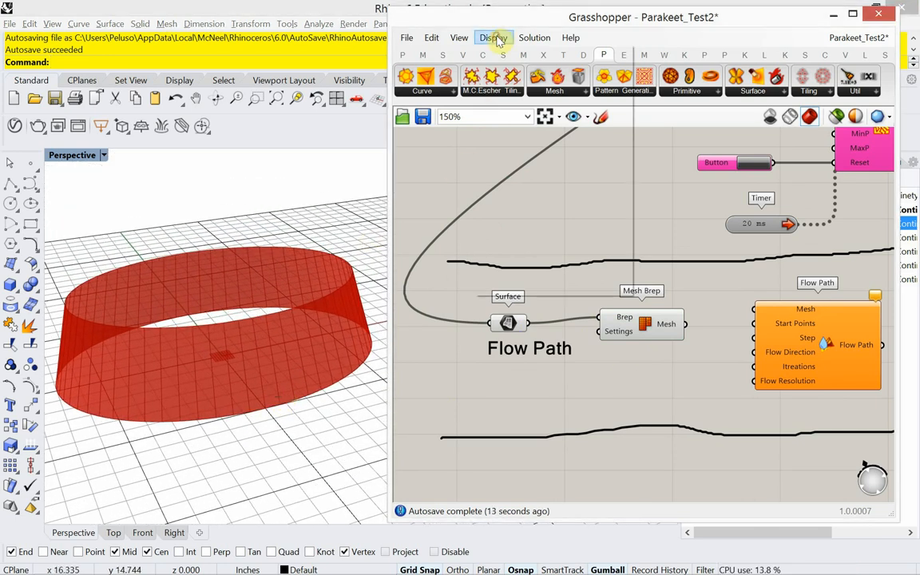
- Toggle Preview Mesh Edges and feed Mesh Brep's output into Flow Path's Mesh input
{"action": "left_click", "coordinate": [491, 38]}
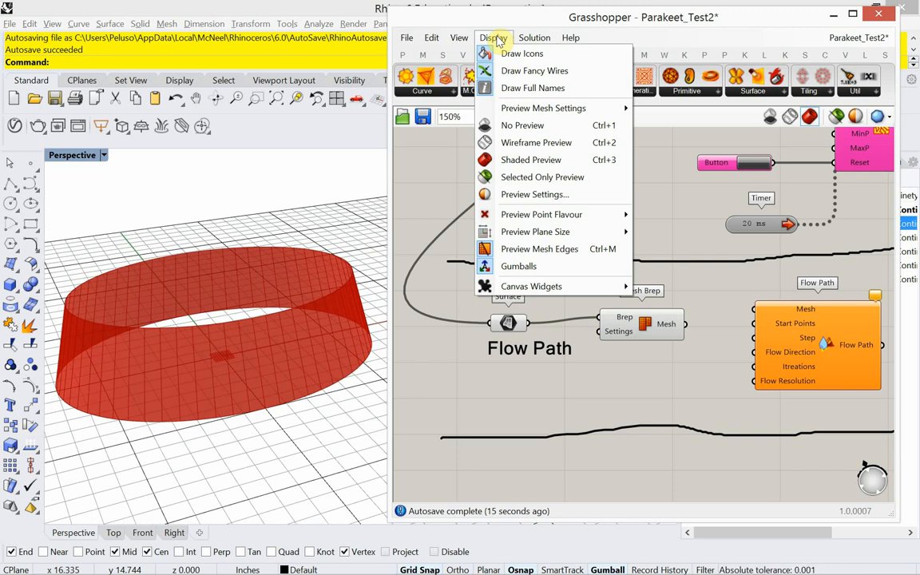
{"action": "mouse_move", "coordinate": [563, 239]}
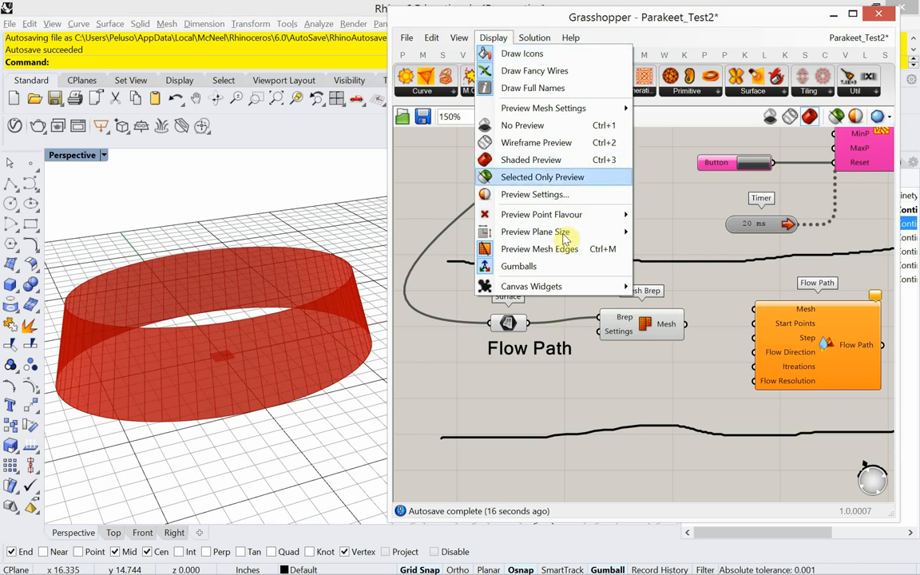
{"action": "mouse_move", "coordinate": [538, 248]}
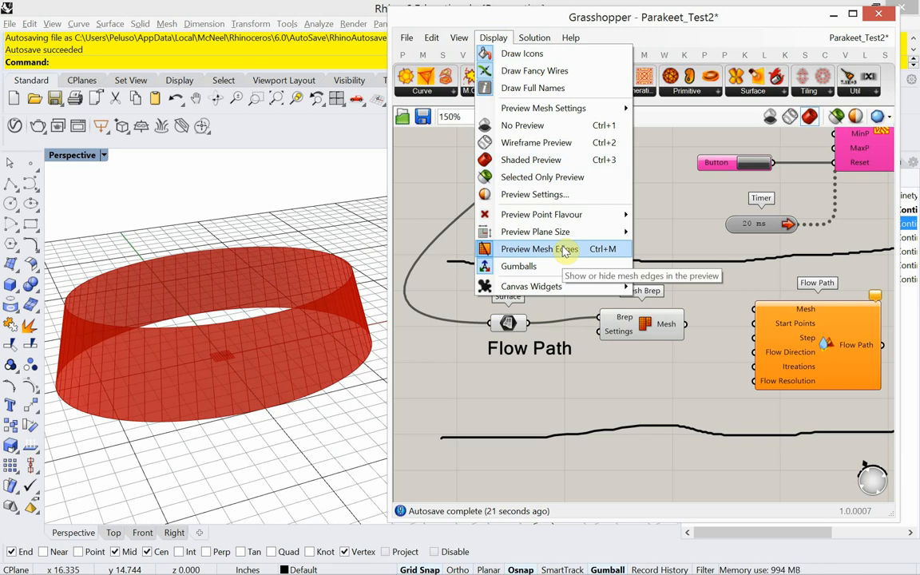
{"action": "left_click", "coordinate": [538, 248]}
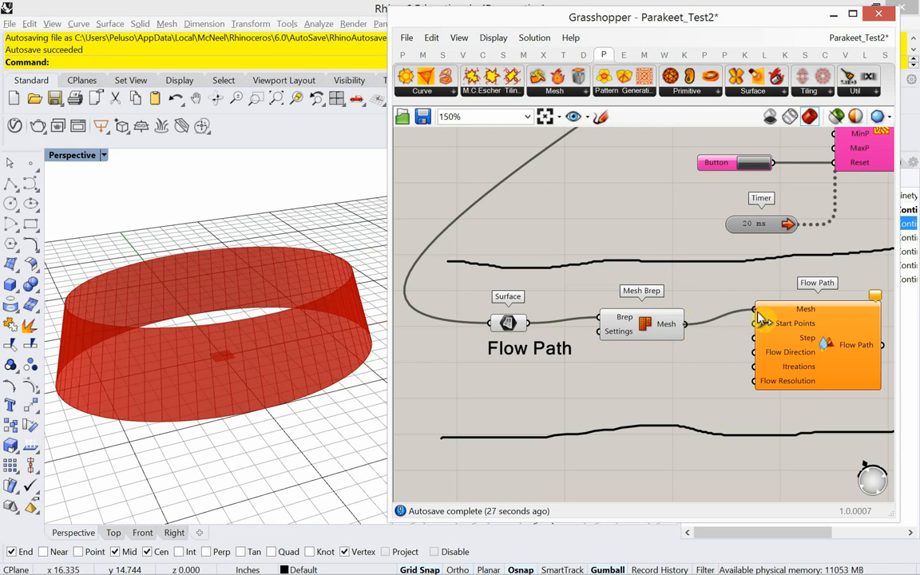
{"action": "mouse_move", "coordinate": [639, 351]}
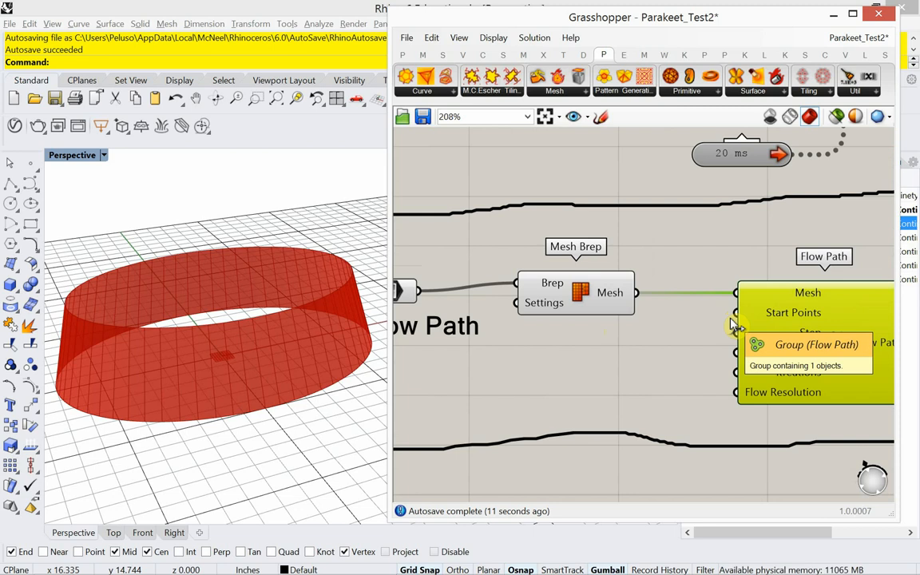
{"action": "mouse_move", "coordinate": [605, 340]}
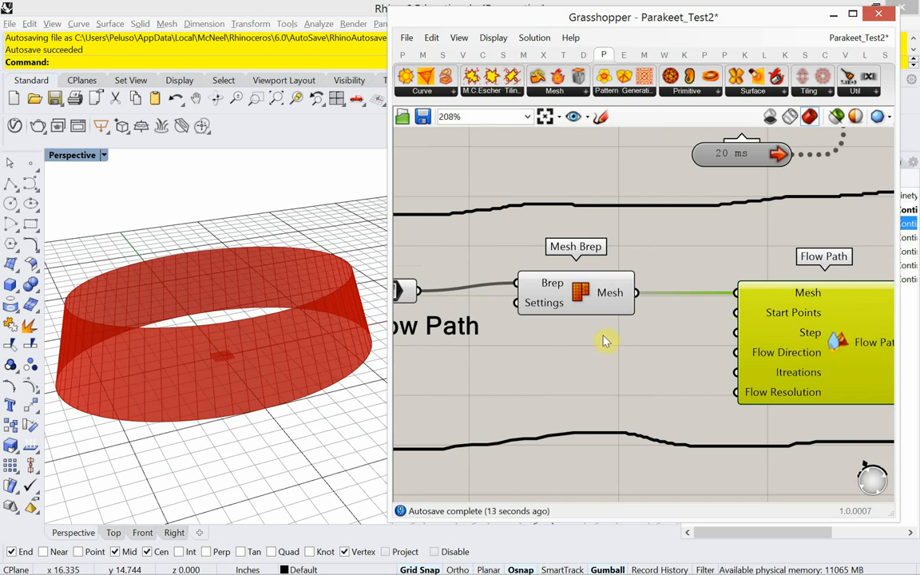
{"action": "mouse_move", "coordinate": [539, 364]}
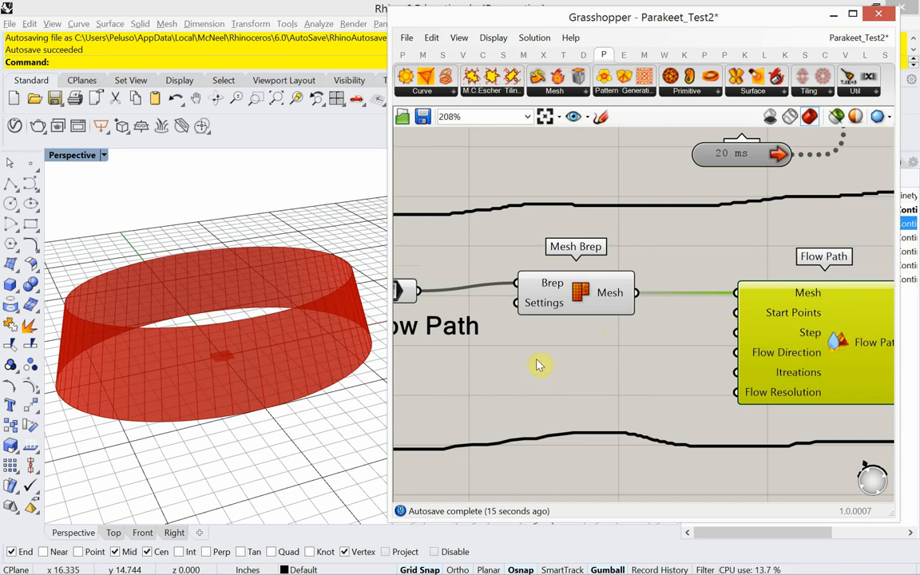
{"action": "mouse_move", "coordinate": [515, 277]}
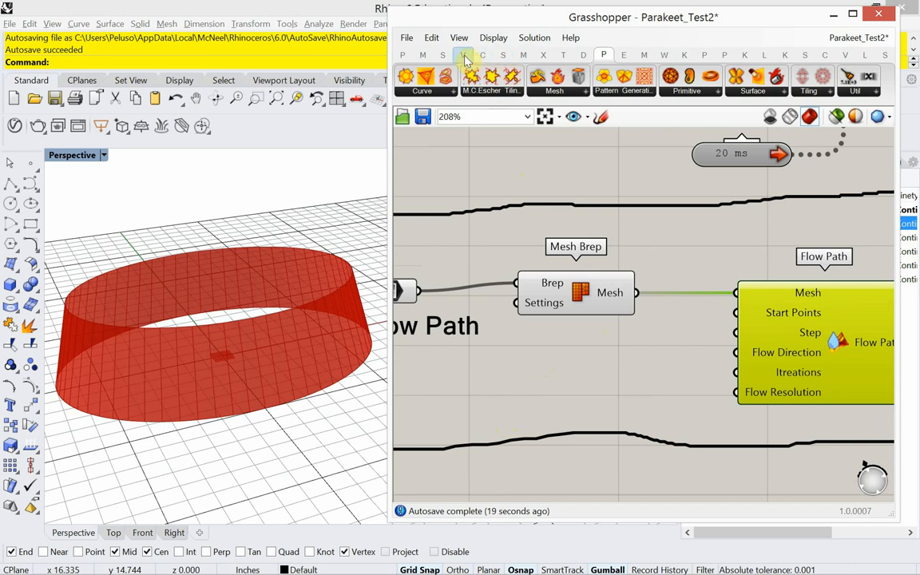
- Add Populate Geometry from Vector > Grid to scatter 100 points on the meshed band
{"action": "left_click", "coordinate": [518, 78]}
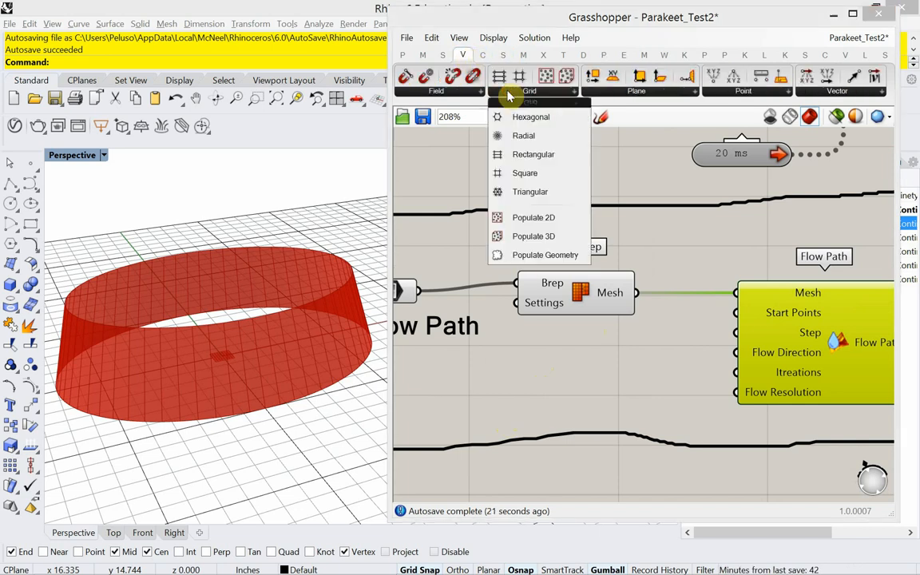
{"action": "mouse_move", "coordinate": [545, 255]}
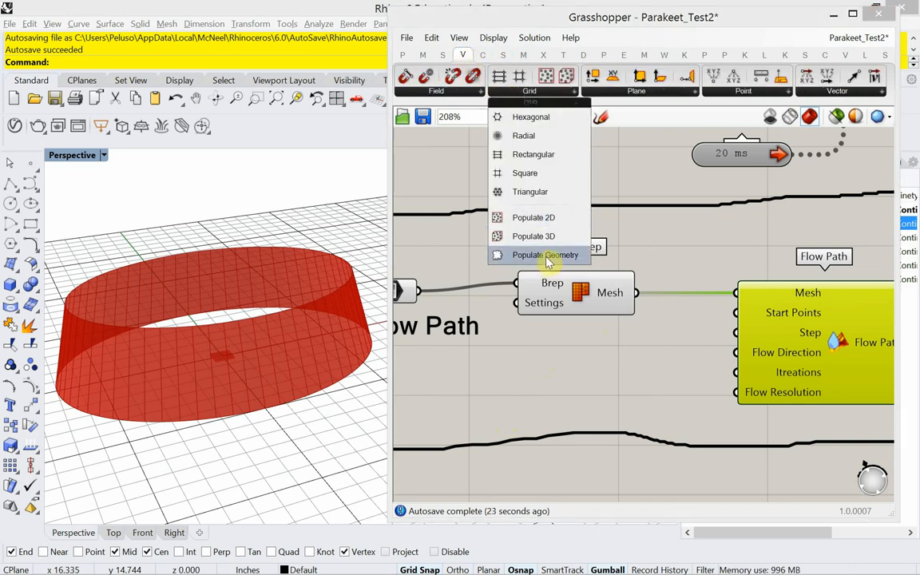
{"action": "left_click", "coordinate": [545, 255]}
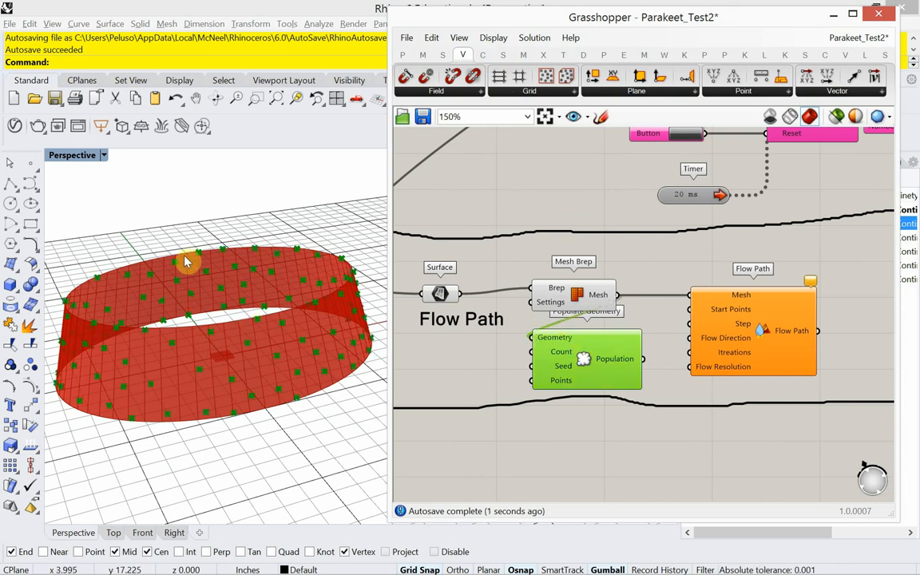
{"action": "mouse_move", "coordinate": [276, 381]}
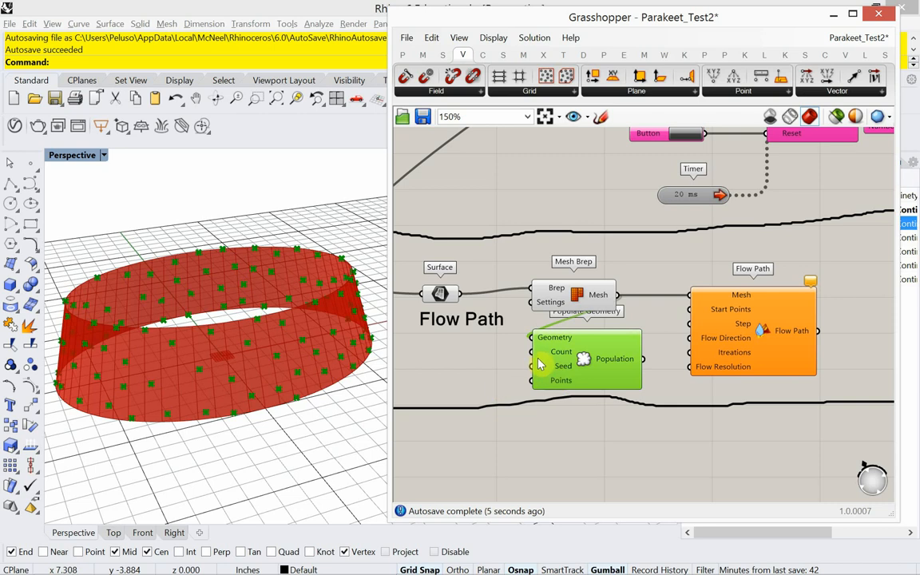
{"action": "mouse_move", "coordinate": [535, 365]}
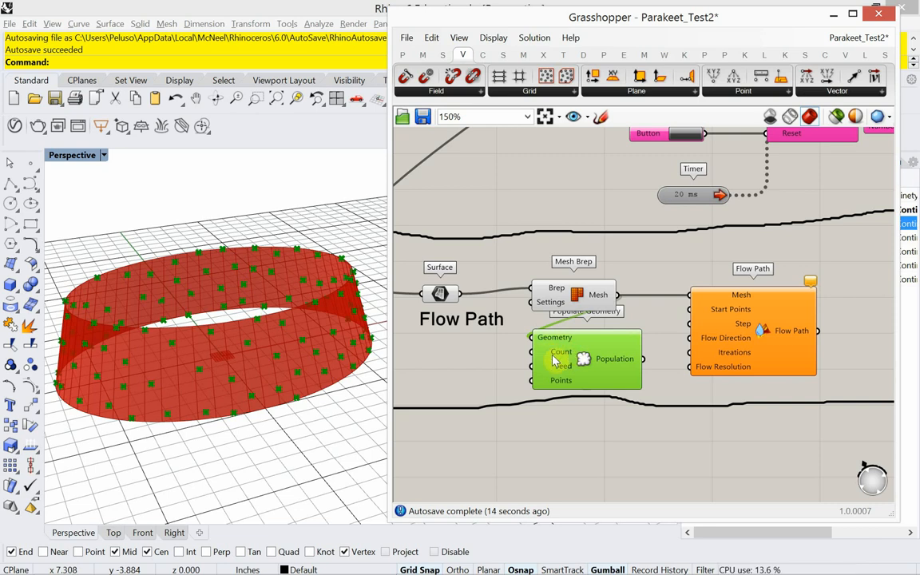
{"action": "mouse_move", "coordinate": [560, 351]}
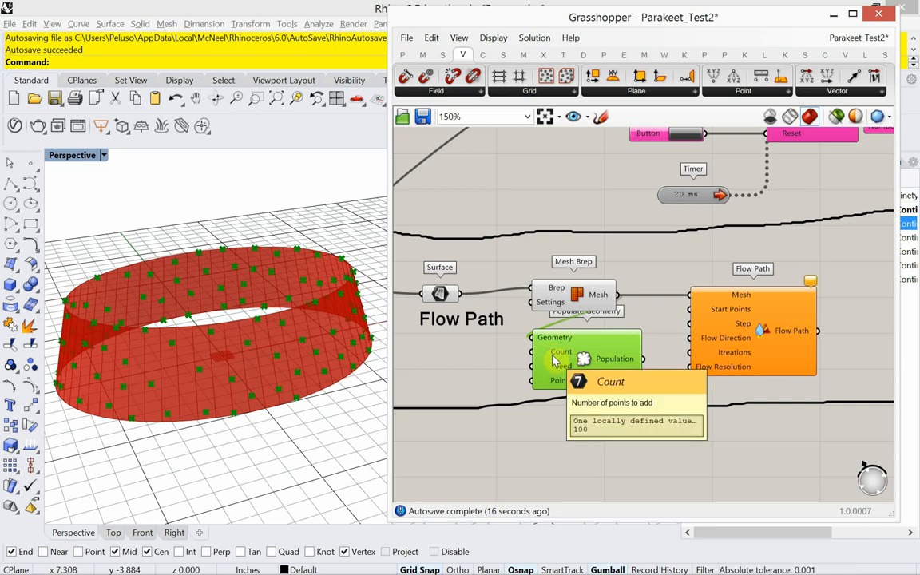
{"action": "mouse_move", "coordinate": [548, 366]}
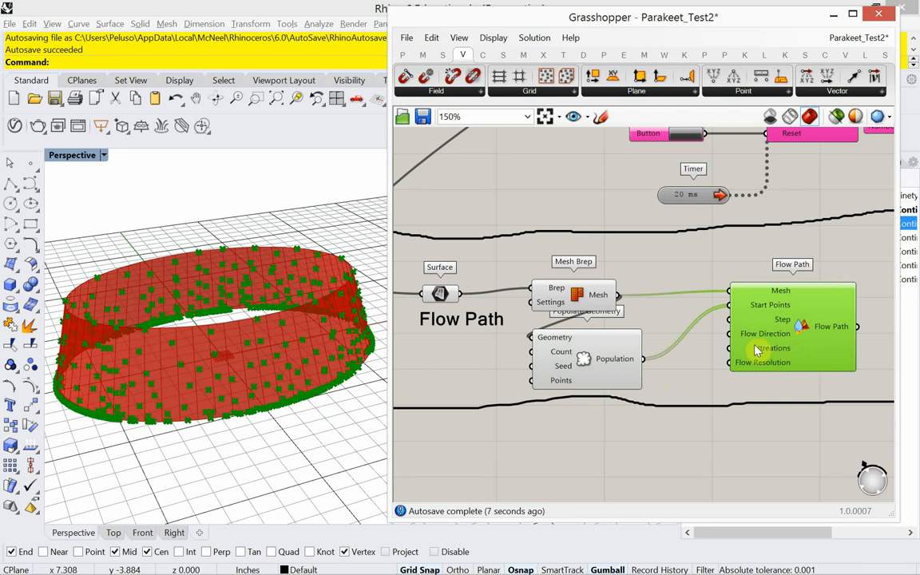
{"action": "mouse_move", "coordinate": [599, 359]}
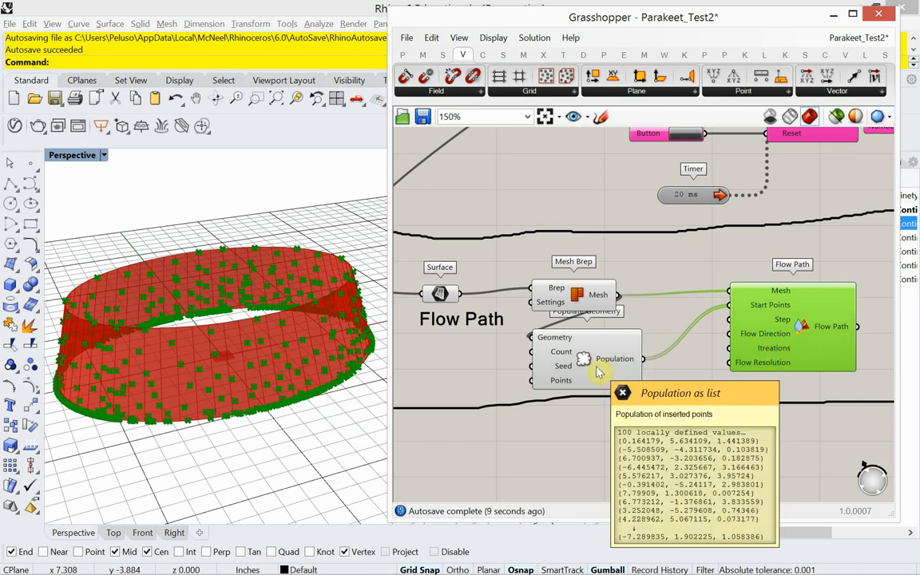
- Select Populate Geometry to check its 100 scattered points, then clear the selection
{"action": "left_click", "coordinate": [622, 392]}
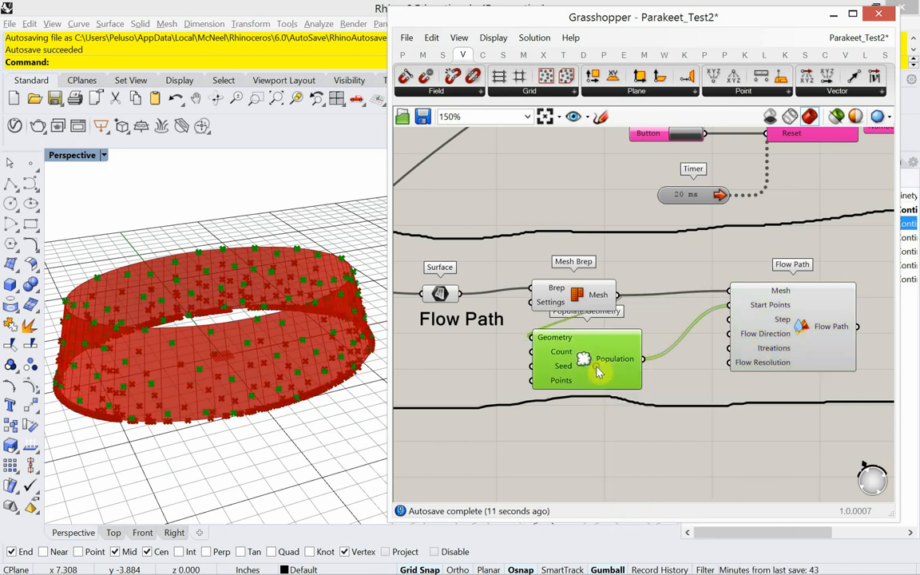
{"action": "left_click", "coordinate": [573, 288]}
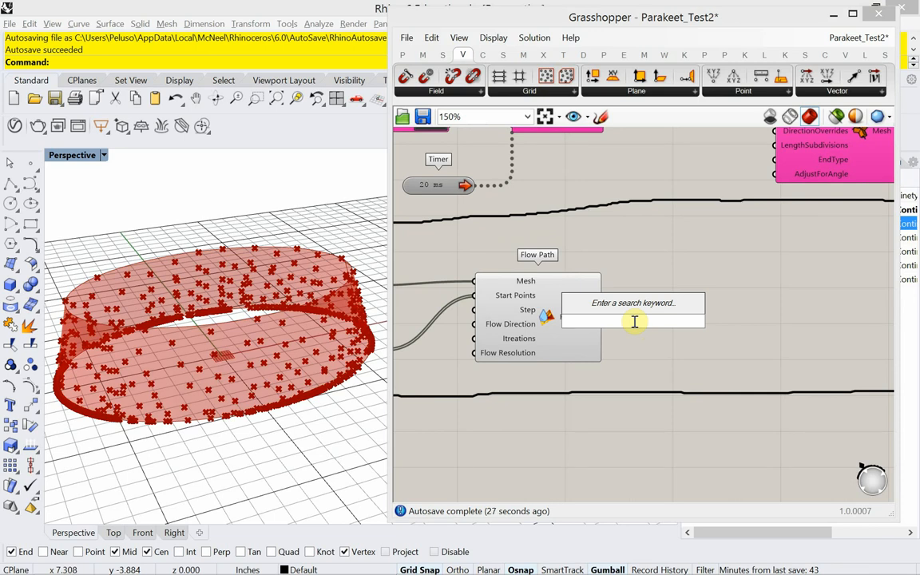
- Add Polygon along the flow paths with a 0.07 slider, lofted by a new Loft
{"action": "type", "text": "poly"}
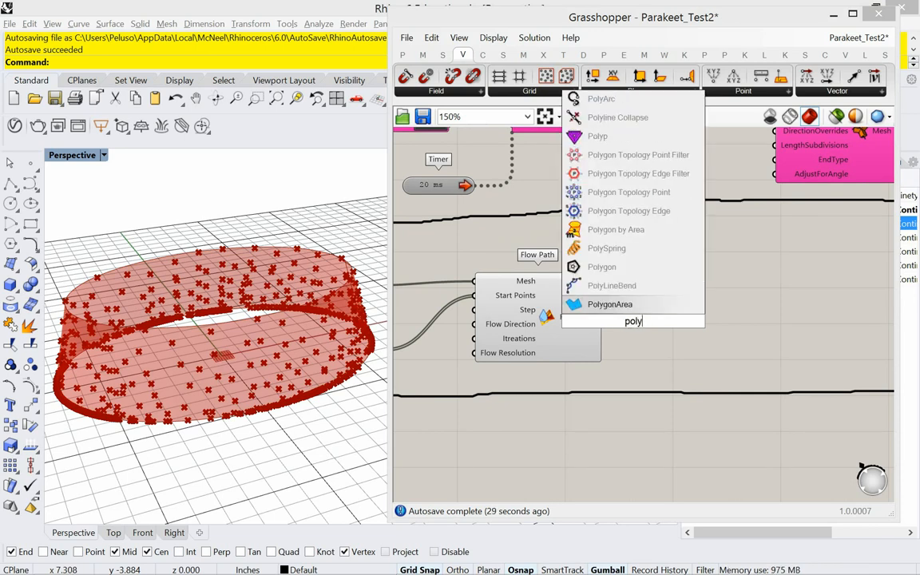
{"action": "left_click", "coordinate": [601, 266]}
{"action": "type", "text": "loft"}
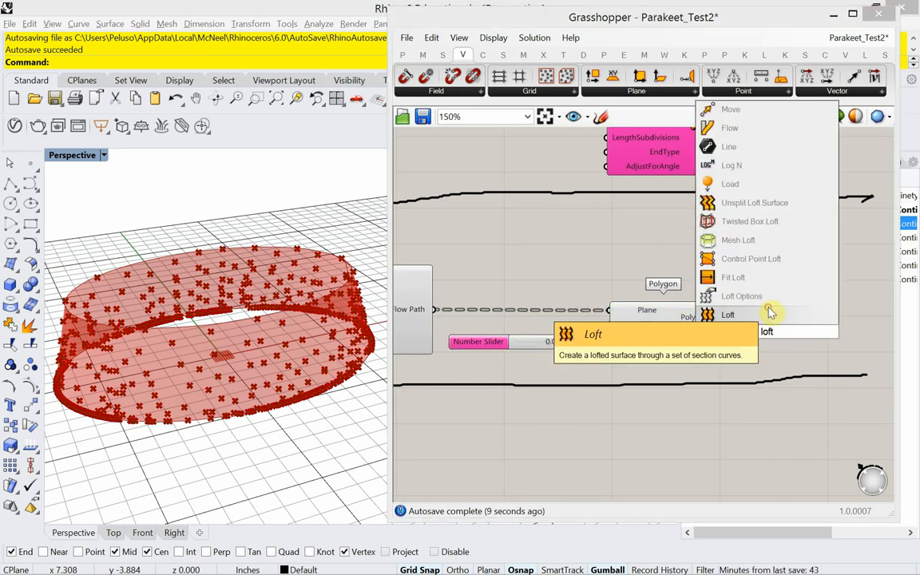
{"action": "left_click", "coordinate": [727, 314]}
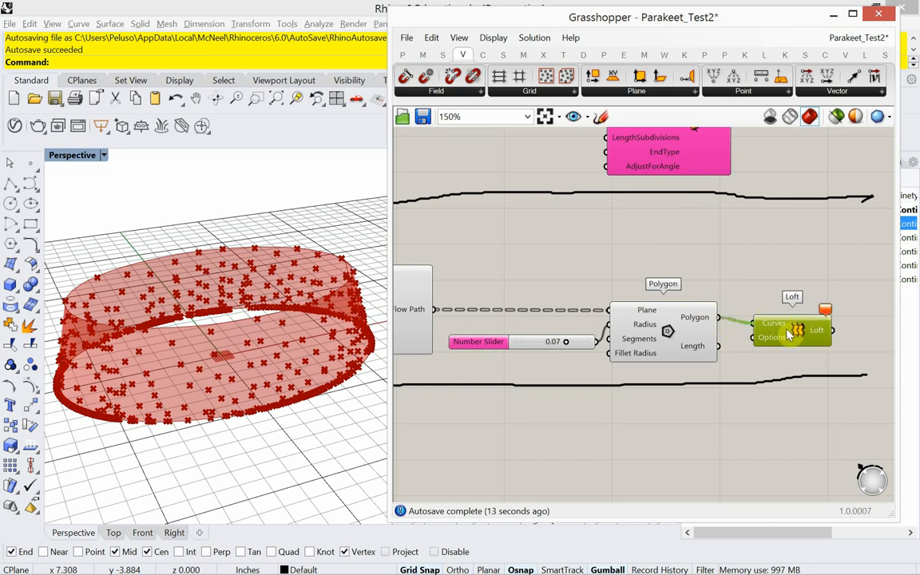
{"action": "left_click", "coordinate": [790, 331]}
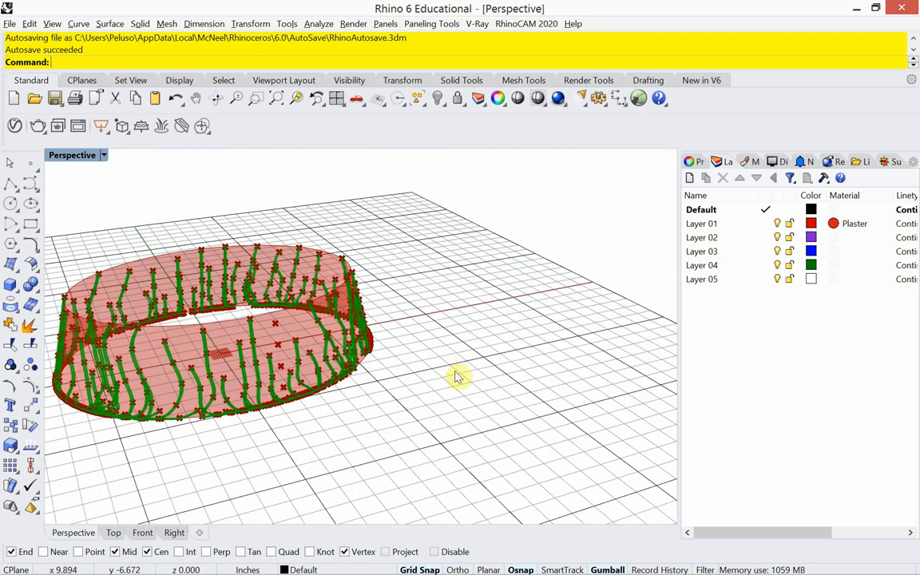
{"action": "mouse_move", "coordinate": [427, 376]}
{"action": "type", "text": "Grasshopper"}
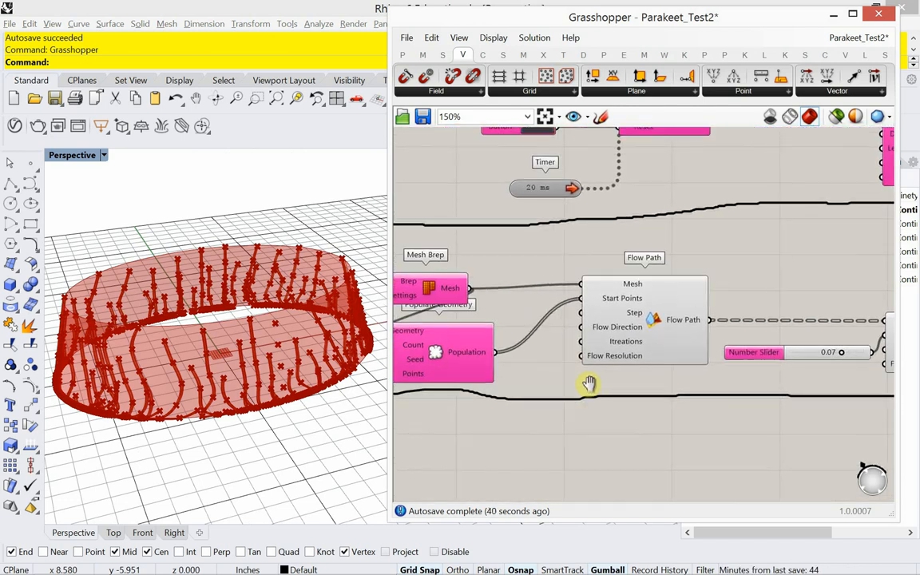
{"action": "mouse_move", "coordinate": [566, 339]}
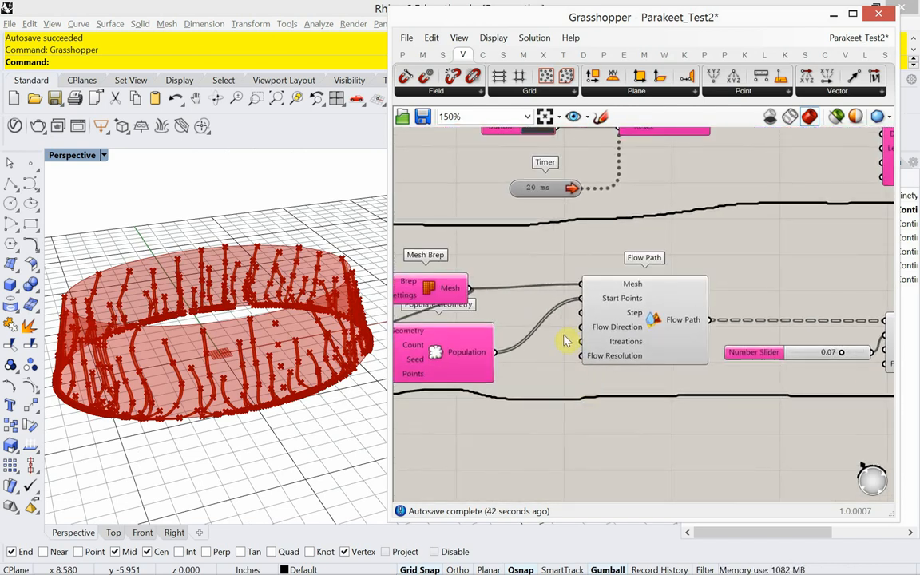
- Zoom the canvas and open Save As, offering Parakeet_Test2.gh in Class-02
{"action": "scroll", "scroll_direction": "down", "scroll_amount": 3}
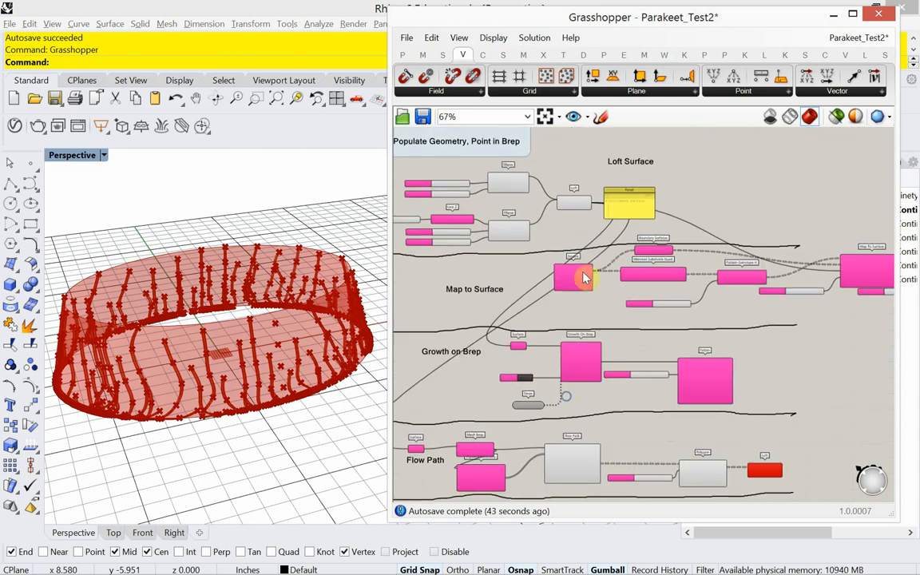
{"action": "scroll", "scroll_direction": "up", "scroll_amount": 3}
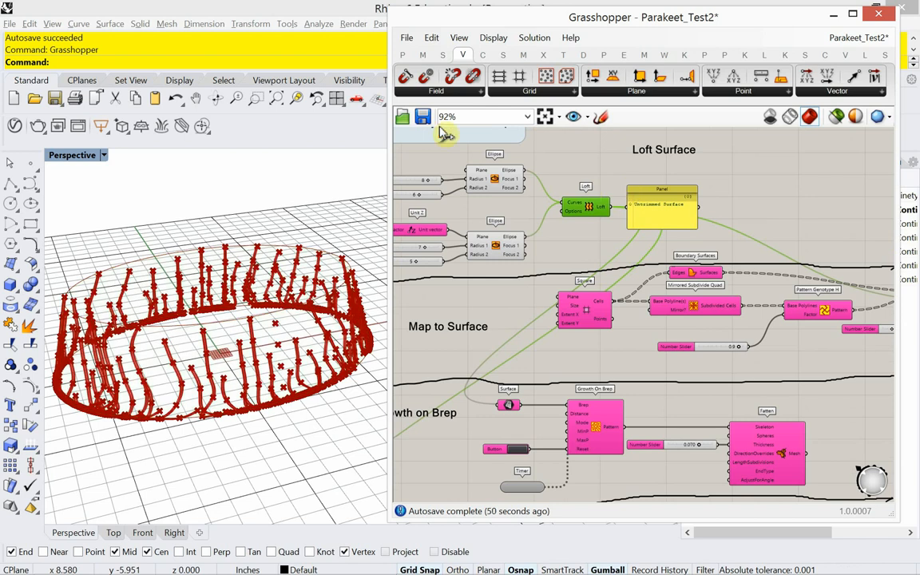
{"action": "left_click", "coordinate": [407, 38]}
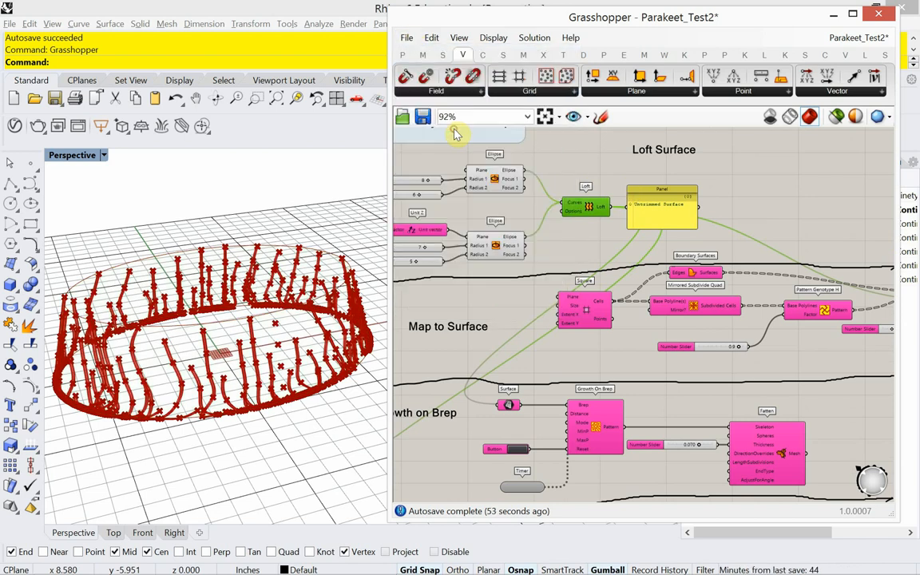
{"action": "left_click", "coordinate": [423, 116]}
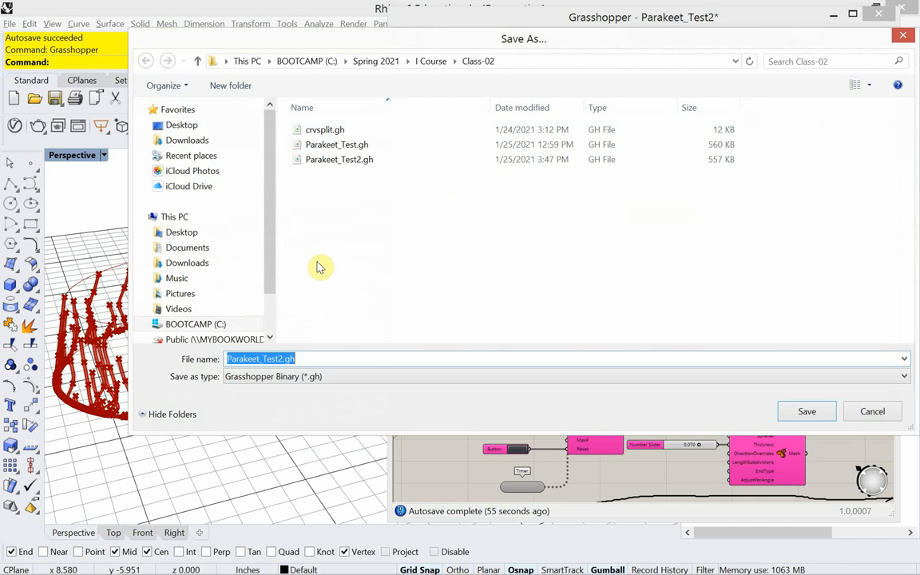
- Enter Parakeet as the file name in Save As and save the definition
{"action": "left_click", "coordinate": [307, 358]}
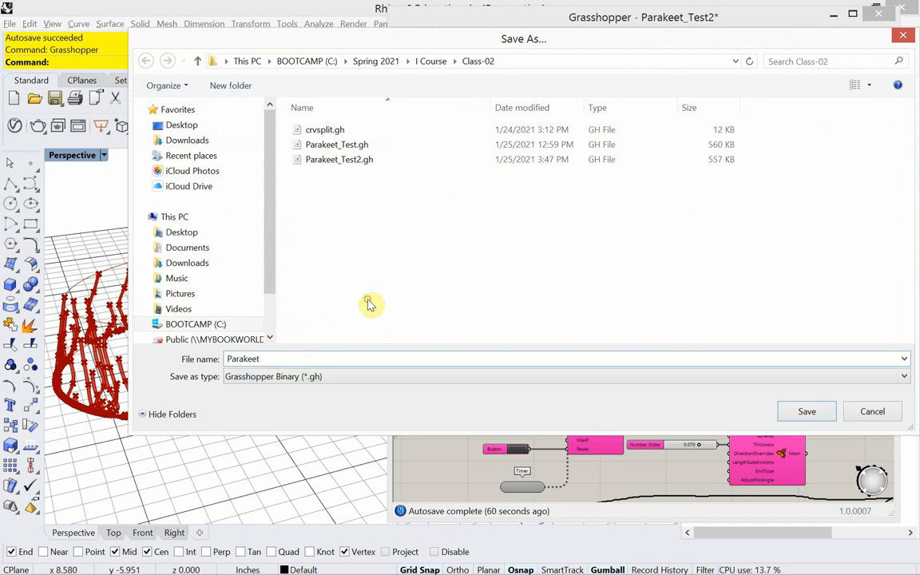
{"action": "left_click", "coordinate": [806, 411]}
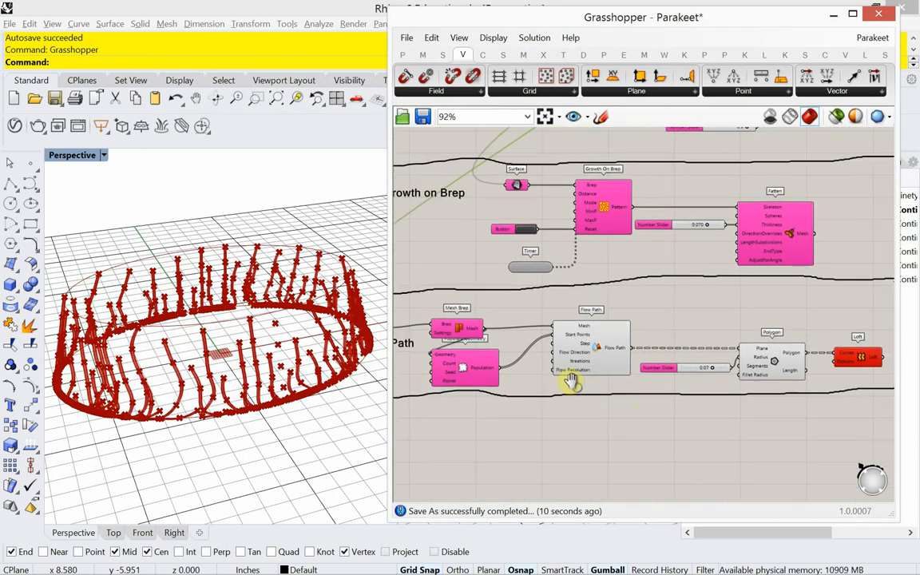
- Add a Boolean Toggle set to False driving Flow Path's Flow Direction input
{"action": "scroll", "scroll_direction": "up", "scroll_amount": 3}
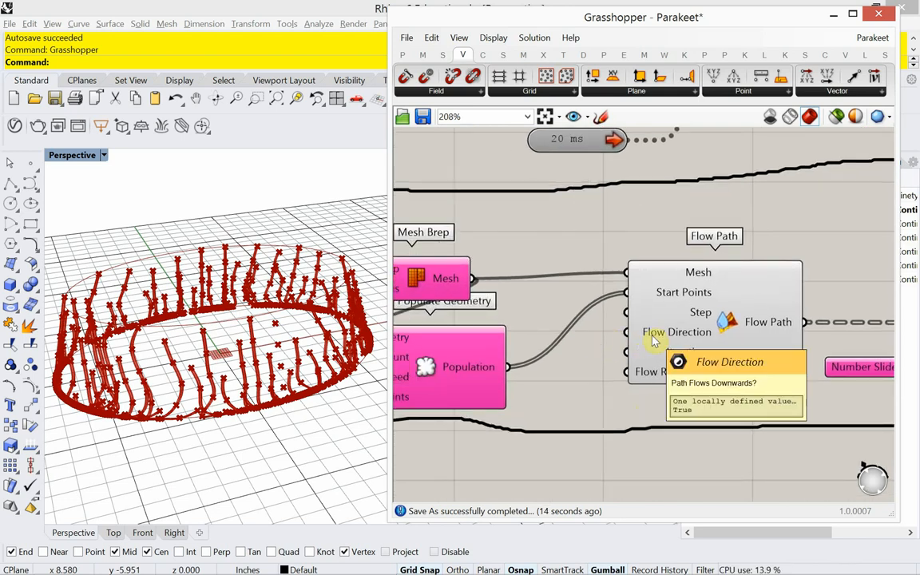
{"action": "mouse_move", "coordinate": [645, 345]}
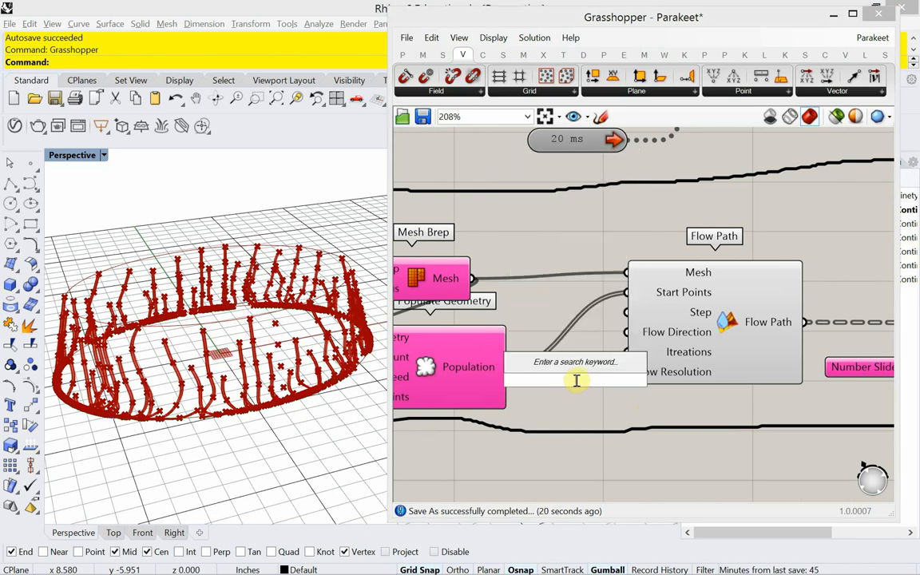
{"action": "type", "text": "boo"}
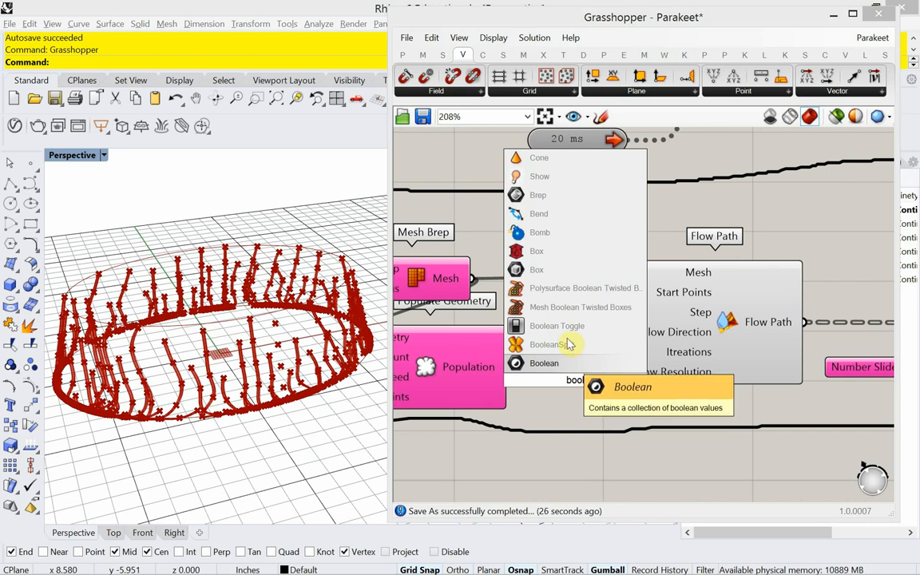
{"action": "left_click", "coordinate": [556, 325]}
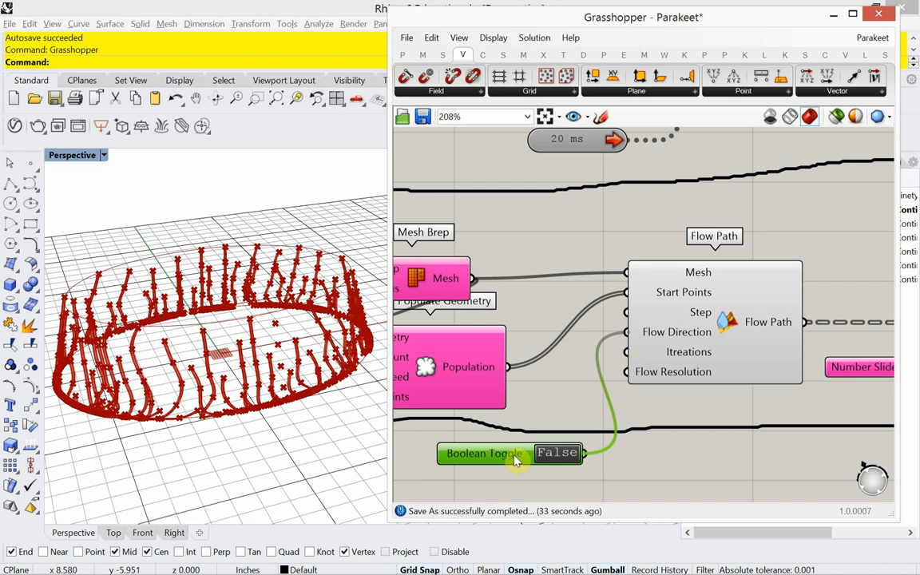
{"action": "left_click", "coordinate": [485, 452]}
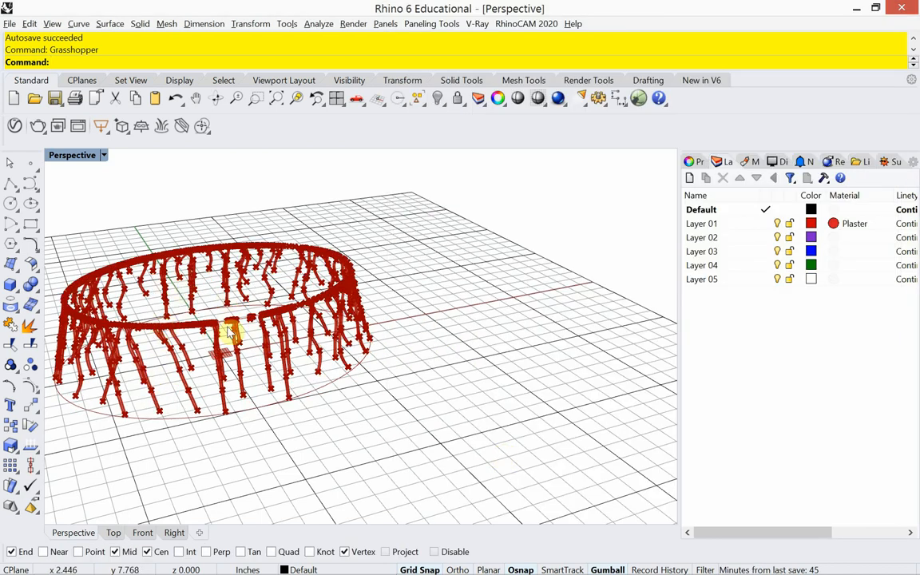
{"action": "mouse_move", "coordinate": [340, 276]}
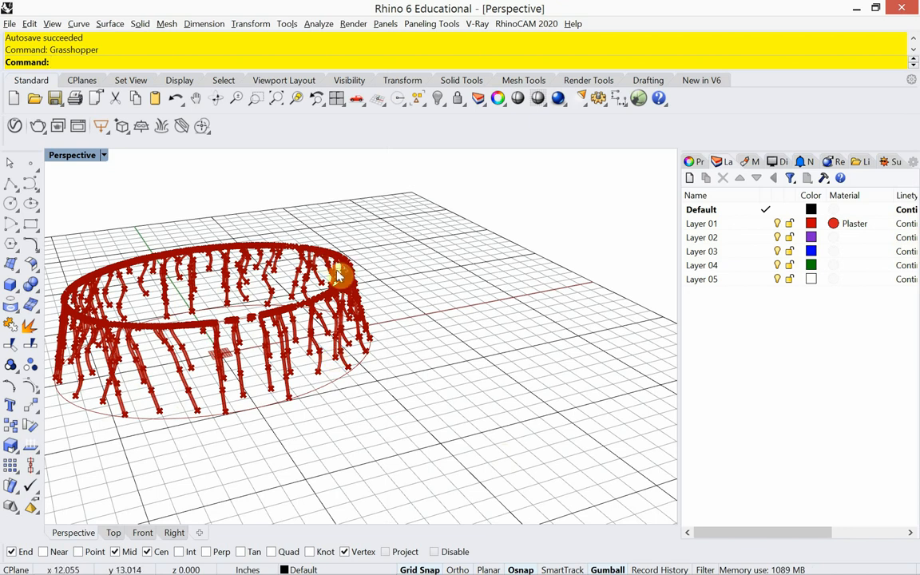
{"action": "mouse_move", "coordinate": [328, 348]}
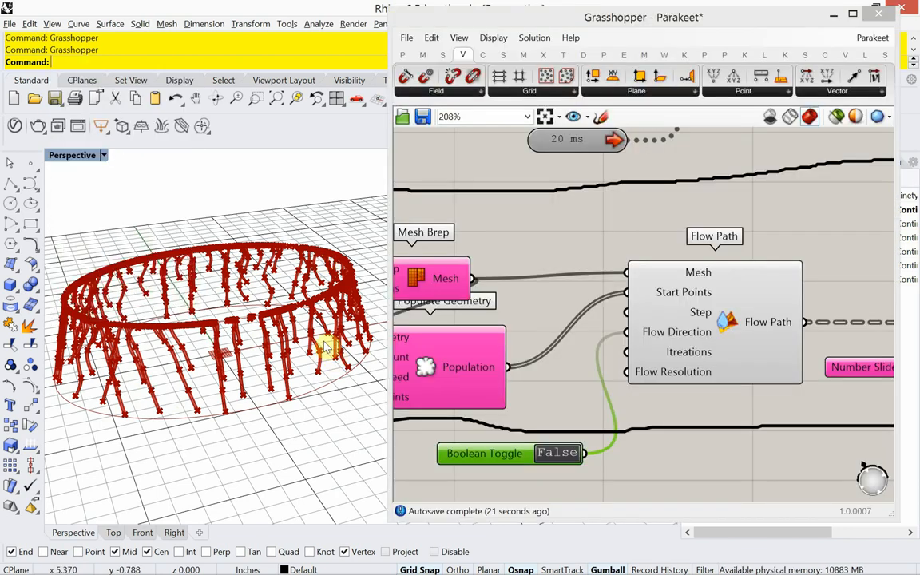
- Select all Flow Path group components and disable them to hide their branching paths
{"action": "scroll", "scroll_direction": "down", "scroll_amount": 3}
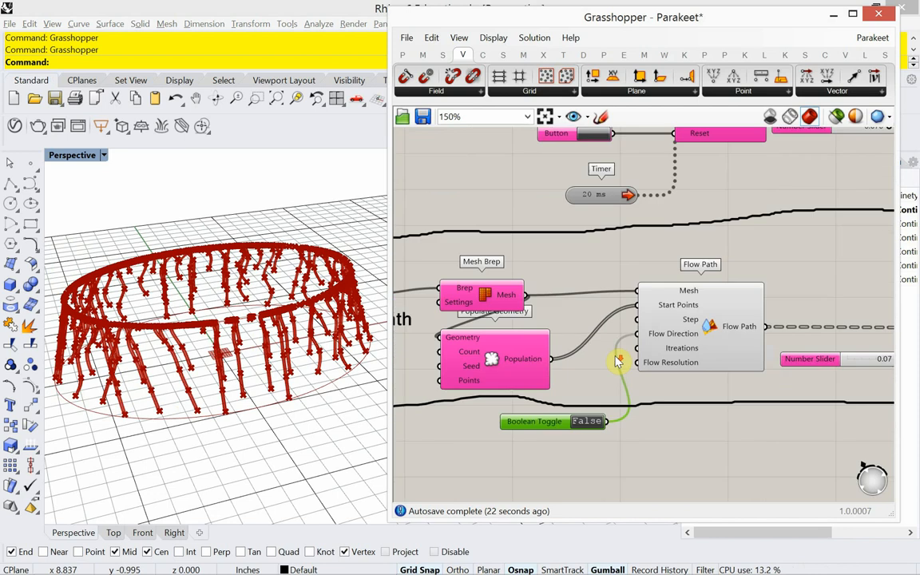
{"action": "scroll", "scroll_direction": "down", "scroll_amount": 3}
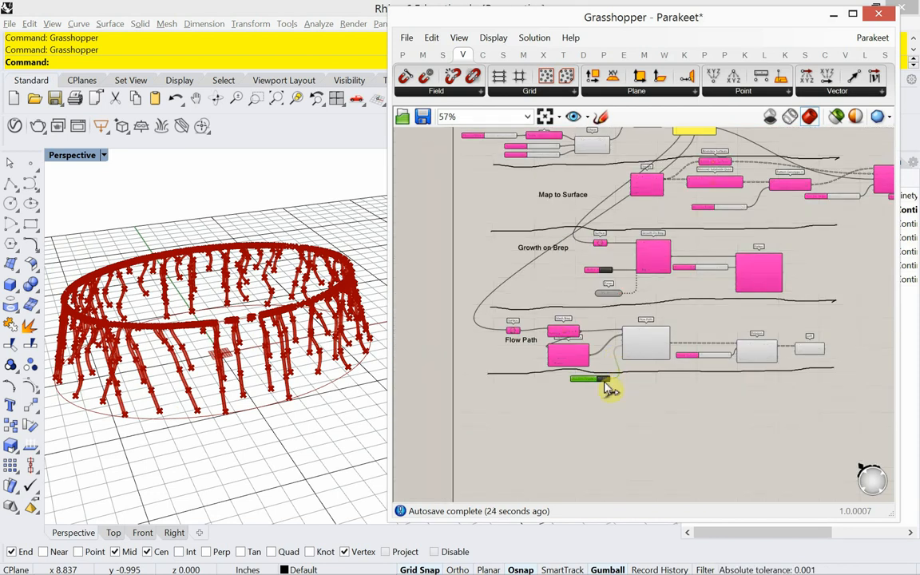
{"action": "left_click_drag", "start_coordinate": [611, 391], "coordinate": [631, 355]}
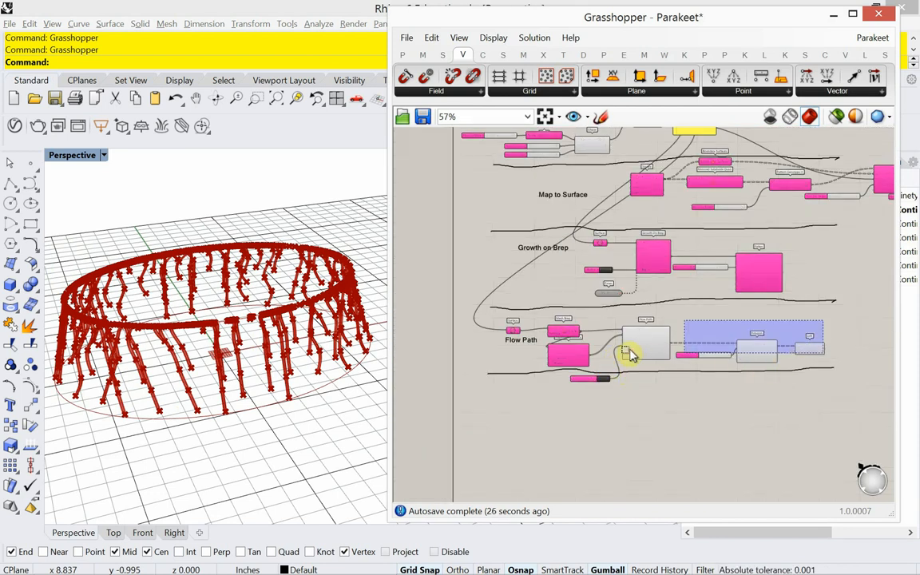
{"action": "left_click", "coordinate": [646, 348]}
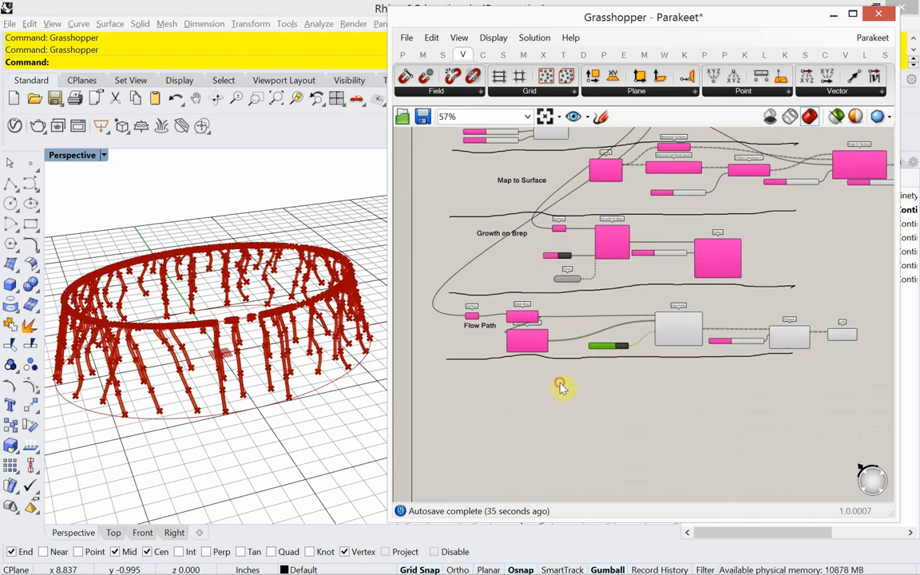
{"action": "left_click_drag", "start_coordinate": [559, 387], "coordinate": [857, 308]}
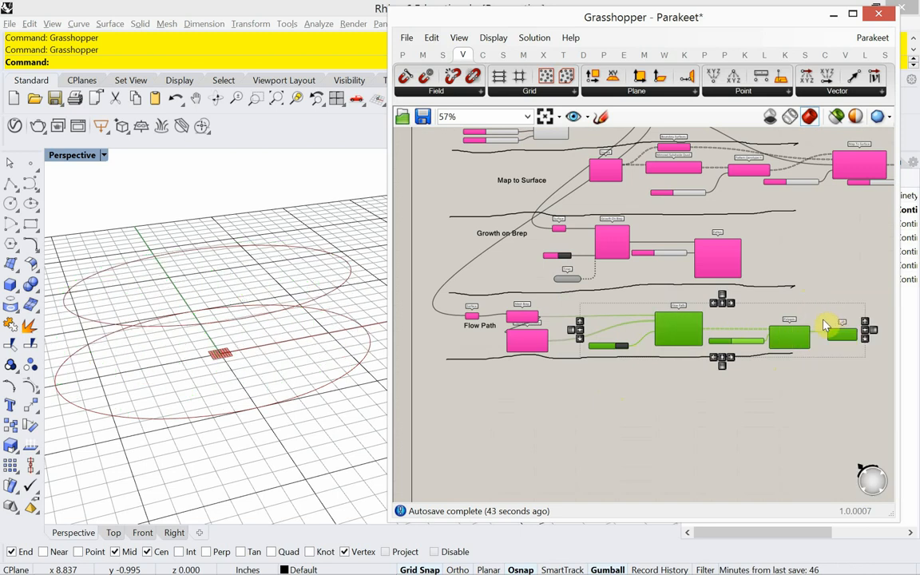
{"action": "left_click", "coordinate": [592, 400]}
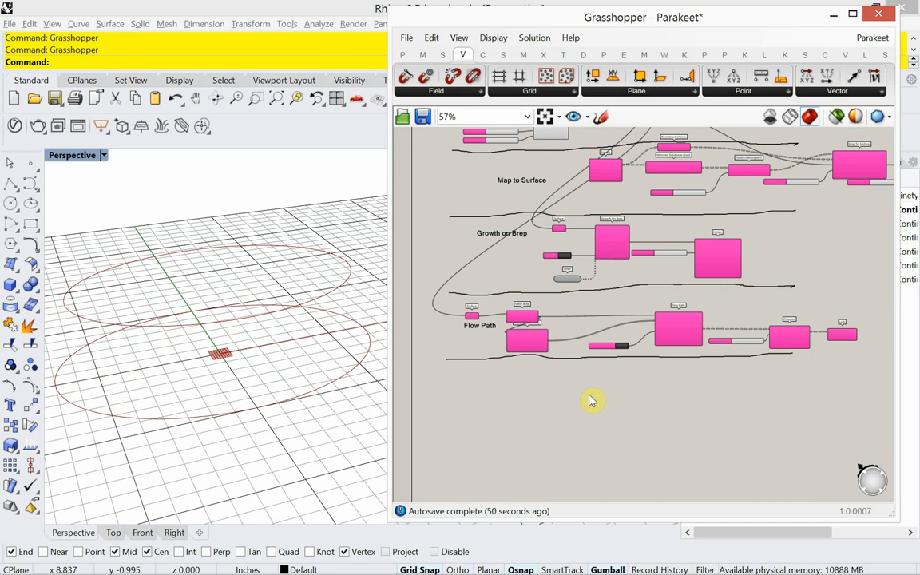
{"action": "mouse_move", "coordinate": [603, 67]}
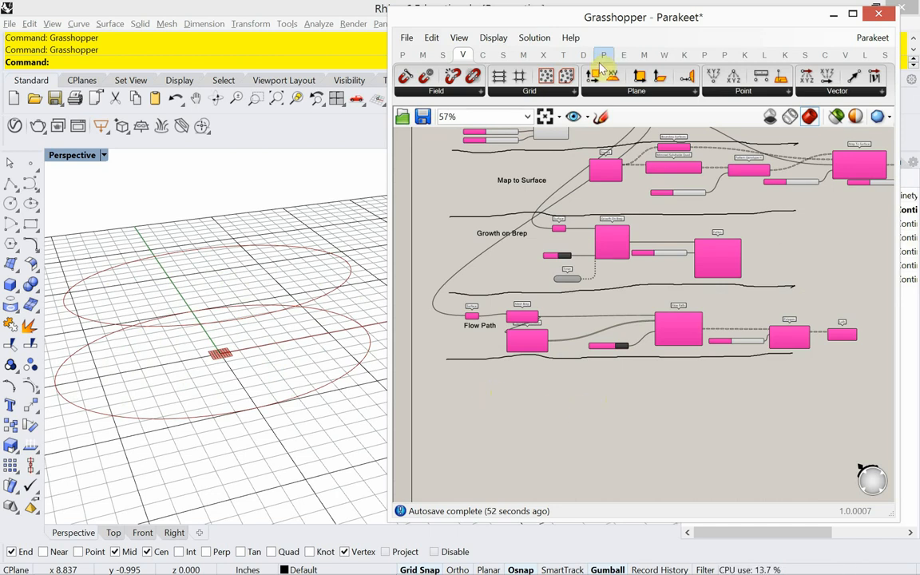
- Place Venation I from Parakeet's Pattern Generation, fed by a copied Populate Geometry's Population
{"action": "left_click", "coordinate": [603, 54]}
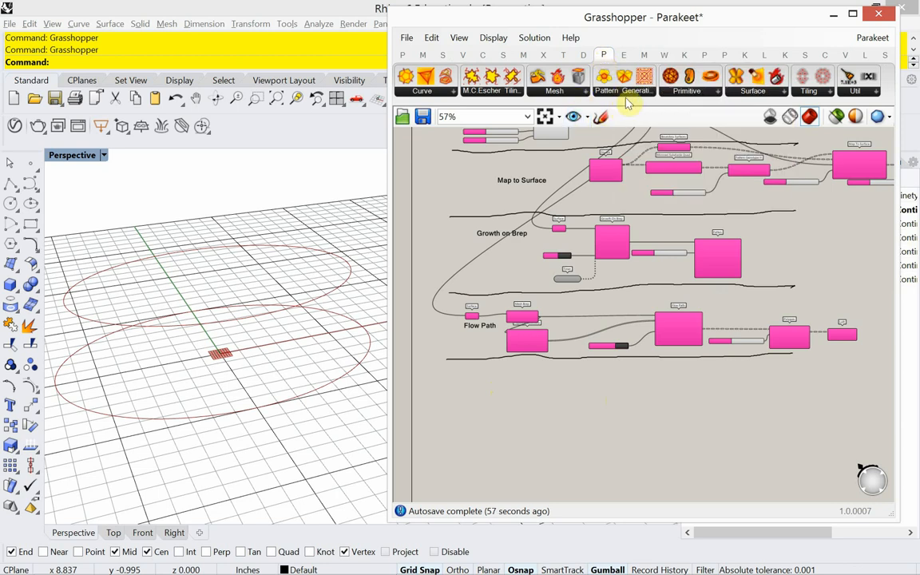
{"action": "left_click", "coordinate": [622, 90]}
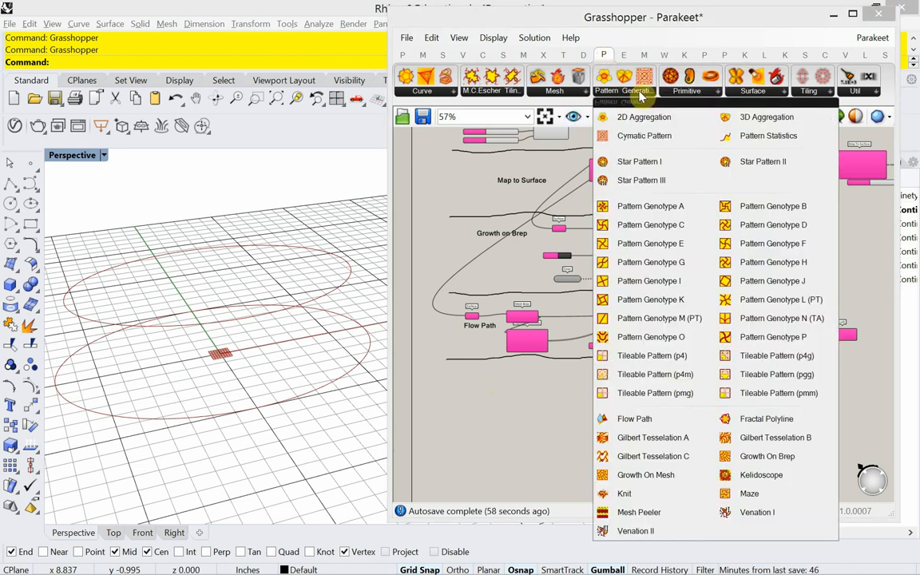
{"action": "mouse_move", "coordinate": [787, 382]}
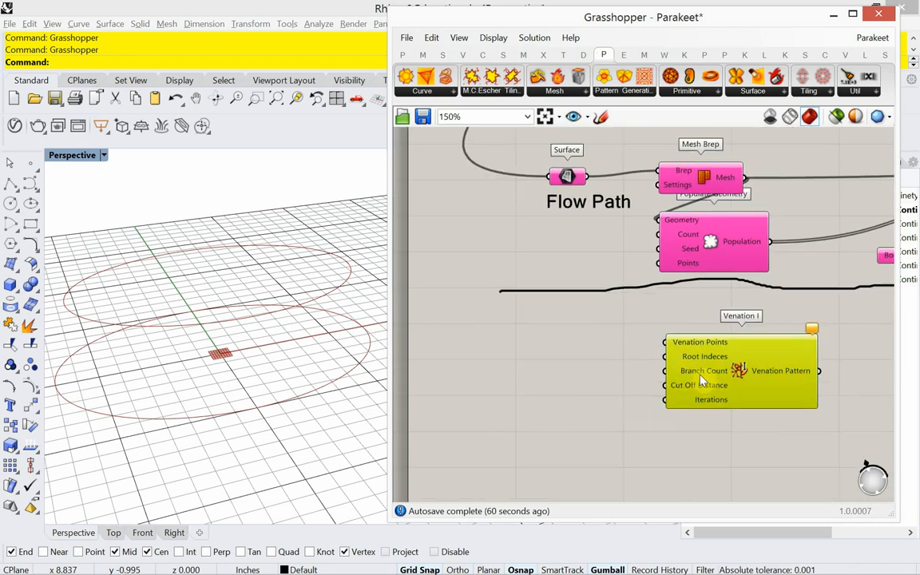
{"action": "mouse_move", "coordinate": [608, 375]}
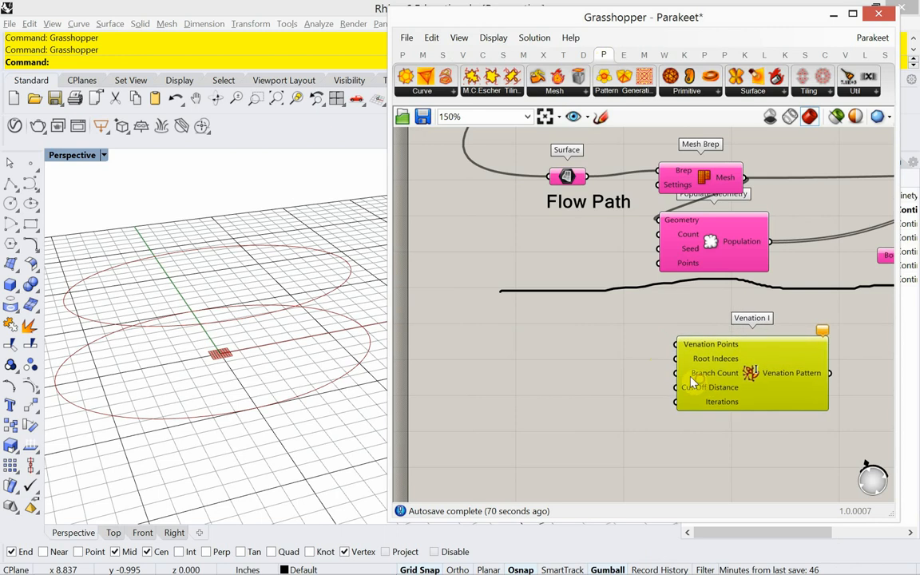
{"action": "mouse_move", "coordinate": [714, 373]}
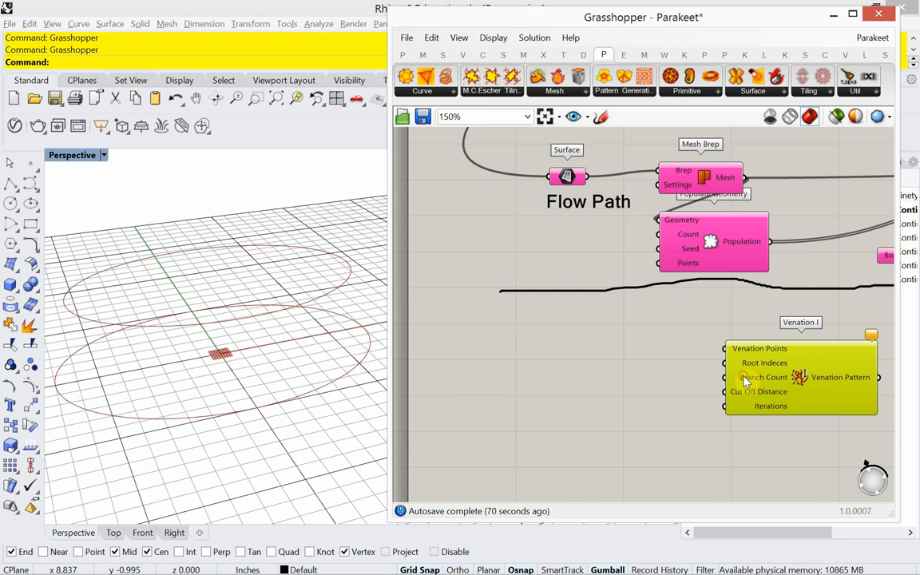
{"action": "mouse_move", "coordinate": [714, 244]}
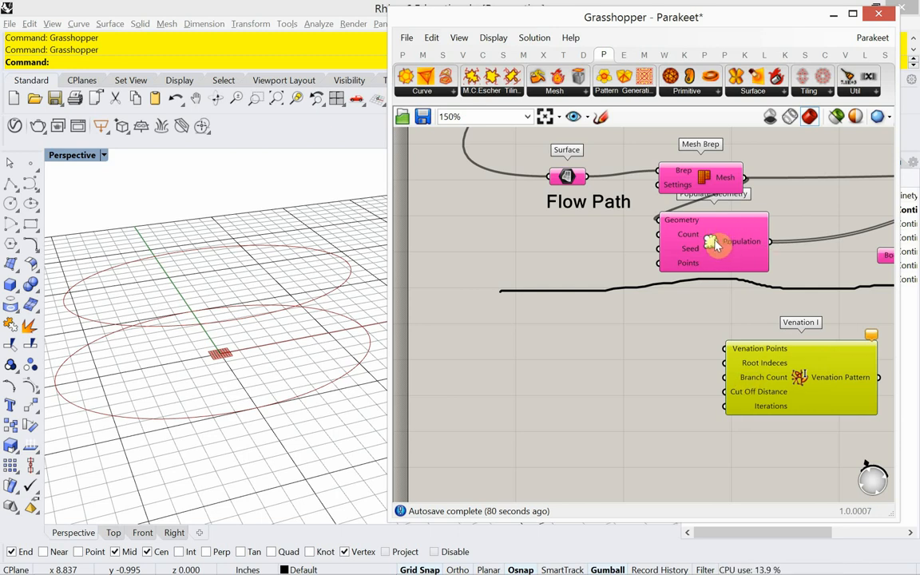
{"action": "mouse_move", "coordinate": [715, 244]}
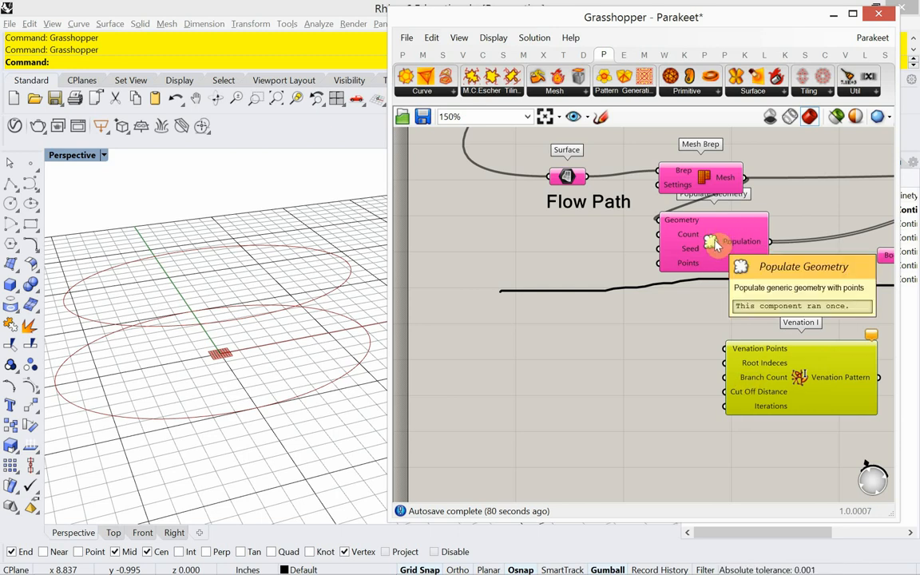
{"action": "mouse_move", "coordinate": [679, 263]}
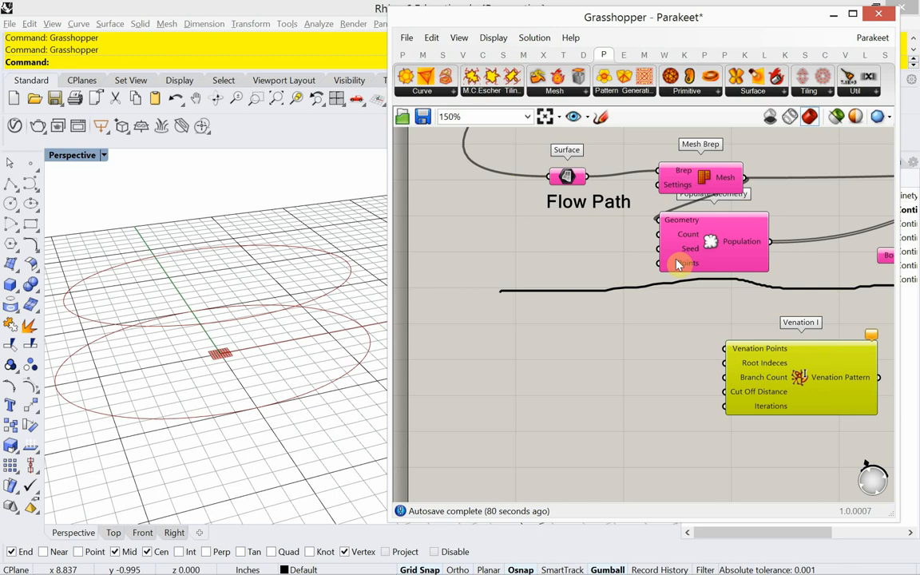
{"action": "mouse_move", "coordinate": [707, 243]}
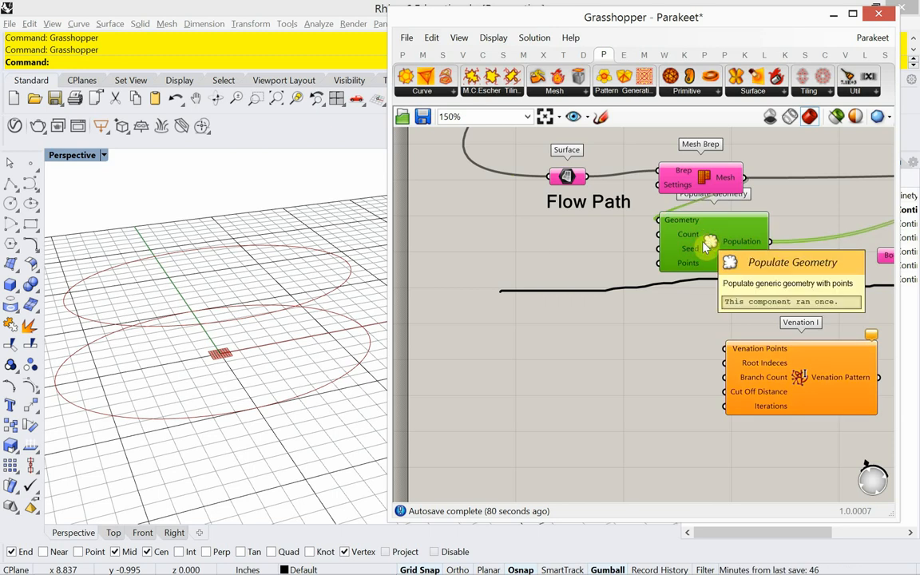
{"action": "left_click_drag", "start_coordinate": [711, 239], "coordinate": [639, 380]}
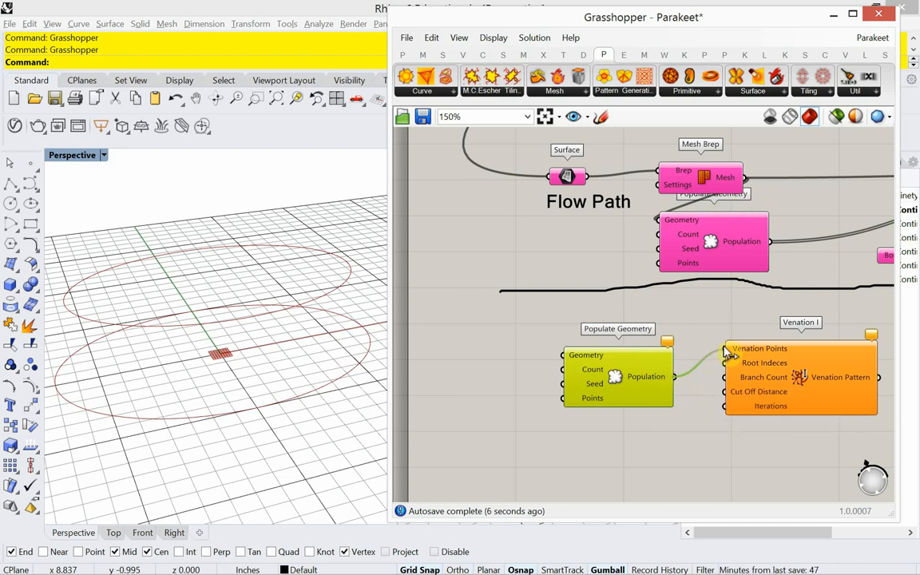
{"action": "left_click_drag", "start_coordinate": [617, 375], "coordinate": [629, 339]}
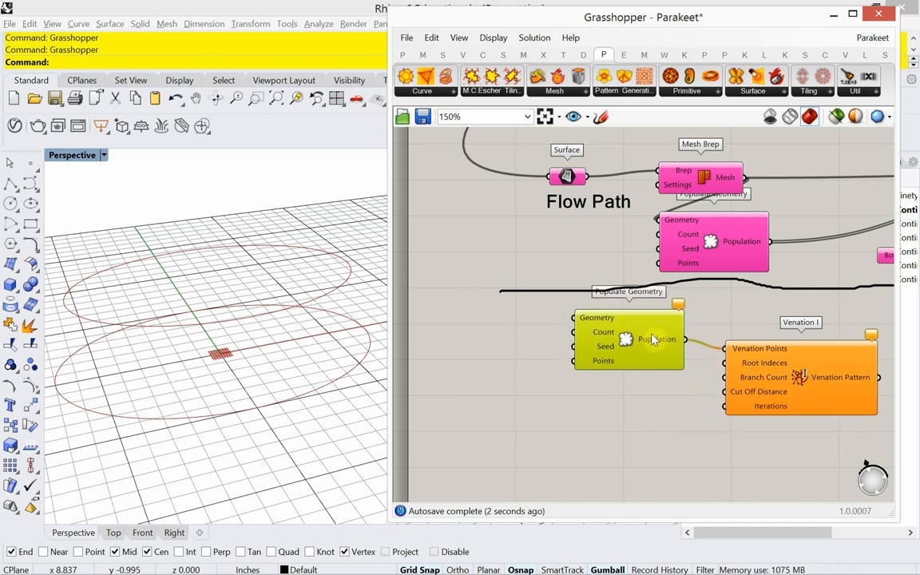
{"action": "left_click_drag", "start_coordinate": [628, 338], "coordinate": [619, 349]}
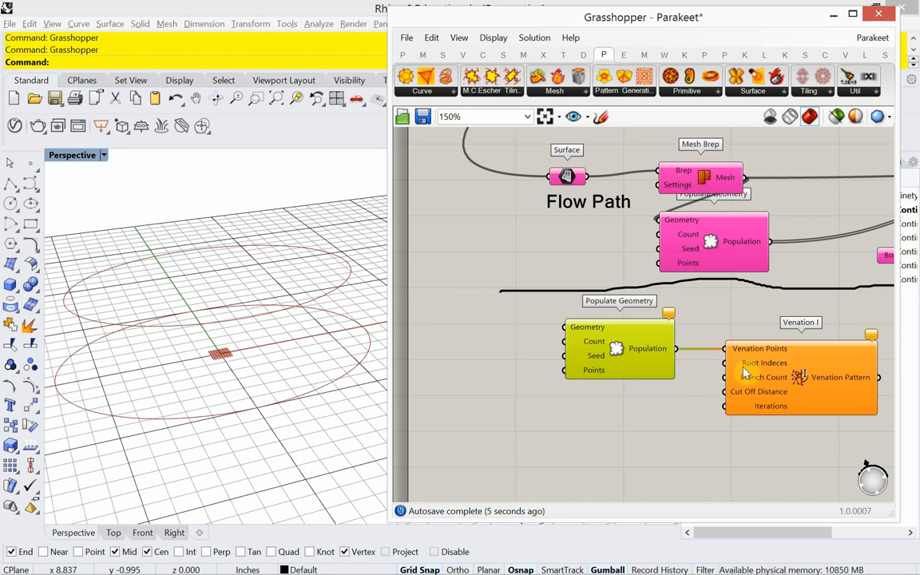
{"action": "mouse_move", "coordinate": [764, 363]}
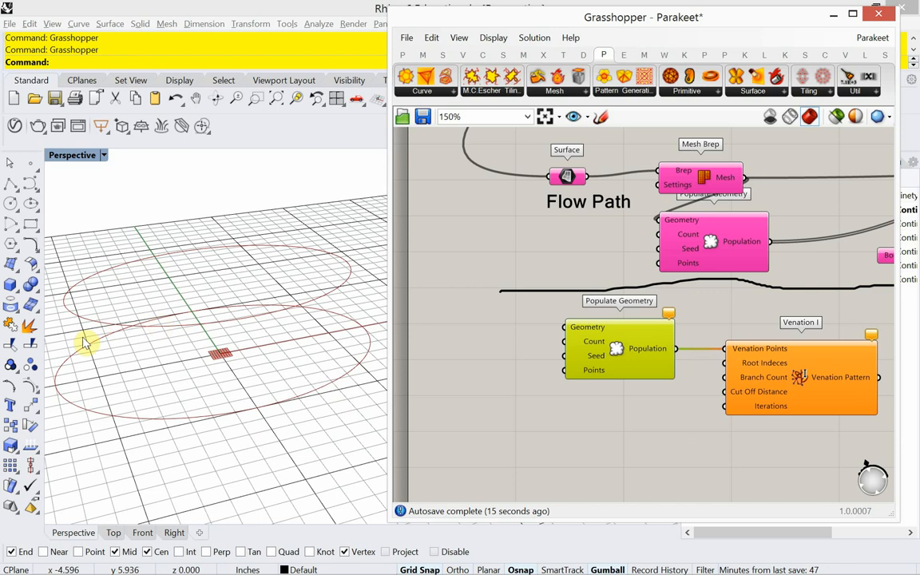
{"action": "mouse_move", "coordinate": [64, 400]}
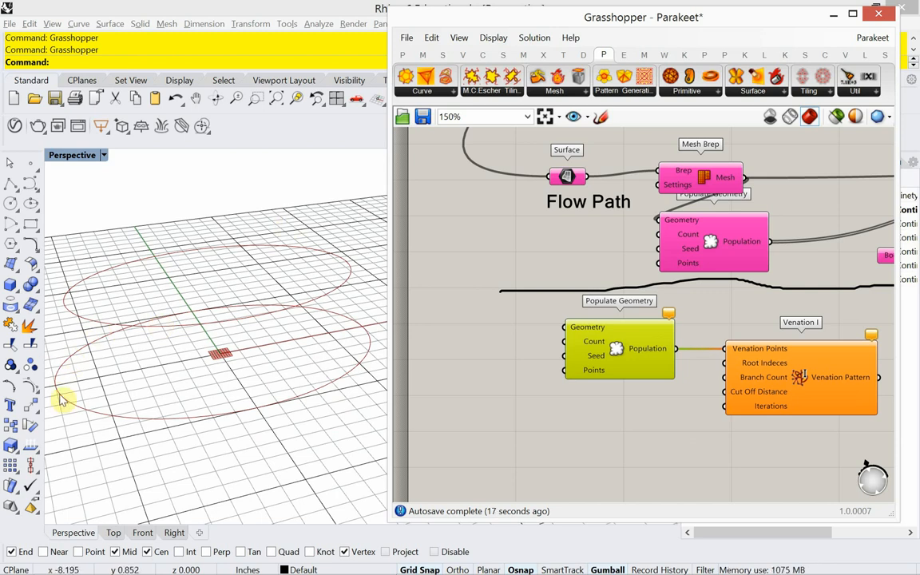
{"action": "mouse_move", "coordinate": [622, 365]}
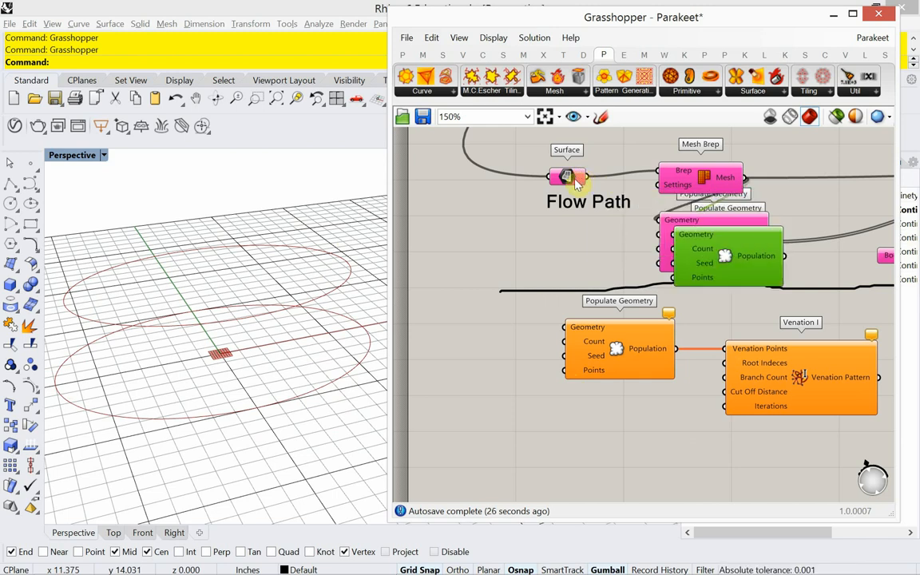
- Duplicate the Surface parameter and wire it into the copied Populate Geometry's Geometry input
{"action": "left_click_drag", "start_coordinate": [711, 242], "coordinate": [474, 278]}
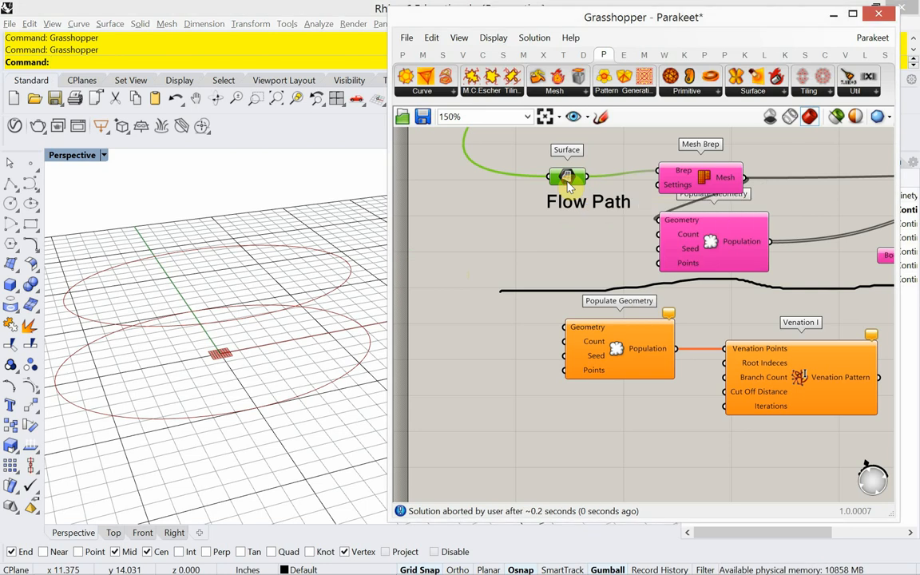
{"action": "mouse_move", "coordinate": [568, 177]}
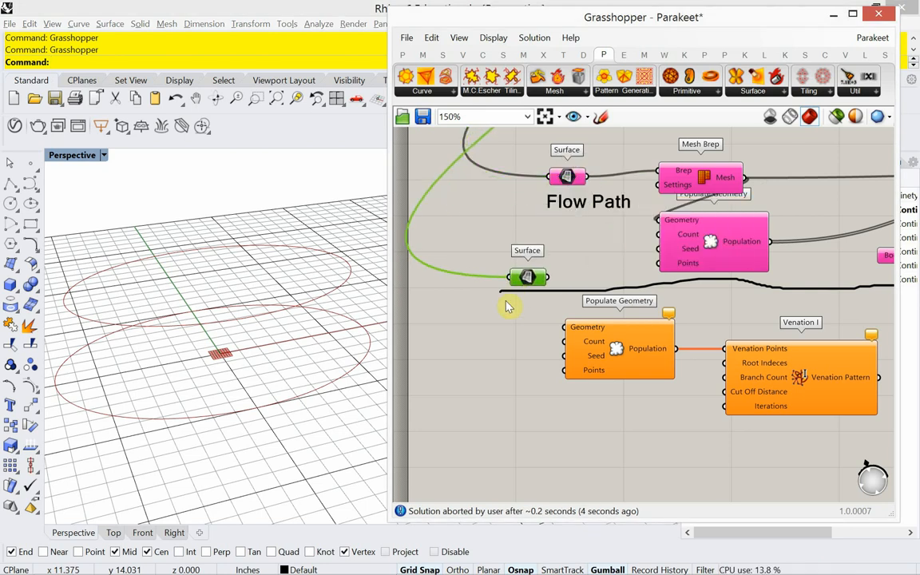
{"action": "left_click_drag", "start_coordinate": [527, 275], "coordinate": [507, 337]}
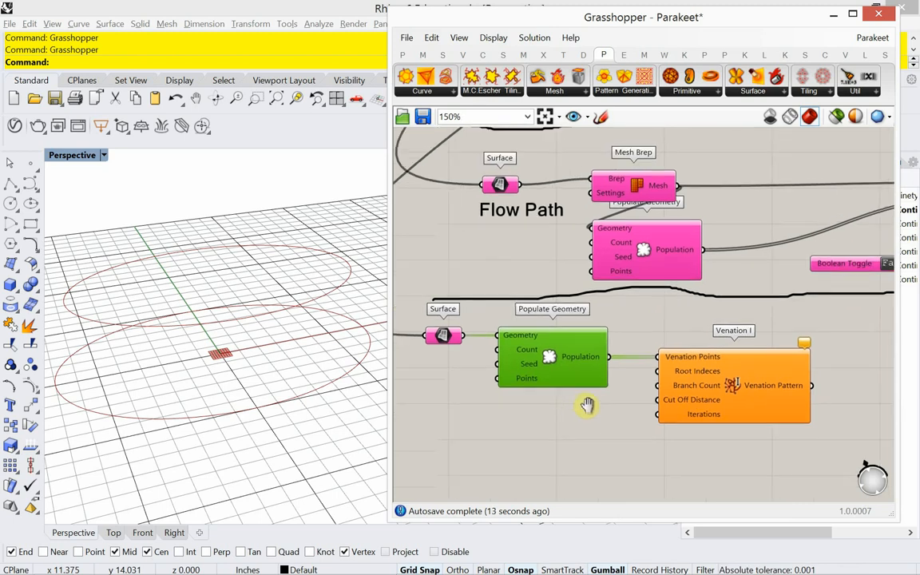
{"action": "scroll", "scroll_direction": "down", "scroll_amount": 3}
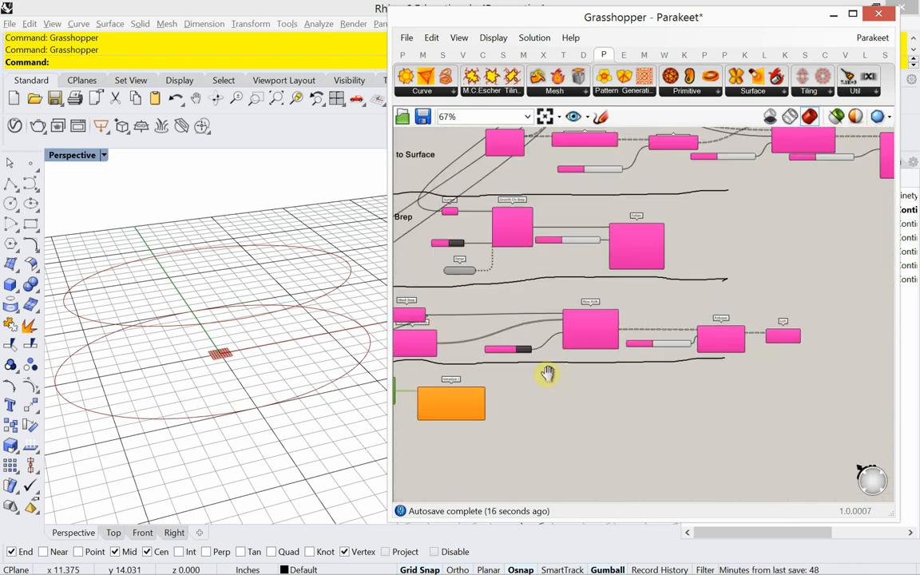
{"action": "scroll", "scroll_direction": "up", "scroll_amount": 3}
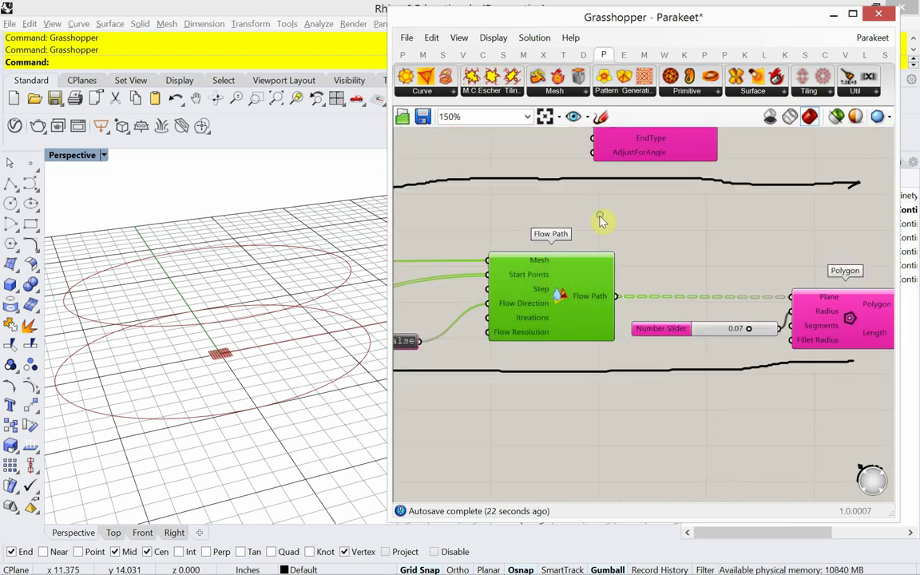
{"action": "right_click", "coordinate": [600, 220]}
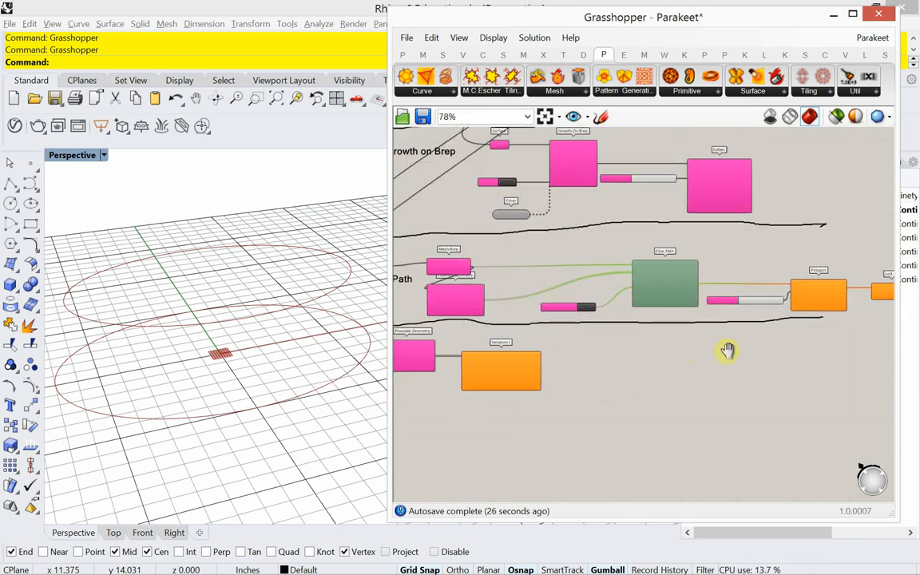
{"action": "scroll", "scroll_direction": "up", "scroll_amount": 3}
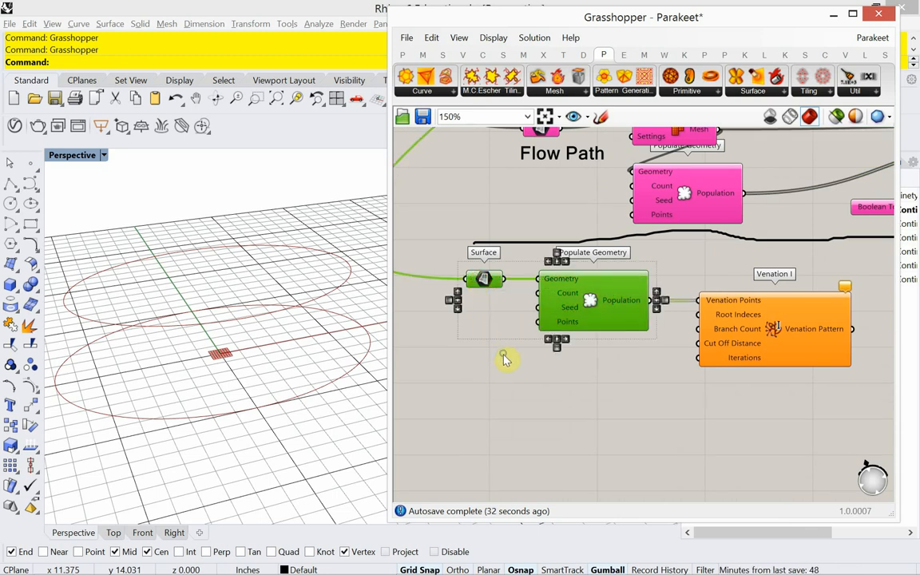
{"action": "mouse_move", "coordinate": [525, 366]}
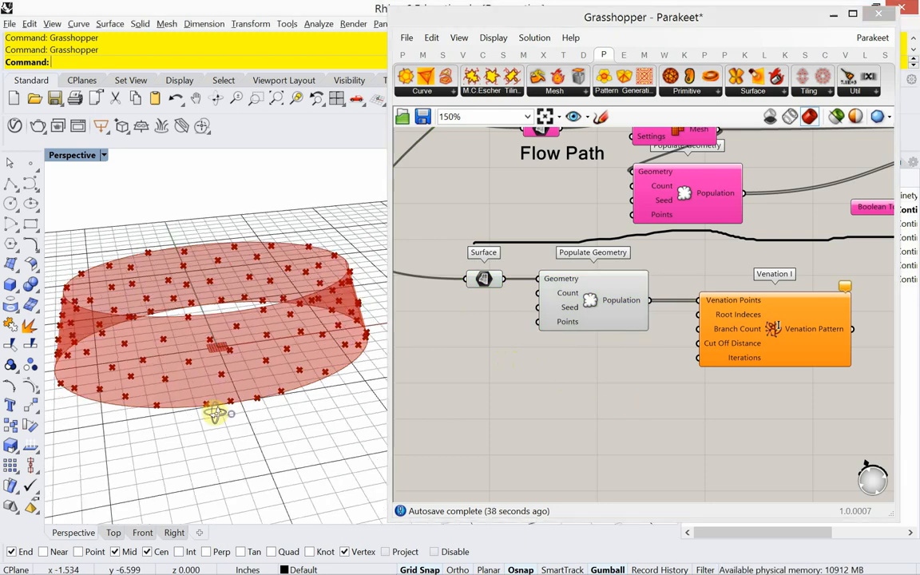
- Orbit the Rhino view to inspect the scattered points on the band
{"action": "left_click_drag", "start_coordinate": [216, 320], "coordinate": [167, 387]}
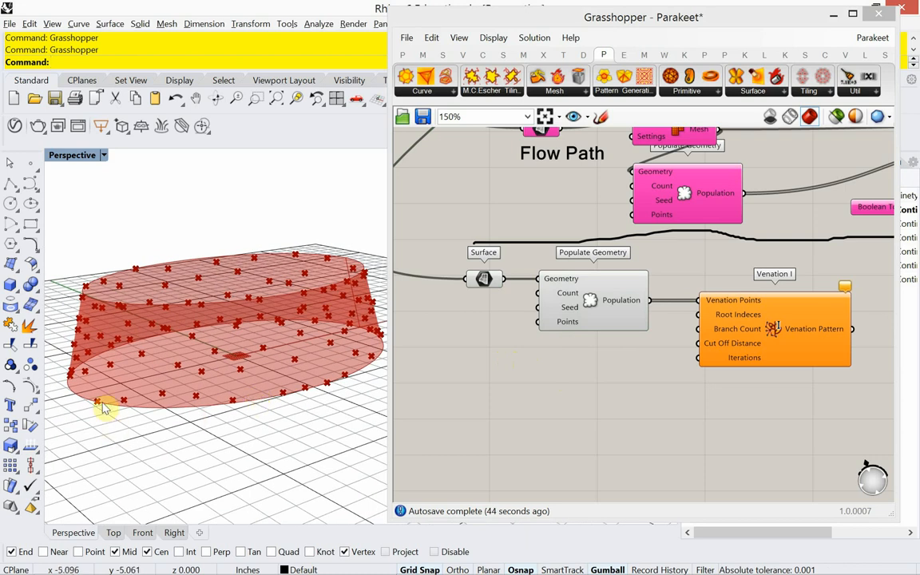
{"action": "mouse_move", "coordinate": [381, 335]}
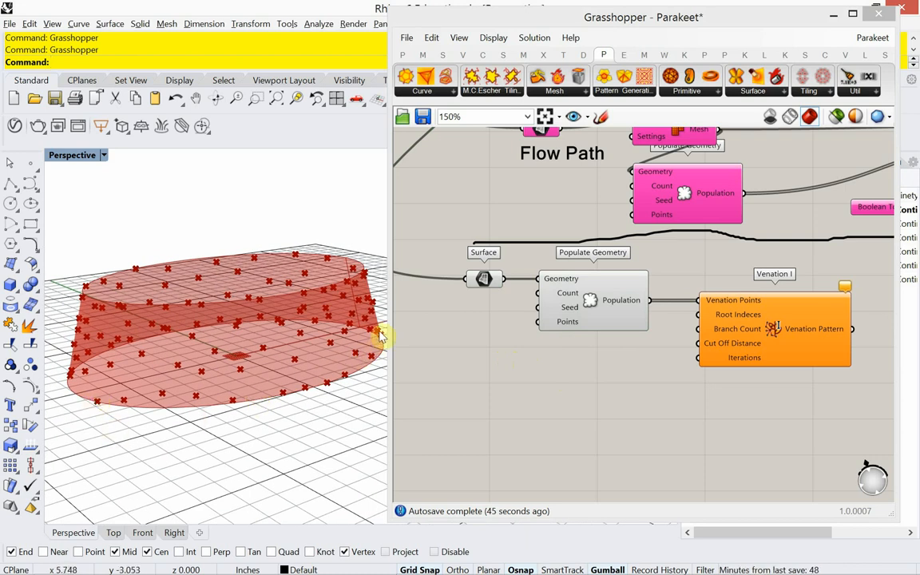
{"action": "mouse_move", "coordinate": [80, 389]}
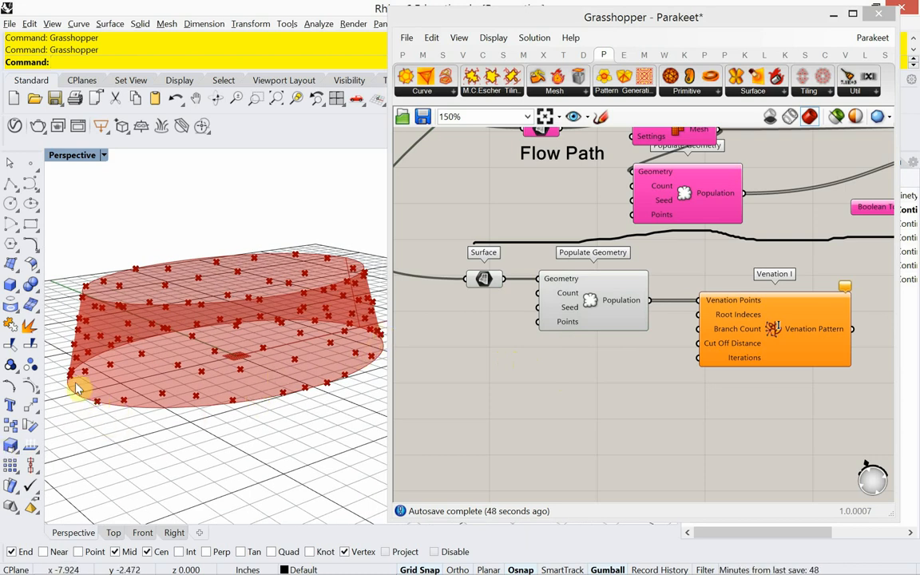
{"action": "mouse_move", "coordinate": [158, 376]}
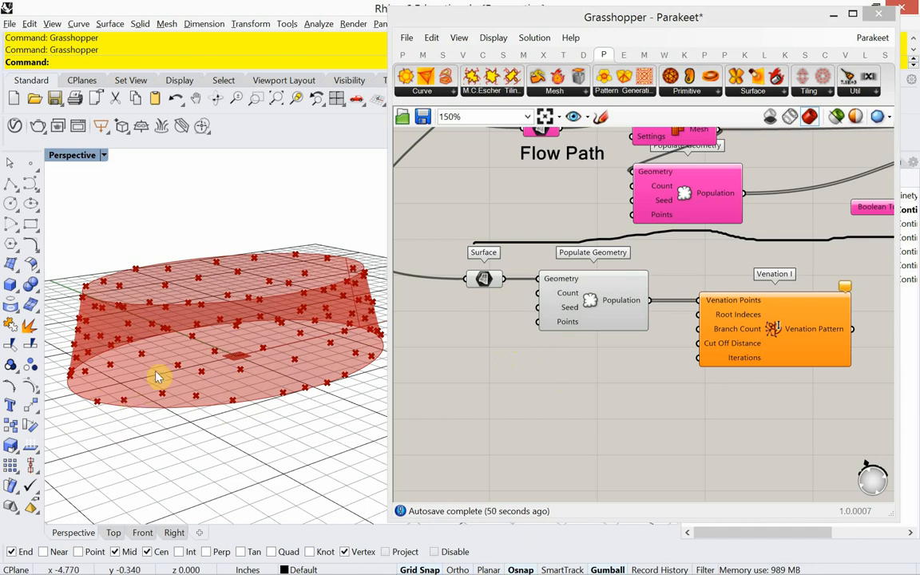
{"action": "left_click_drag", "start_coordinate": [159, 377], "coordinate": [166, 421]}
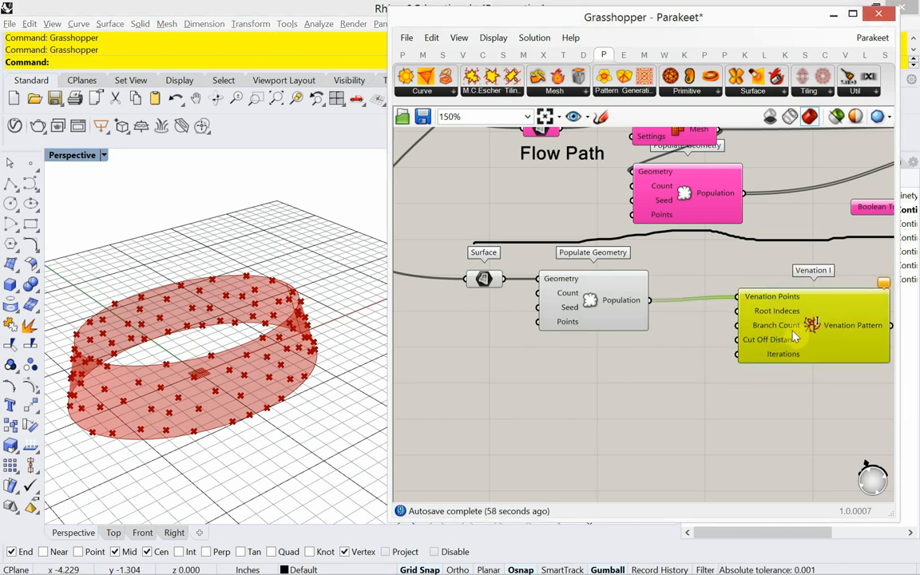
{"action": "mouse_move", "coordinate": [485, 399]}
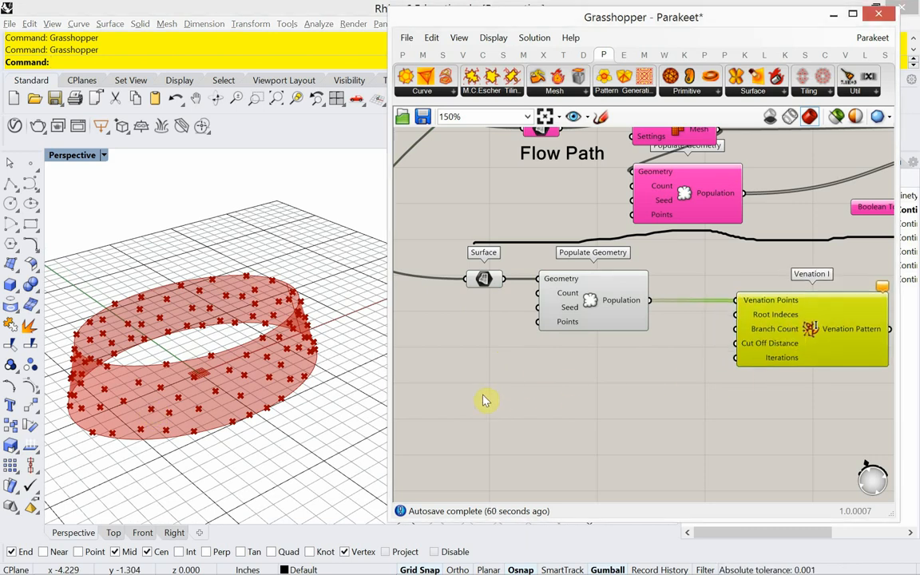
{"action": "mouse_move", "coordinate": [214, 455]}
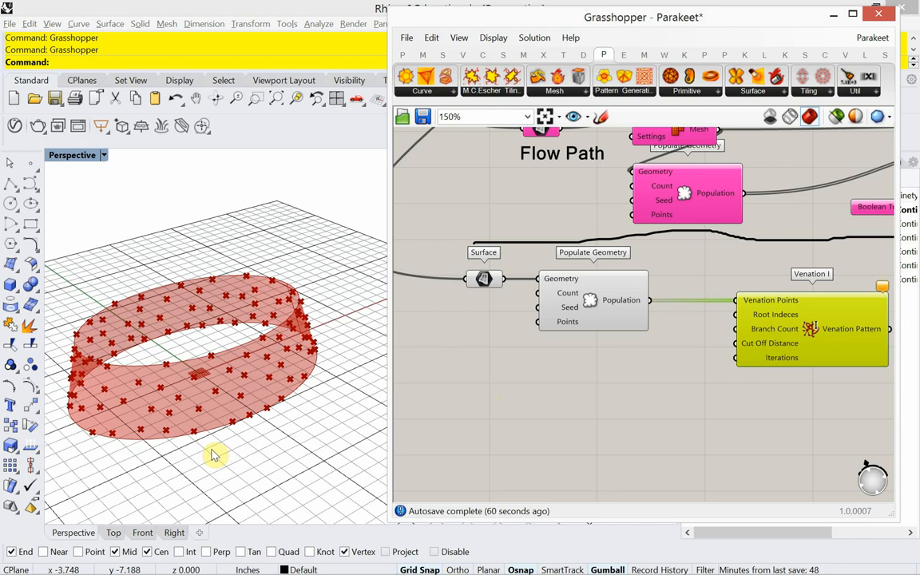
{"action": "mouse_move", "coordinate": [297, 341]}
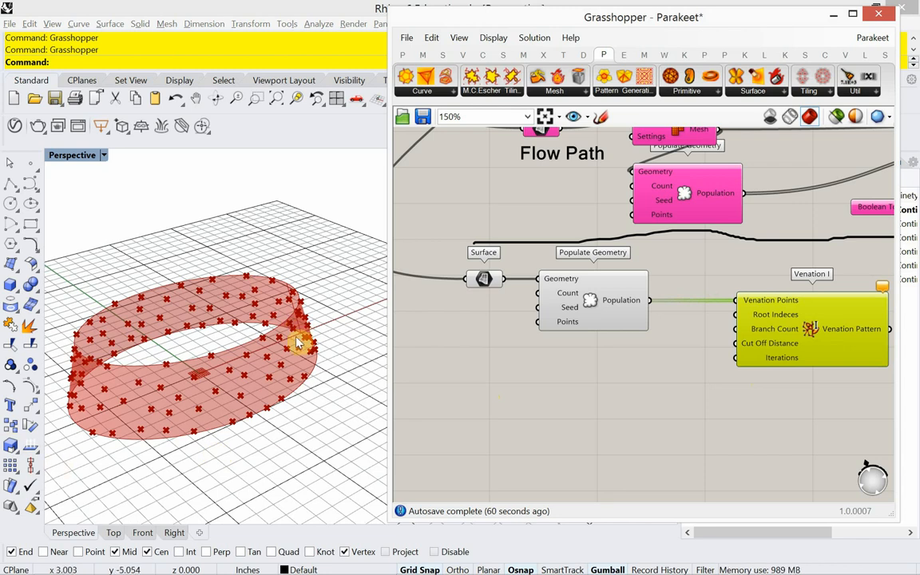
{"action": "mouse_move", "coordinate": [172, 447]}
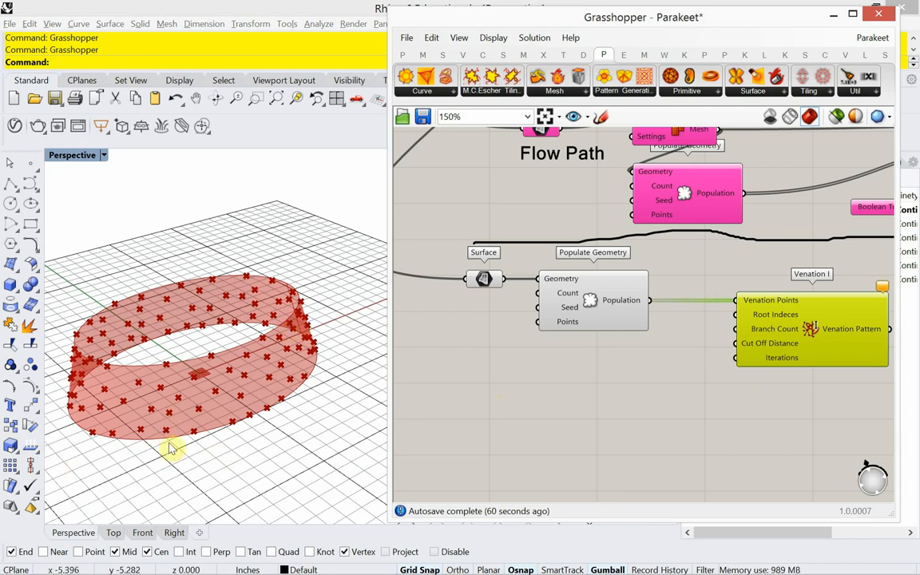
{"action": "mouse_move", "coordinate": [173, 447]}
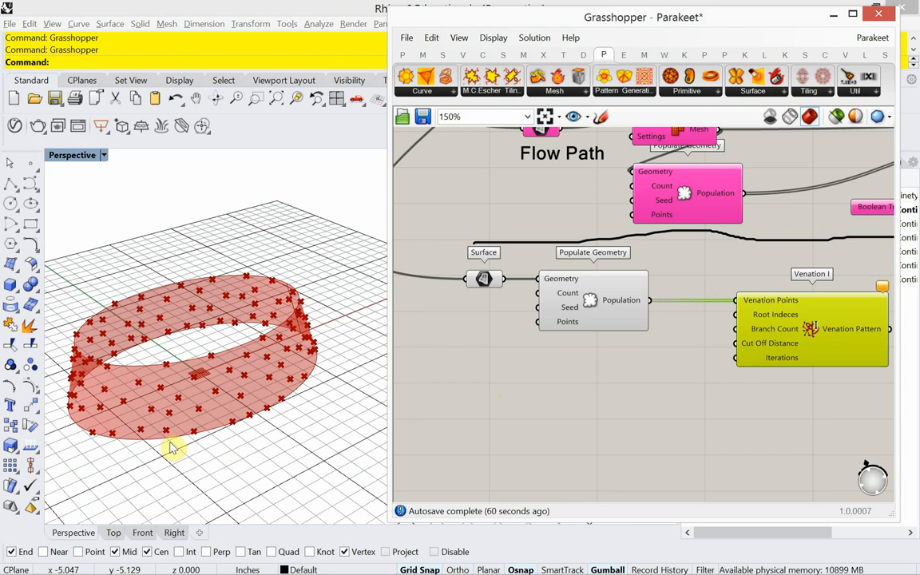
{"action": "mouse_move", "coordinate": [265, 421]}
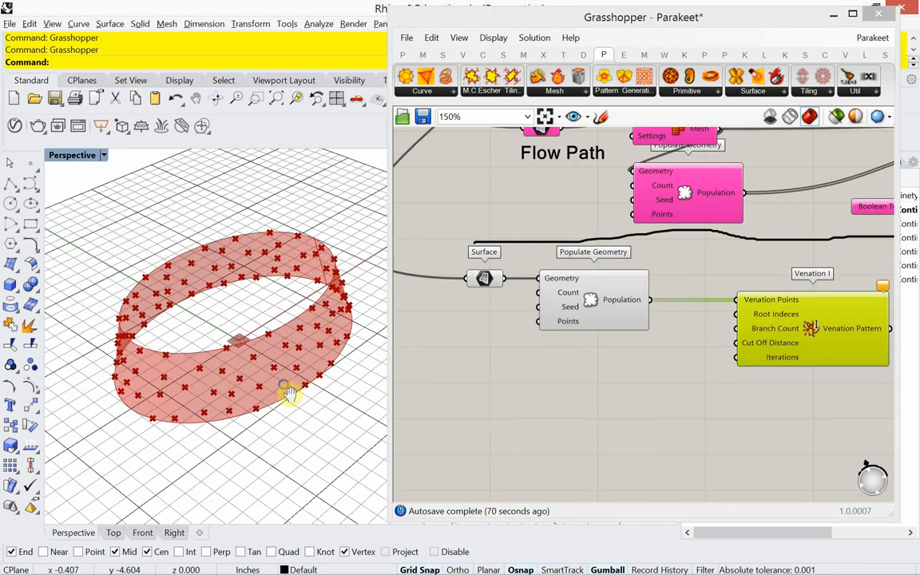
{"action": "left_click_drag", "start_coordinate": [288, 391], "coordinate": [200, 447]}
{"action": "type", "text": "Box"}
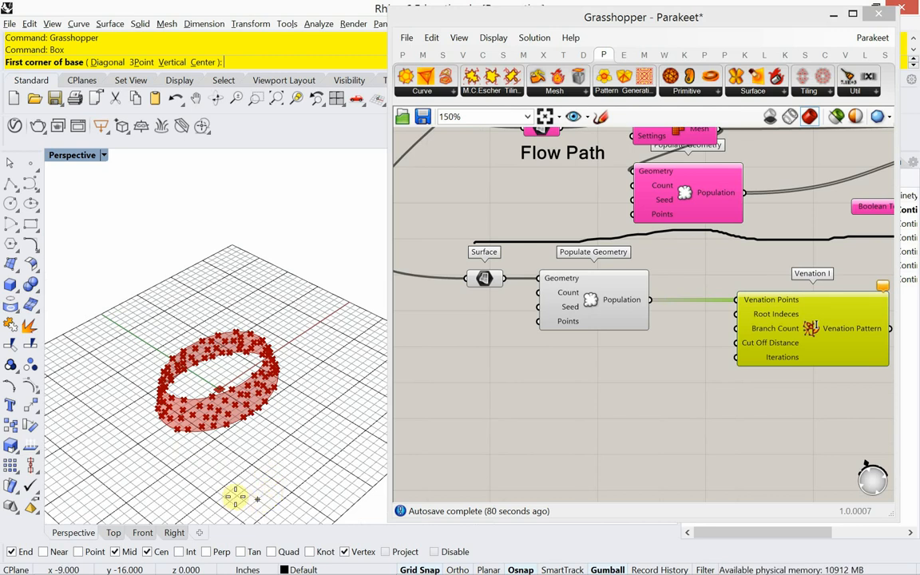
- Draw a flat box slab under the band and lower it with the gumball
{"action": "left_click", "coordinate": [203, 351]}
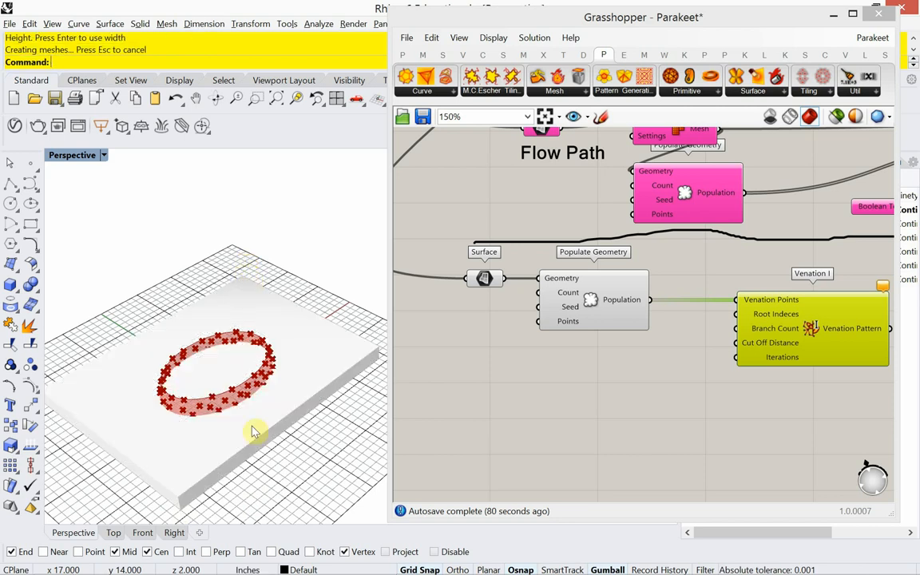
{"action": "left_click", "coordinate": [142, 533]}
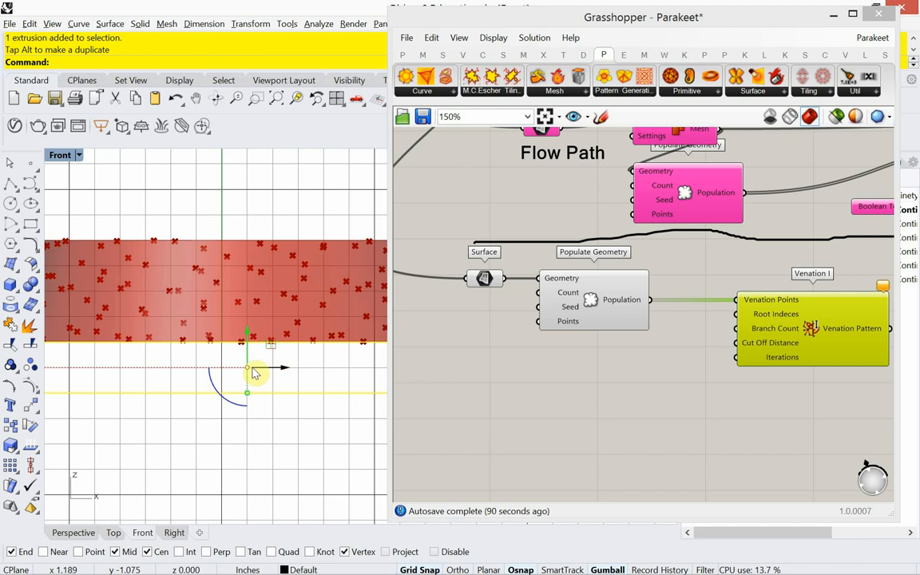
{"action": "mouse_move", "coordinate": [252, 356]}
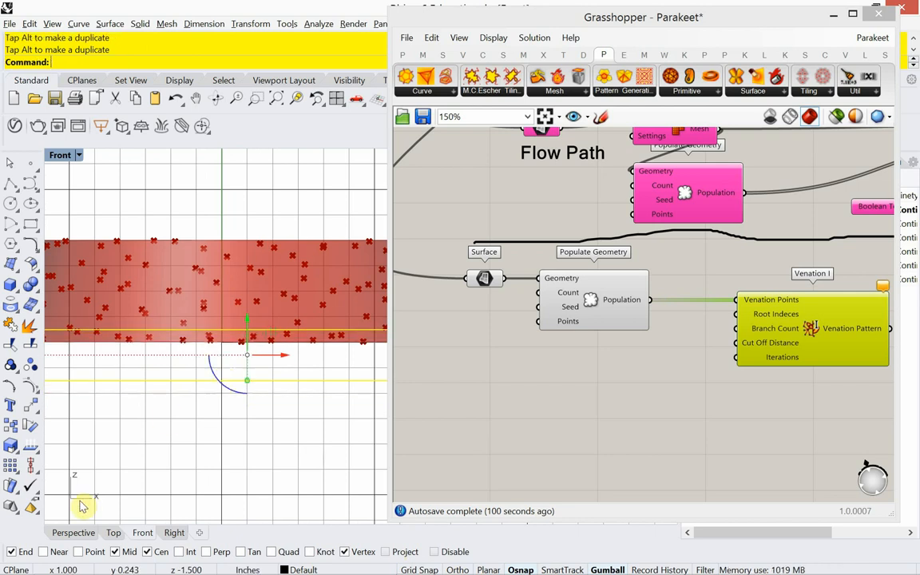
{"action": "left_click", "coordinate": [74, 533]}
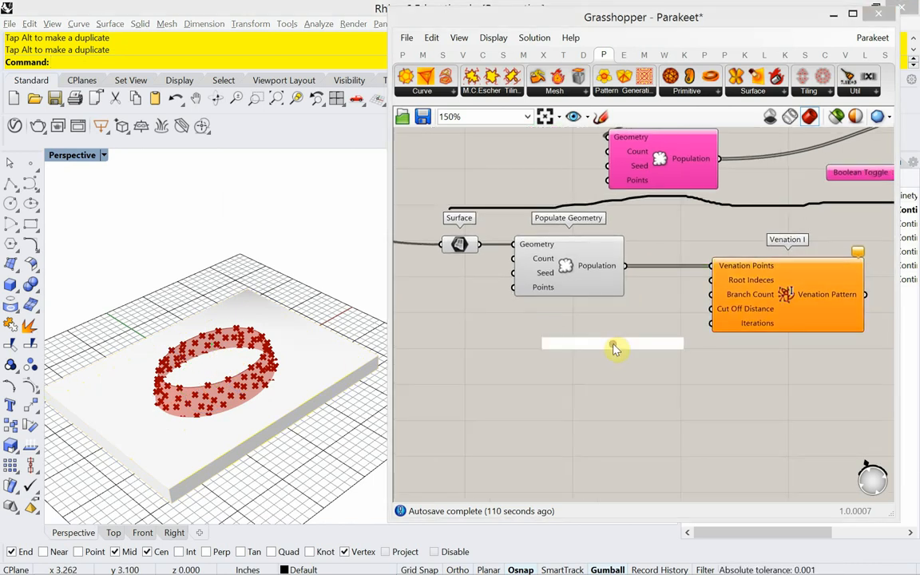
- Search 'point in b' and place a Point In Brep component below Venation I
{"action": "double_click", "coordinate": [613, 344]}
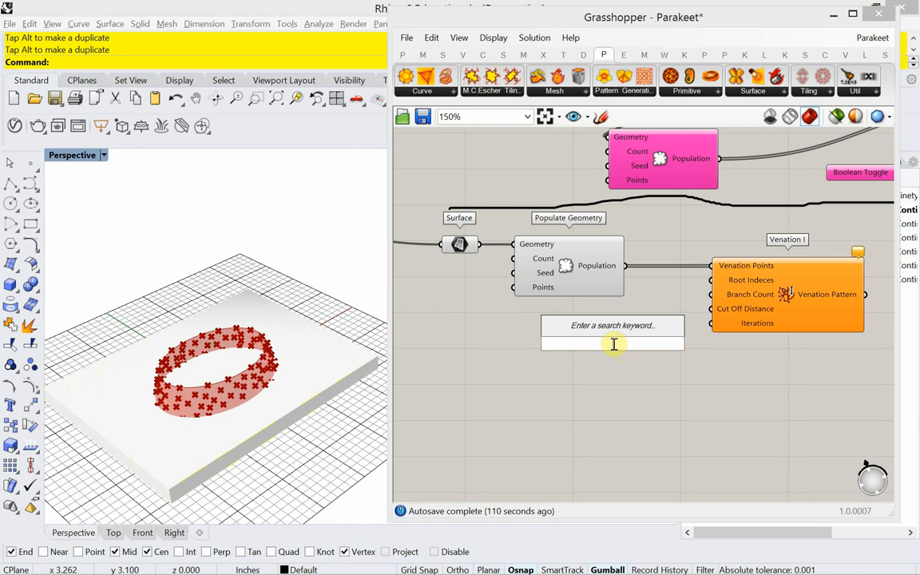
{"action": "type", "text": "point"}
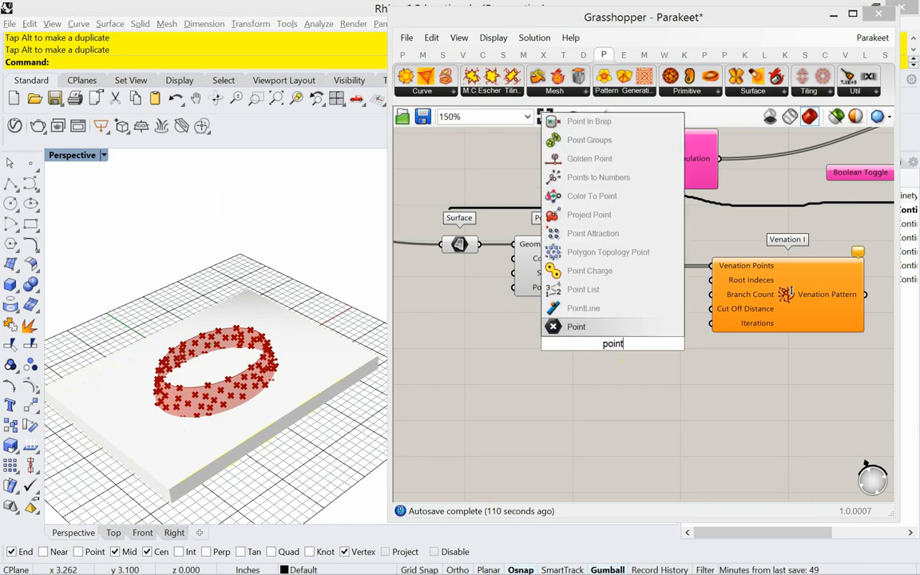
{"action": "type", "text": "in"}
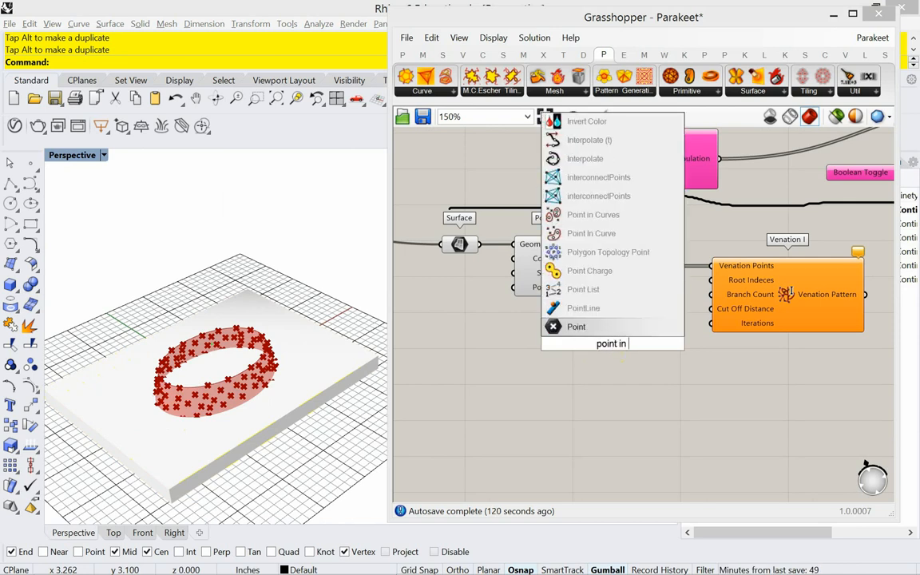
{"action": "type", "text": "brep"}
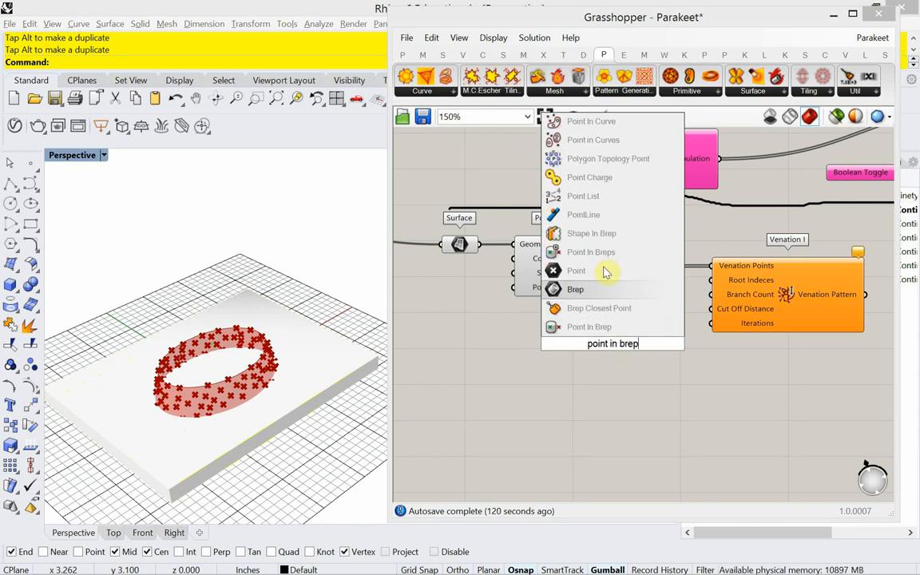
{"action": "mouse_move", "coordinate": [590, 251]}
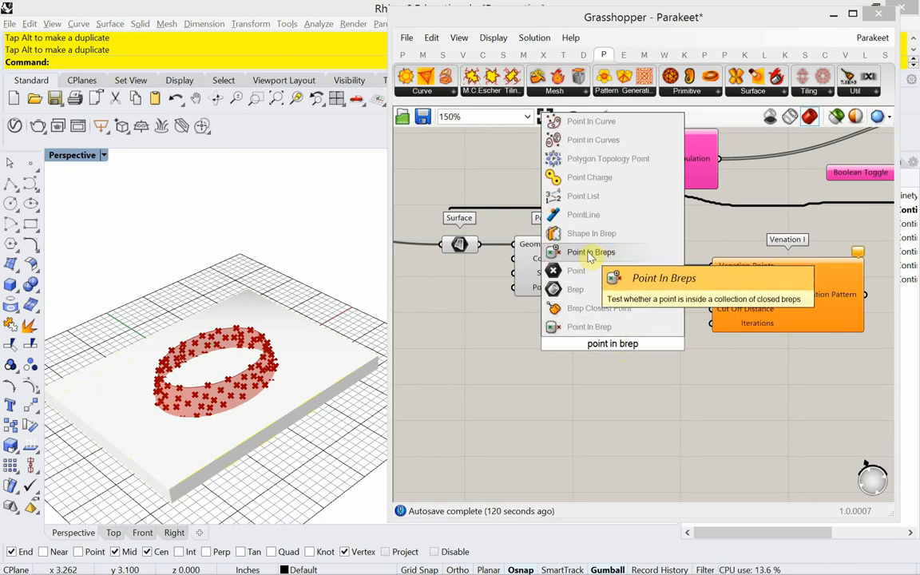
{"action": "mouse_move", "coordinate": [589, 327]}
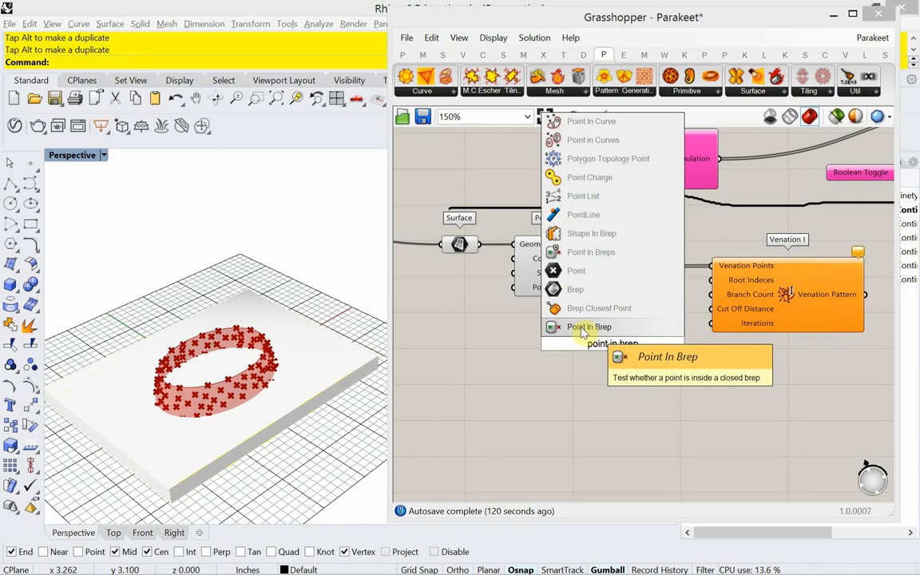
{"action": "left_click", "coordinate": [588, 327]}
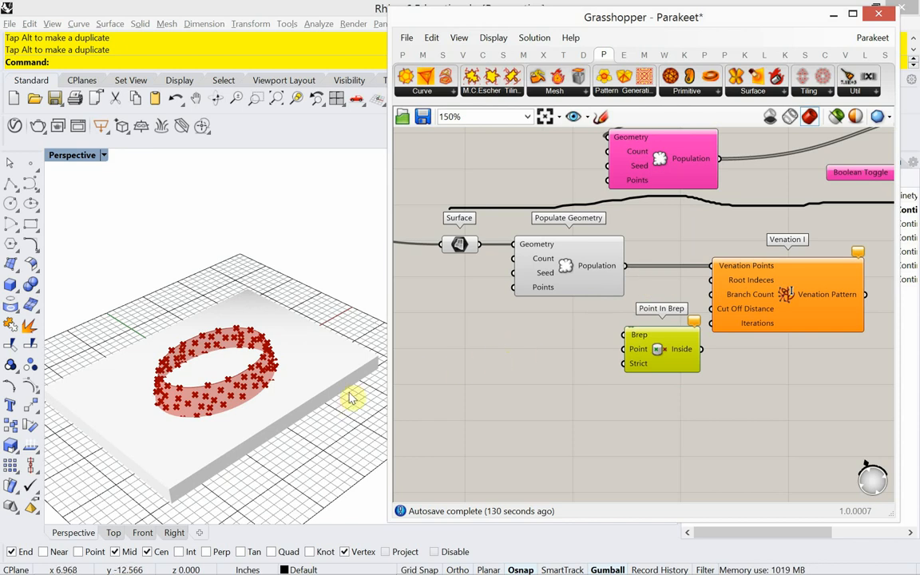
- Add a Brep parameter set to the box slab and wire it into Point In Brep
{"action": "double_click", "coordinate": [472, 358]}
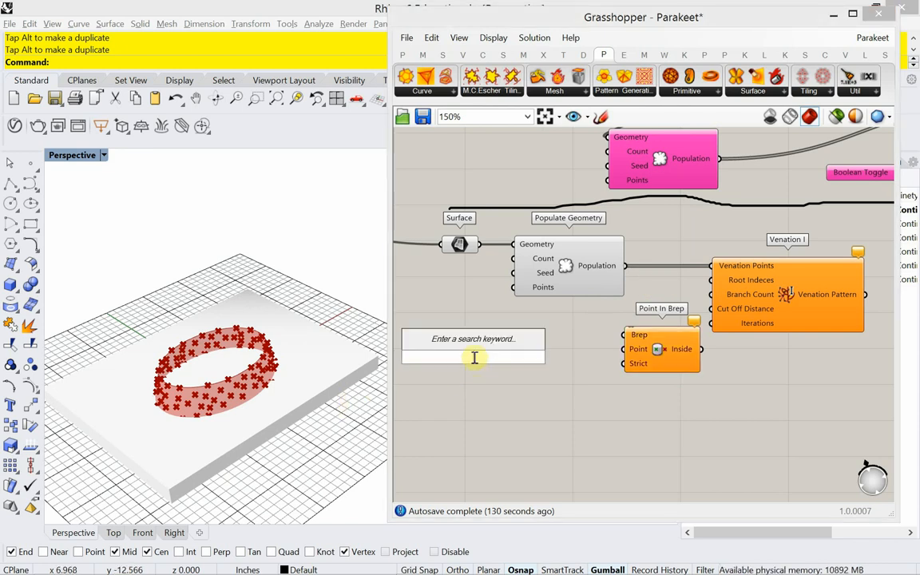
{"action": "type", "text": "brep"}
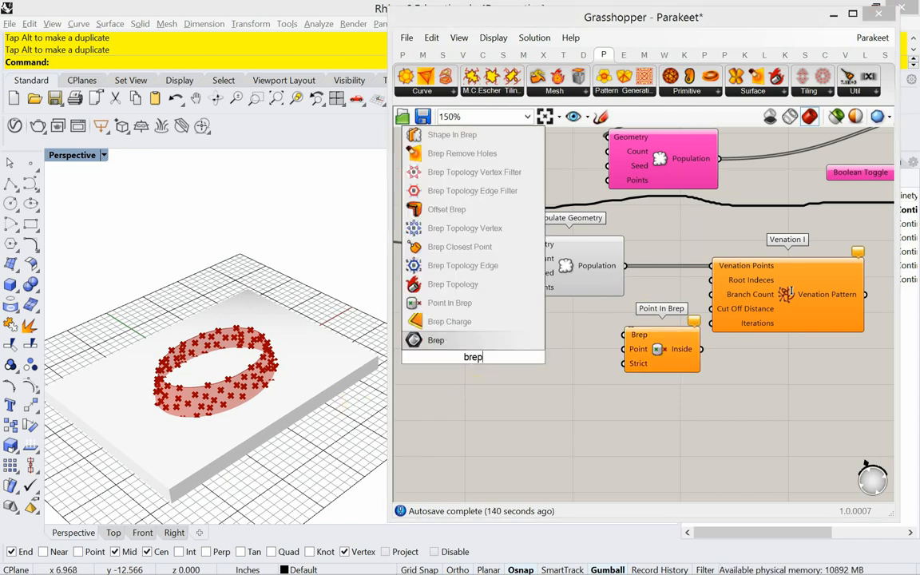
{"action": "left_click", "coordinate": [436, 339]}
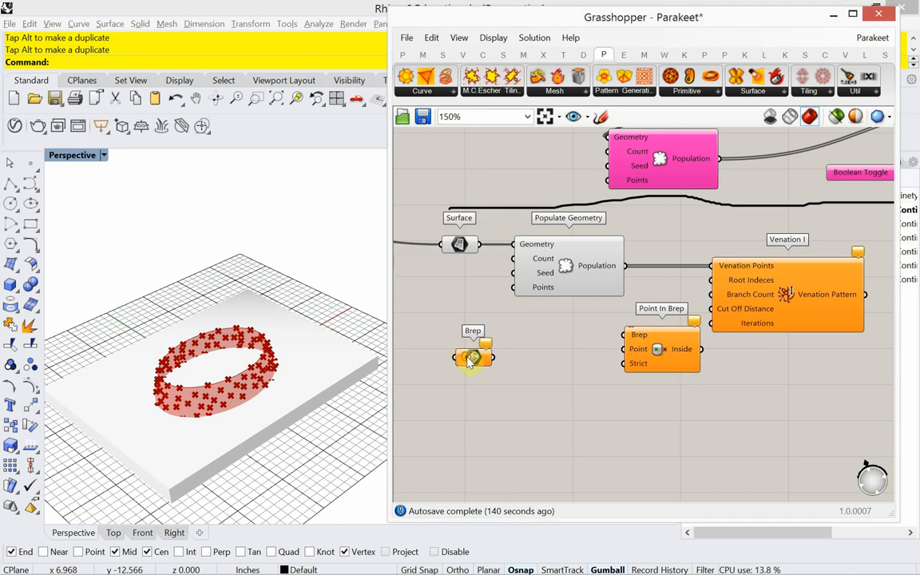
{"action": "left_click_drag", "start_coordinate": [473, 355], "coordinate": [539, 352]}
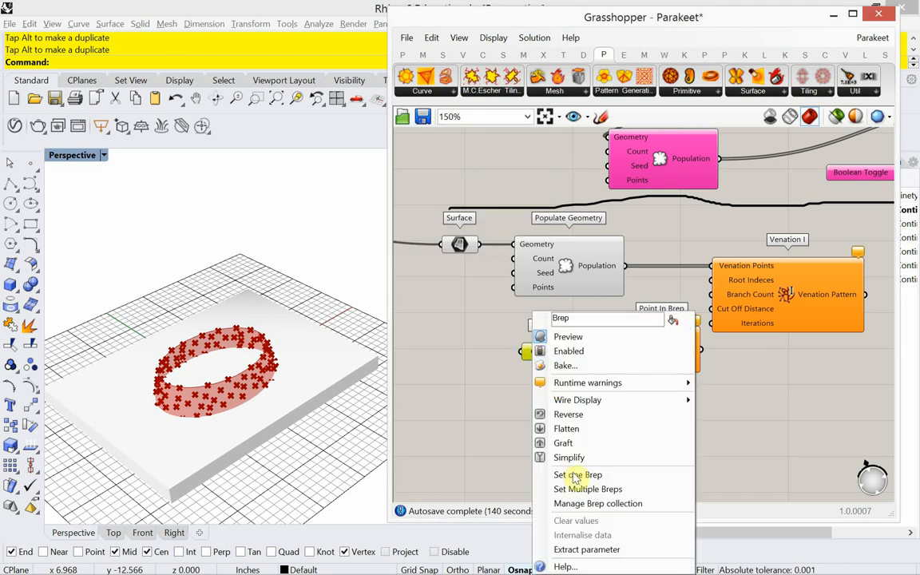
{"action": "left_click", "coordinate": [577, 474]}
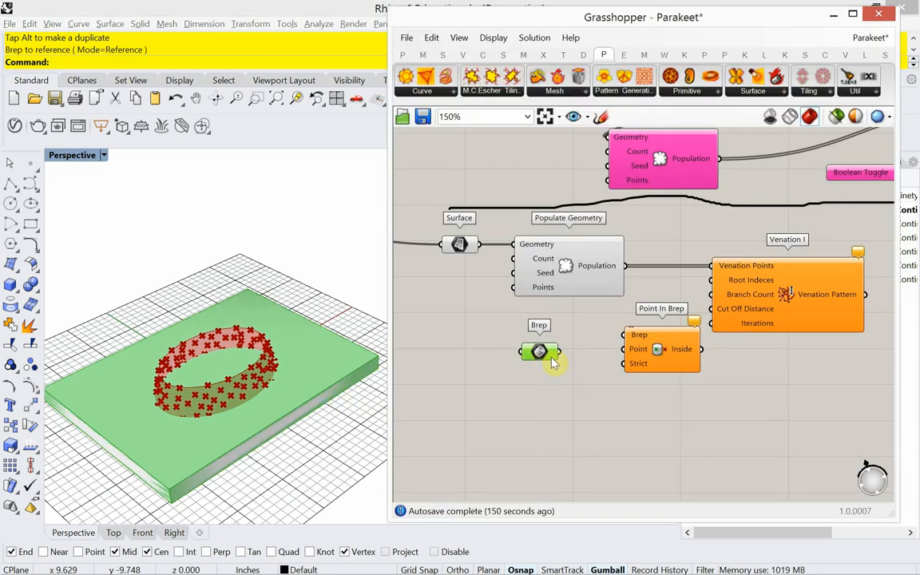
{"action": "left_click_drag", "start_coordinate": [539, 352], "coordinate": [624, 335]}
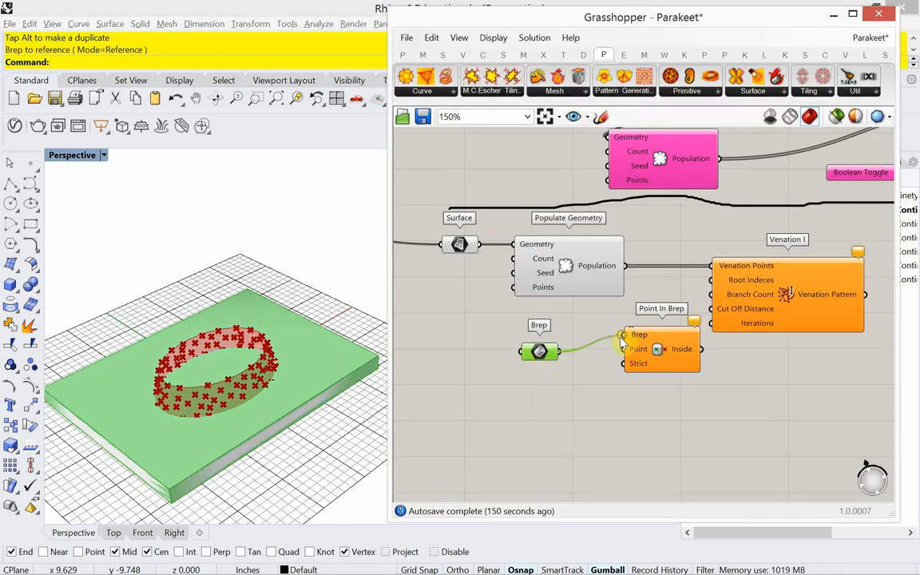
{"action": "mouse_move", "coordinate": [563, 358]}
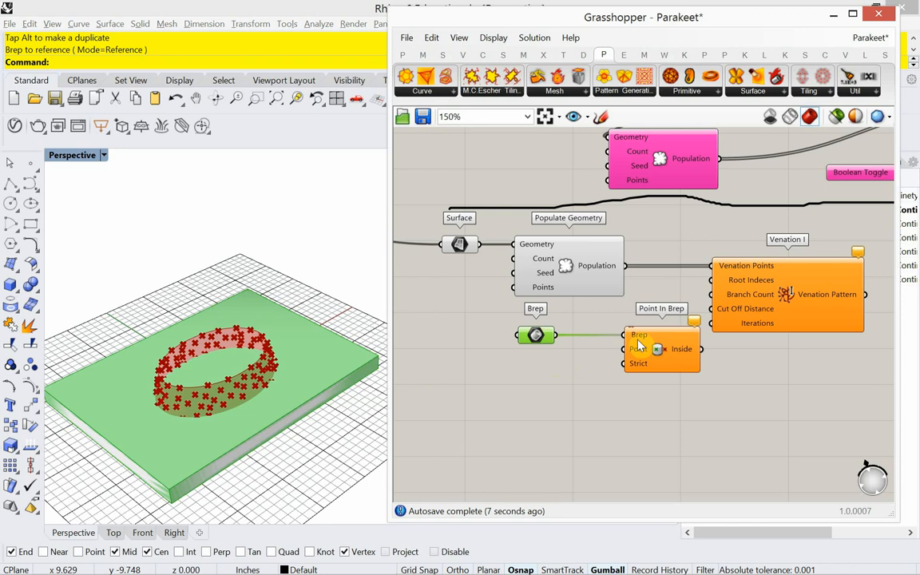
{"action": "mouse_move", "coordinate": [631, 299]}
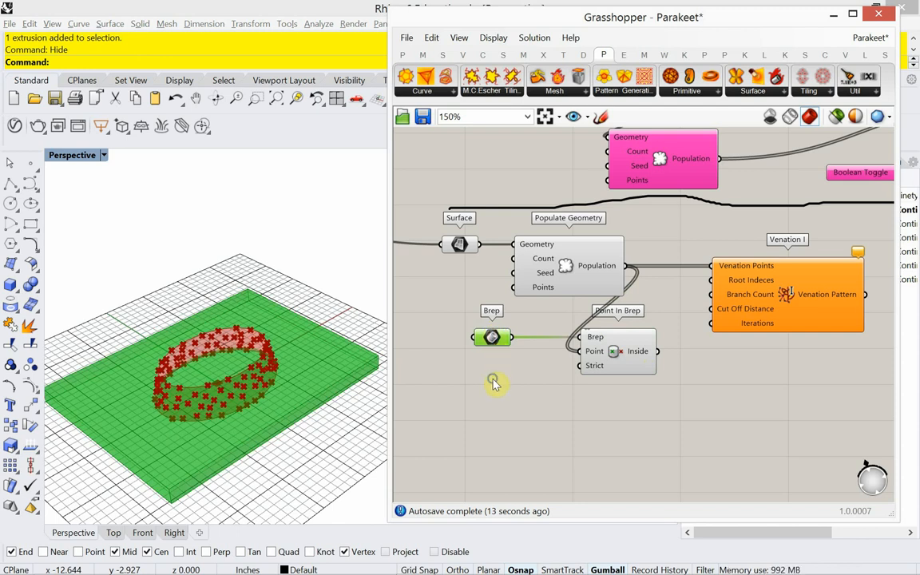
{"action": "right_click", "coordinate": [493, 382]}
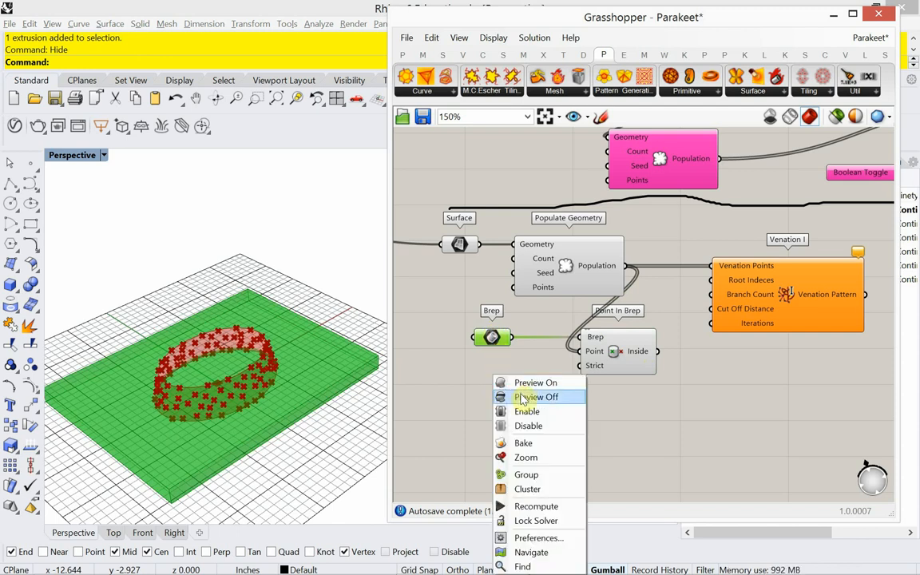
- Hide the box preview and add Cull Pattern, feeding it the populated points
{"action": "left_click", "coordinate": [536, 397]}
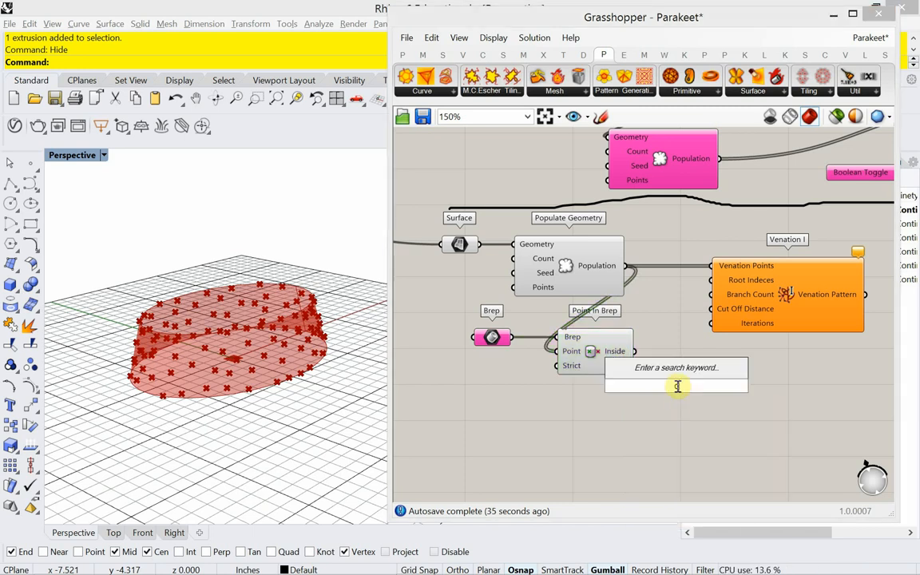
{"action": "type", "text": "cu"}
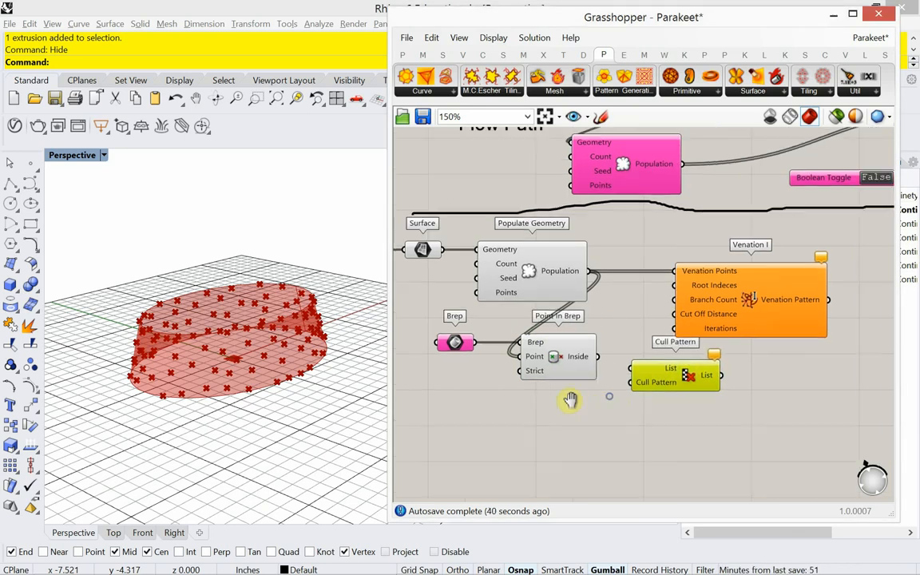
{"action": "mouse_move", "coordinate": [575, 356]}
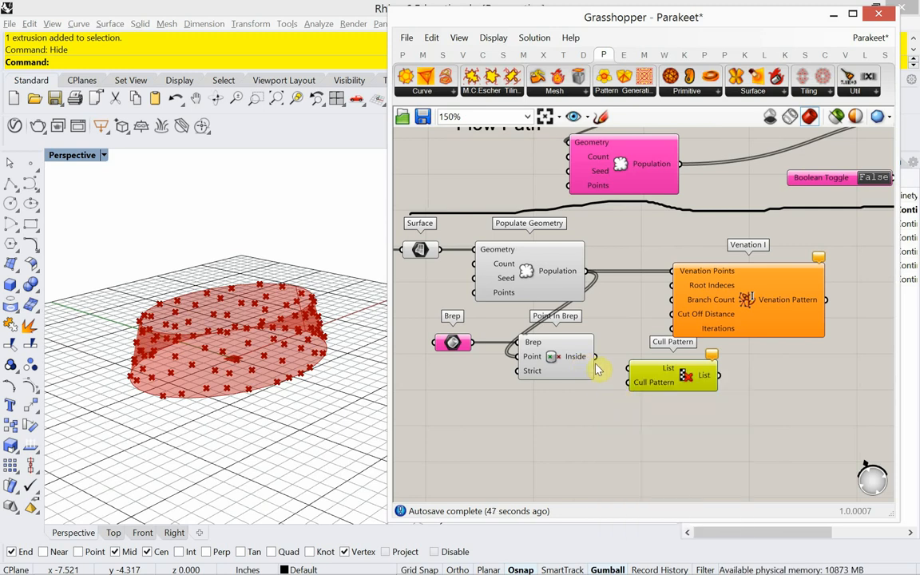
{"action": "mouse_move", "coordinate": [624, 394]}
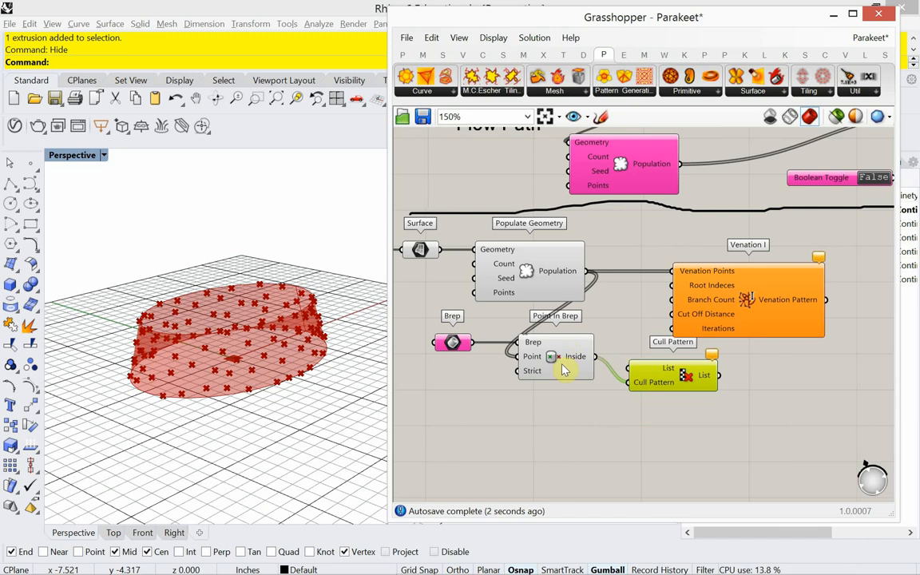
{"action": "mouse_move", "coordinate": [563, 368]}
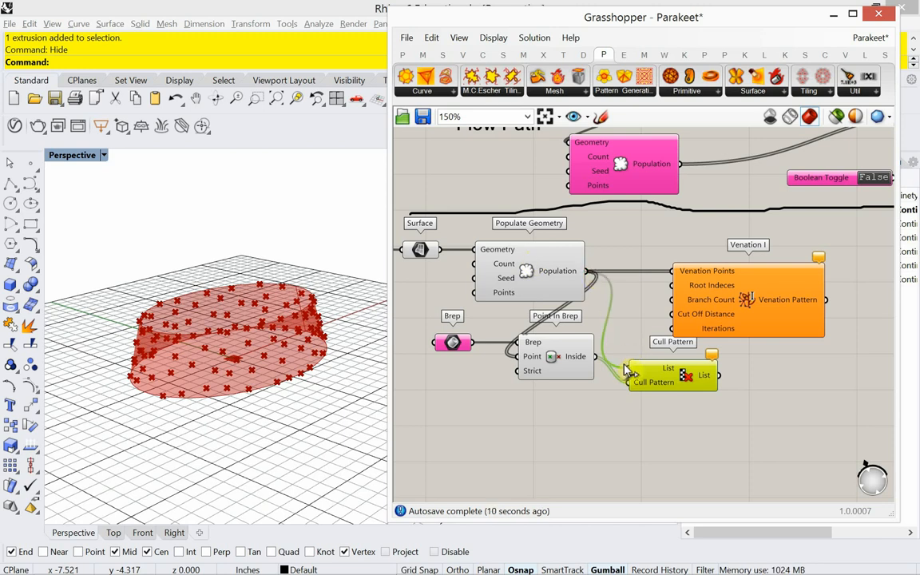
{"action": "left_click", "coordinate": [673, 375]}
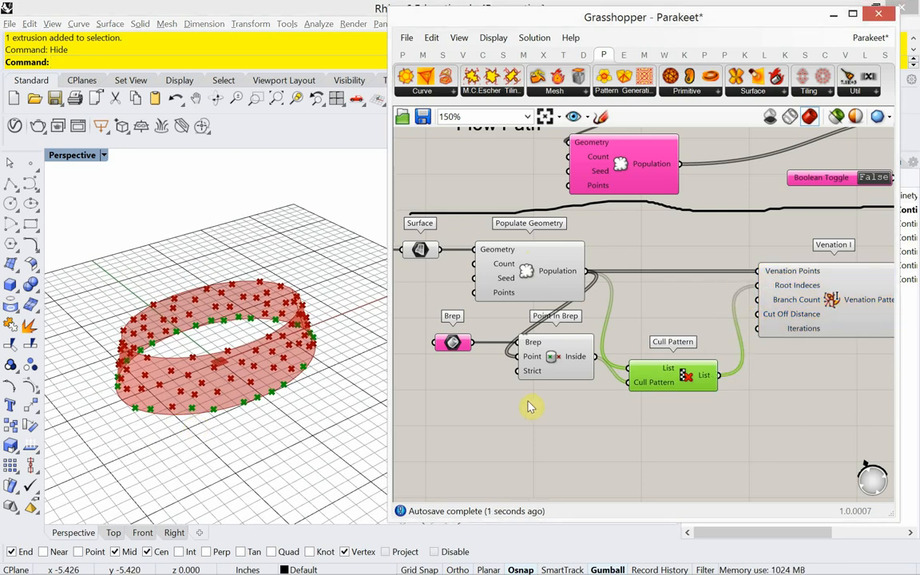
{"action": "mouse_move", "coordinate": [628, 423]}
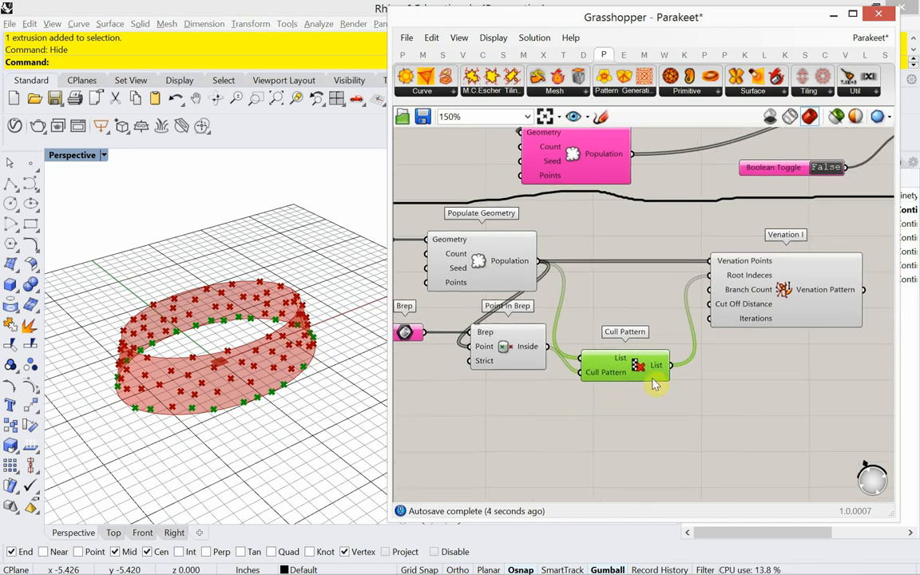
{"action": "mouse_move", "coordinate": [749, 289]}
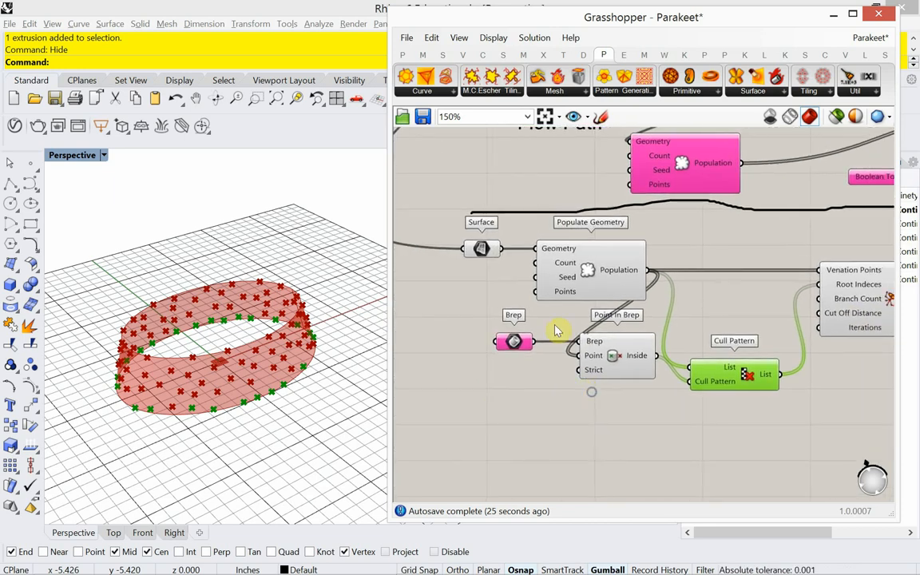
- Save the Parakeet definition with its new culling connections, then start adding a number slider
{"action": "left_click", "coordinate": [406, 38]}
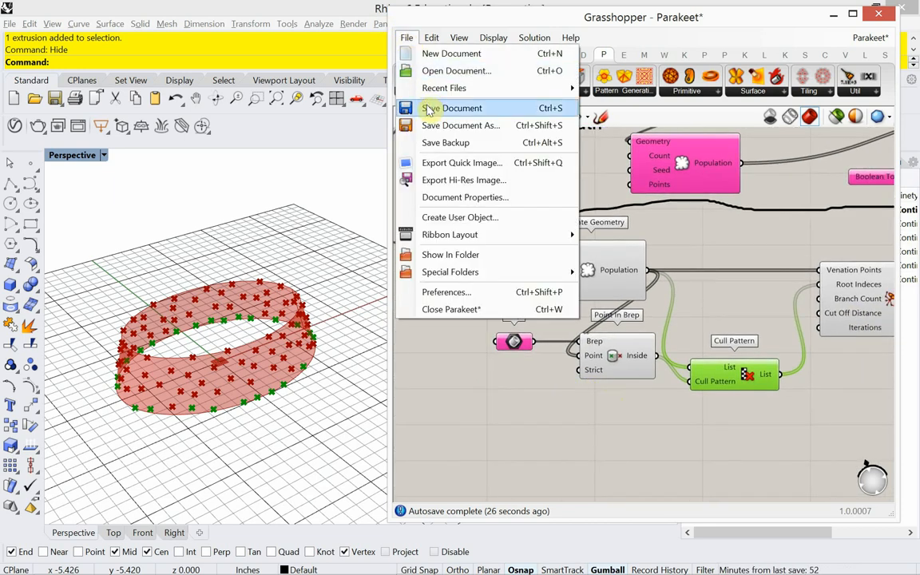
{"action": "left_click", "coordinate": [460, 108]}
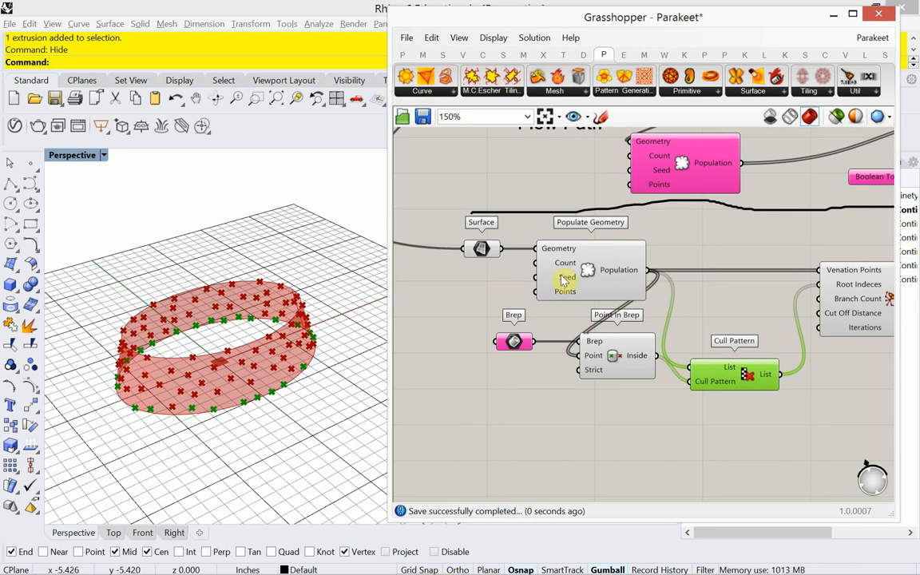
{"action": "mouse_move", "coordinate": [567, 278]}
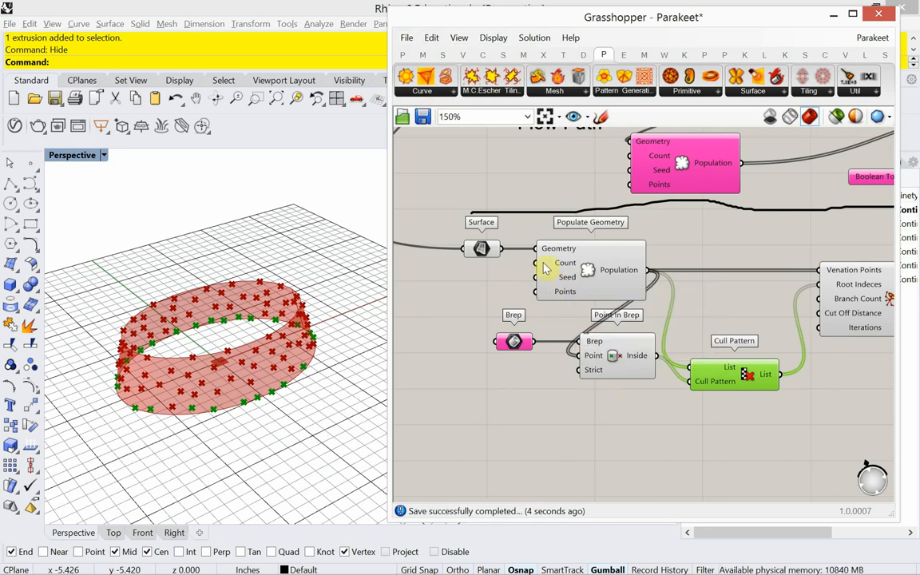
{"action": "mouse_move", "coordinate": [450, 279]}
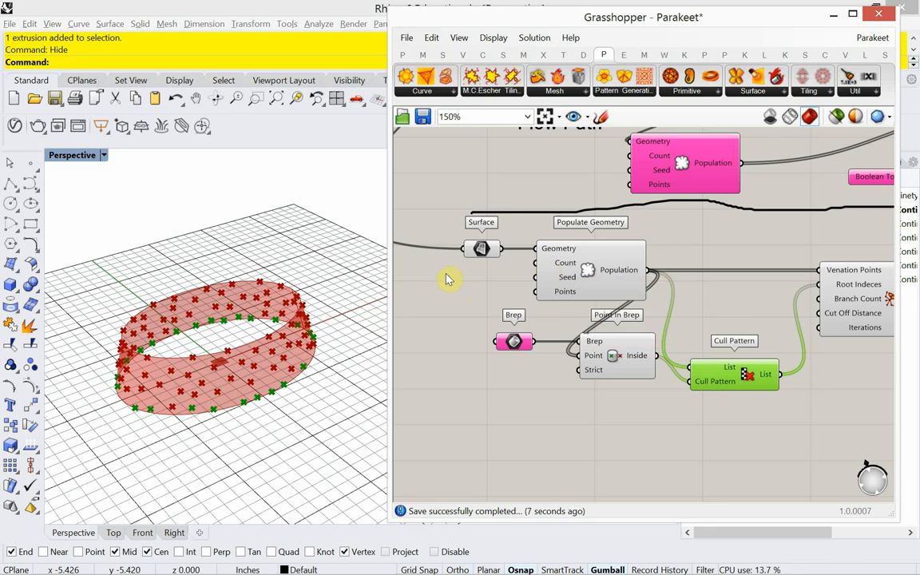
{"action": "double_click", "coordinate": [447, 276]}
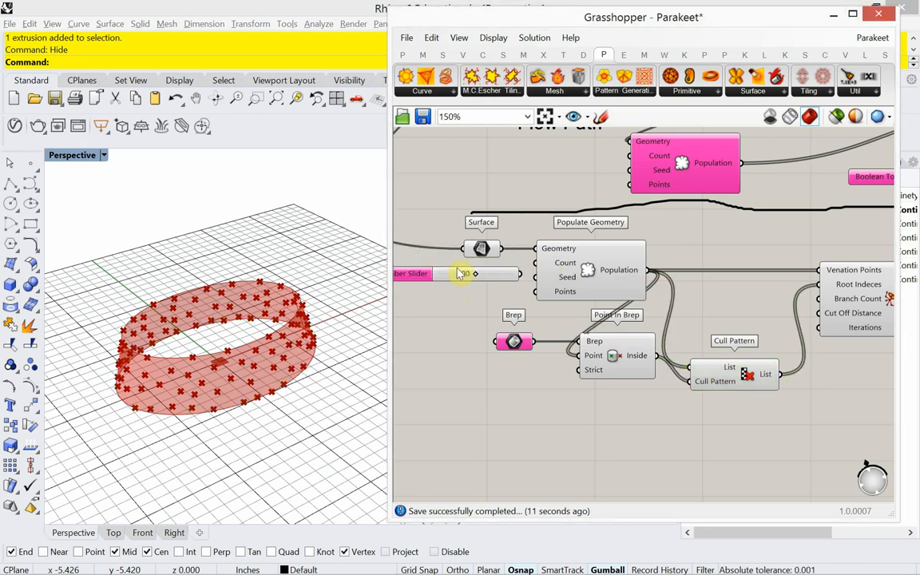
- Wire the new slider into Populate Geometry's Count and set it to 500
{"action": "left_click_drag", "start_coordinate": [475, 274], "coordinate": [503, 269]}
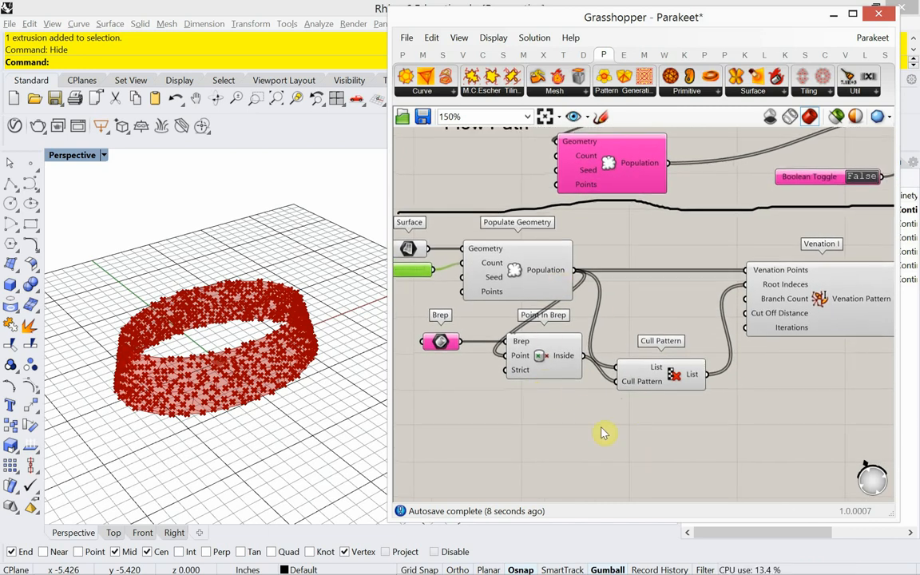
{"action": "mouse_move", "coordinate": [657, 449]}
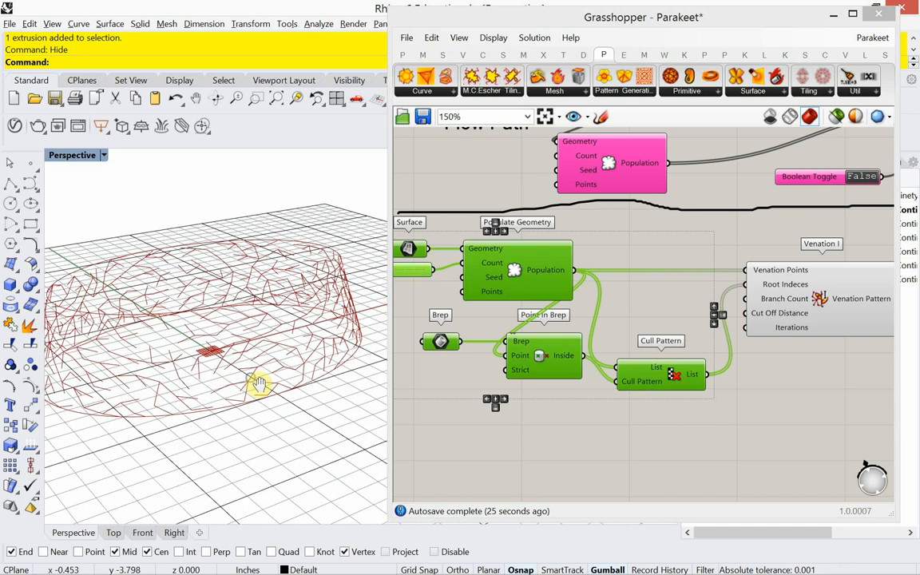
{"action": "mouse_move", "coordinate": [285, 362]}
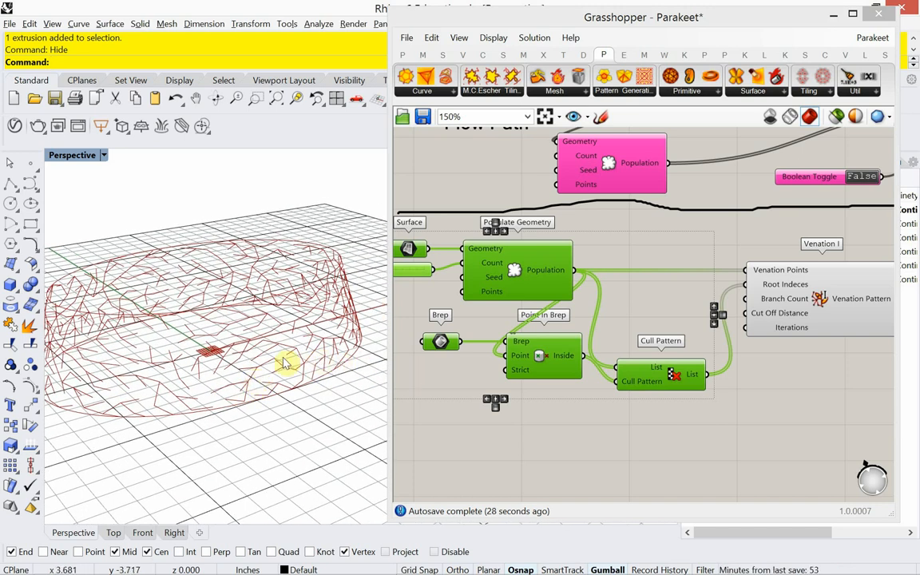
{"action": "mouse_move", "coordinate": [278, 359]}
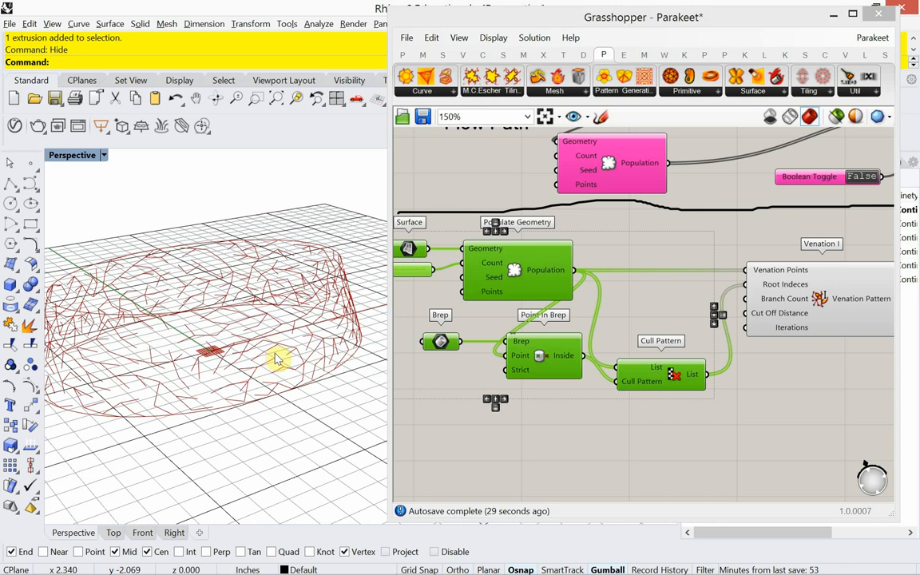
{"action": "mouse_move", "coordinate": [599, 381]}
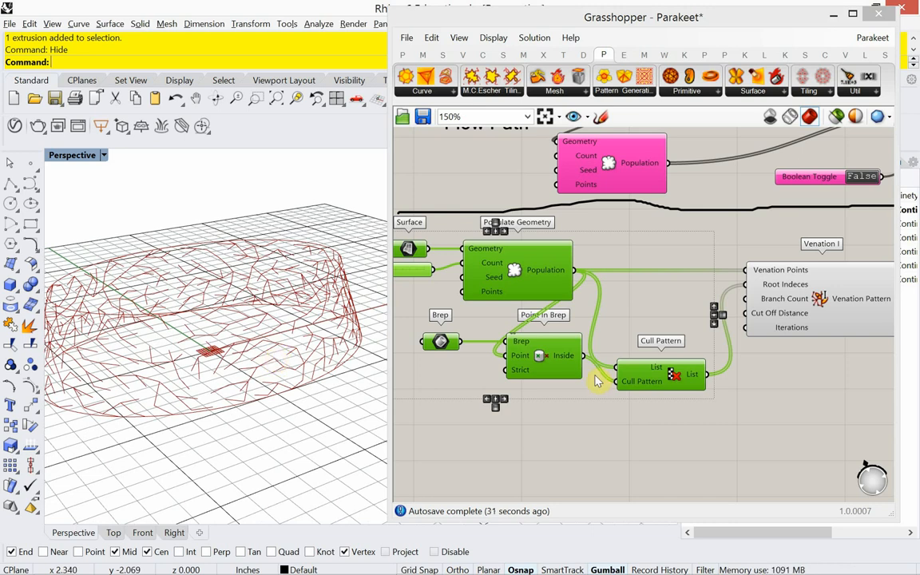
{"action": "scroll", "scroll_direction": "down", "scroll_amount": 3}
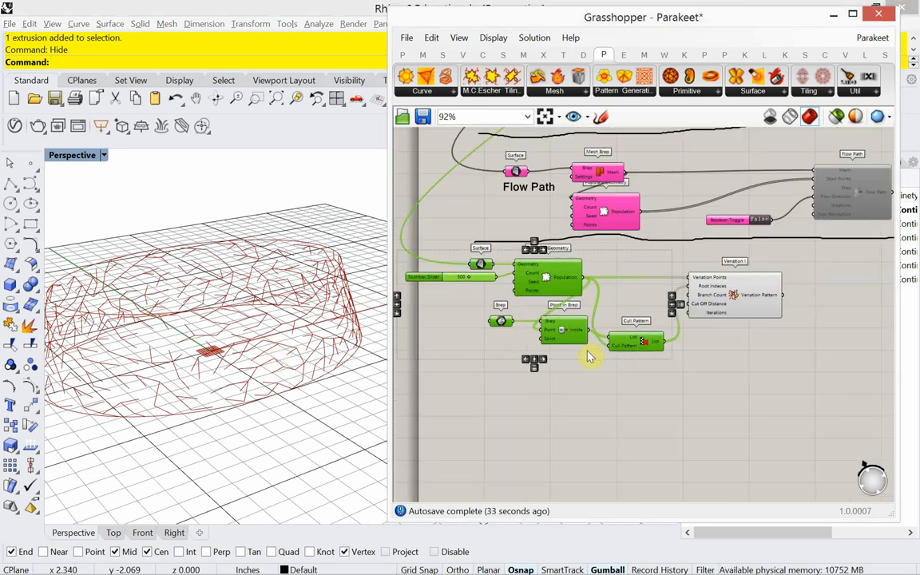
- Turn Preview Off for the selected components so Rhino shows only the ellipse curves
{"action": "scroll", "scroll_direction": "down", "scroll_amount": 3}
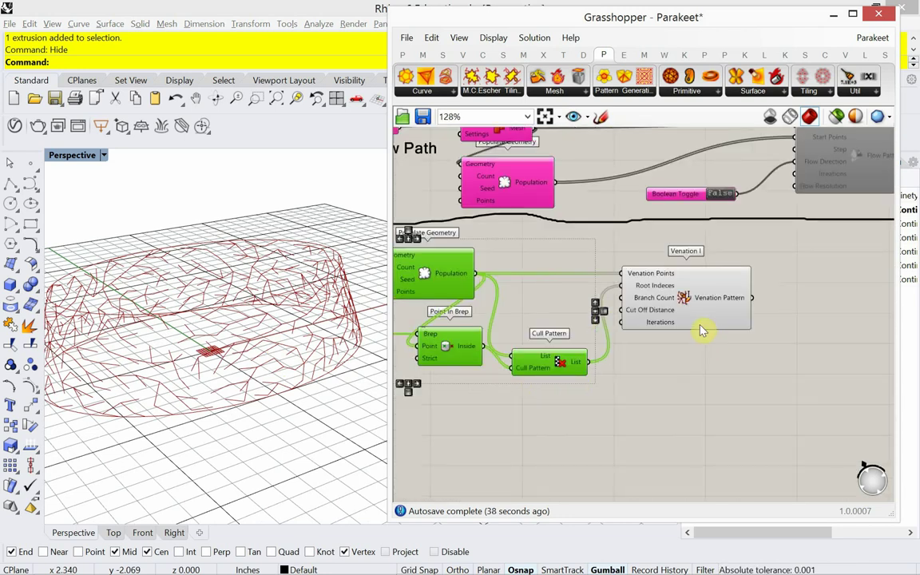
{"action": "mouse_move", "coordinate": [699, 327]}
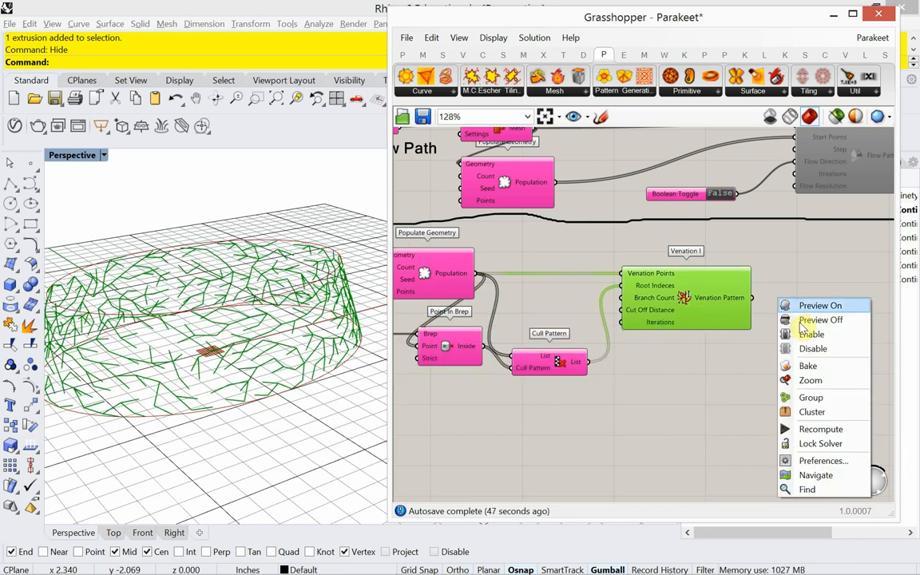
{"action": "left_click", "coordinate": [820, 319]}
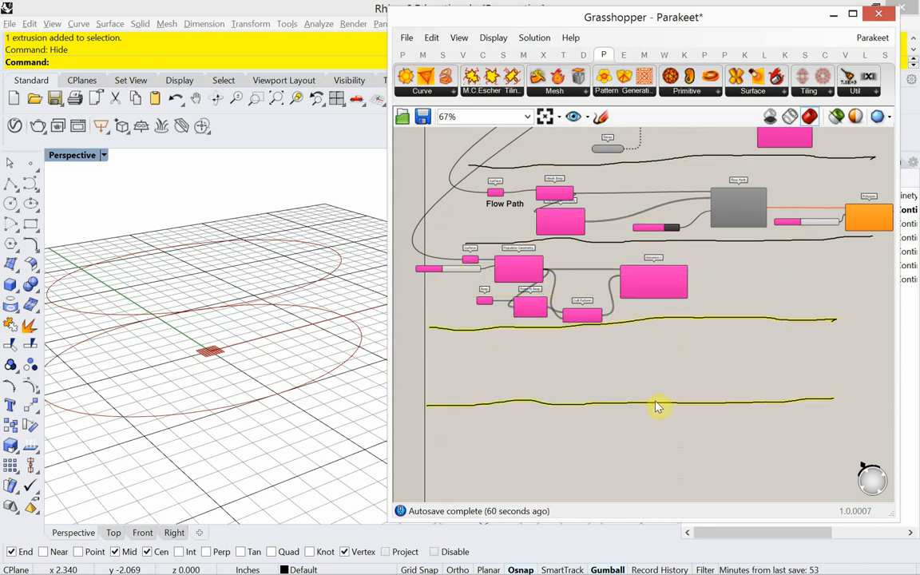
{"action": "mouse_move", "coordinate": [670, 373]}
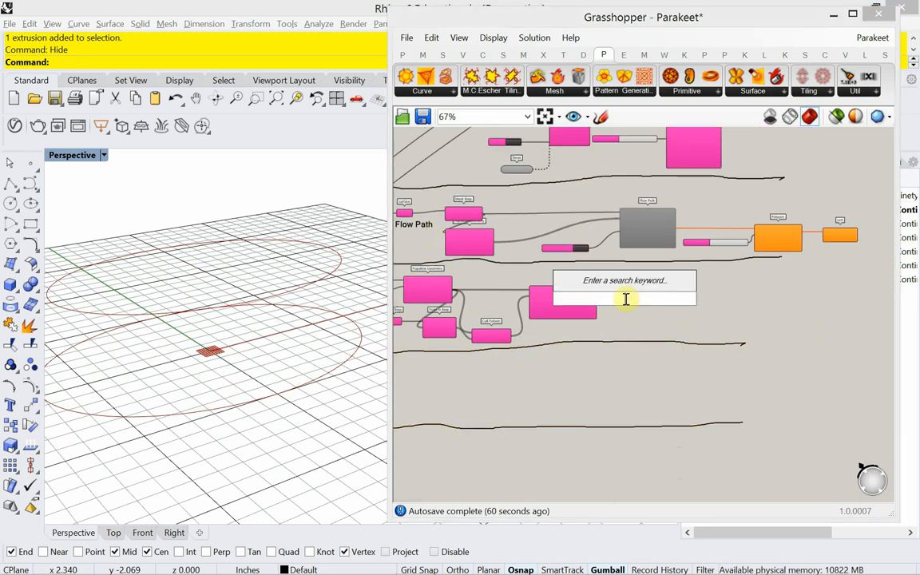
- Add a scribble reading 'Venation 1' beside the Venation I components
{"action": "type", "text": "scribb"}
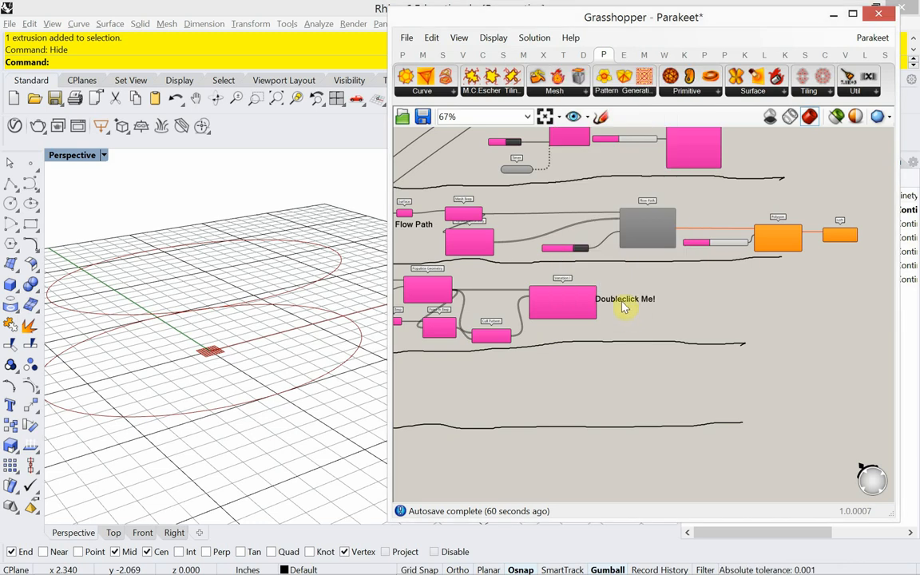
{"action": "mouse_move", "coordinate": [653, 312]}
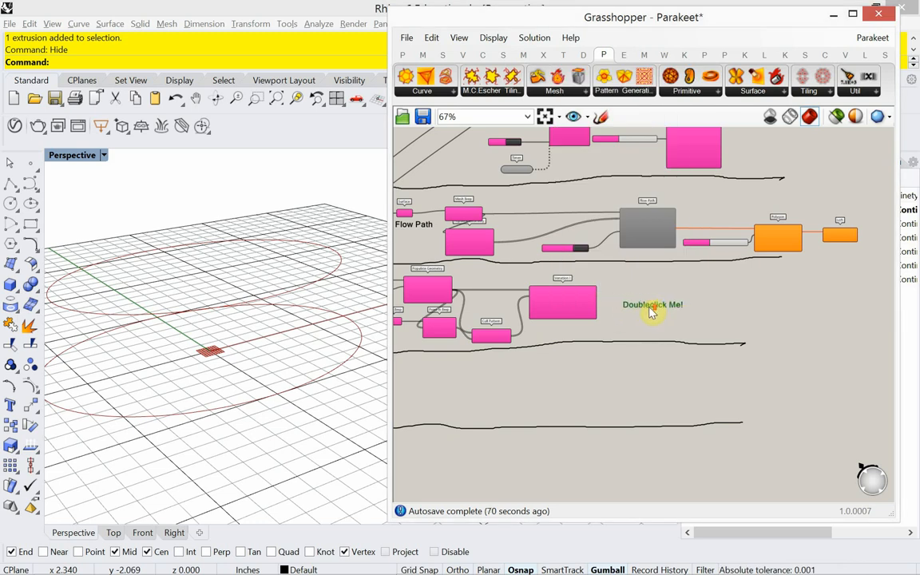
{"action": "double_click", "coordinate": [652, 305]}
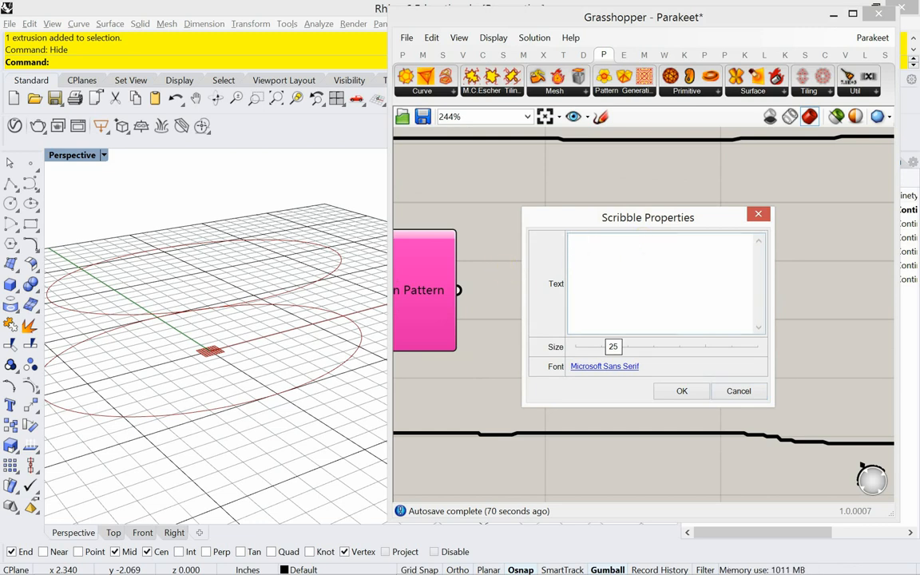
{"action": "type", "text": "Venation"}
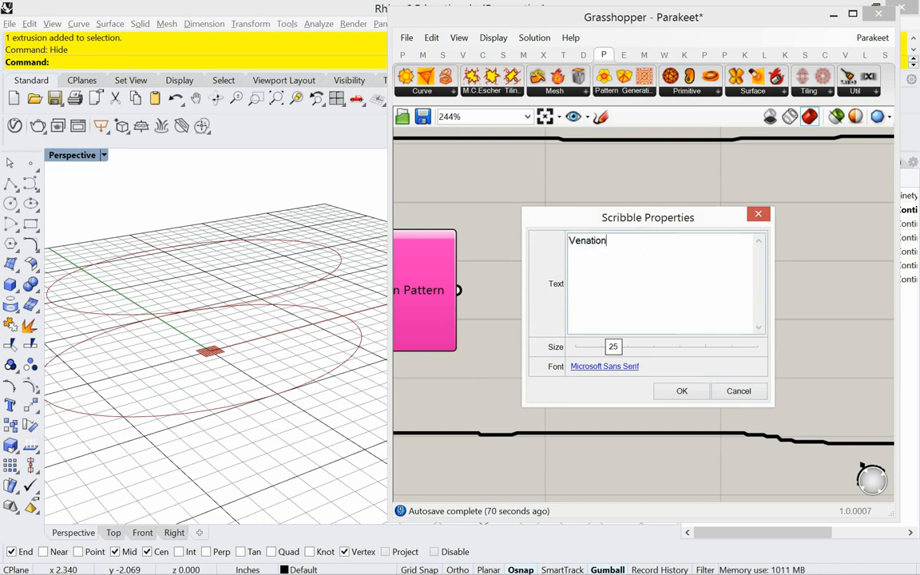
{"action": "type", "text": "1"}
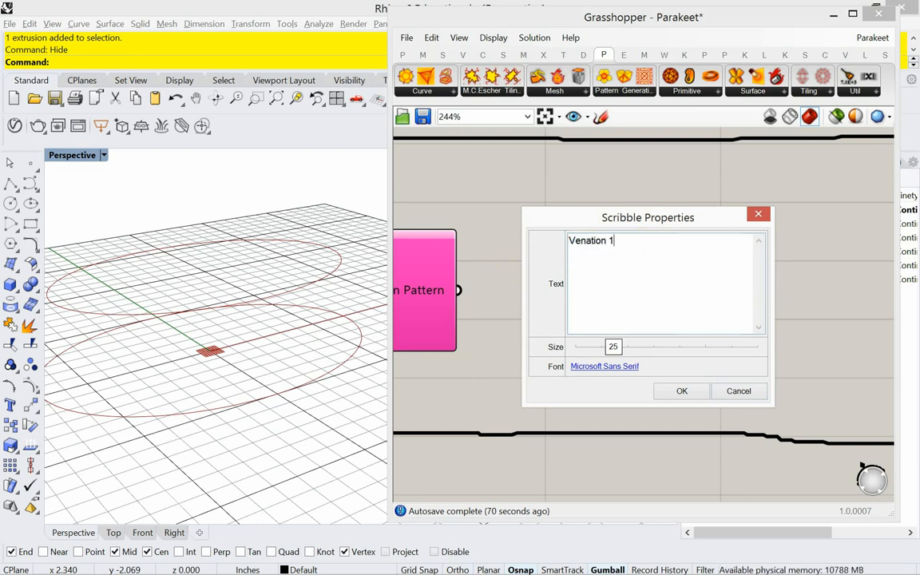
{"action": "left_click", "coordinate": [681, 390]}
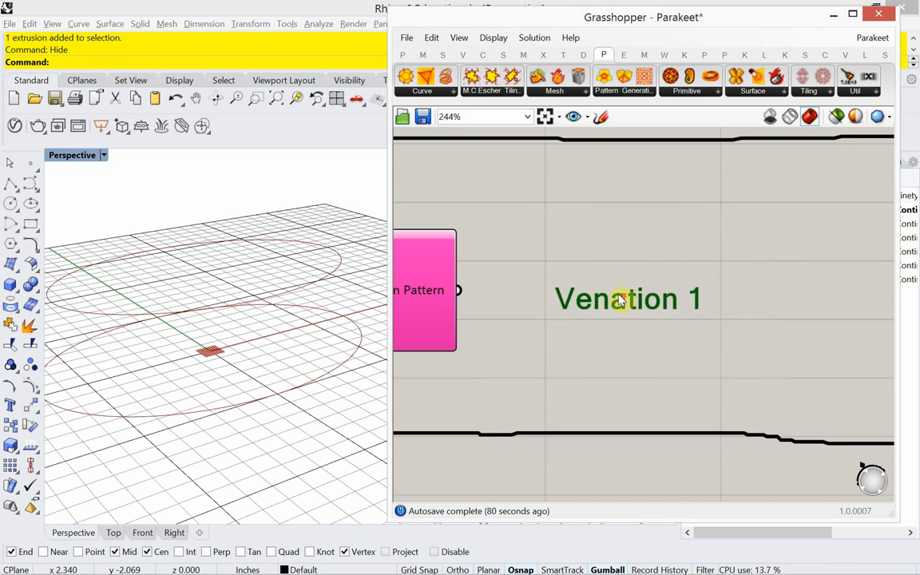
{"action": "scroll", "scroll_direction": "down", "scroll_amount": 3}
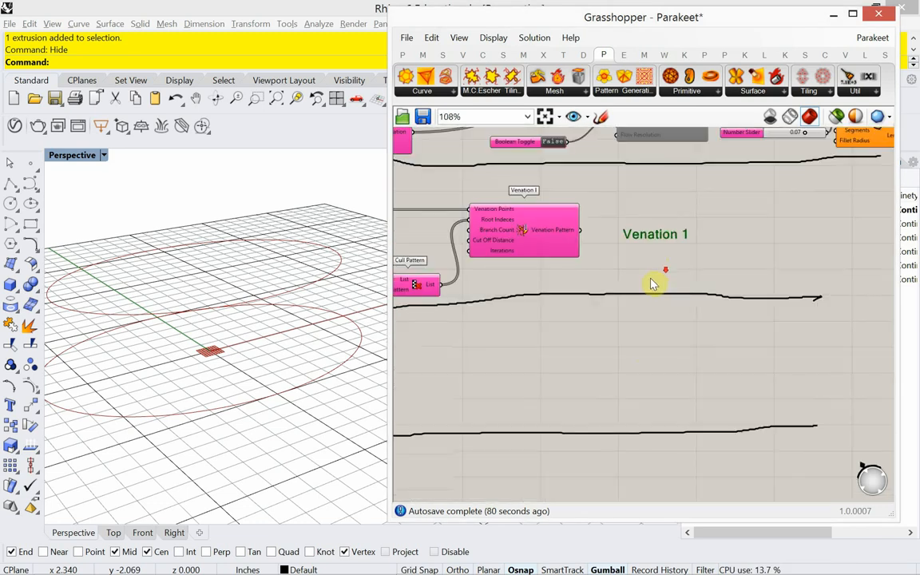
{"action": "scroll", "scroll_direction": "down", "scroll_amount": 3}
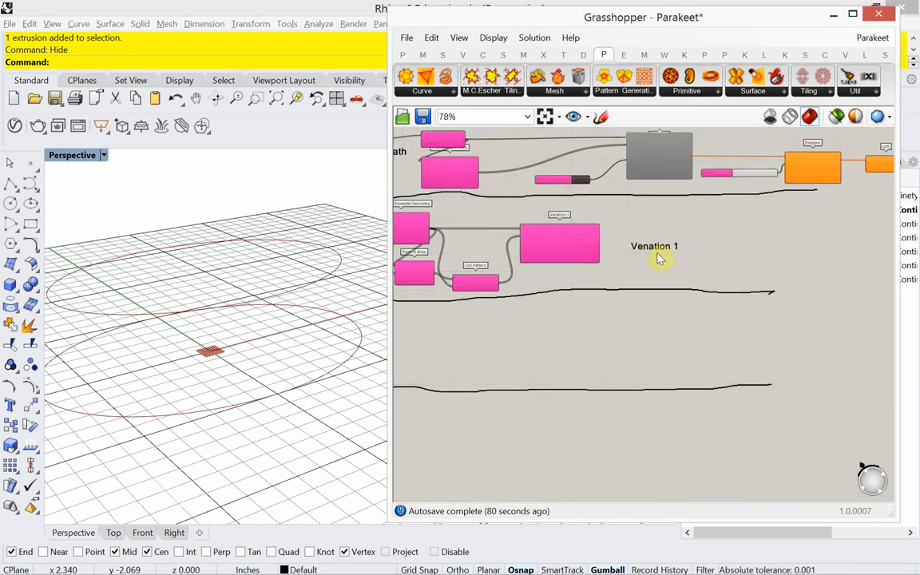
{"action": "mouse_move", "coordinate": [660, 254]}
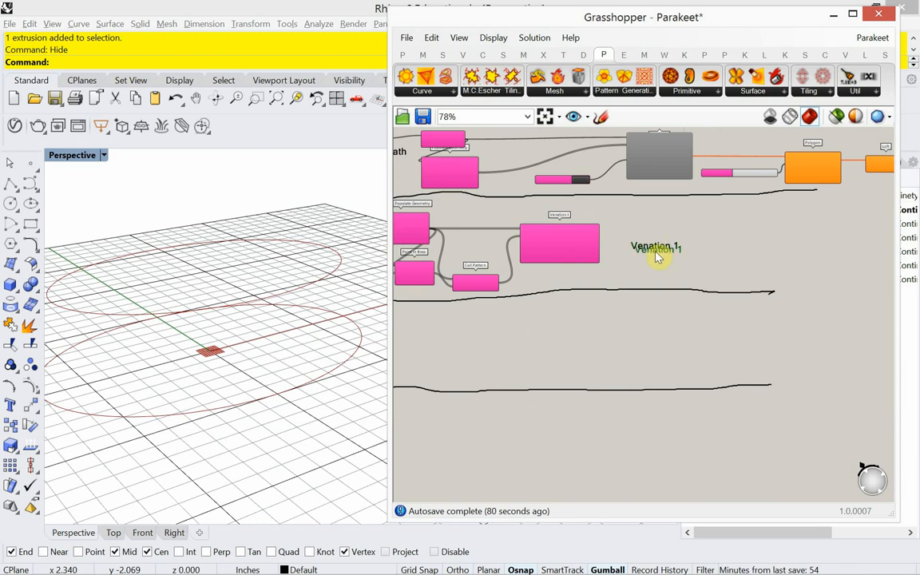
{"action": "mouse_move", "coordinate": [655, 336]}
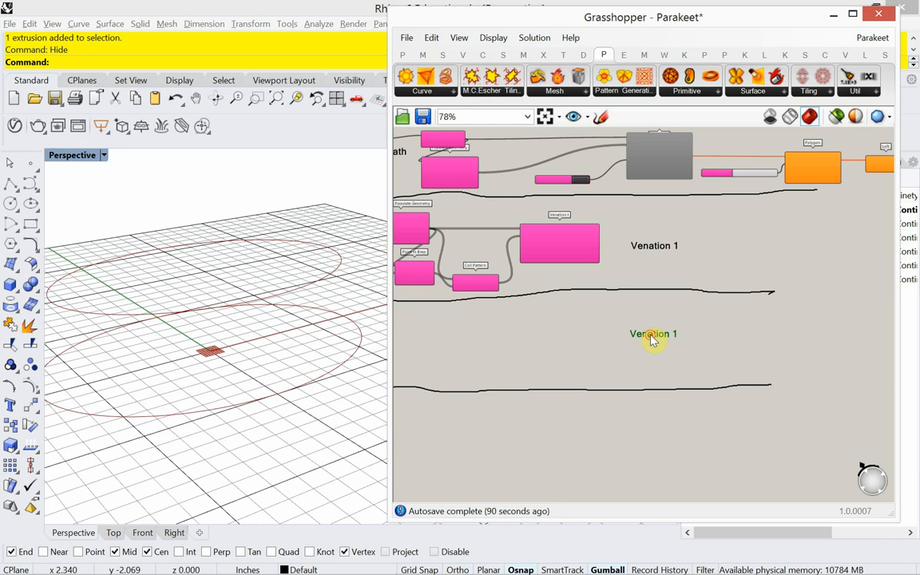
- Change the copied scribble's text to 'Venation 2'
{"action": "double_click", "coordinate": [653, 333]}
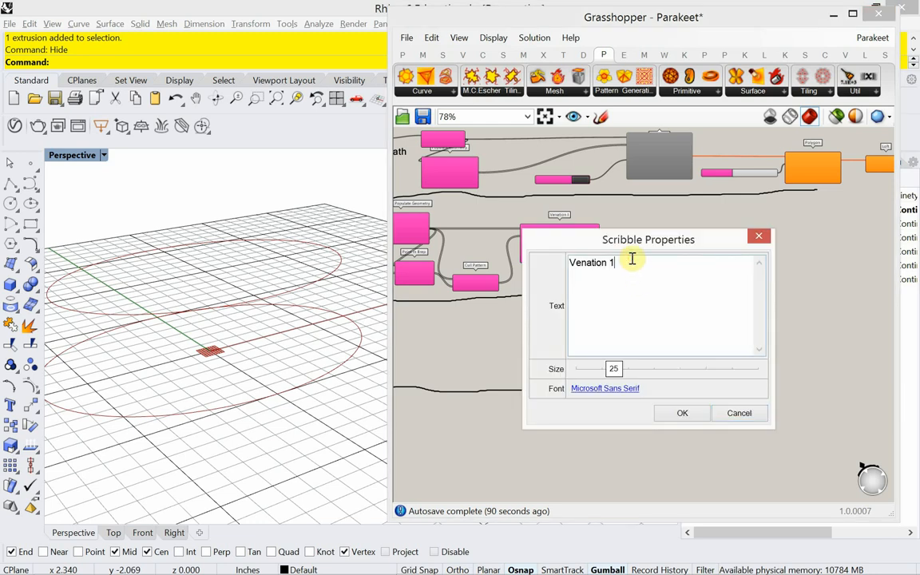
{"action": "type", "text": "2"}
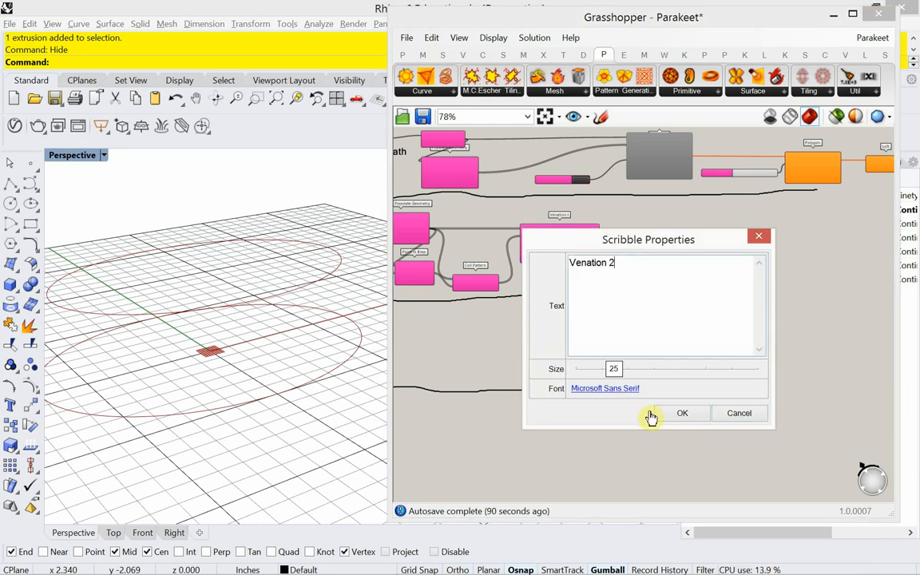
{"action": "left_click", "coordinate": [682, 413]}
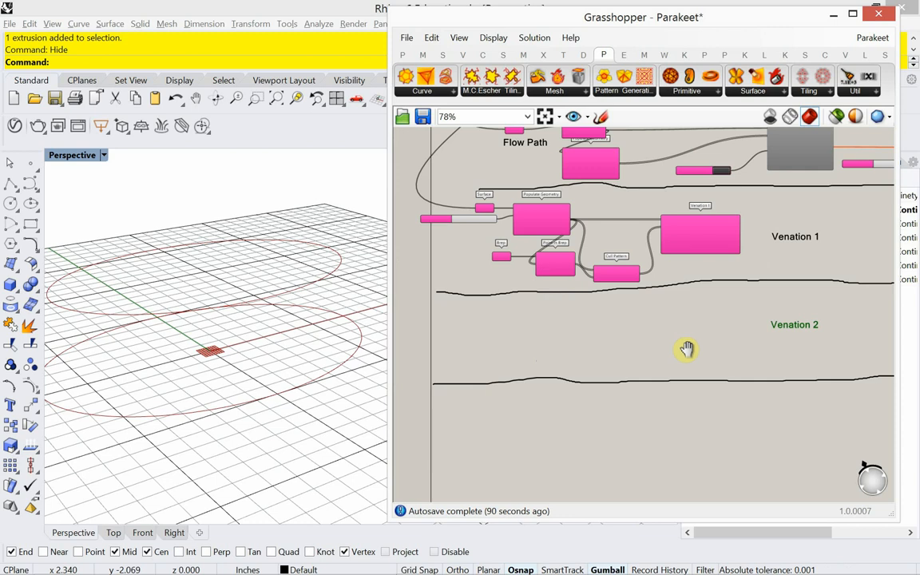
{"action": "scroll", "scroll_direction": "down", "scroll_amount": 3}
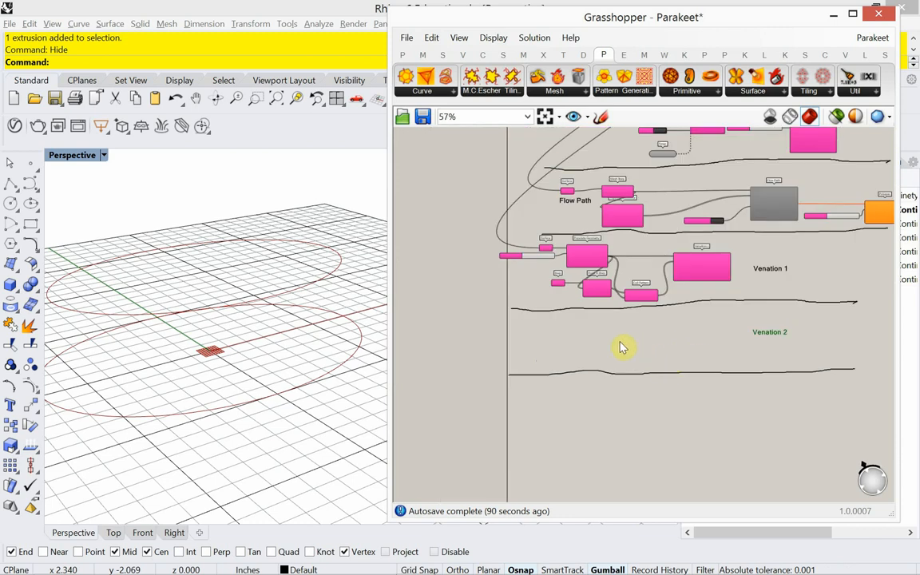
{"action": "scroll", "scroll_direction": "up", "scroll_amount": 3}
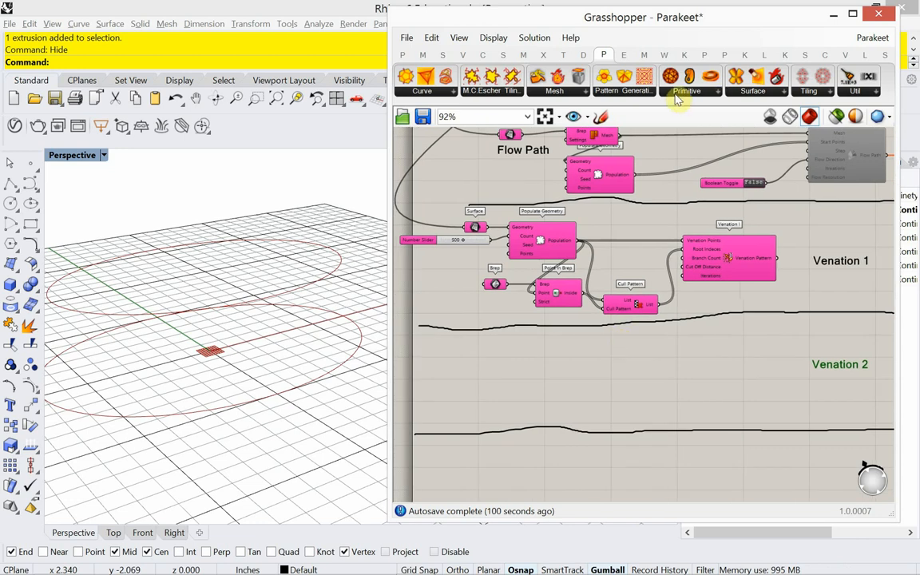
- Place Venation II from Parakeet's Pattern Generation panel into the Venation 2 area
{"action": "left_click", "coordinate": [623, 80]}
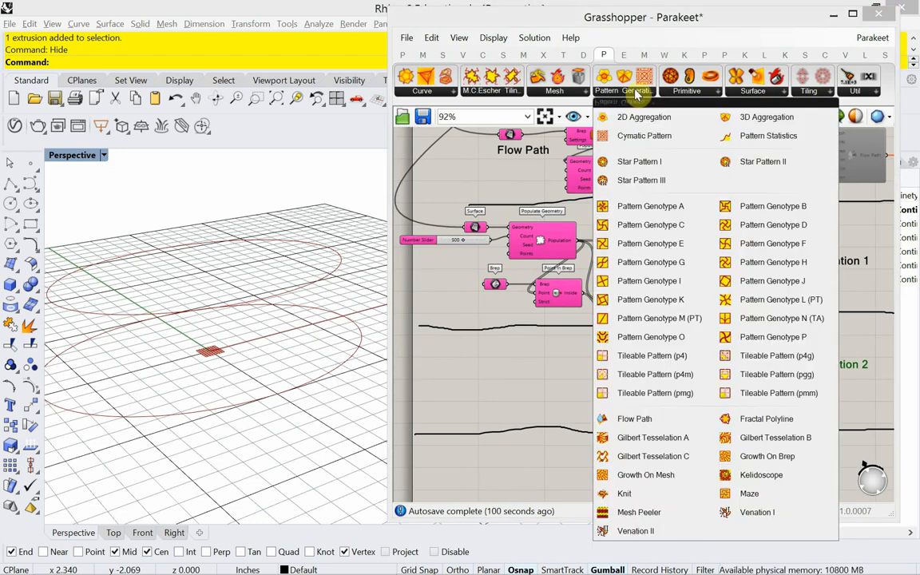
{"action": "mouse_move", "coordinate": [690, 433]}
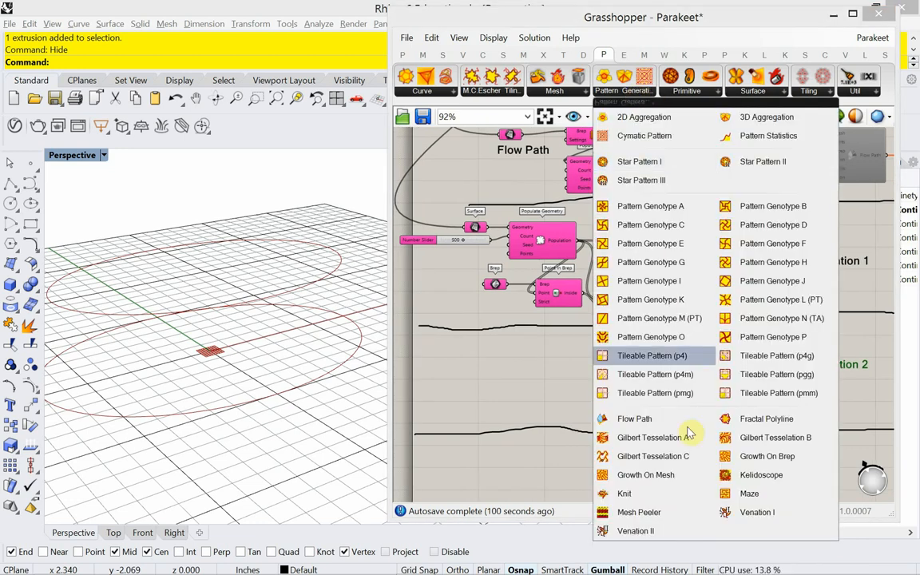
{"action": "mouse_move", "coordinate": [650, 542]}
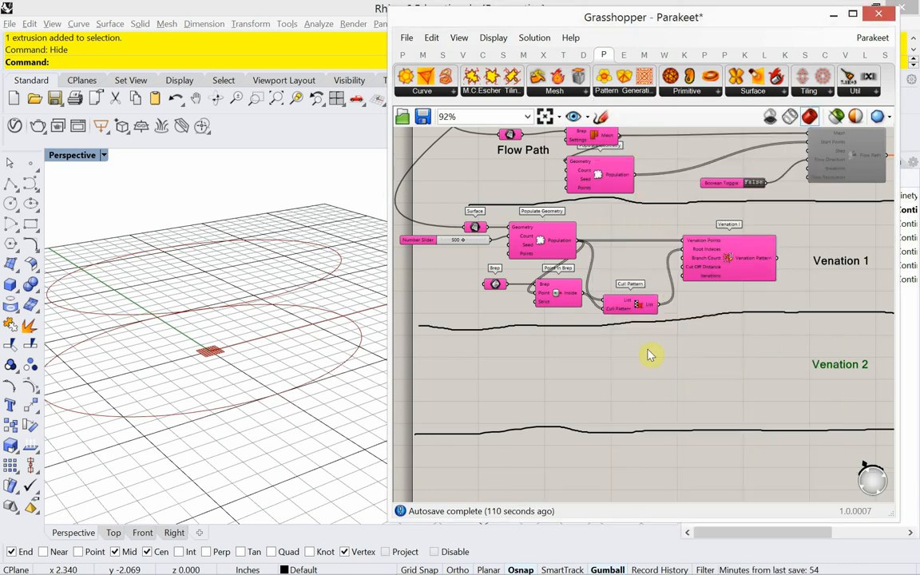
{"action": "mouse_move", "coordinate": [744, 375]}
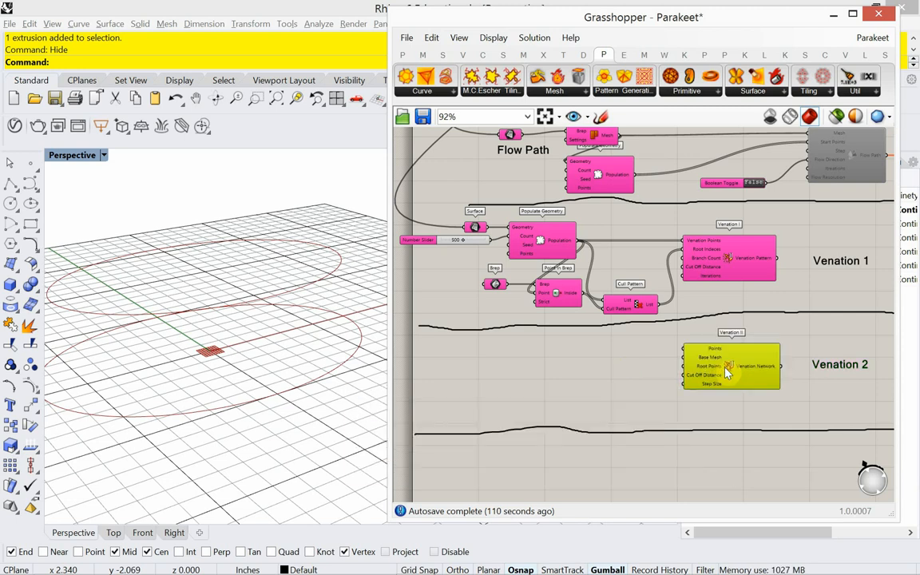
{"action": "scroll", "scroll_direction": "up", "scroll_amount": 3}
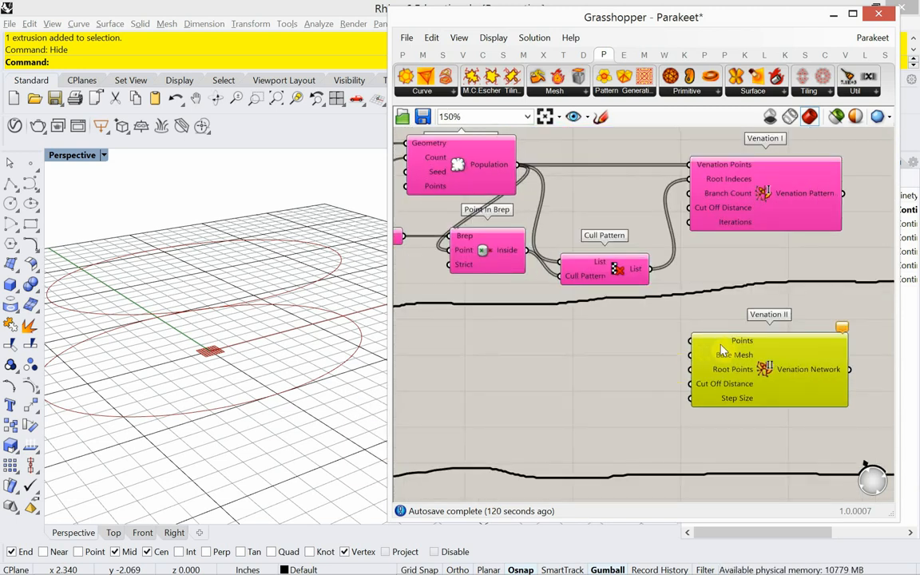
{"action": "mouse_move", "coordinate": [723, 355]}
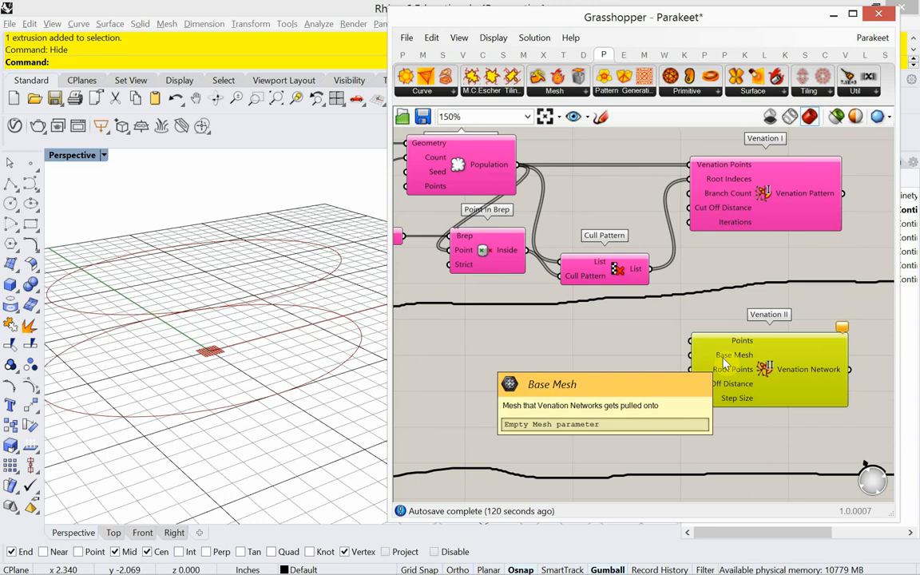
{"action": "mouse_move", "coordinate": [724, 369]}
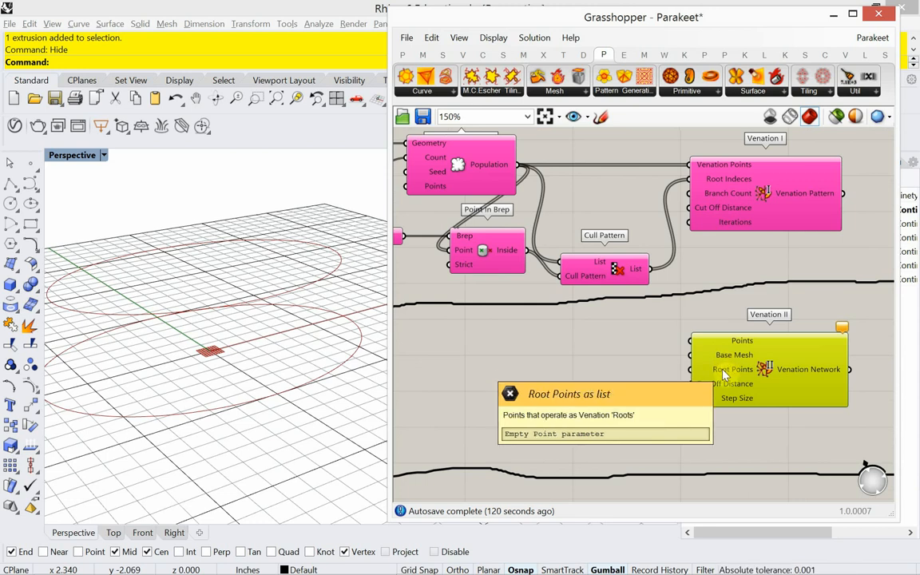
{"action": "mouse_move", "coordinate": [707, 384]}
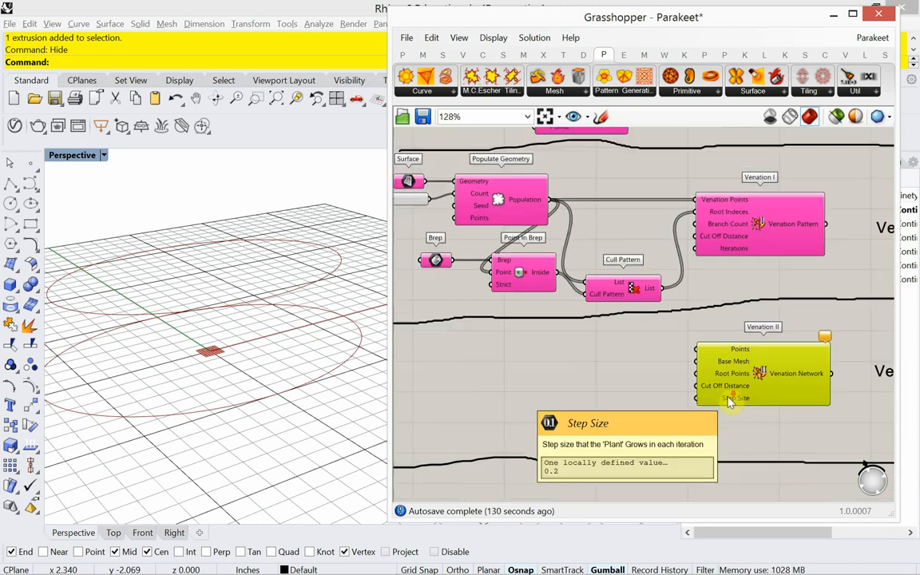
- Copy the Surface parameter into Venation 2 and wire it into a new Populate Geometry
{"action": "scroll", "scroll_direction": "down", "scroll_amount": 3}
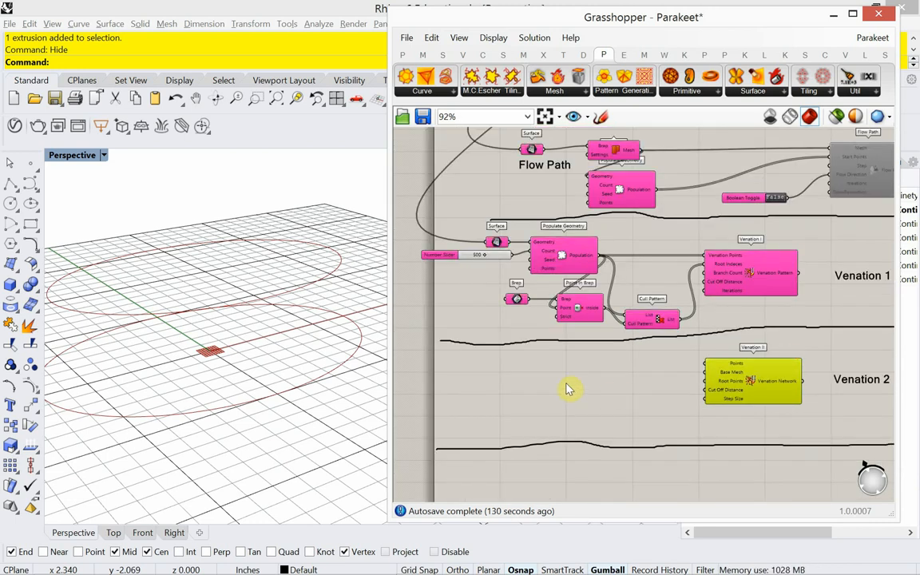
{"action": "mouse_move", "coordinate": [511, 376]}
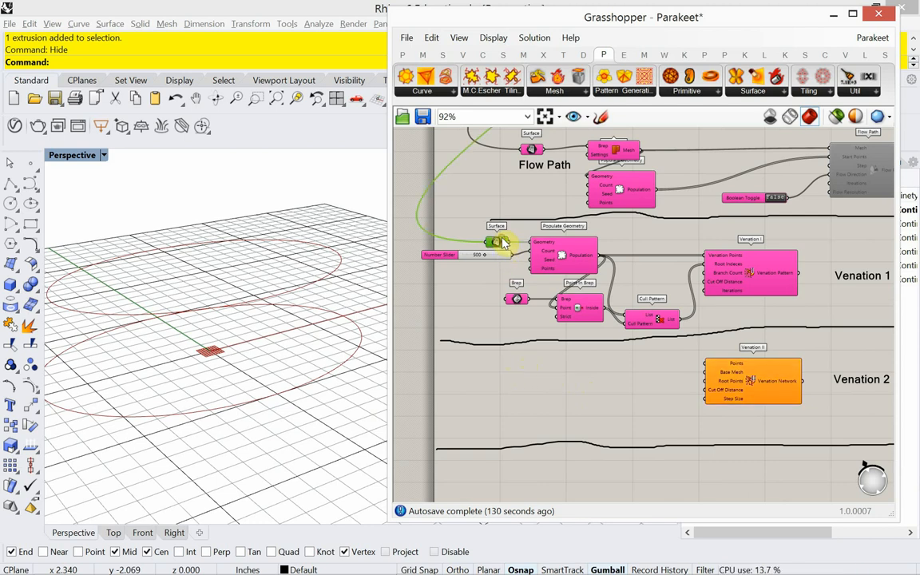
{"action": "mouse_move", "coordinate": [499, 242]}
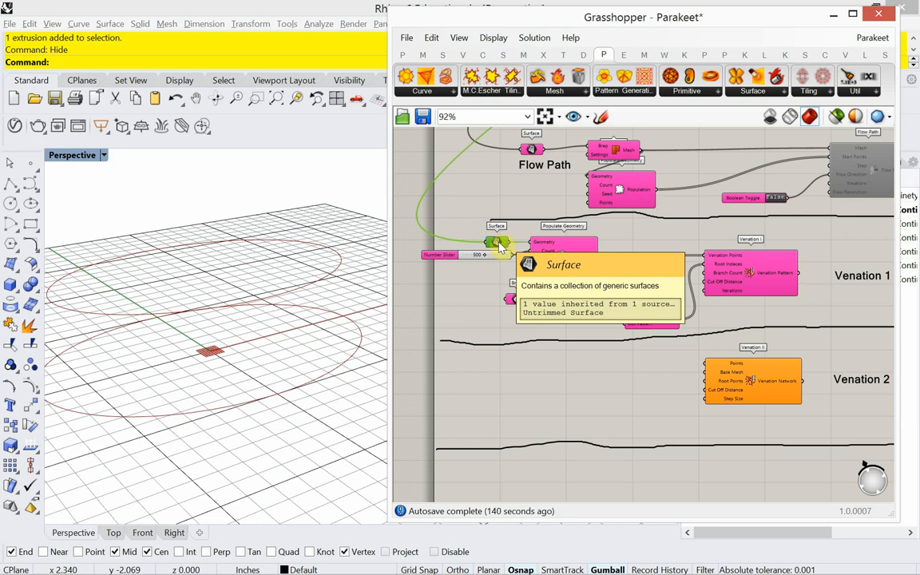
{"action": "mouse_move", "coordinate": [499, 386]}
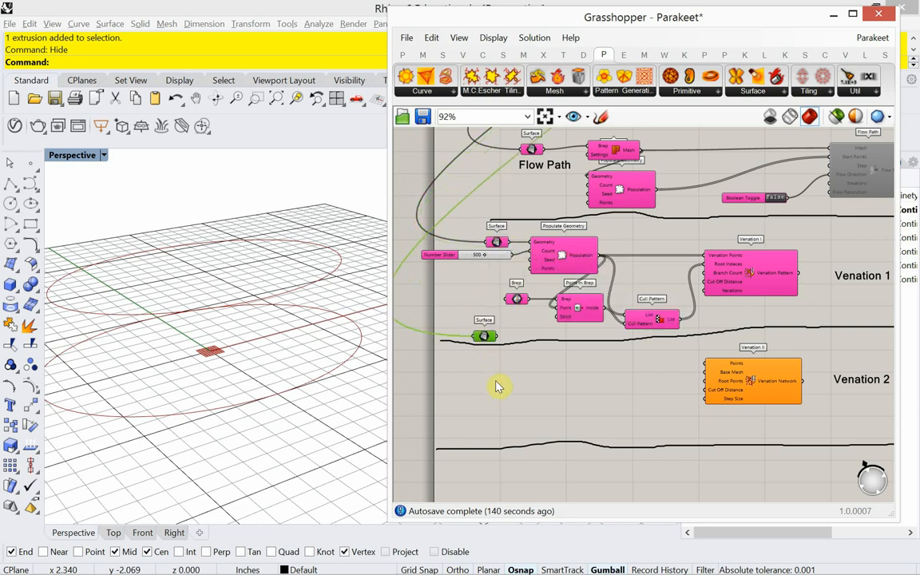
{"action": "left_click_drag", "start_coordinate": [484, 335], "coordinate": [503, 387]}
{"action": "type", "text": "popu"}
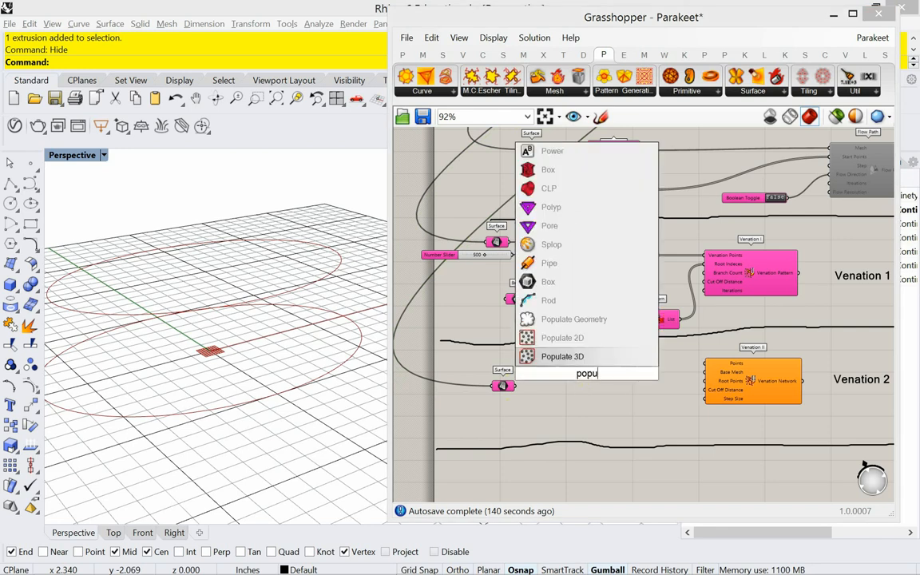
{"action": "mouse_move", "coordinate": [573, 319]}
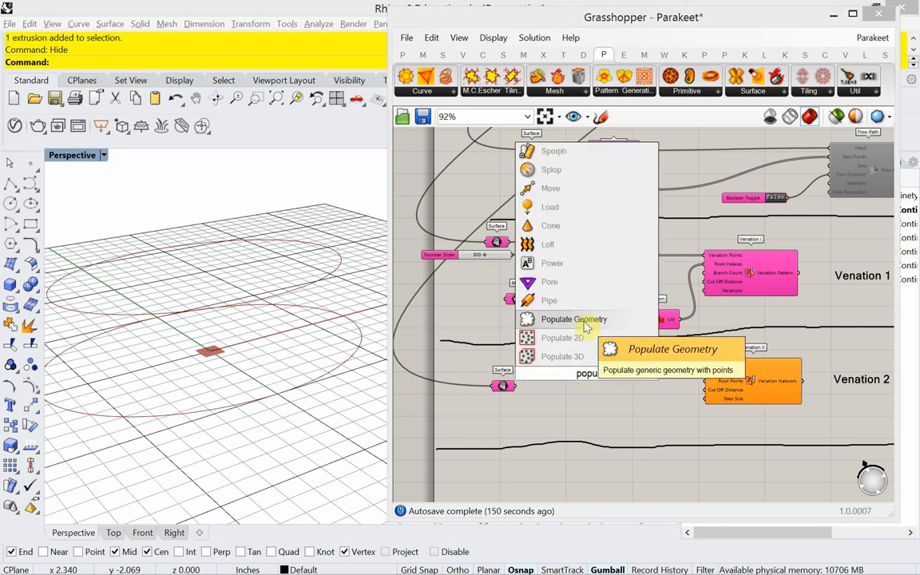
{"action": "left_click", "coordinate": [574, 319]}
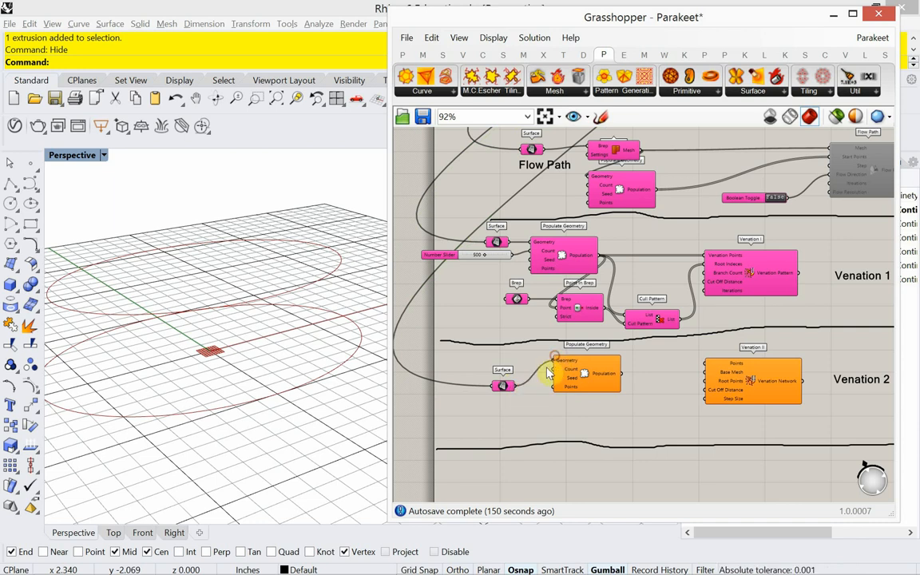
{"action": "left_click", "coordinate": [503, 367]}
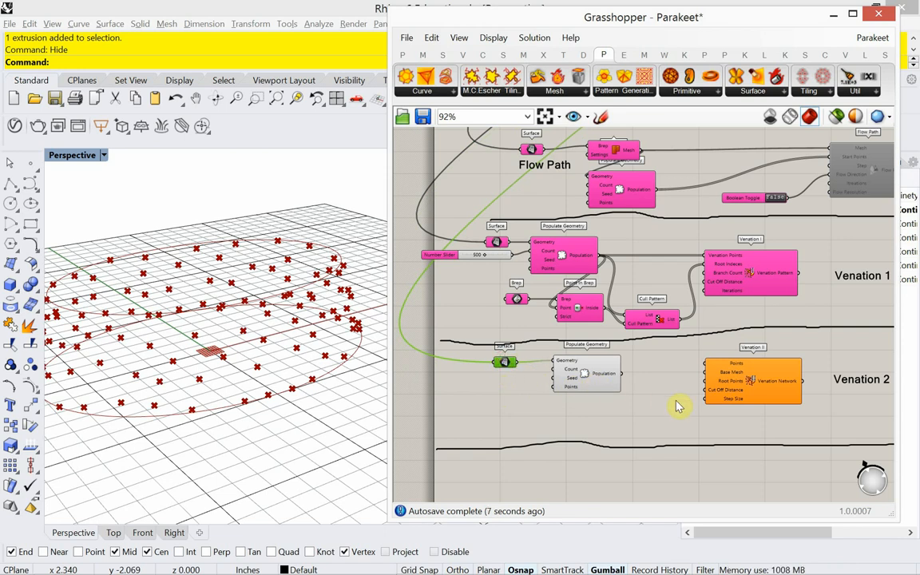
- Search 'brep mesh' and add a Mesh Brep component to mesh the band surface
{"action": "scroll", "scroll_direction": "up", "scroll_amount": 3}
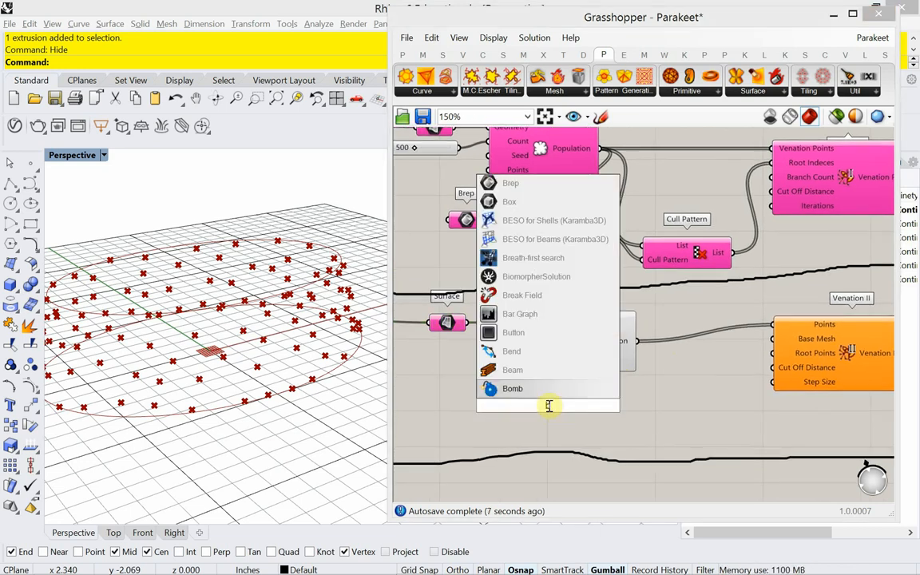
{"action": "type", "text": "brep"}
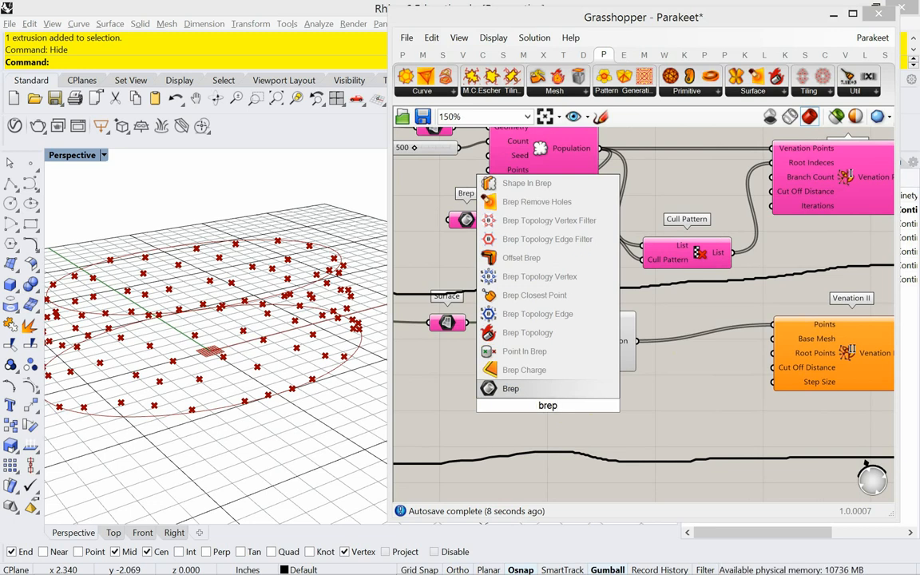
{"action": "type", "text": "mesh"}
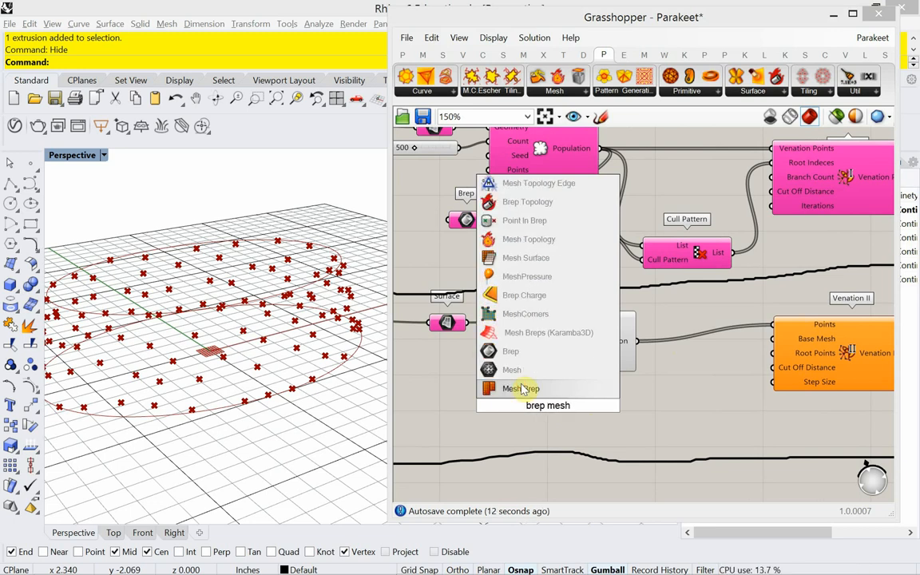
{"action": "left_click", "coordinate": [520, 388]}
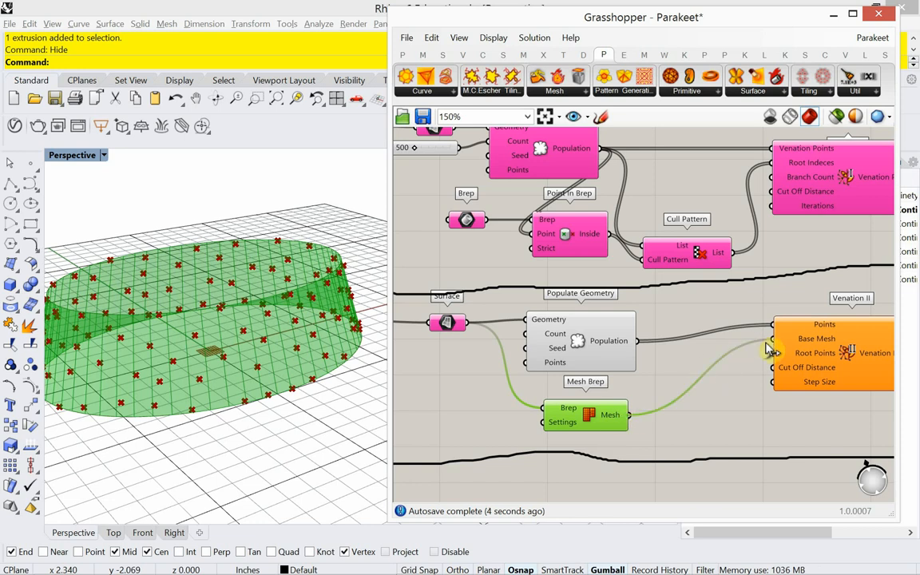
{"action": "mouse_move", "coordinate": [718, 375]}
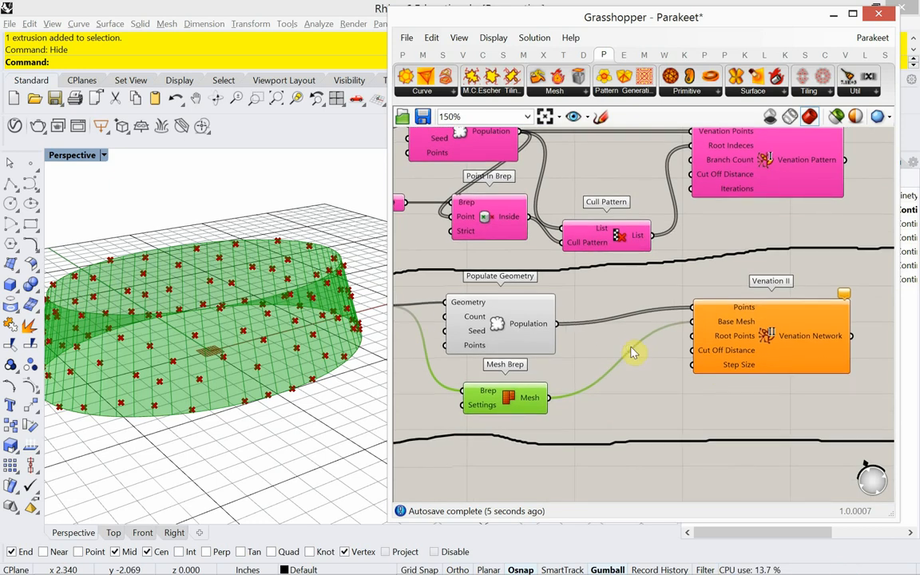
{"action": "mouse_move", "coordinate": [706, 335]}
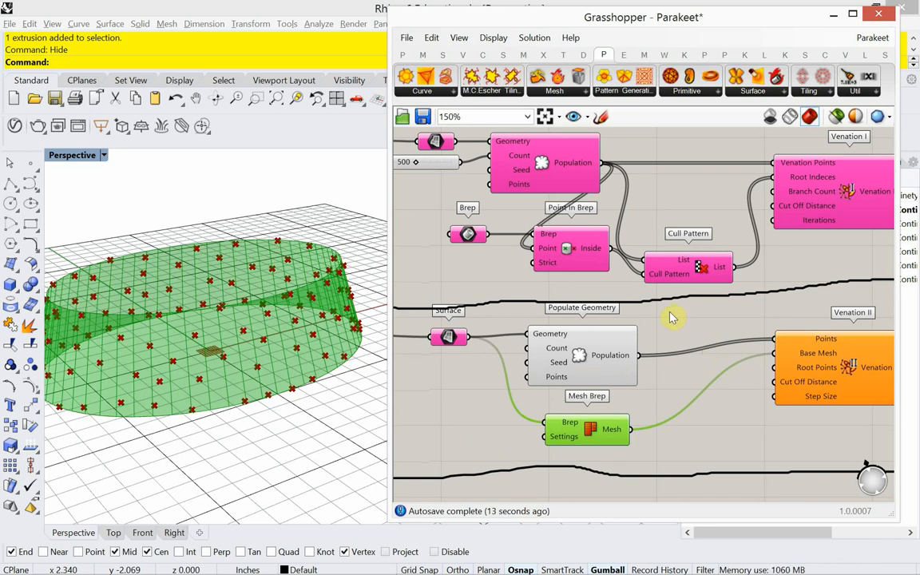
{"action": "mouse_move", "coordinate": [530, 225]}
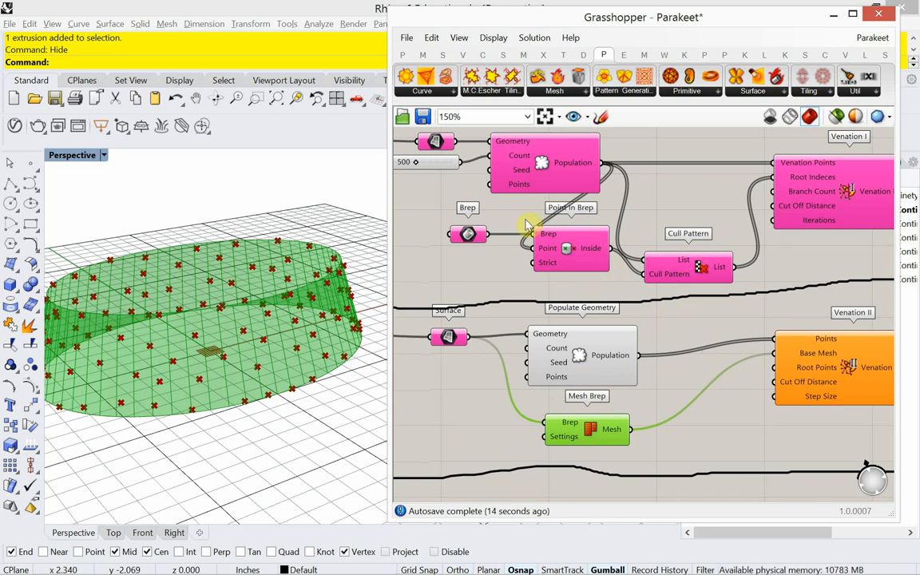
{"action": "mouse_move", "coordinate": [511, 259]}
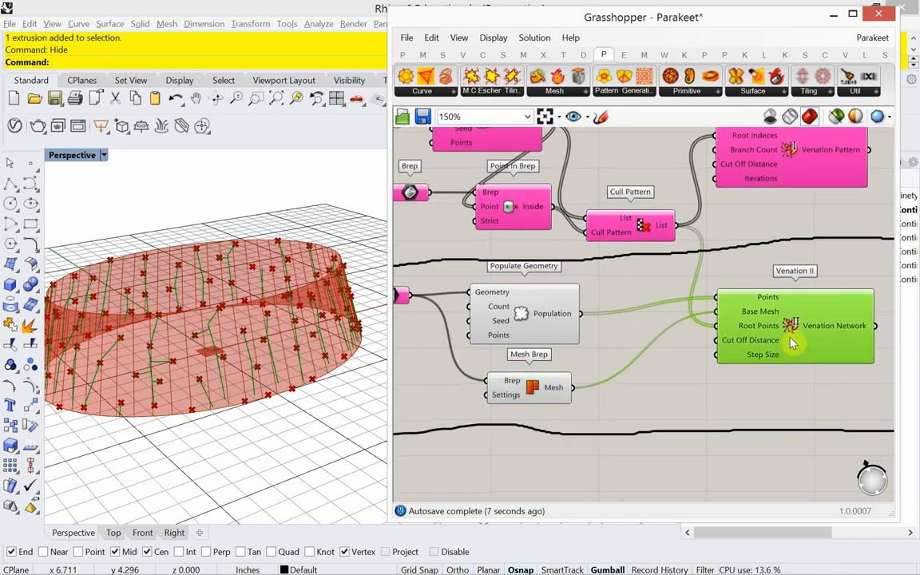
{"action": "mouse_move", "coordinate": [794, 325]}
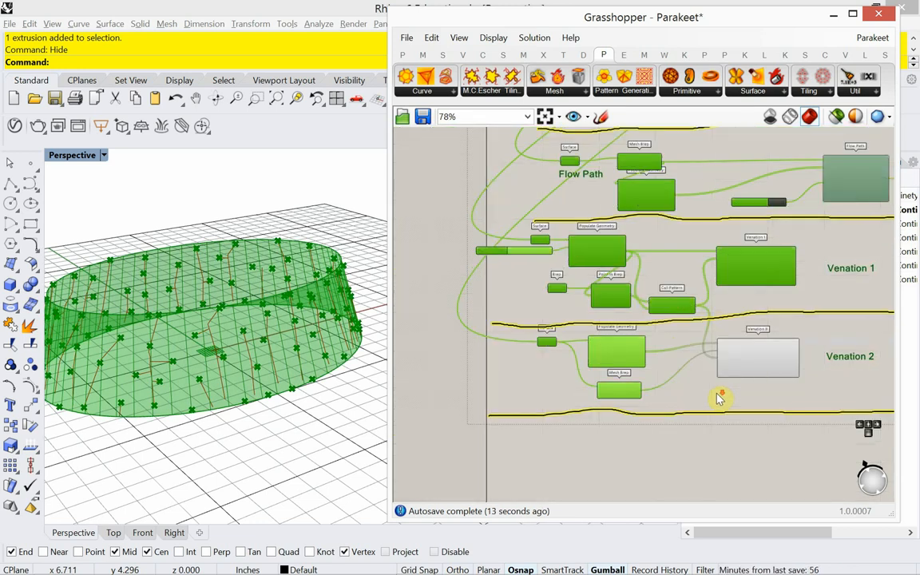
- Zoom the canvas out and back in around the Venation II wiring
{"action": "scroll", "scroll_direction": "down", "scroll_amount": 3}
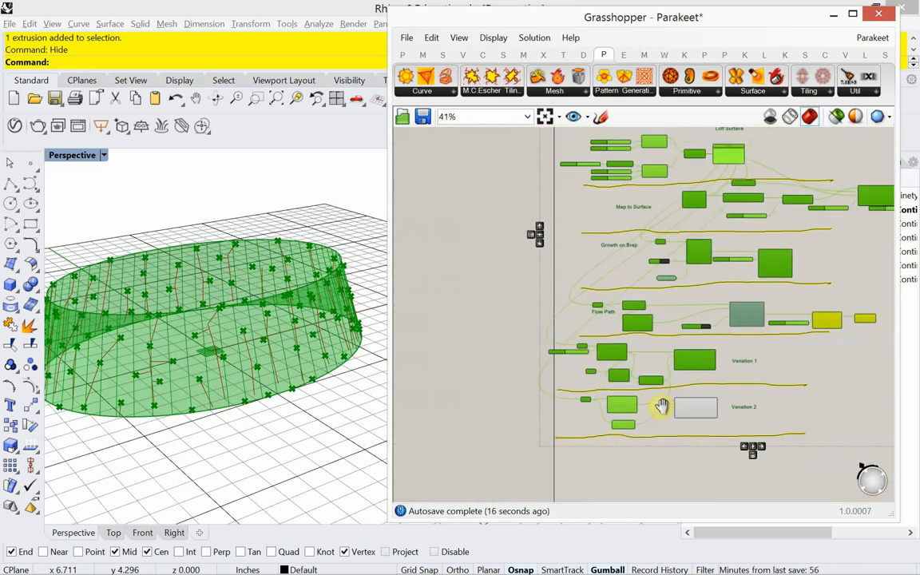
{"action": "scroll", "scroll_direction": "up", "scroll_amount": 3}
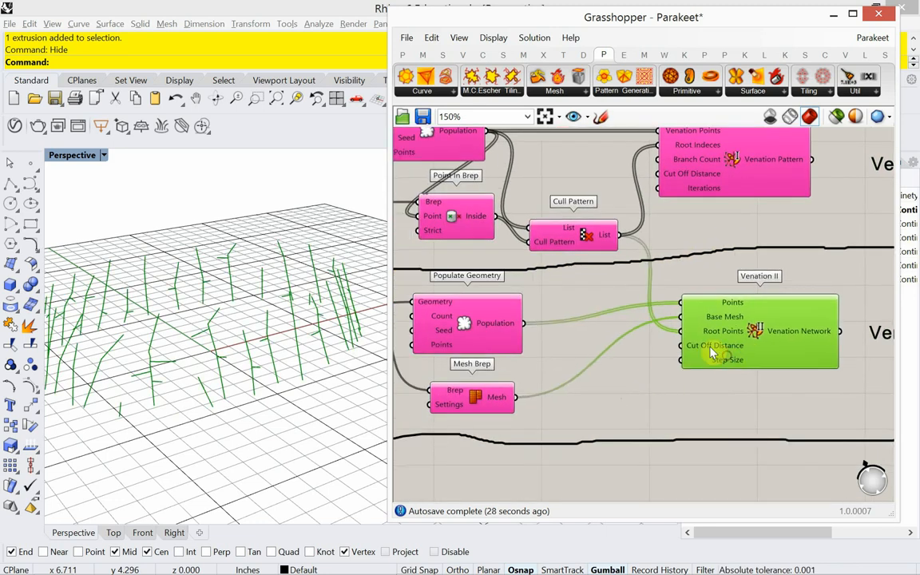
{"action": "mouse_move", "coordinate": [714, 345]}
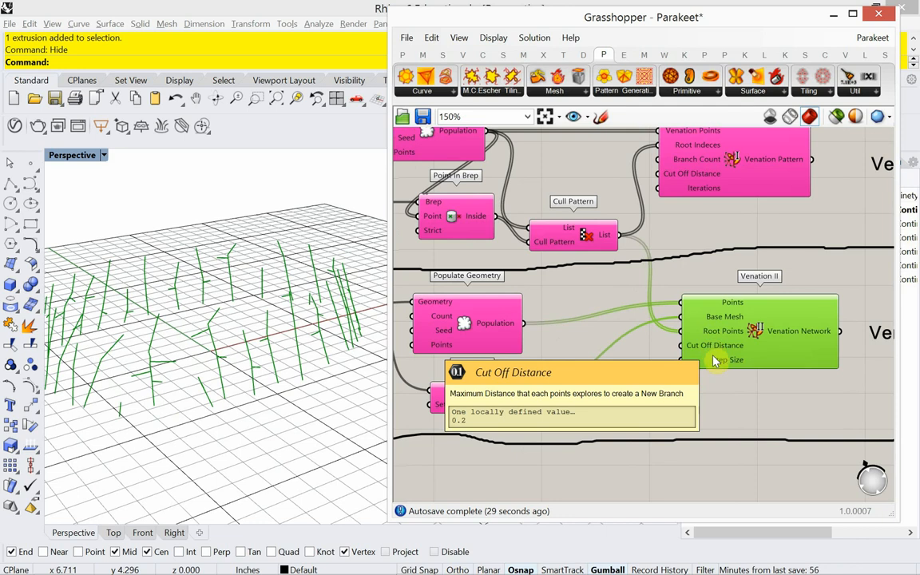
{"action": "mouse_move", "coordinate": [715, 359]}
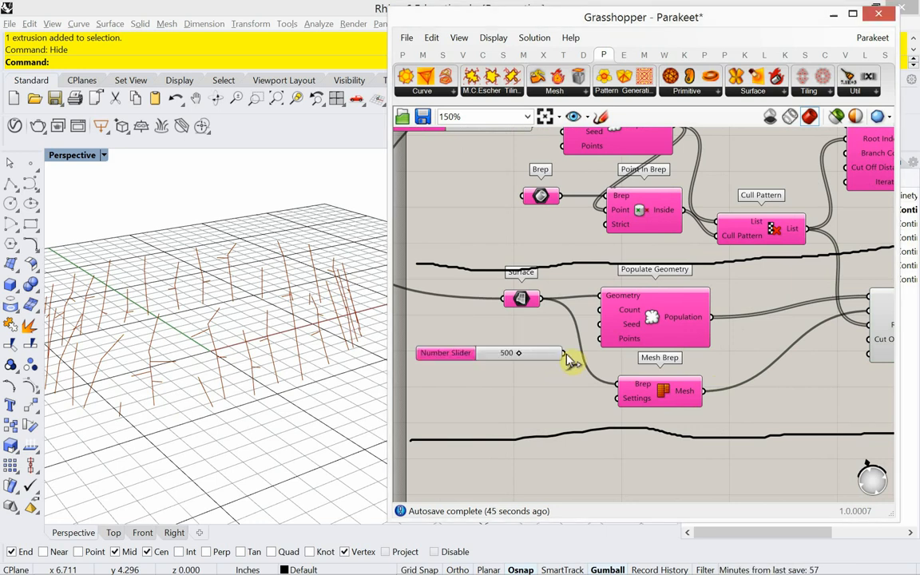
{"action": "mouse_move", "coordinate": [587, 335]}
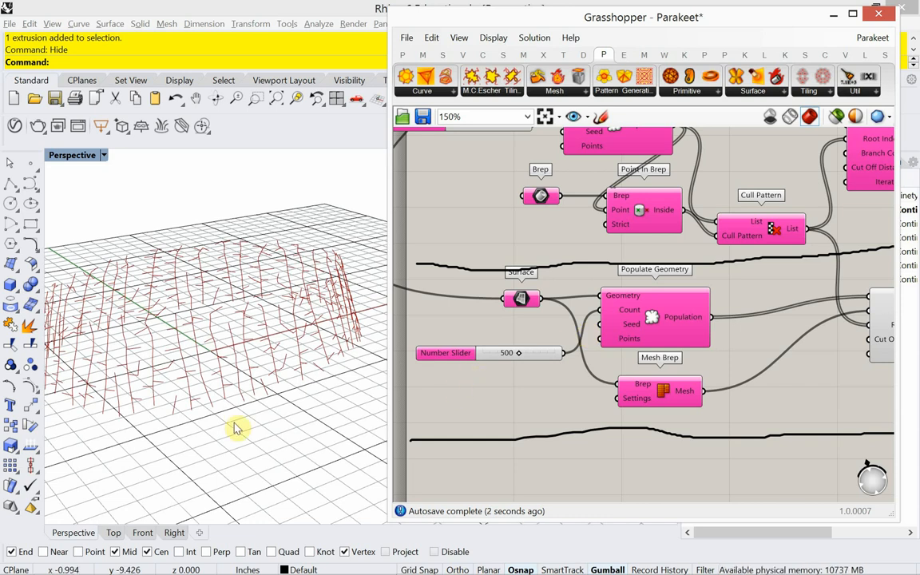
{"action": "mouse_move", "coordinate": [267, 383]}
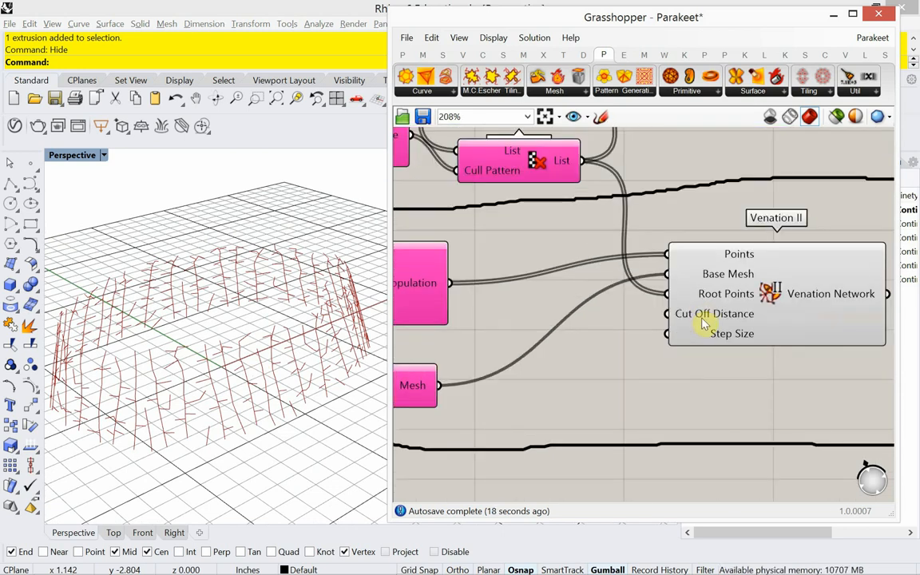
{"action": "mouse_move", "coordinate": [583, 342]}
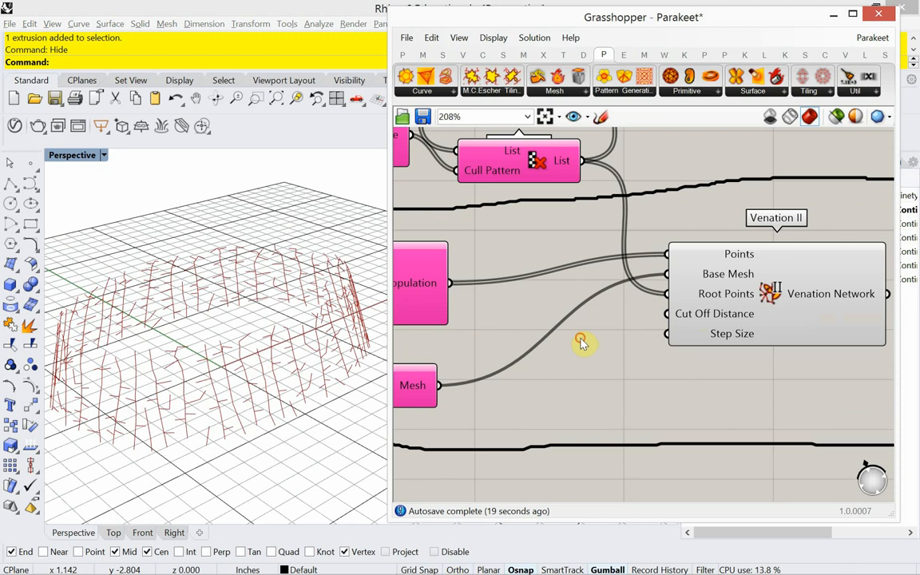
- Add a number slider on Venation II, drag it down to 0, and edit its value
{"action": "double_click", "coordinate": [581, 339]}
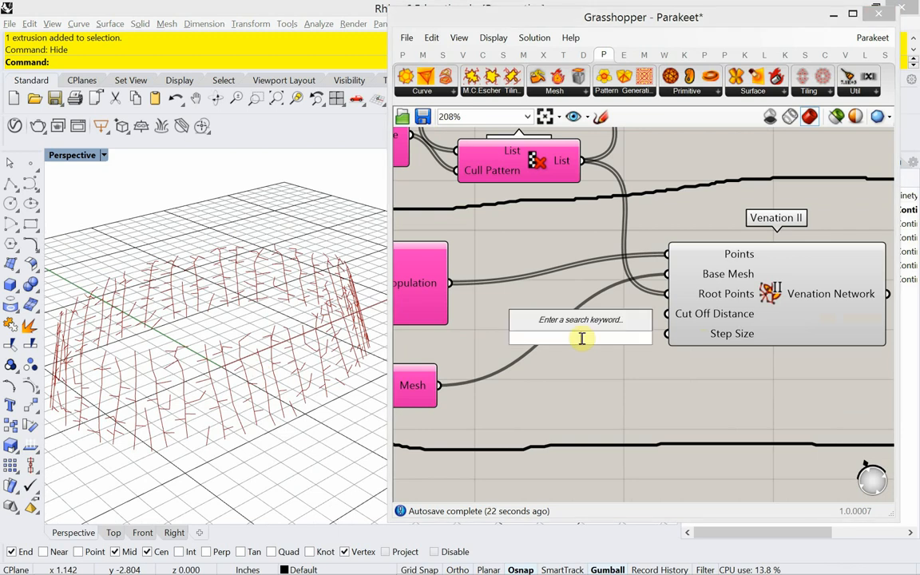
{"action": "type", "text": "Number Slider"}
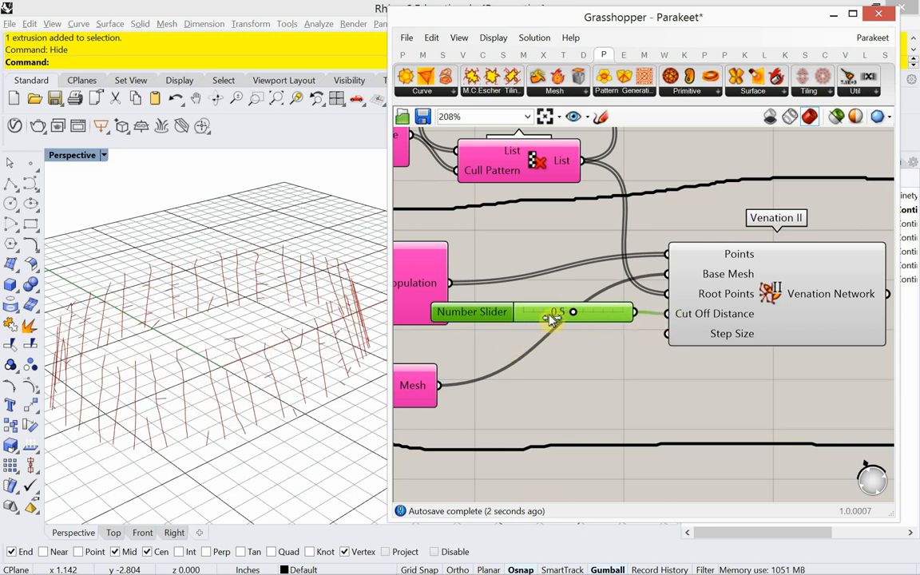
{"action": "left_click_drag", "start_coordinate": [572, 312], "coordinate": [542, 311]}
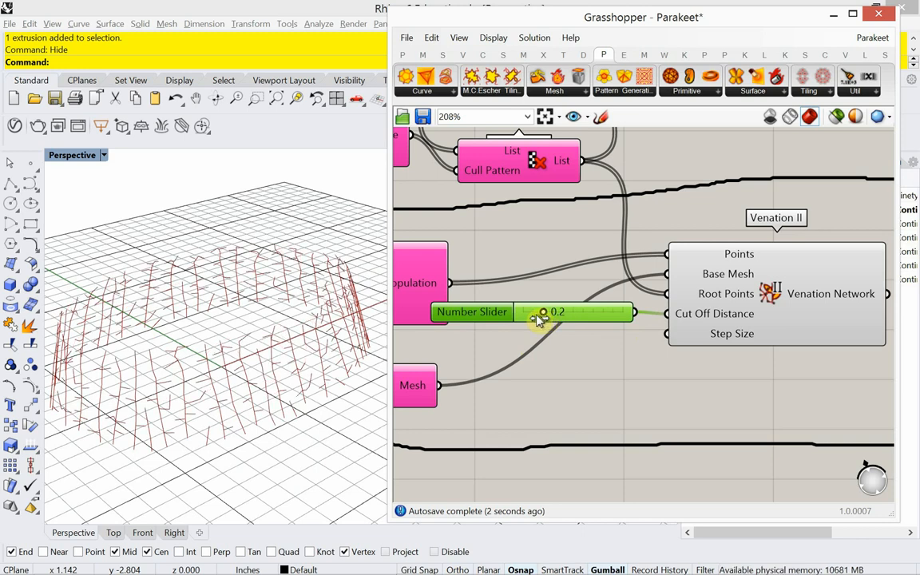
{"action": "left_click_drag", "start_coordinate": [543, 311], "coordinate": [530, 311]}
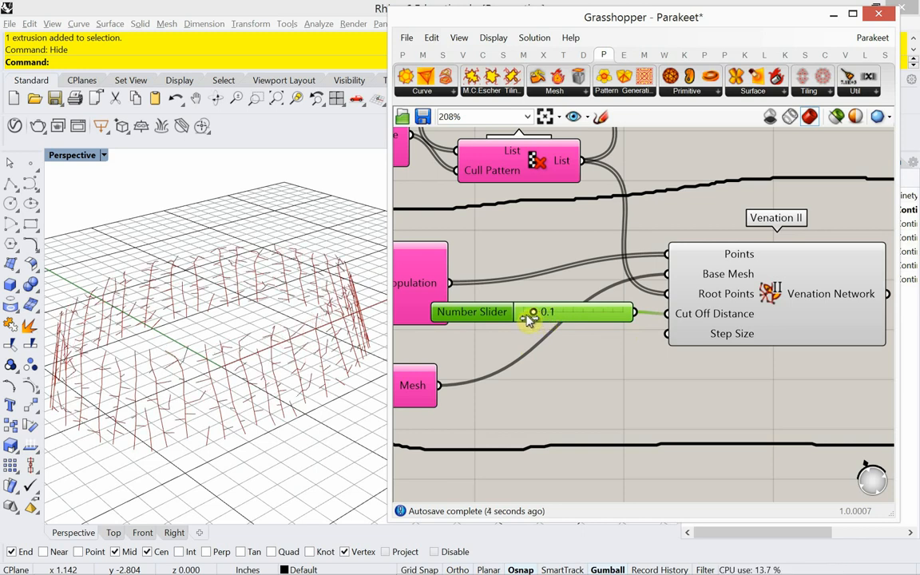
{"action": "left_click_drag", "start_coordinate": [531, 311], "coordinate": [523, 312]}
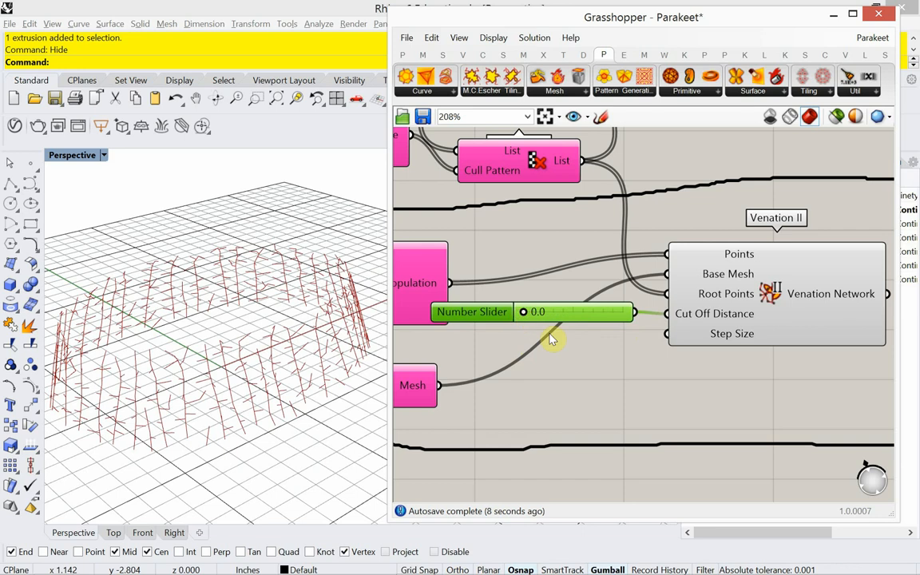
{"action": "mouse_move", "coordinate": [543, 349]}
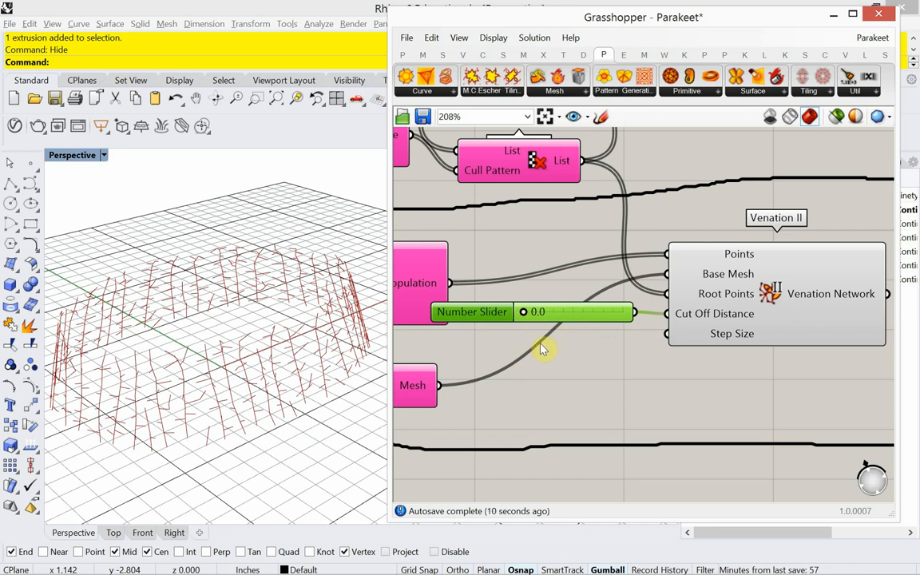
{"action": "mouse_move", "coordinate": [547, 360]}
{"action": "type", "text": "00"}
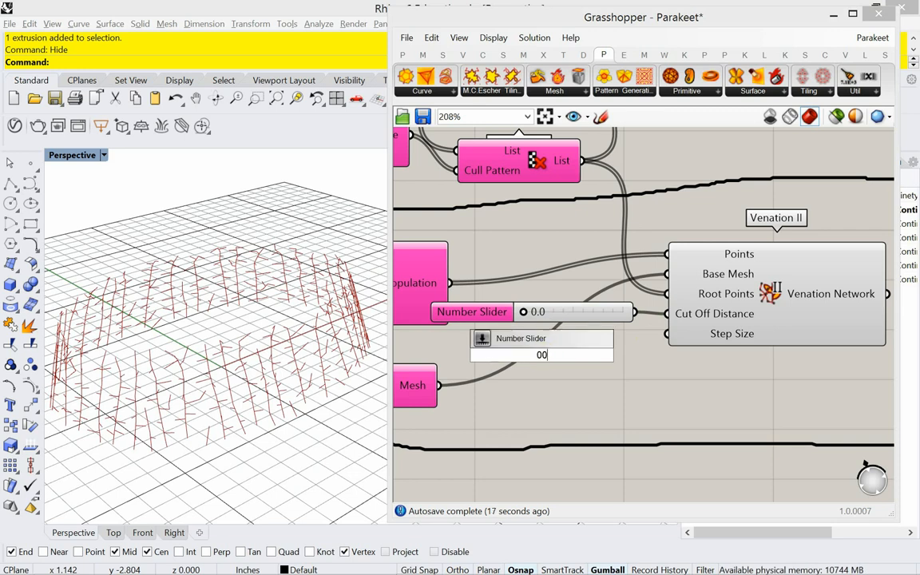
{"action": "type", "text": "1"}
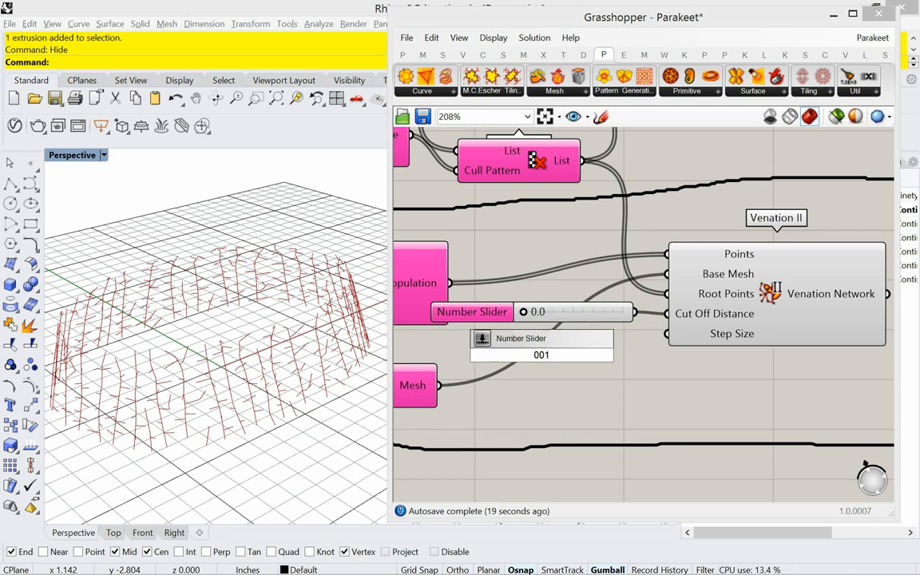
{"action": "type", "text": "<1"}
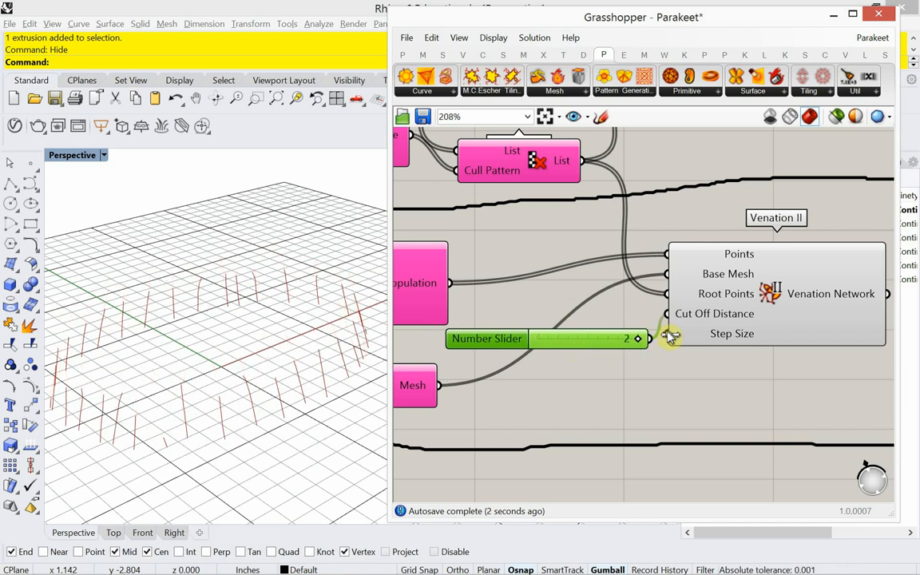
- Remove the old slider and add a new 0.001 slider for Venation II's Cut Off Distance
{"action": "left_click_drag", "start_coordinate": [637, 338], "coordinate": [539, 338]}
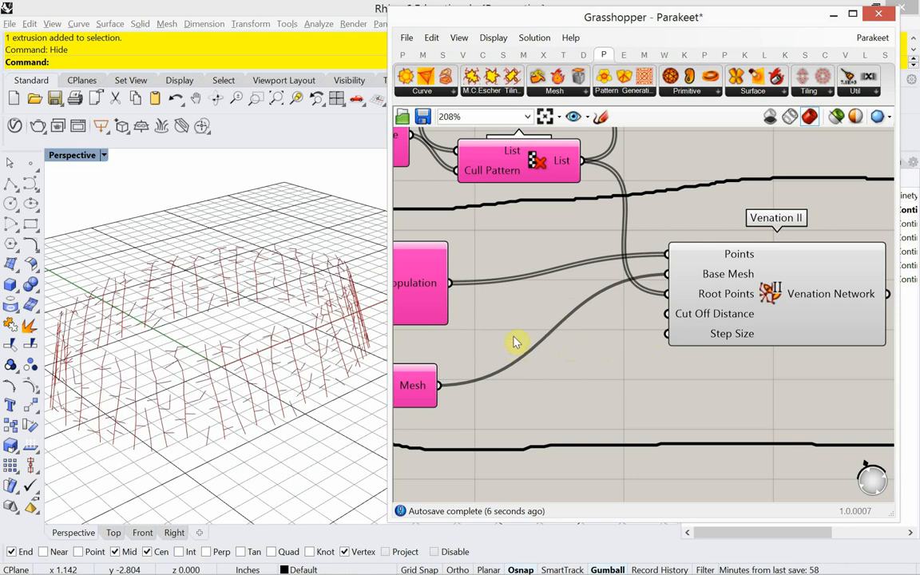
{"action": "double_click", "coordinate": [515, 341]}
{"action": "type", "text": ".001"}
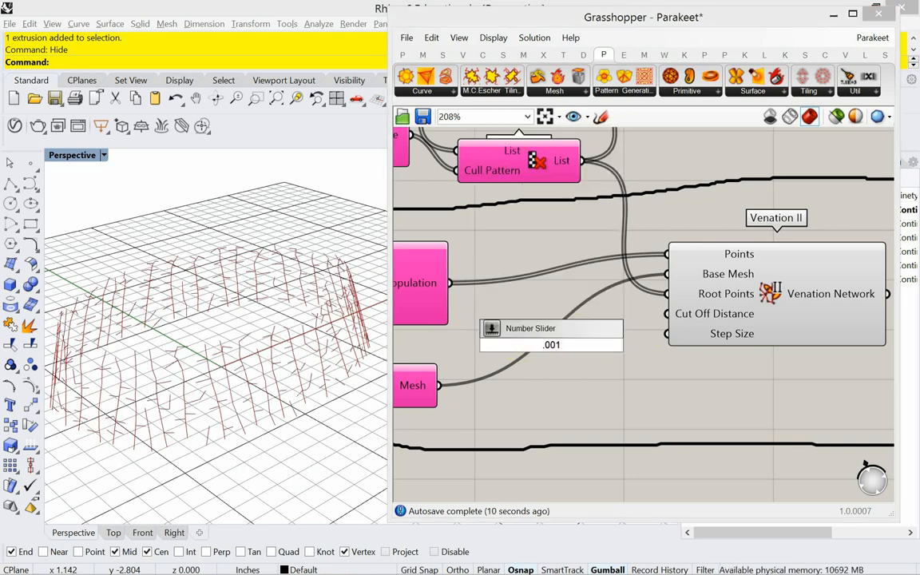
{"action": "left_click", "coordinate": [552, 344]}
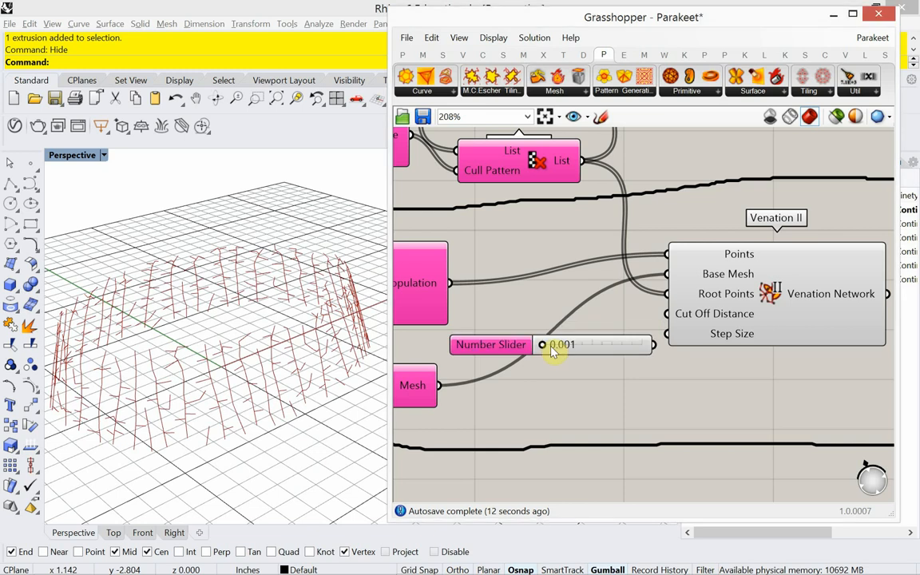
{"action": "mouse_move", "coordinate": [671, 328]}
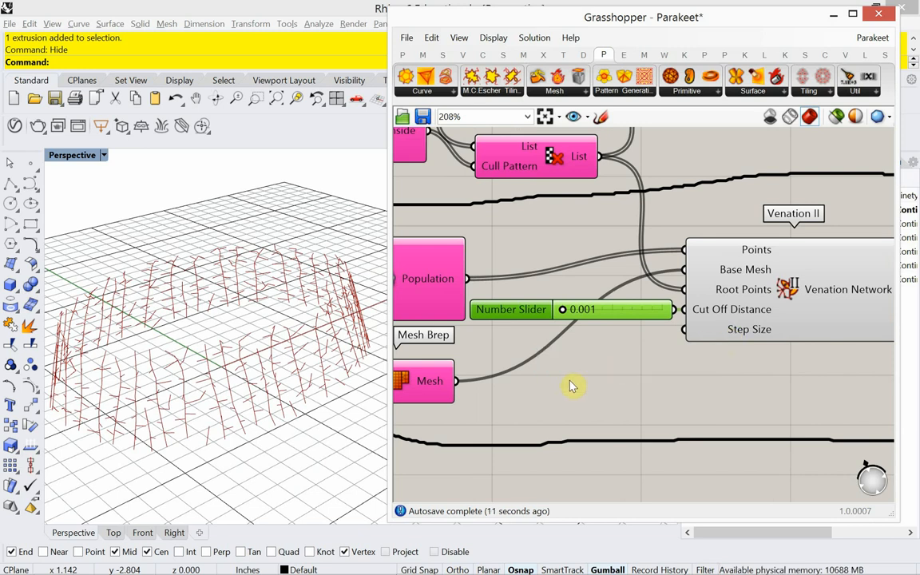
- Create a second Number Slider at 0 for Venation II's Step Size
{"action": "double_click", "coordinate": [568, 370]}
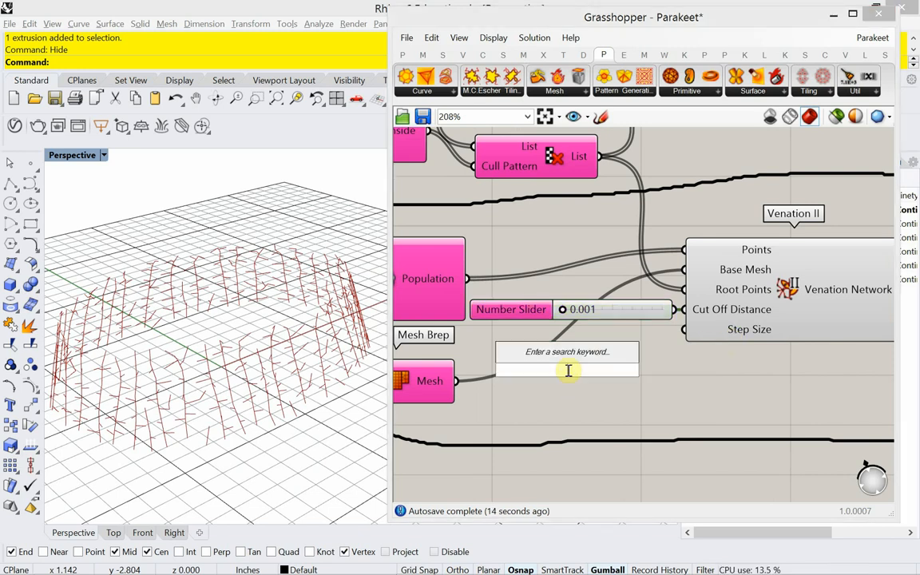
{"action": "type", "text": "0<"}
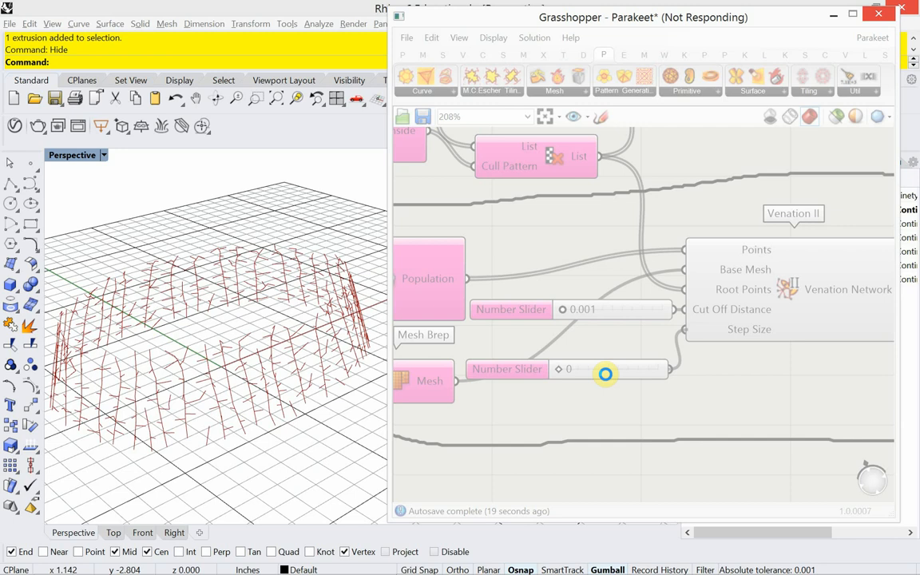
{"action": "mouse_move", "coordinate": [411, 272]}
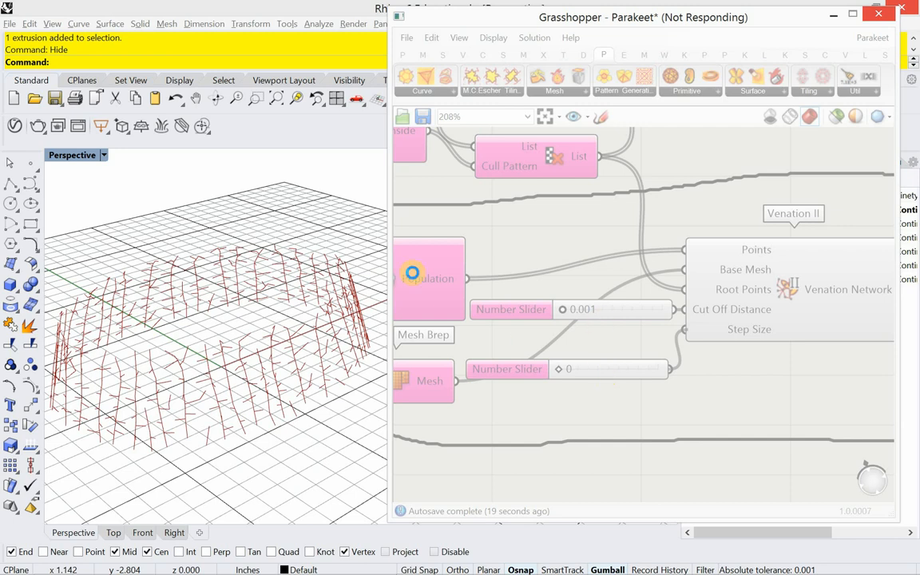
{"action": "mouse_move", "coordinate": [32, 135]}
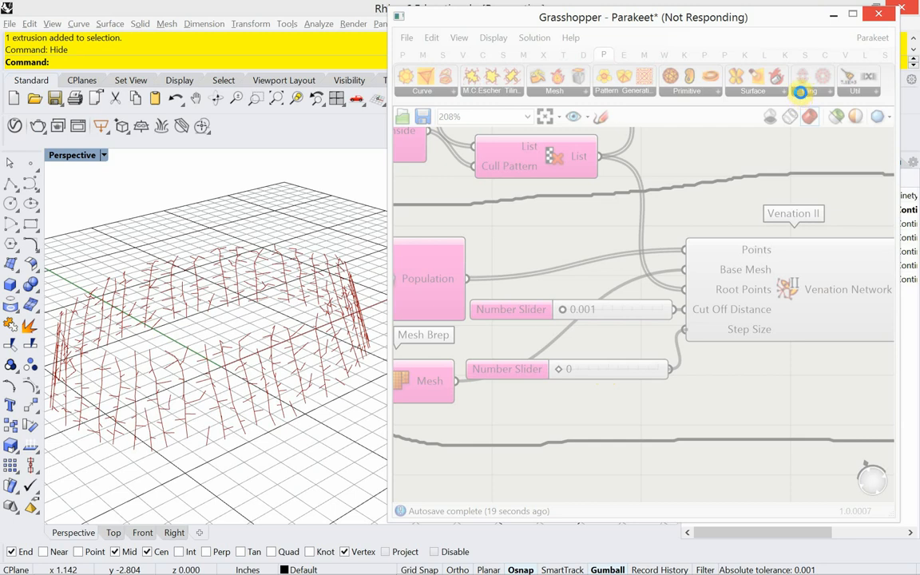
{"action": "mouse_move", "coordinate": [785, 468]}
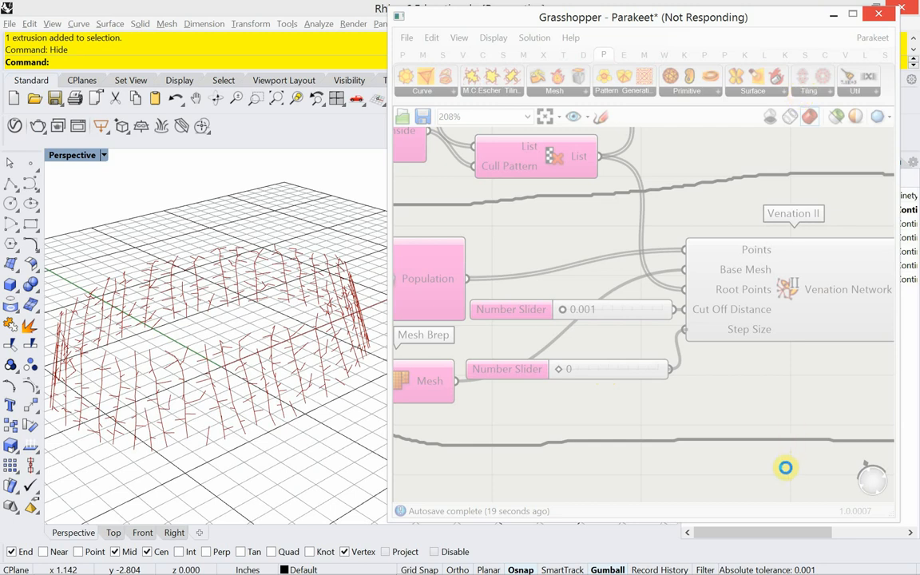